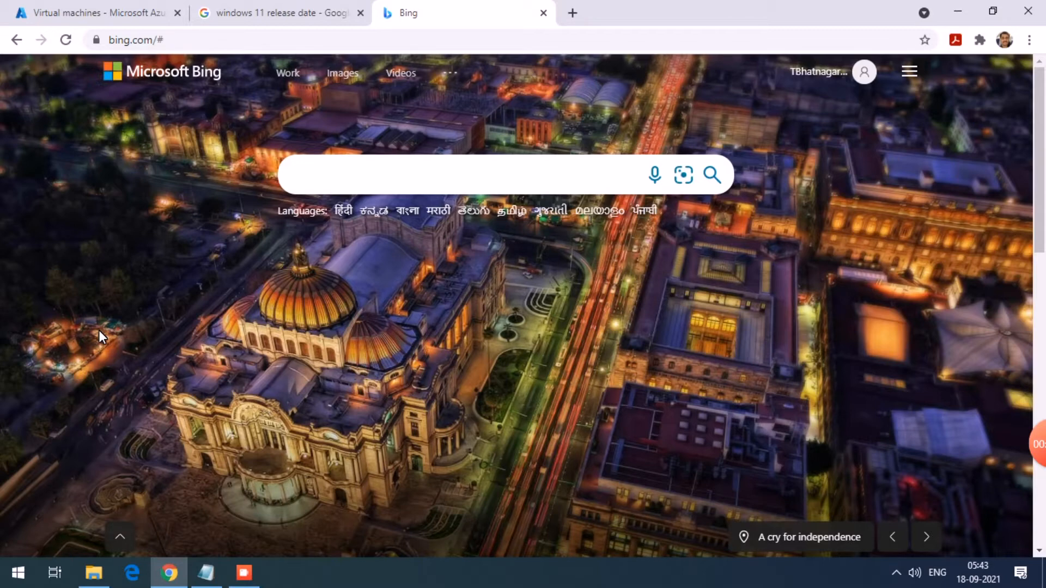
mouse_move(203, 82)
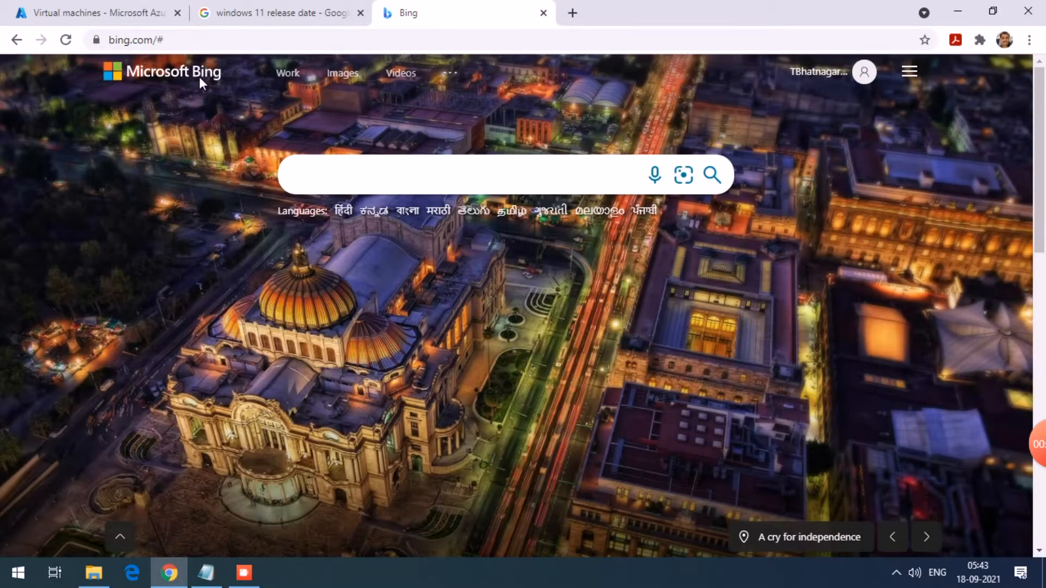
Switch to the Google 'windows 11 release date' results showing 5 October 2021.
click(280, 12)
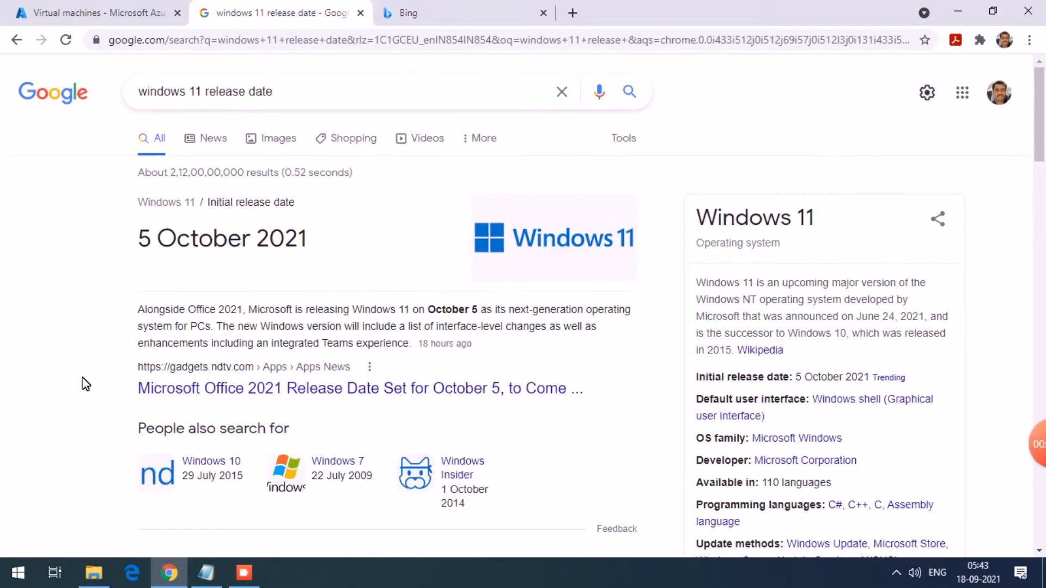
mouse_move(63, 378)
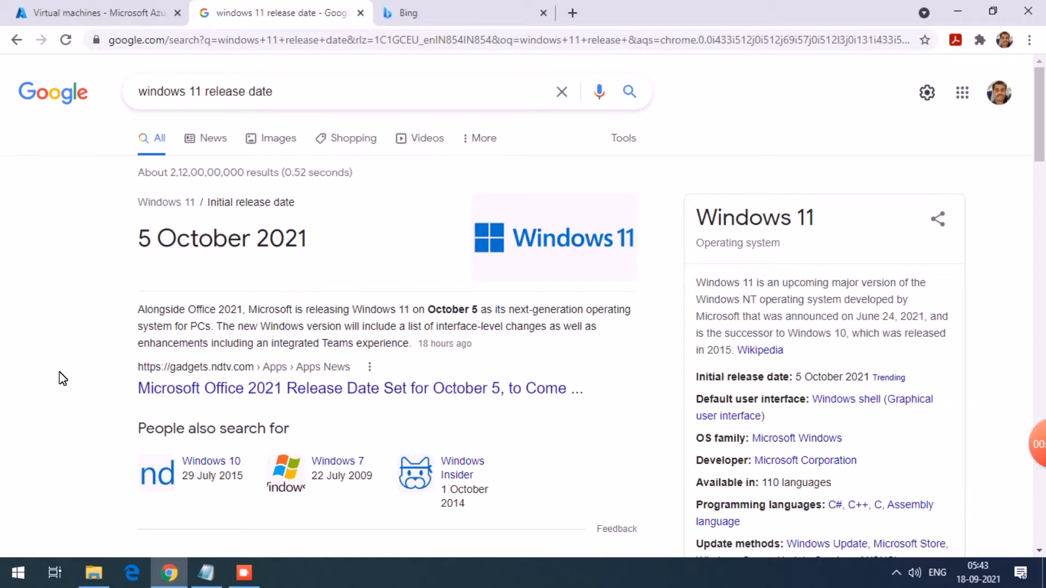
mouse_move(92, 196)
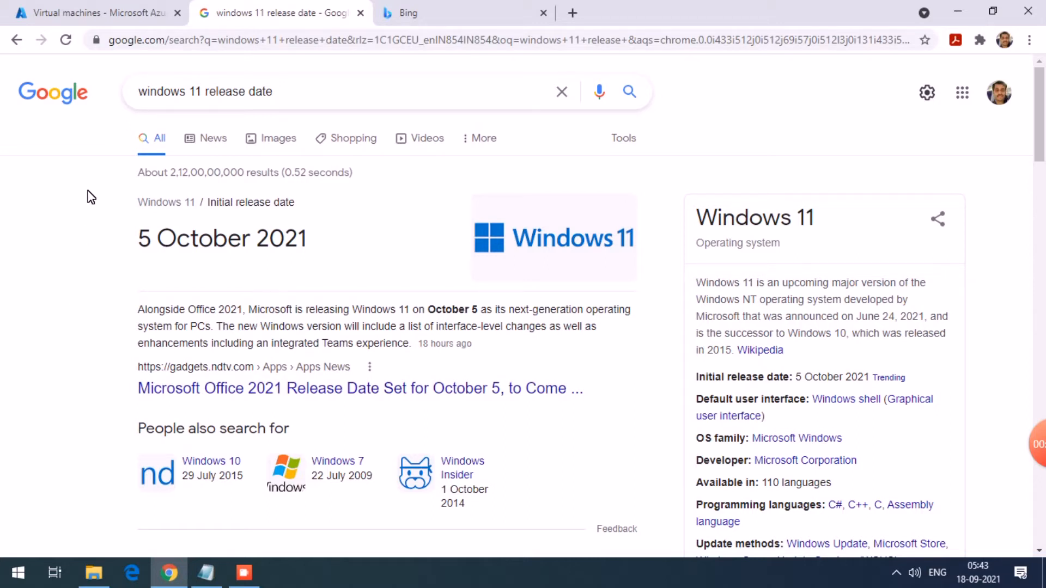
Switch to the Azure Virtual machines tab listing the running hp-0 VM in East US.
click(97, 12)
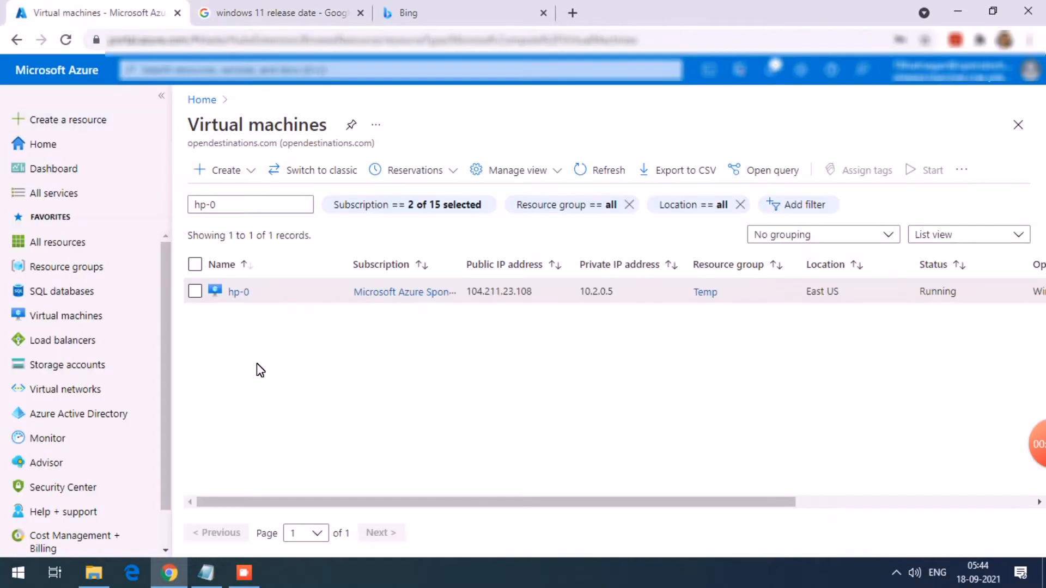
mouse_move(482, 380)
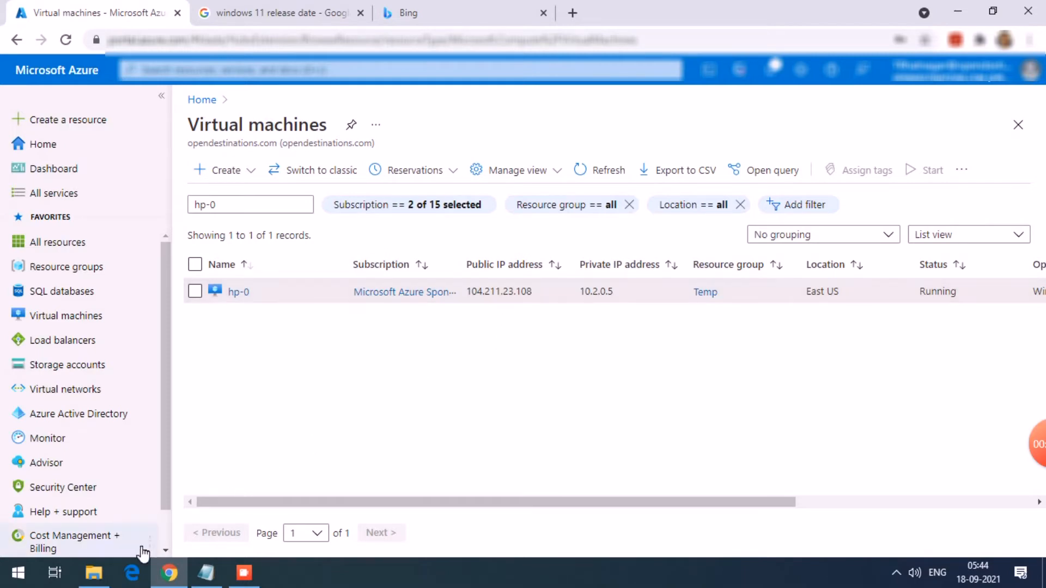
Launch hp-0.rdp and accept the unknown publisher and certificate warnings to connect.
click(94, 572)
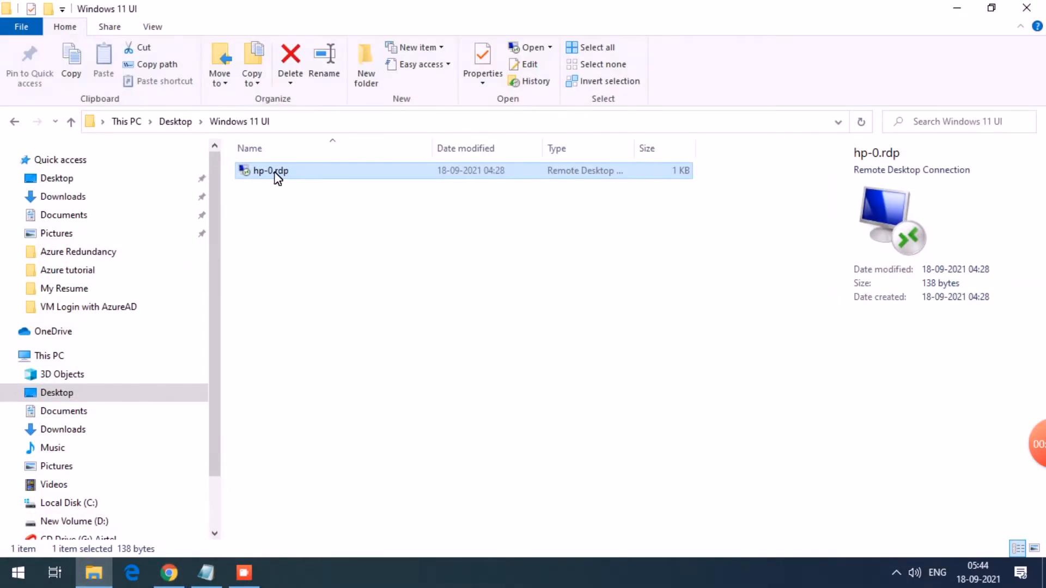
double_click(270, 171)
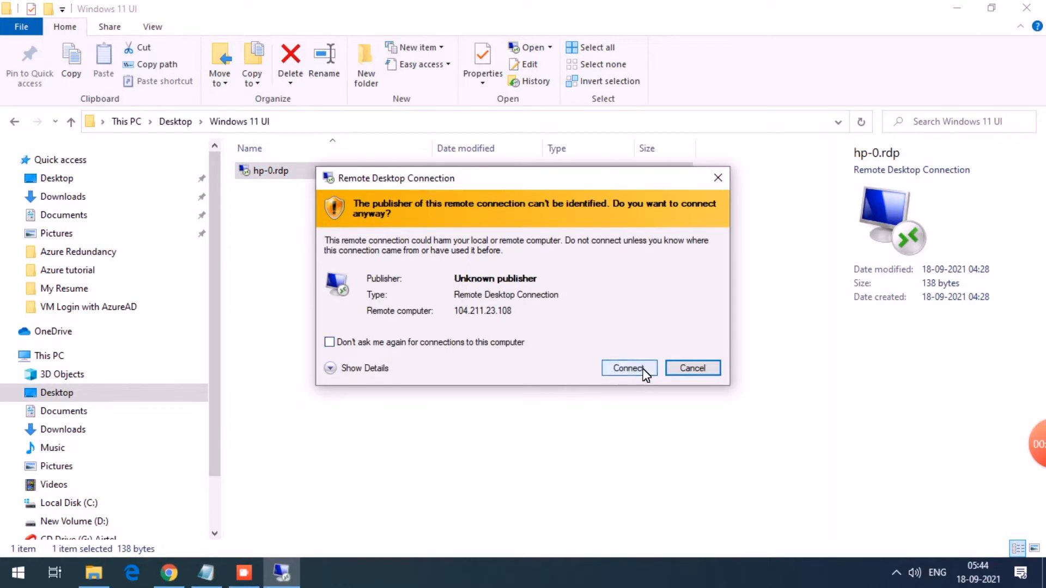
click(627, 368)
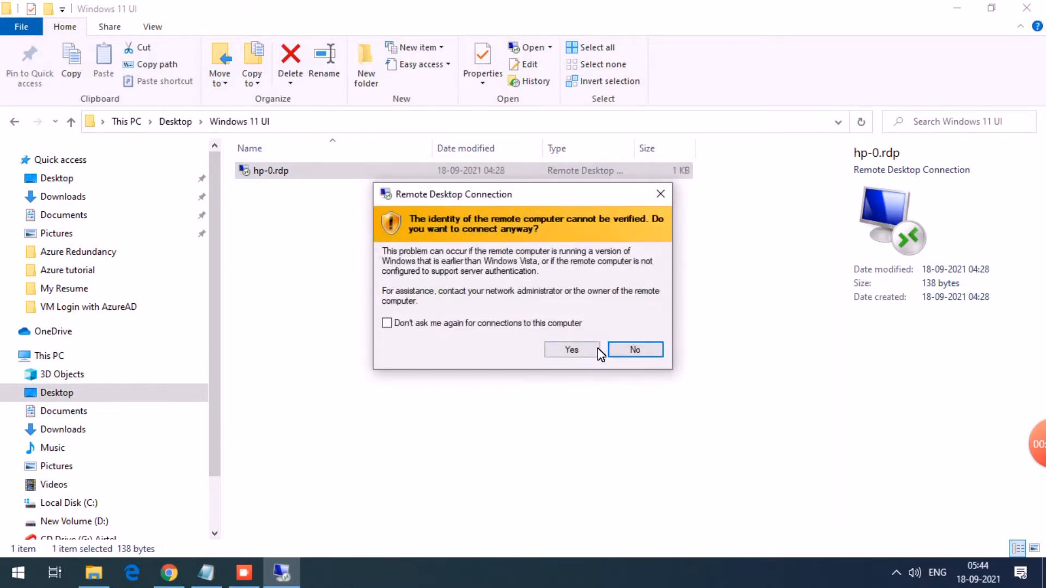
click(571, 350)
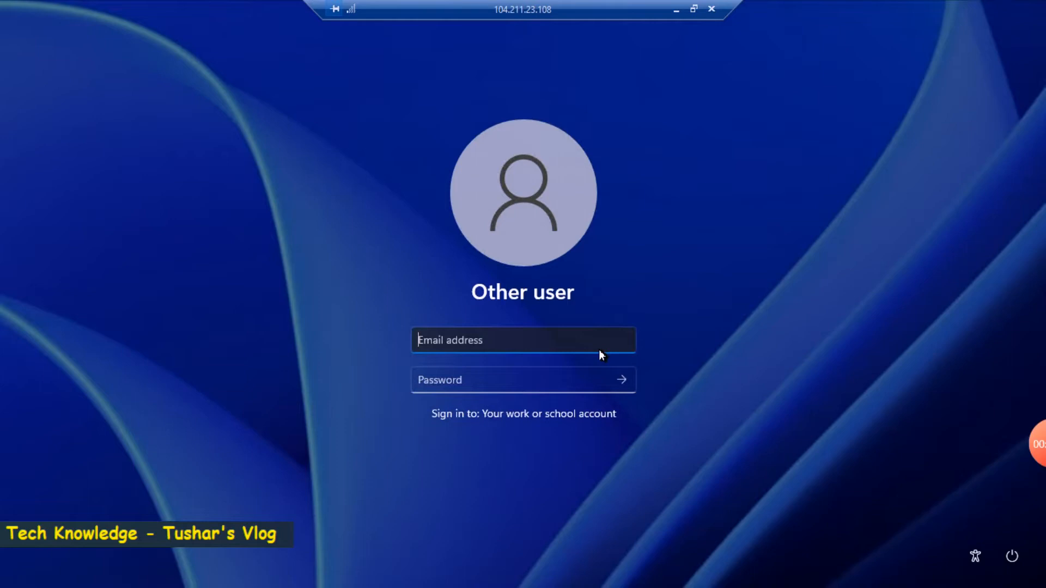
Sign in as local account .\tkuser with its password, correcting the mistyped user name.
text(TKUSER)
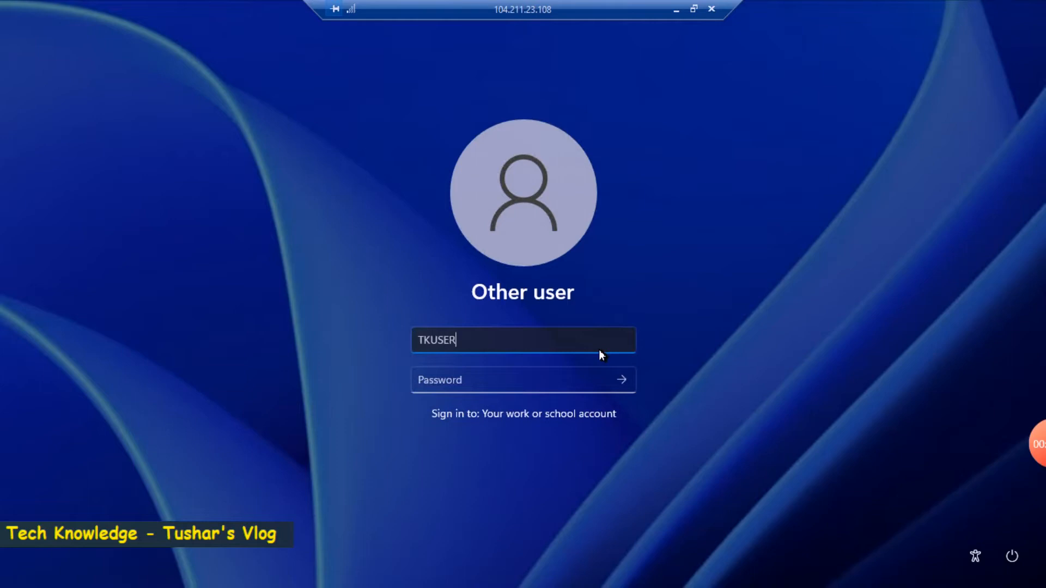
triple_click(436, 339)
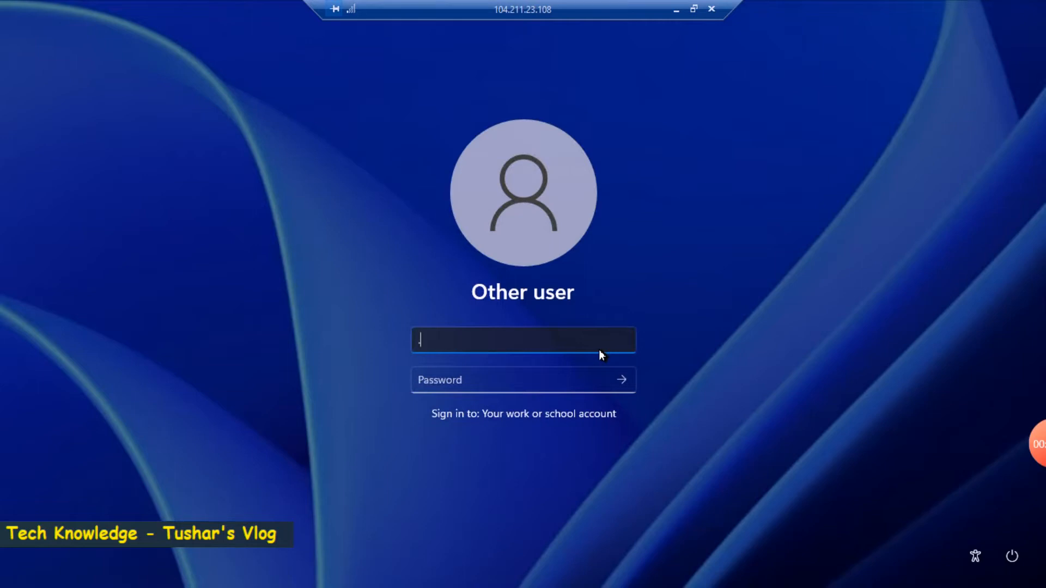
text(.\tkuser)
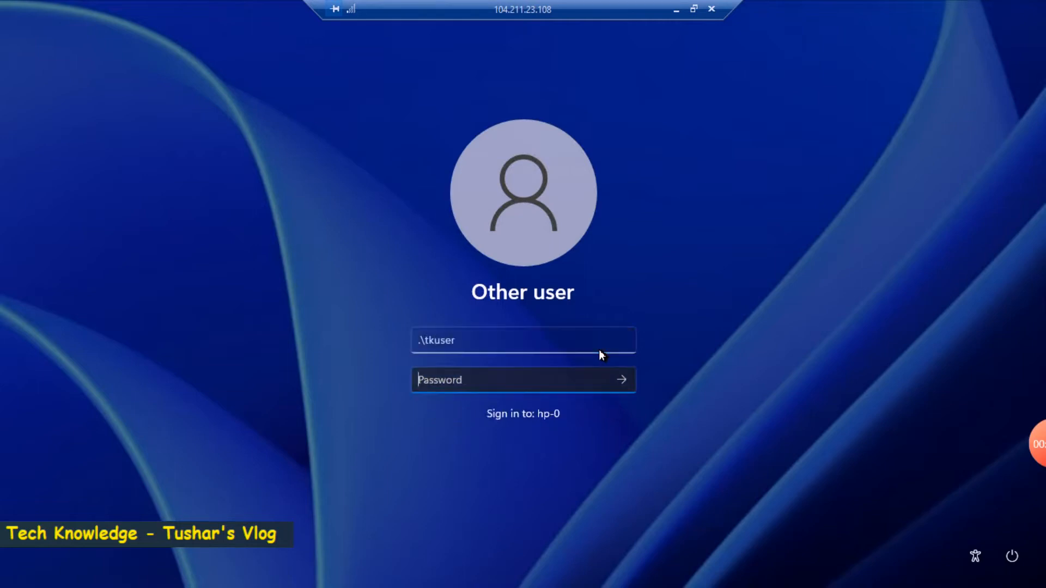
text(••)
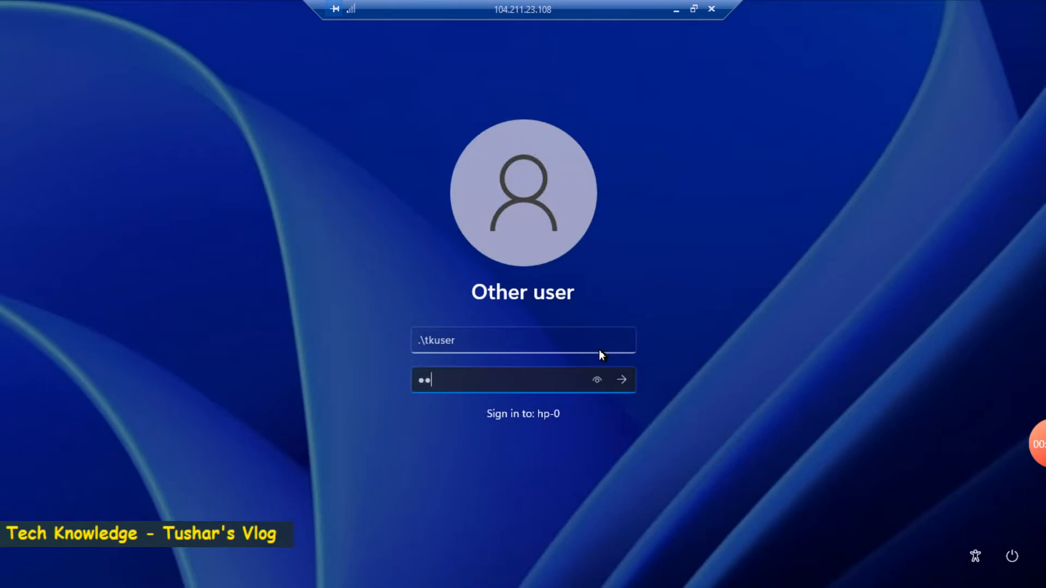
text(password)
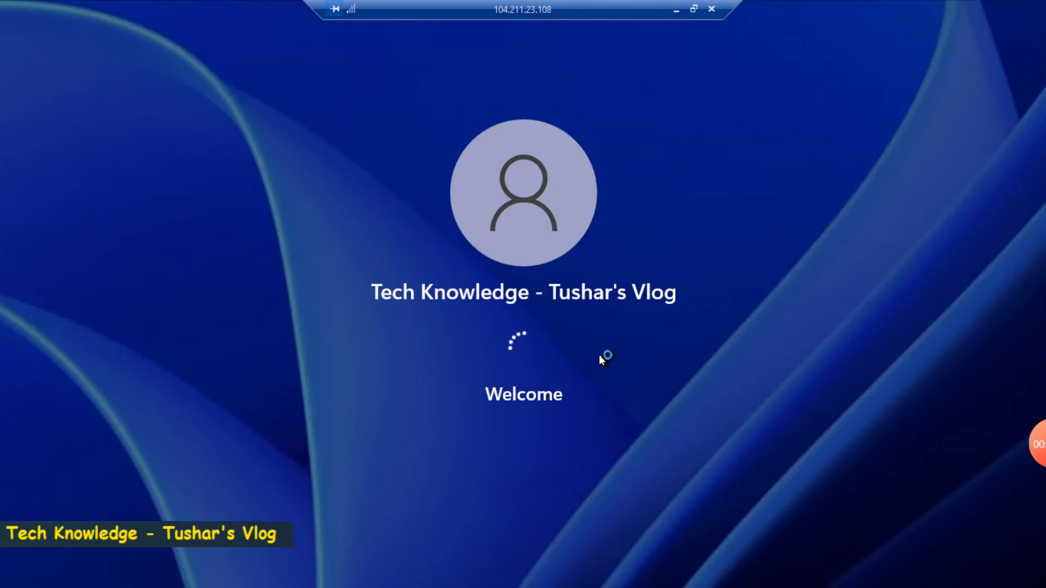
mouse_move(599, 355)
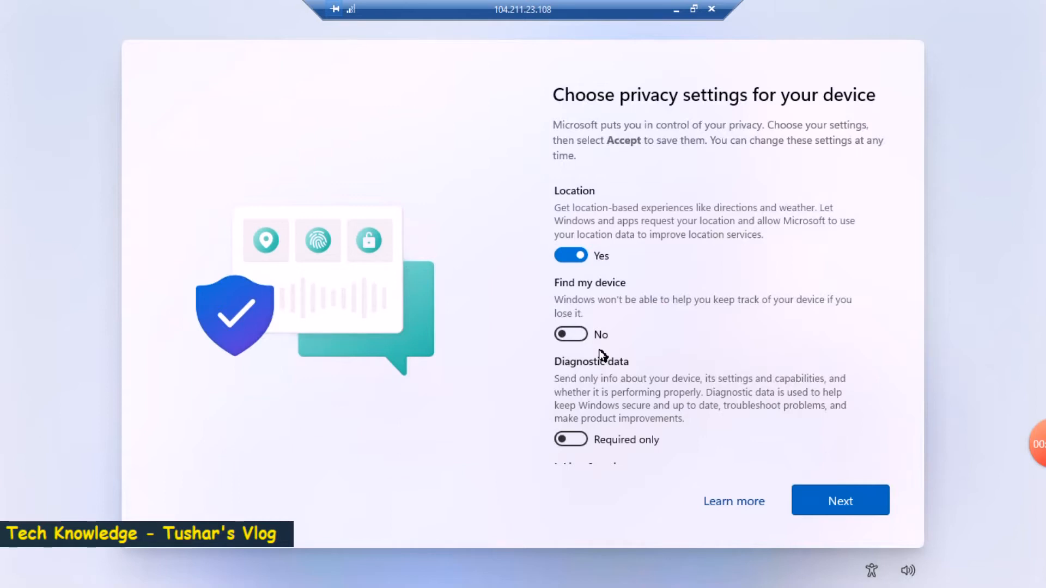
mouse_move(885, 299)
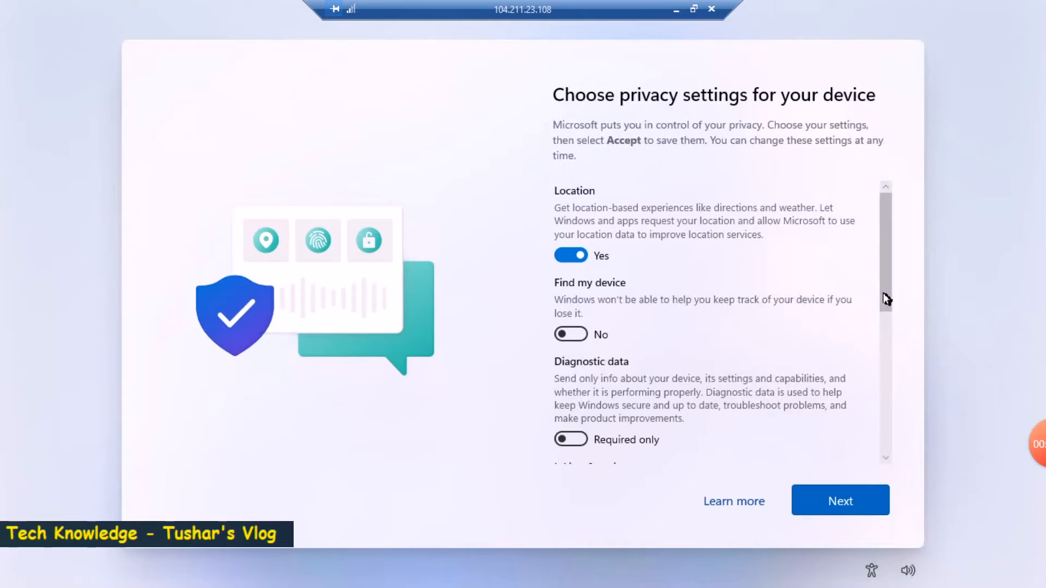
Scroll through 'Choose privacy settings for your device' and accept the settings.
scroll(down, 3)
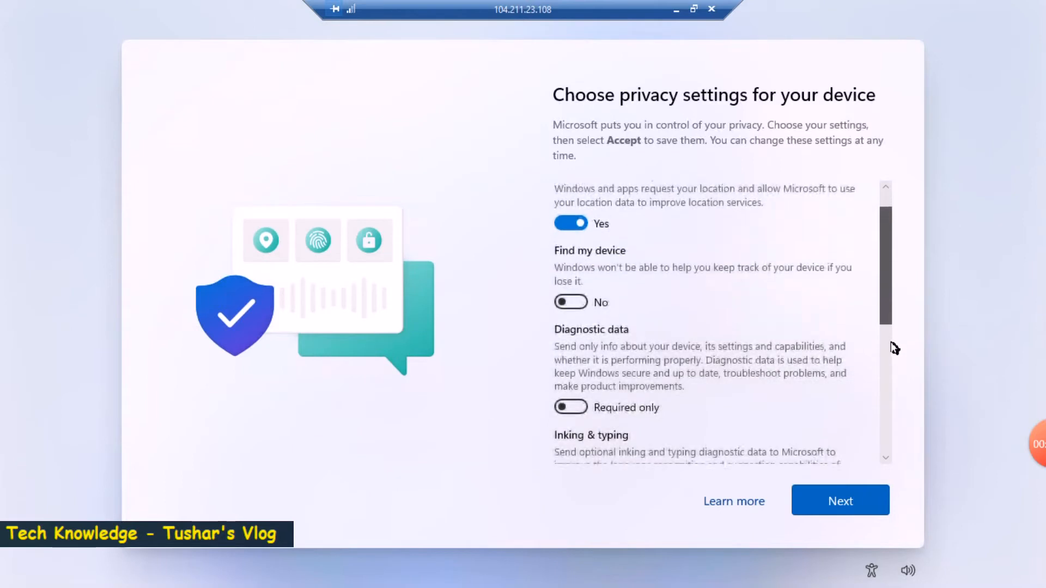
scroll(down, 3)
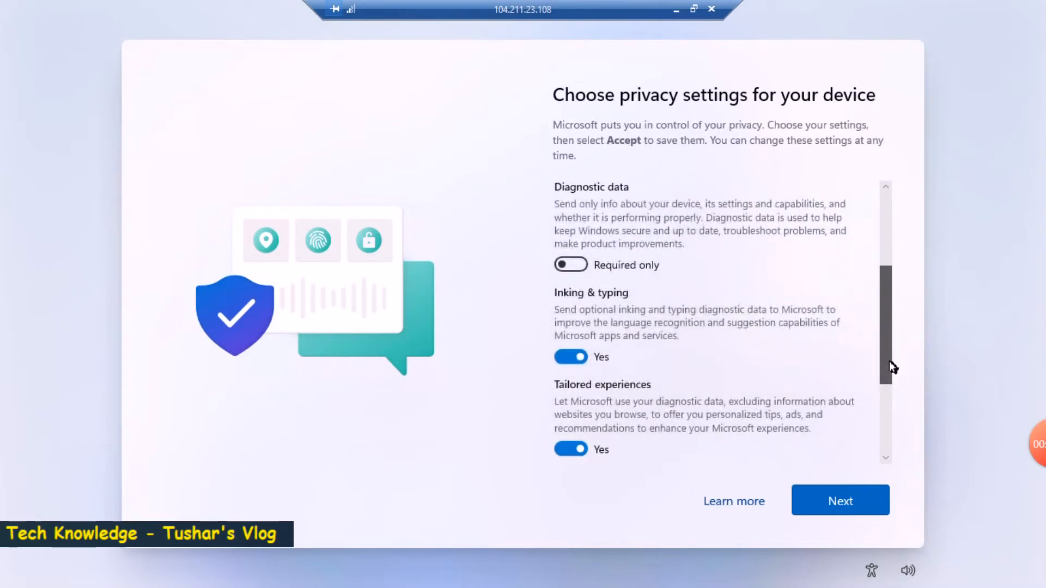
scroll(down, 3)
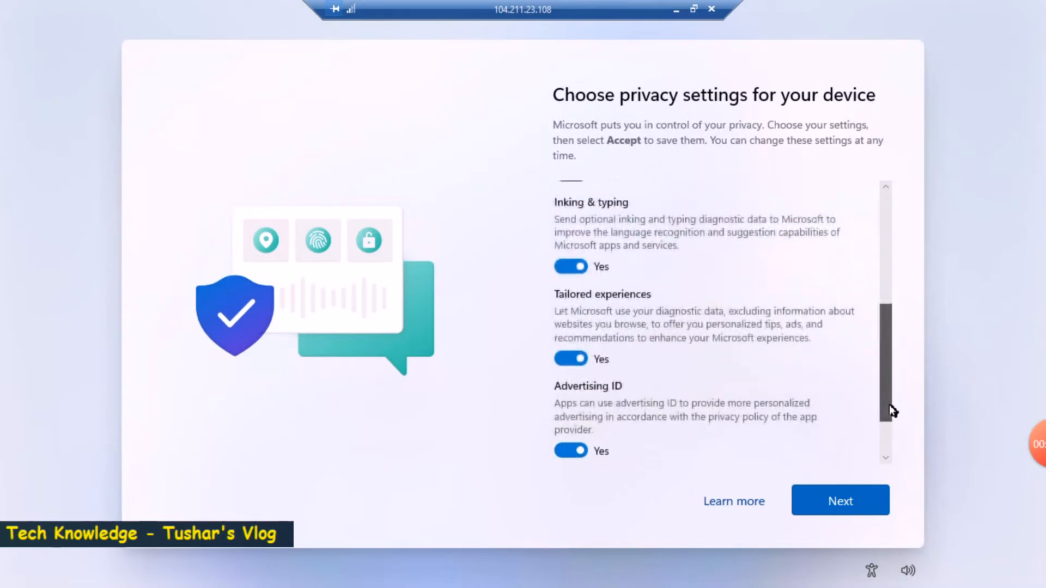
scroll(up, 3)
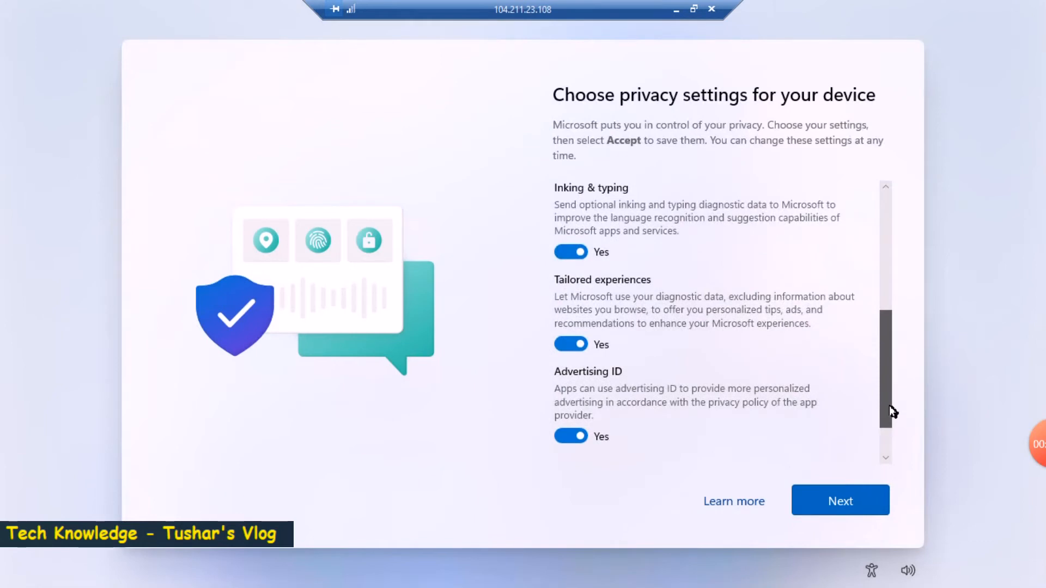
scroll(down, 3)
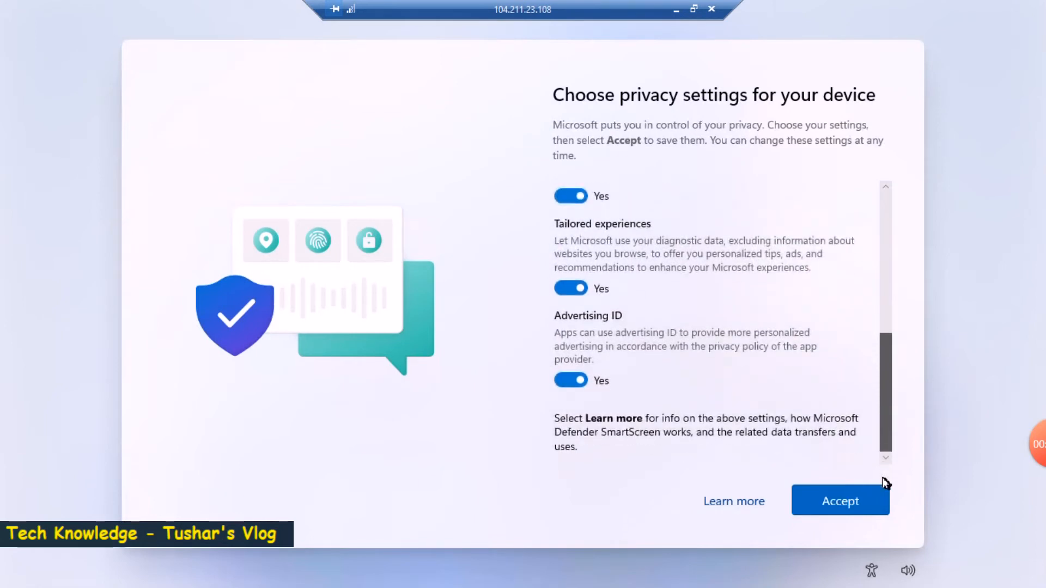
click(840, 501)
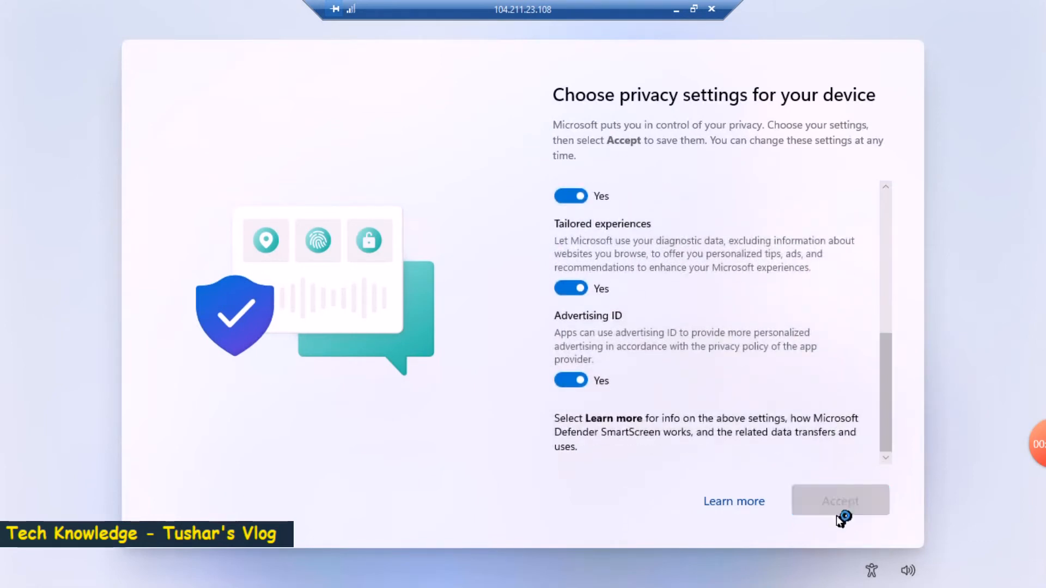
click(839, 501)
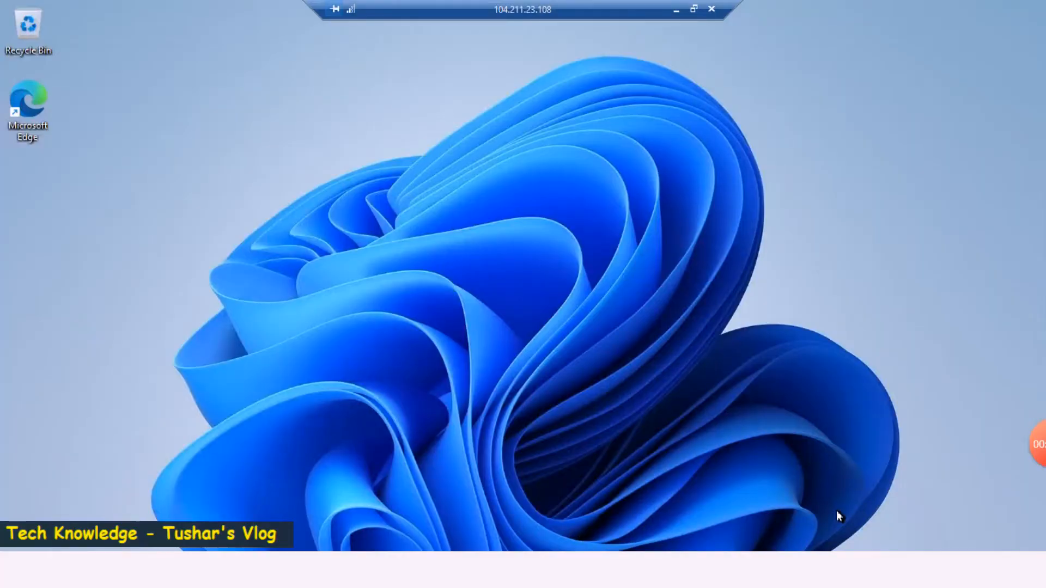
Toggle the Start menu until pinned apps and recommended items are showing.
click(404, 570)
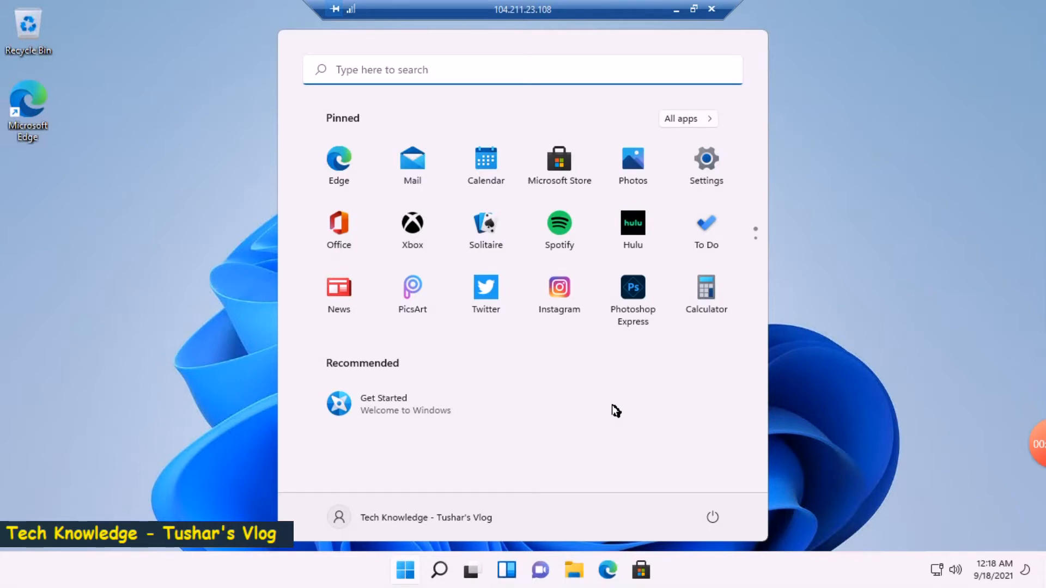
mouse_move(47, 550)
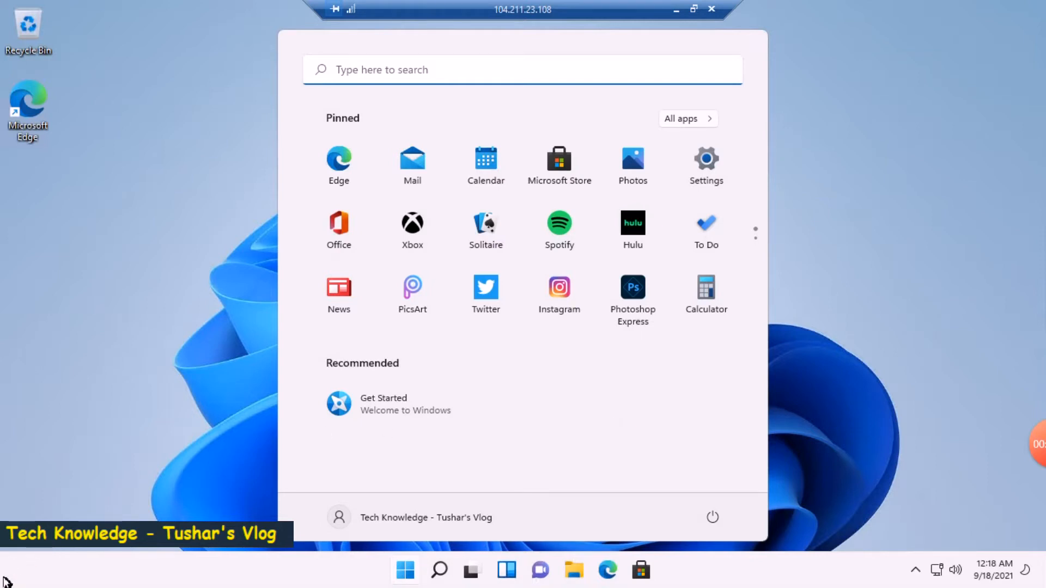
mouse_move(87, 444)
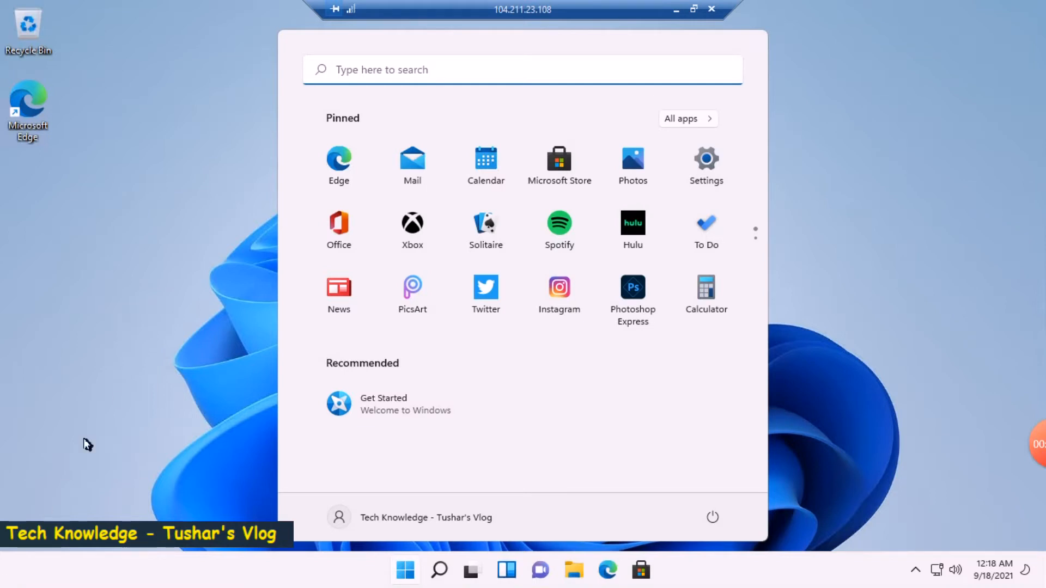
mouse_move(507, 525)
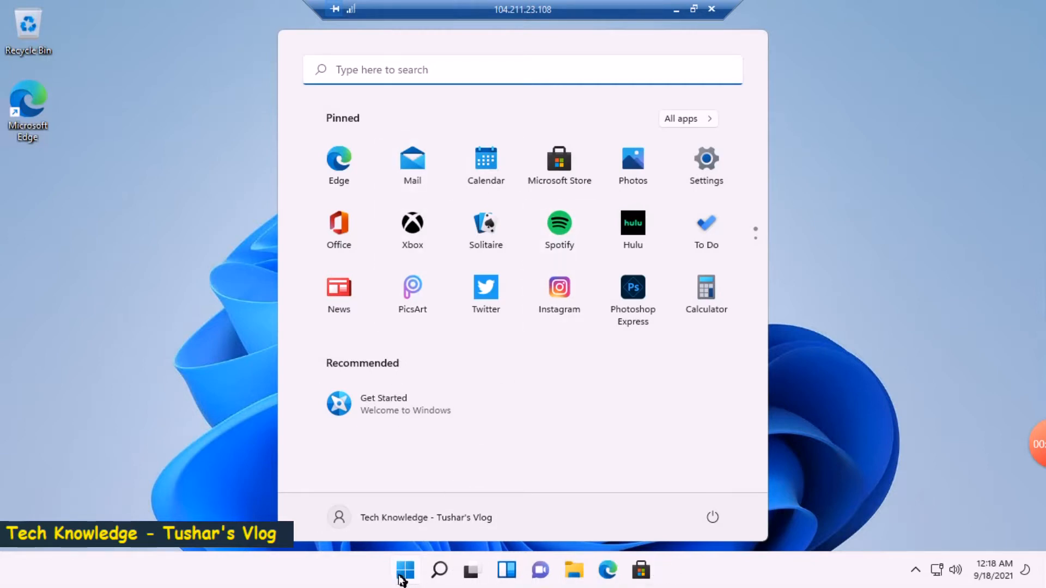
click(404, 571)
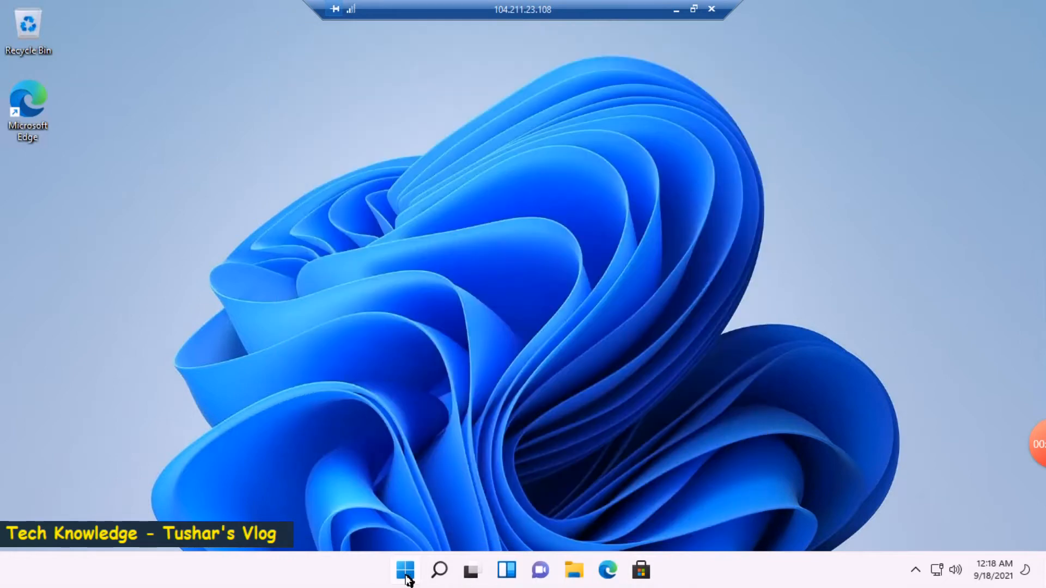
click(405, 571)
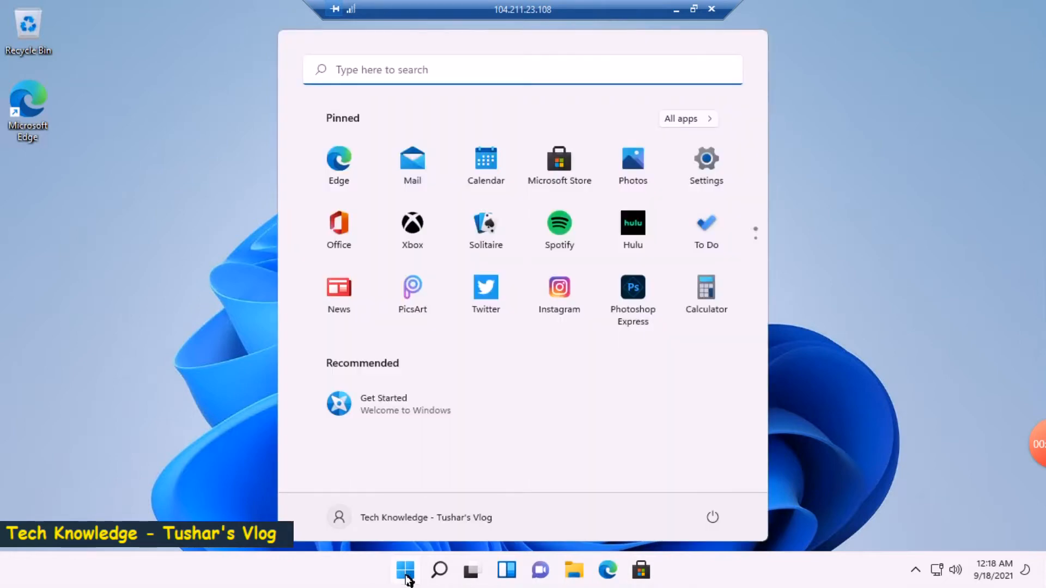
click(404, 570)
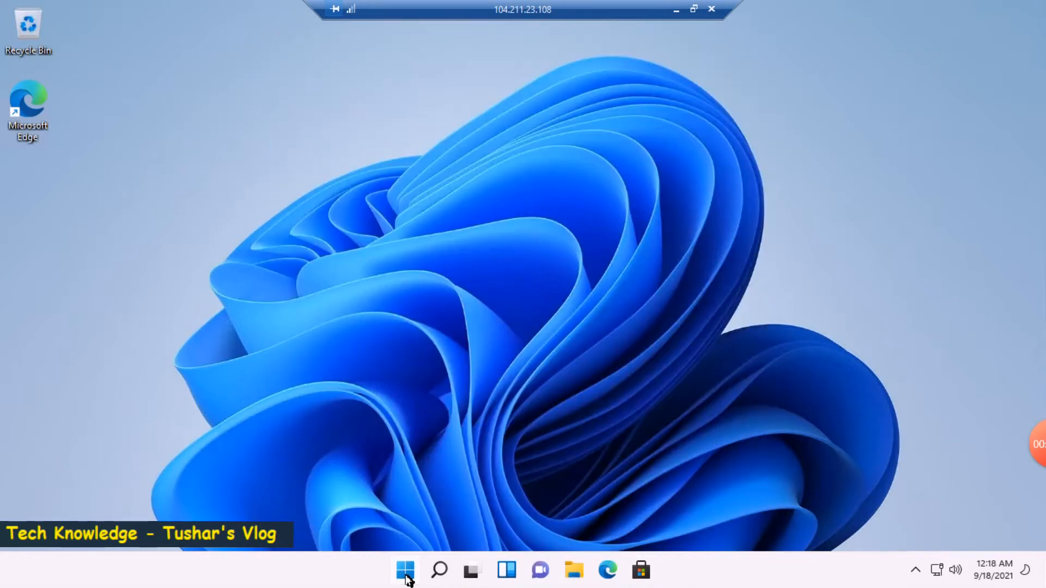
click(404, 571)
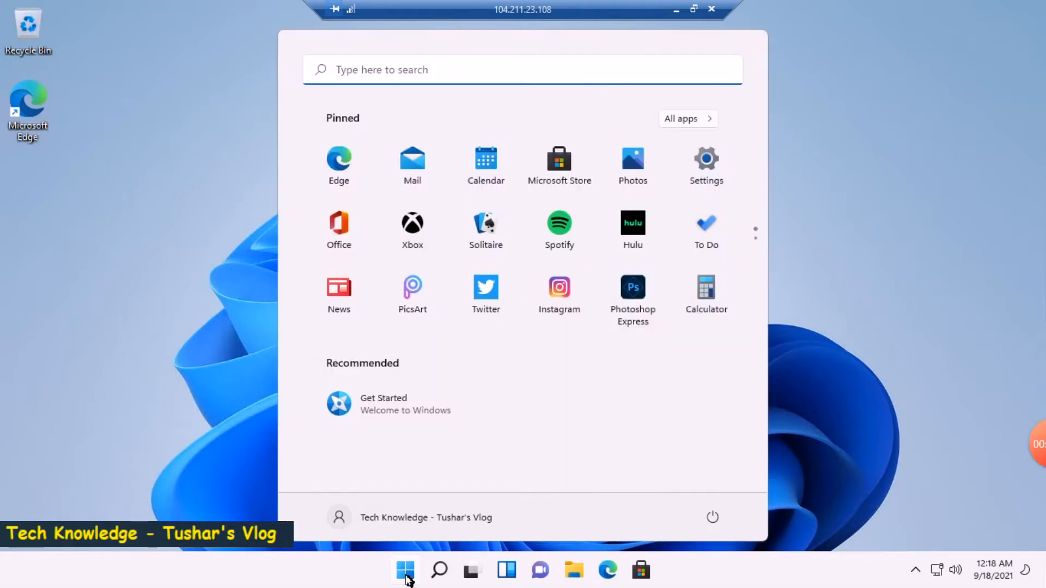
mouse_move(439, 570)
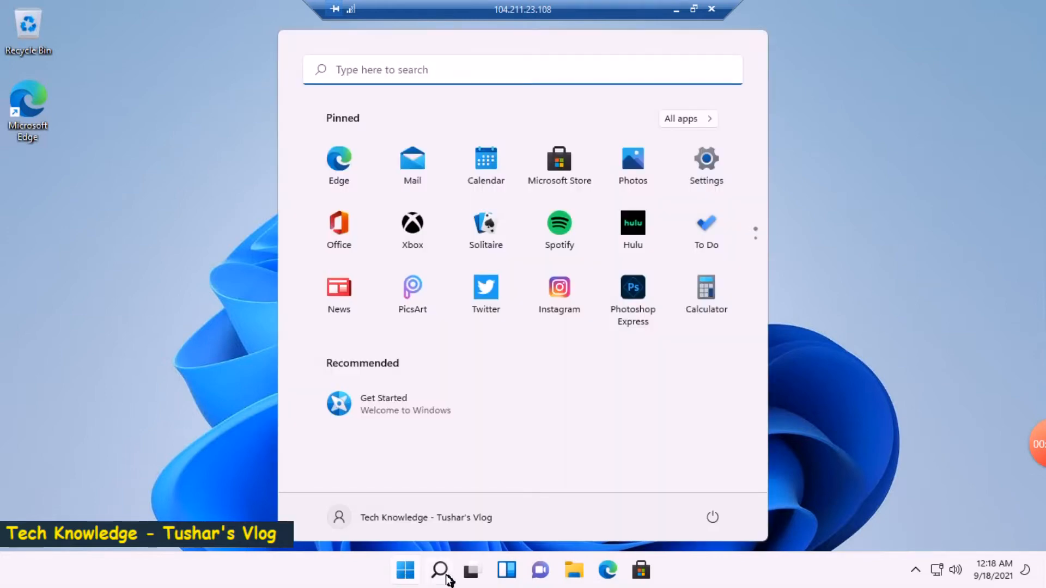
mouse_move(475, 573)
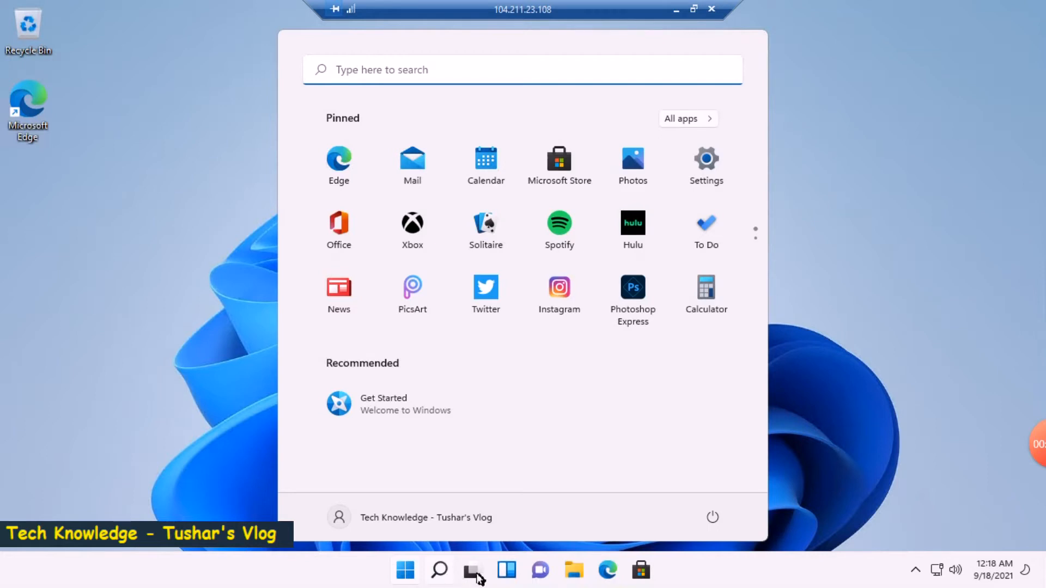
click(473, 570)
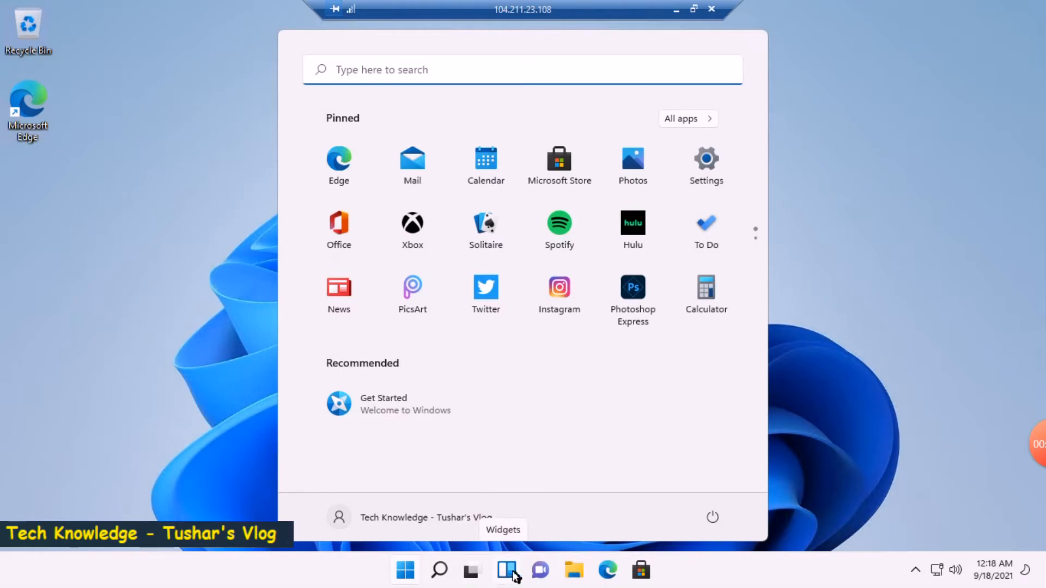
mouse_move(573, 573)
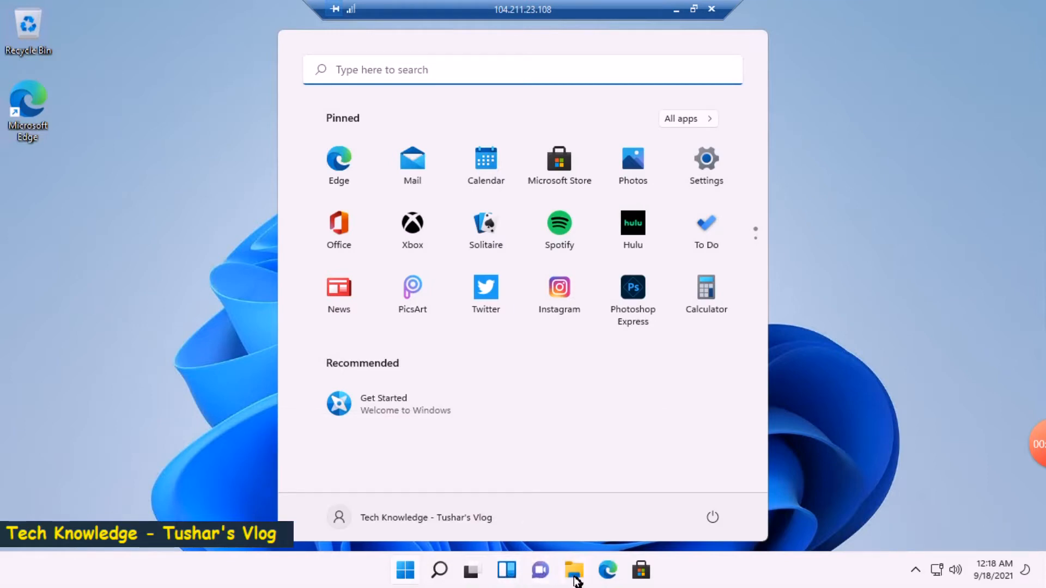
mouse_move(607, 570)
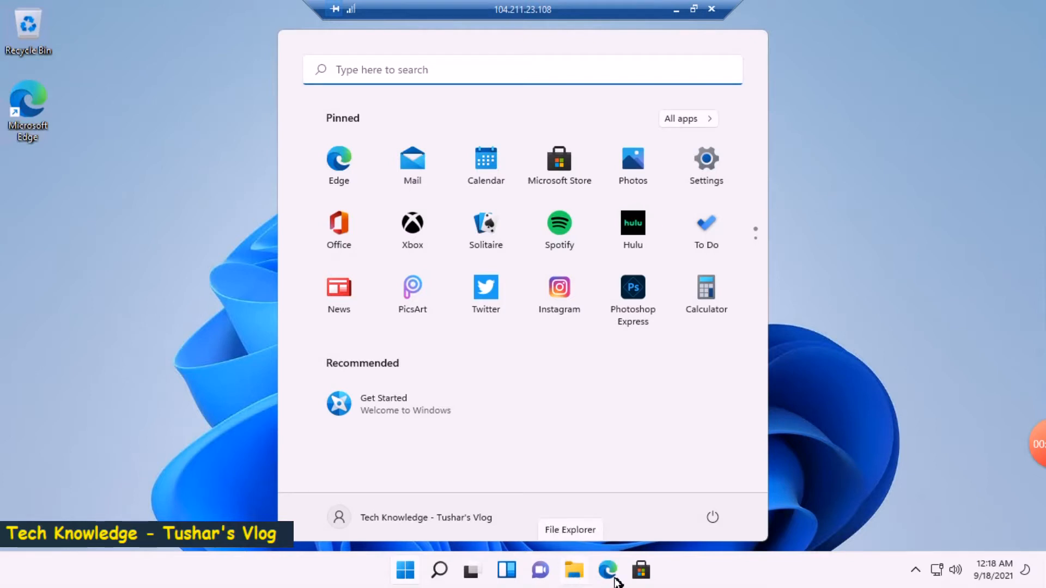
mouse_move(640, 570)
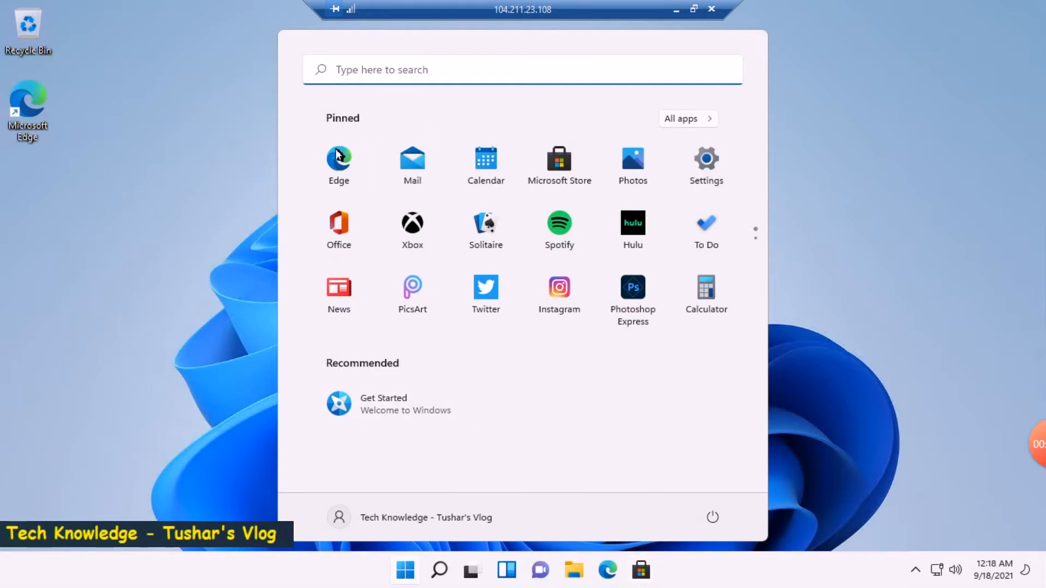
mouse_move(338, 165)
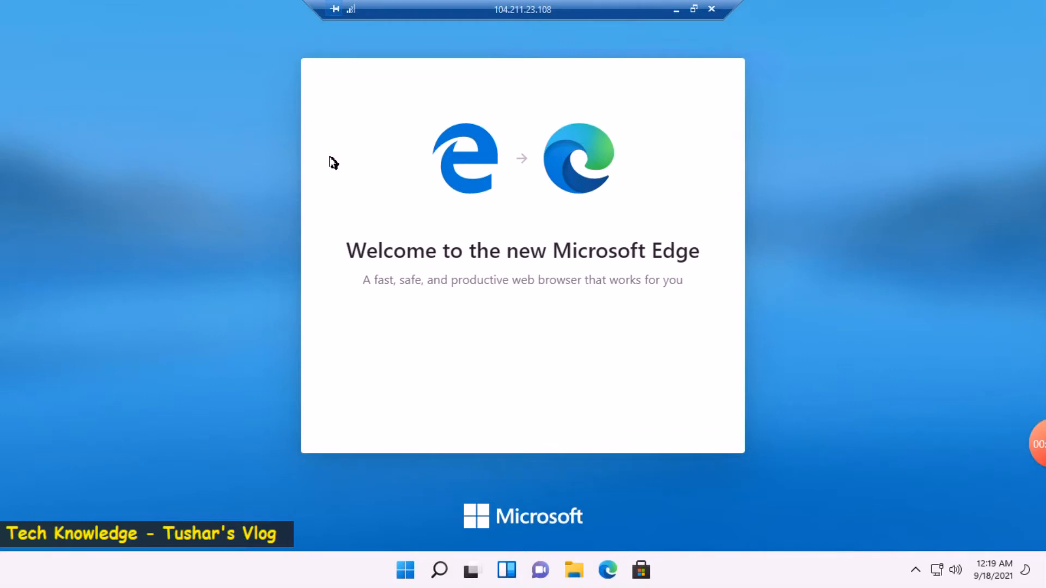
mouse_move(524, 160)
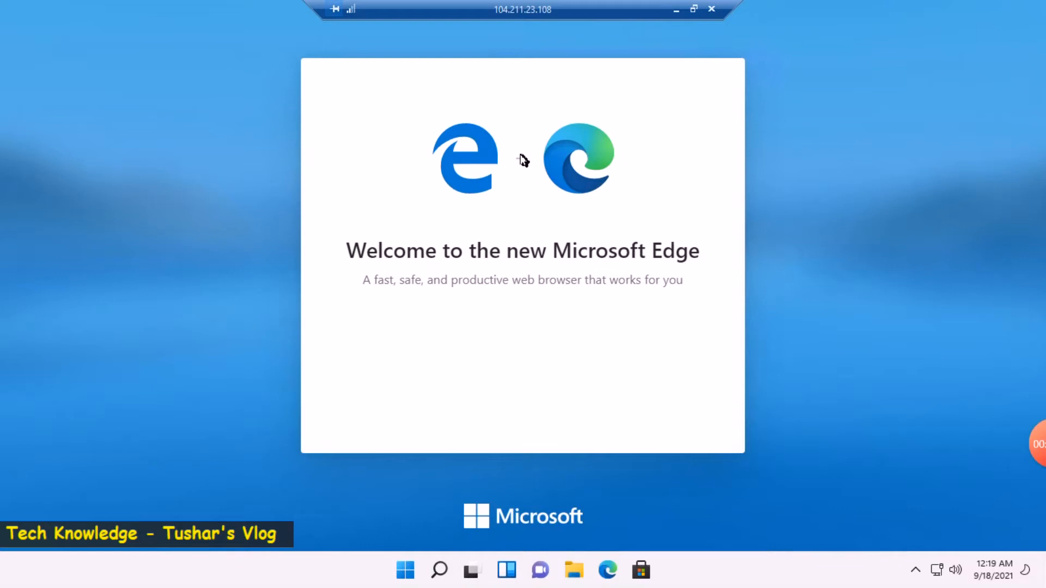
mouse_move(462, 179)
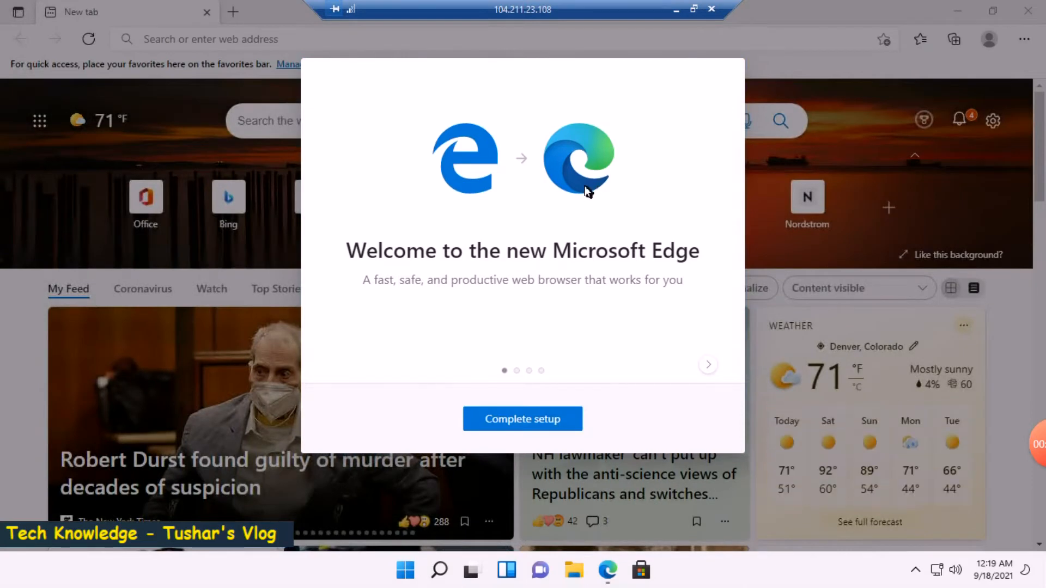
mouse_move(585, 193)
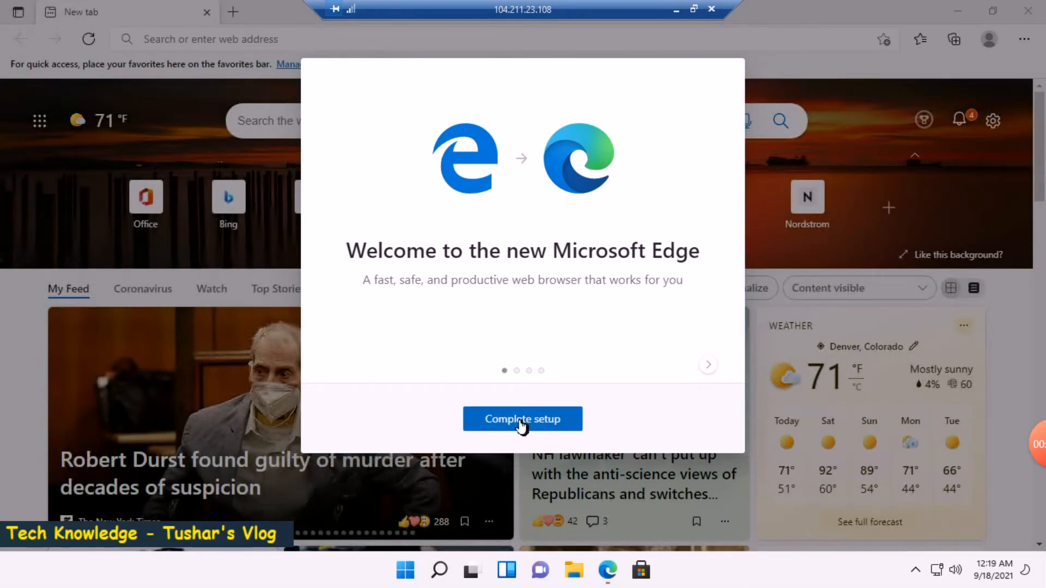
Preview Informational and Focused new tab layouts, then confirm the Inspirational layout.
click(522, 419)
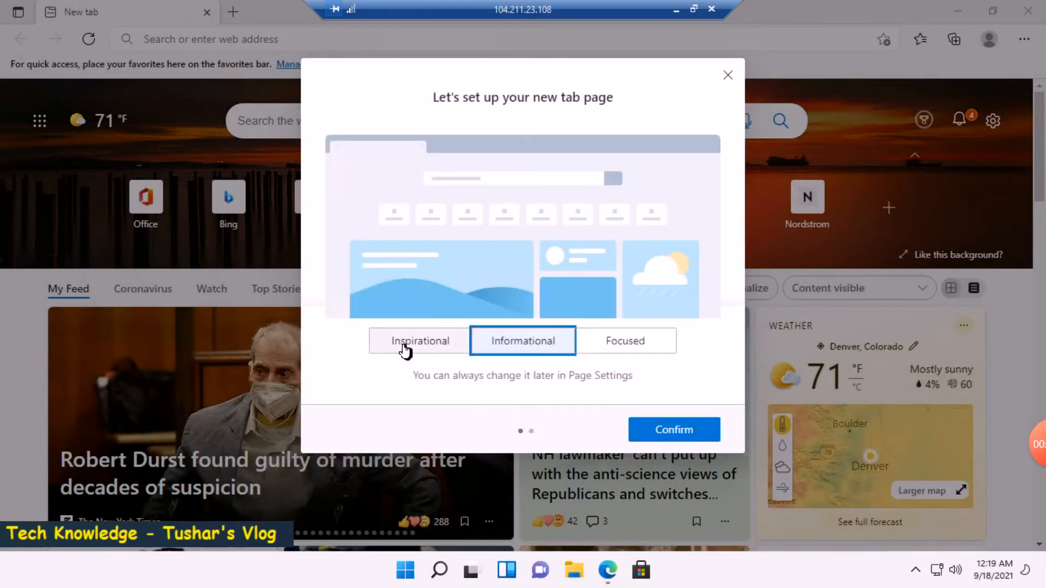
click(419, 341)
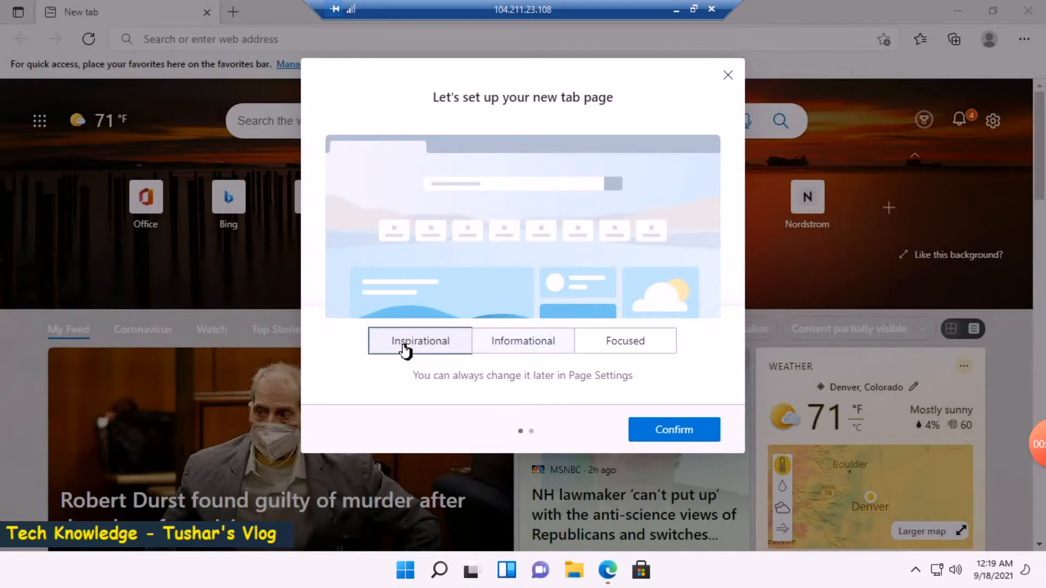
click(420, 341)
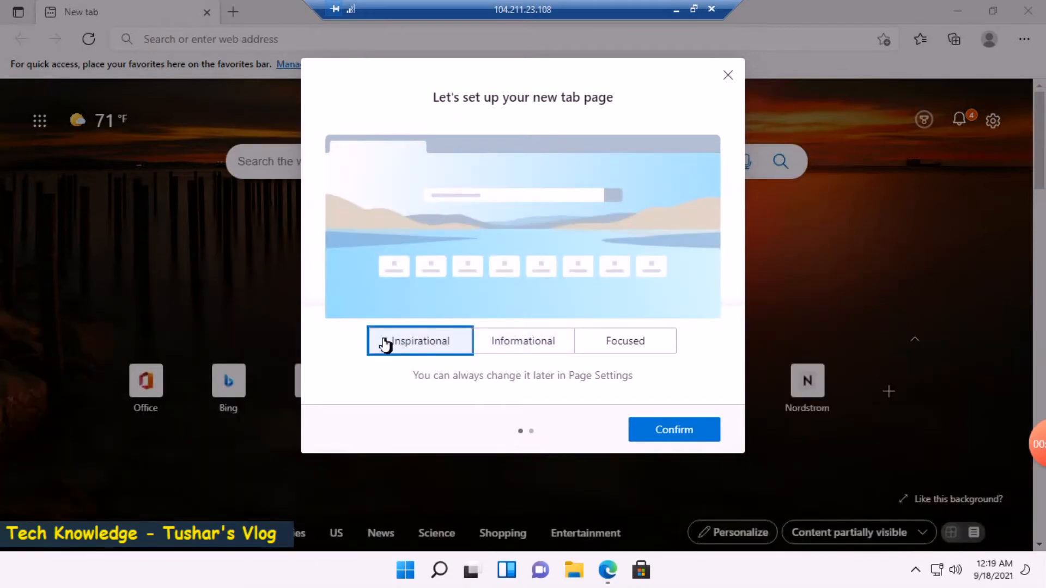
mouse_move(277, 307)
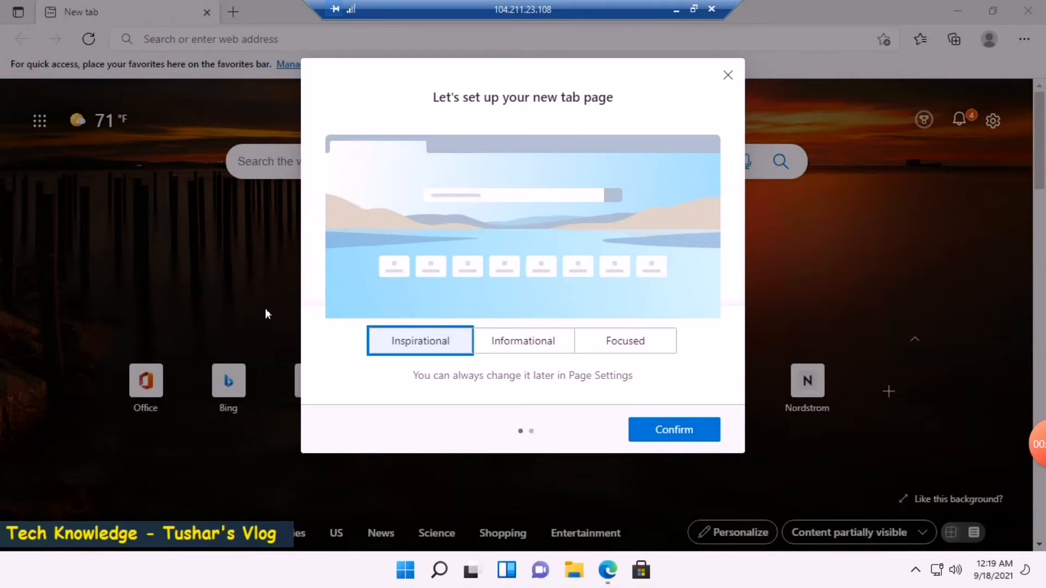
mouse_move(477, 338)
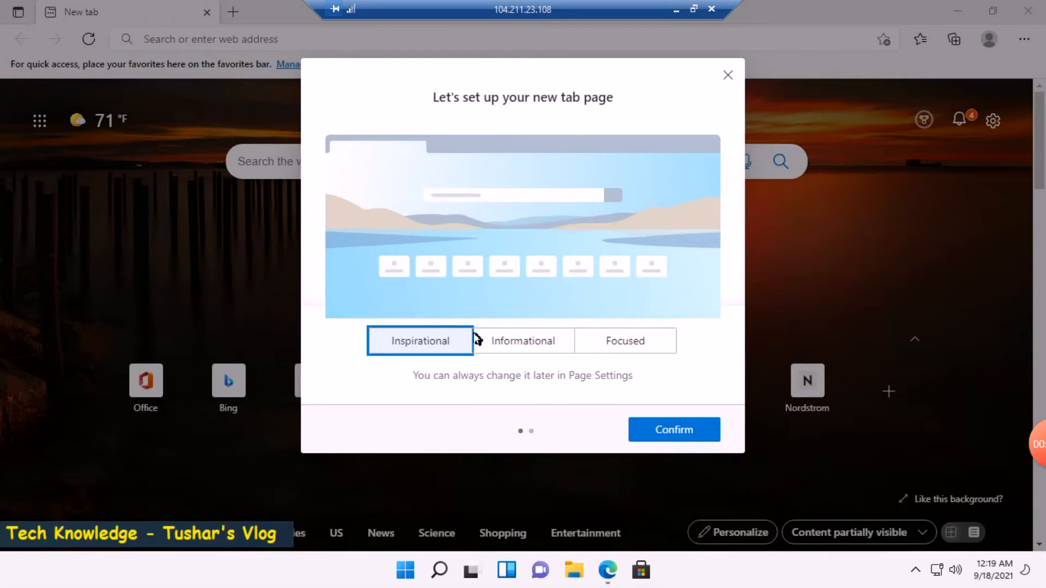
click(523, 341)
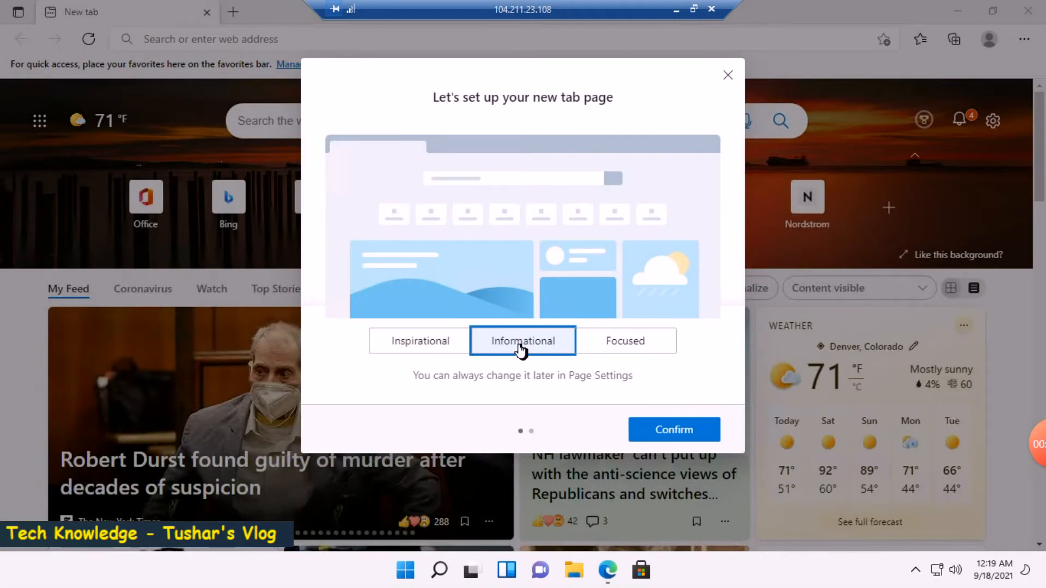
mouse_move(305, 260)
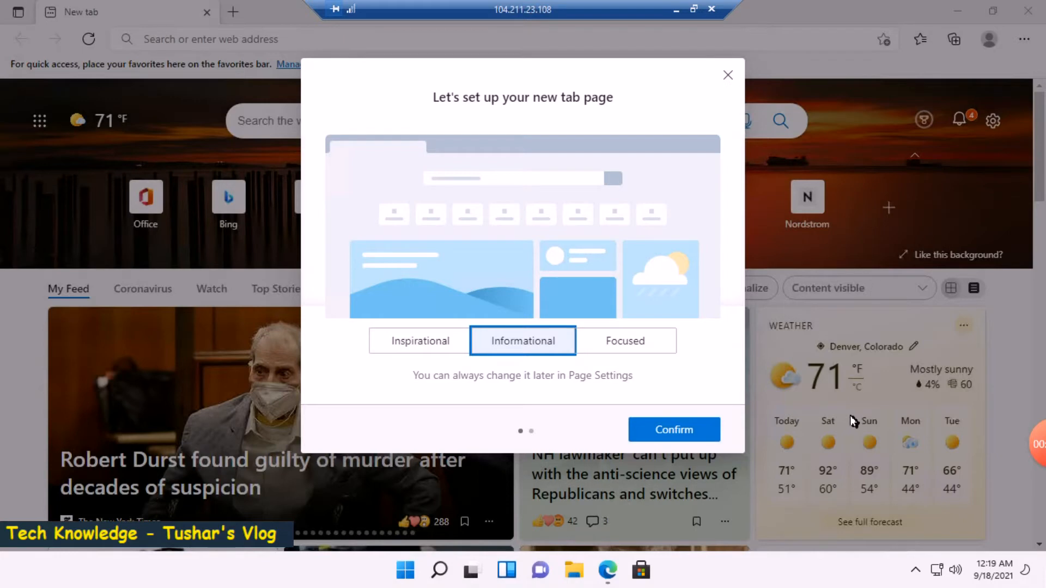
mouse_move(618, 358)
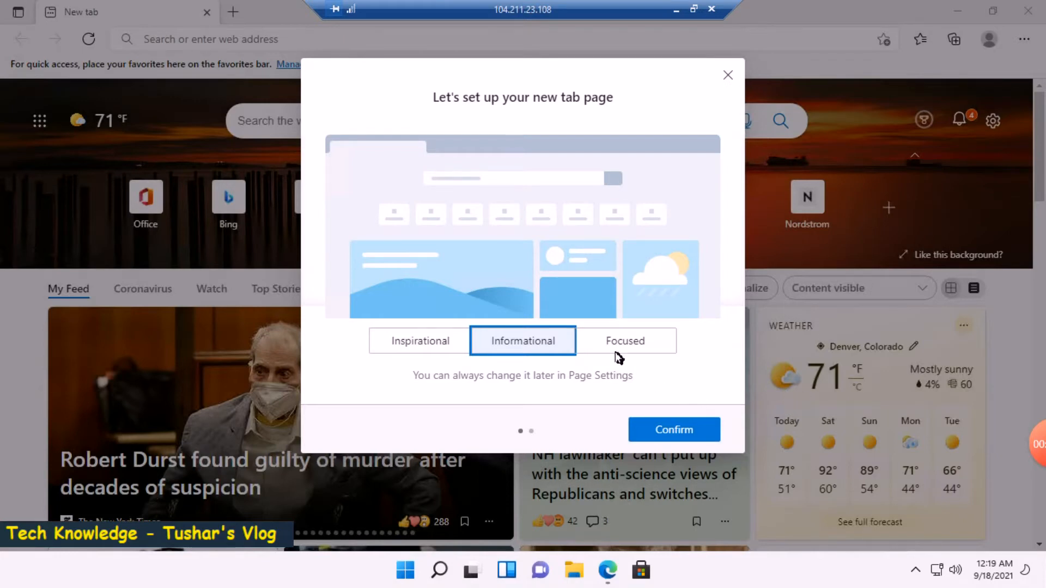
click(624, 341)
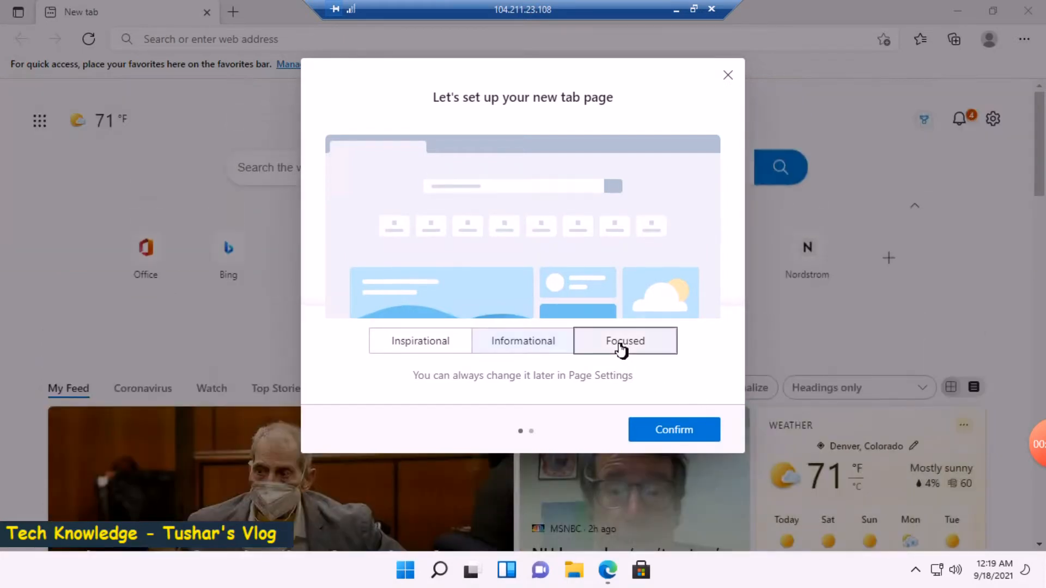
click(625, 341)
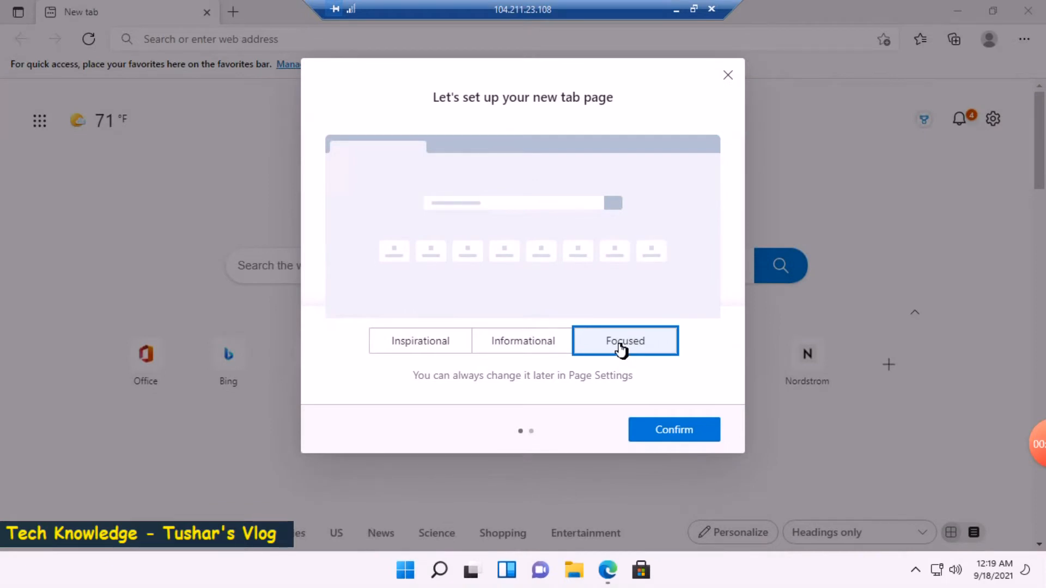
mouse_move(517, 351)
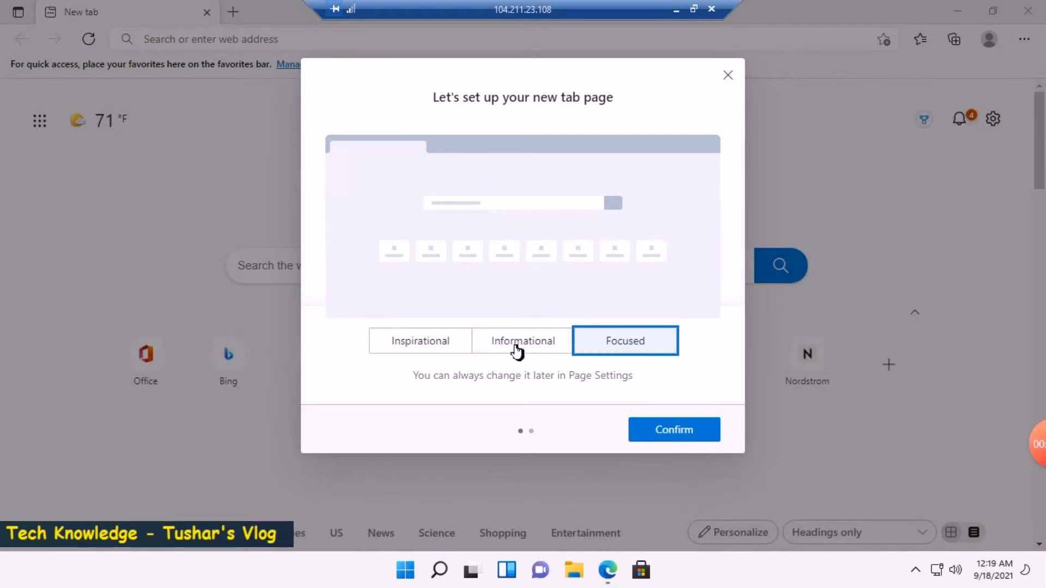
click(419, 341)
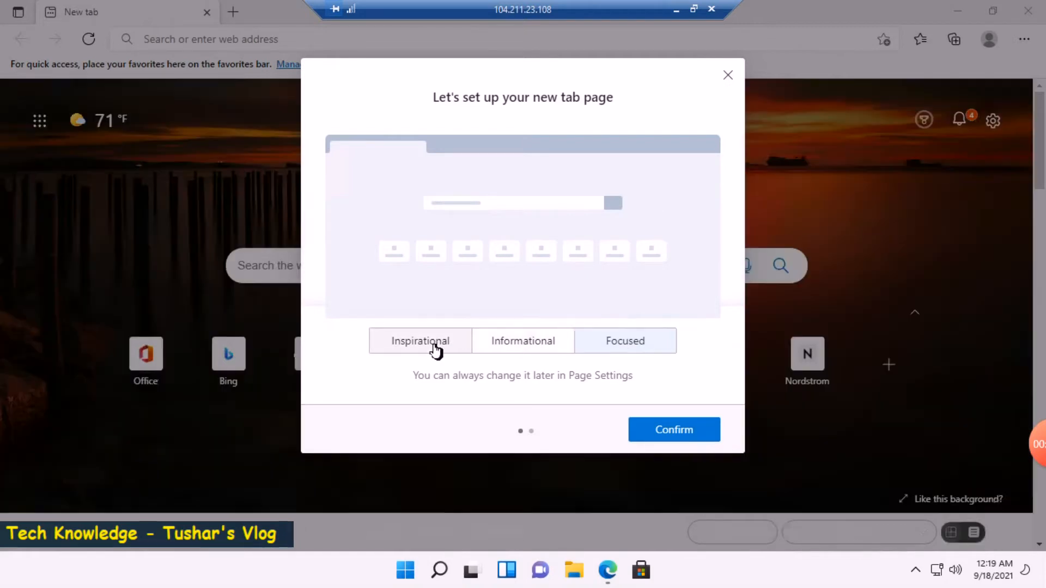
click(419, 341)
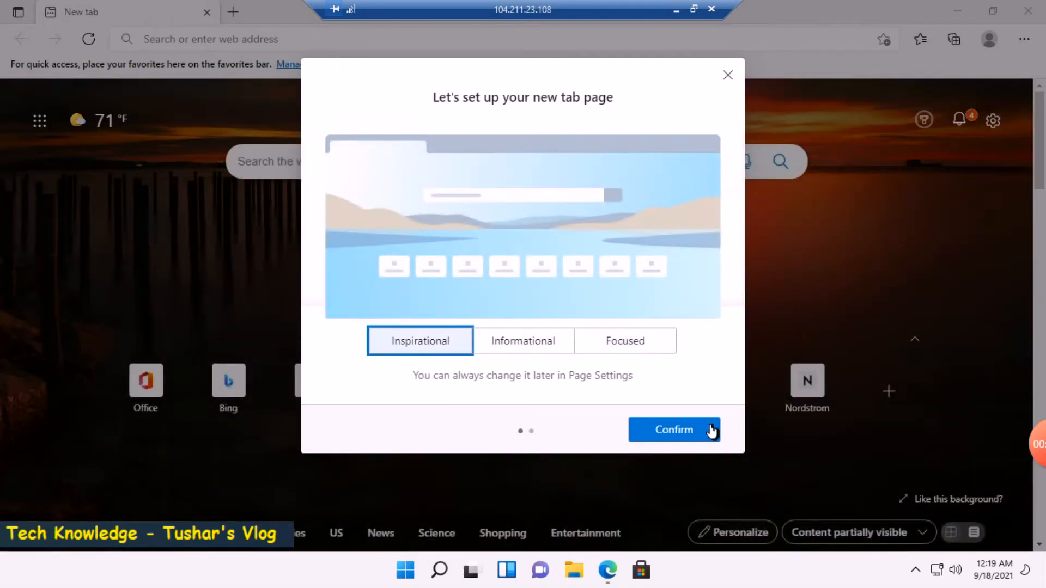
click(674, 430)
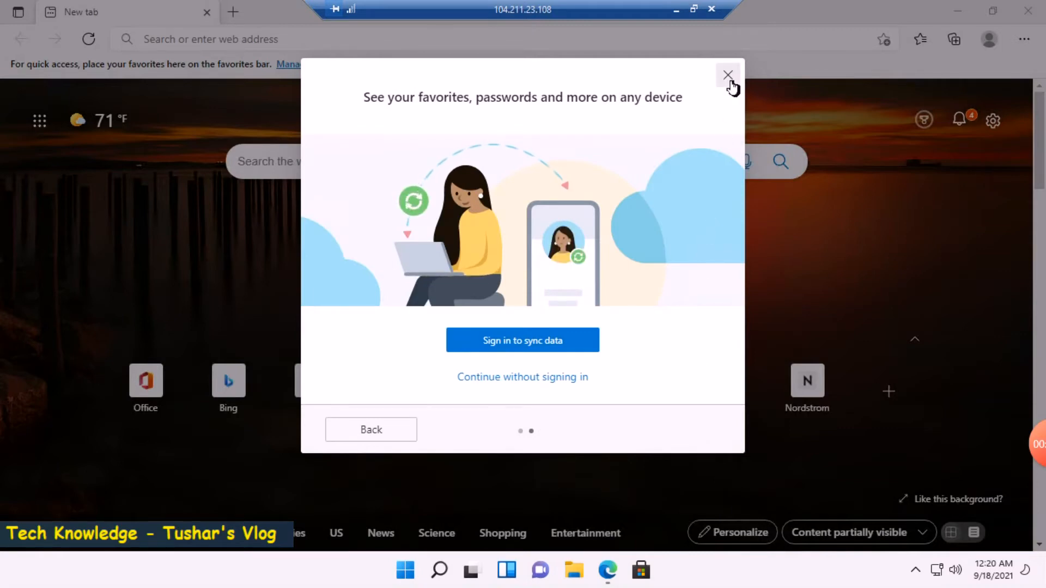
Close the sync sign-in prompt and show the '...' Settings and more menu.
click(727, 74)
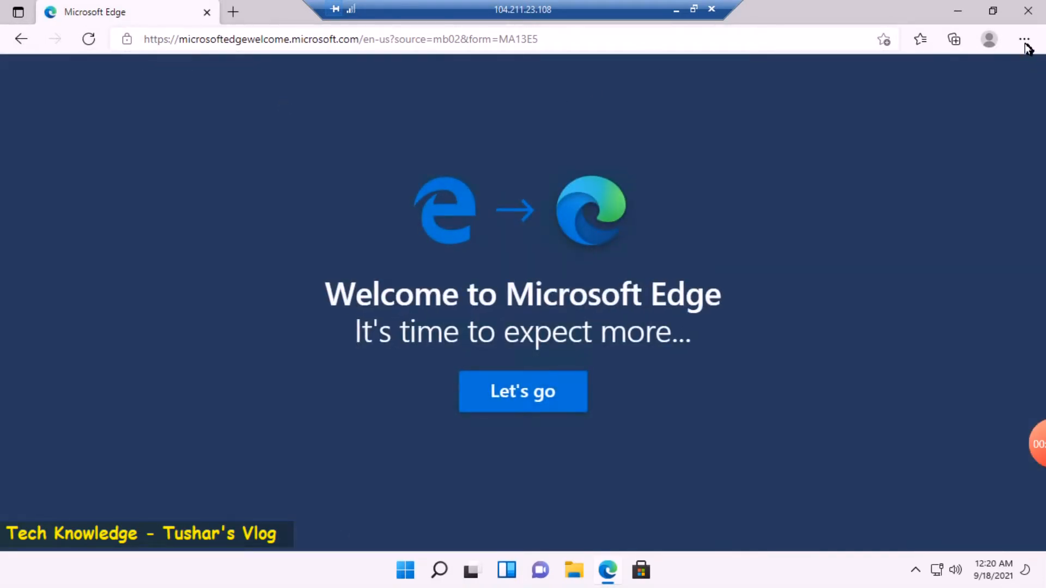
click(1025, 40)
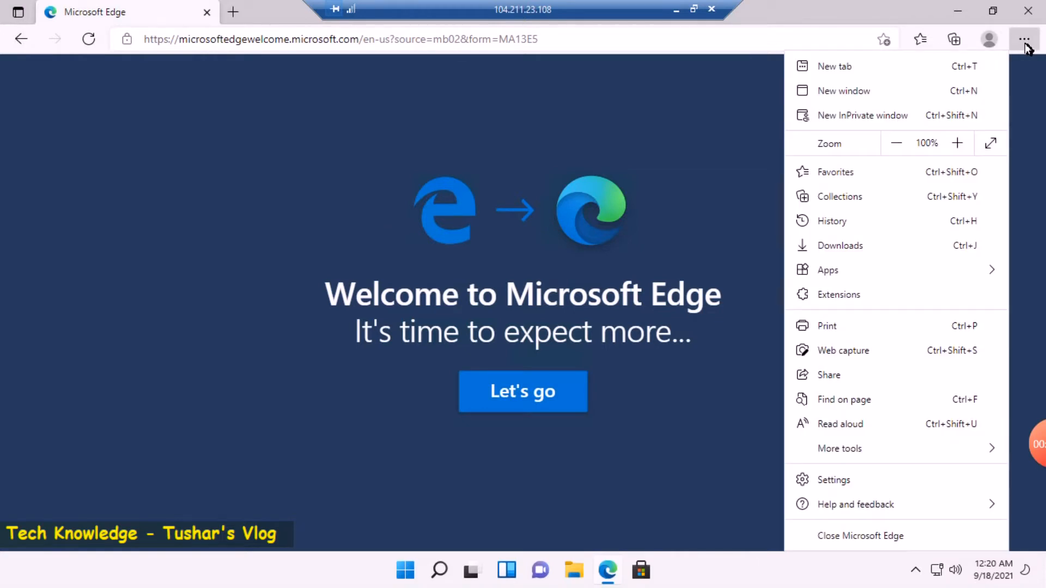
mouse_move(833, 479)
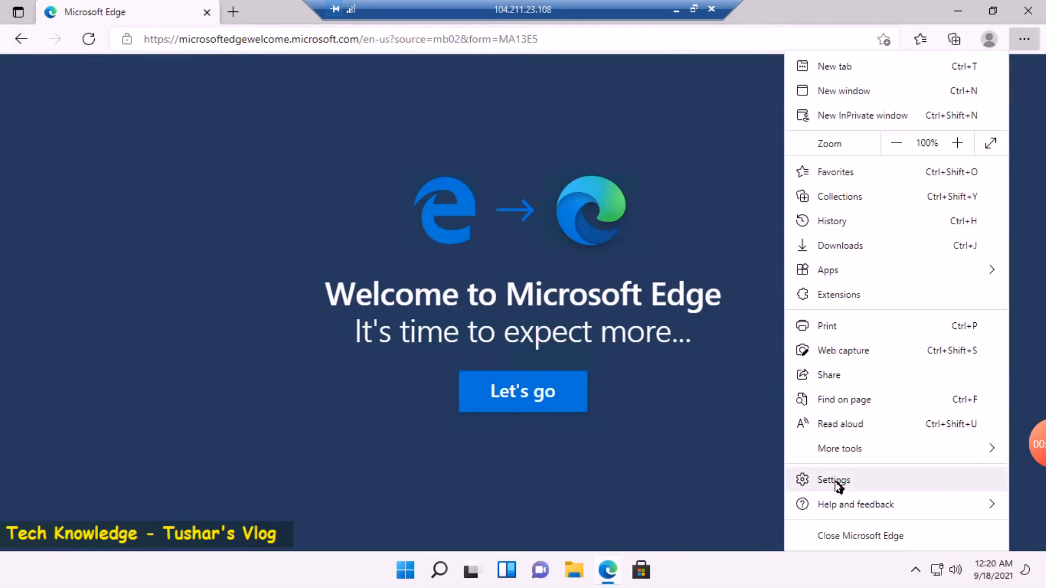
Browse Edge Settings: Privacy, Appearance, Start/home, Share, Default browser, Downloads, Printers, System.
click(833, 480)
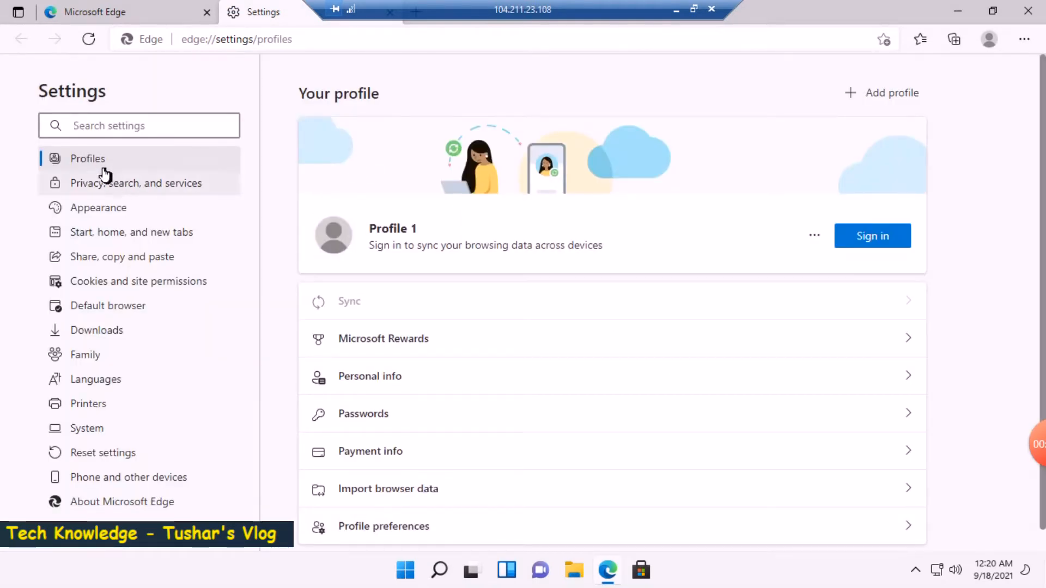
mouse_move(113, 289)
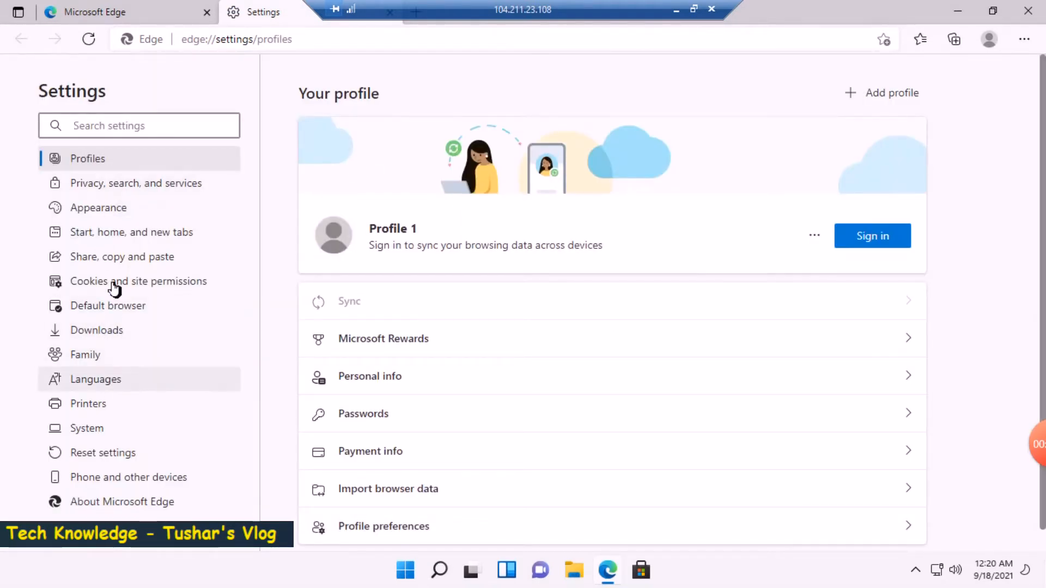
click(135, 183)
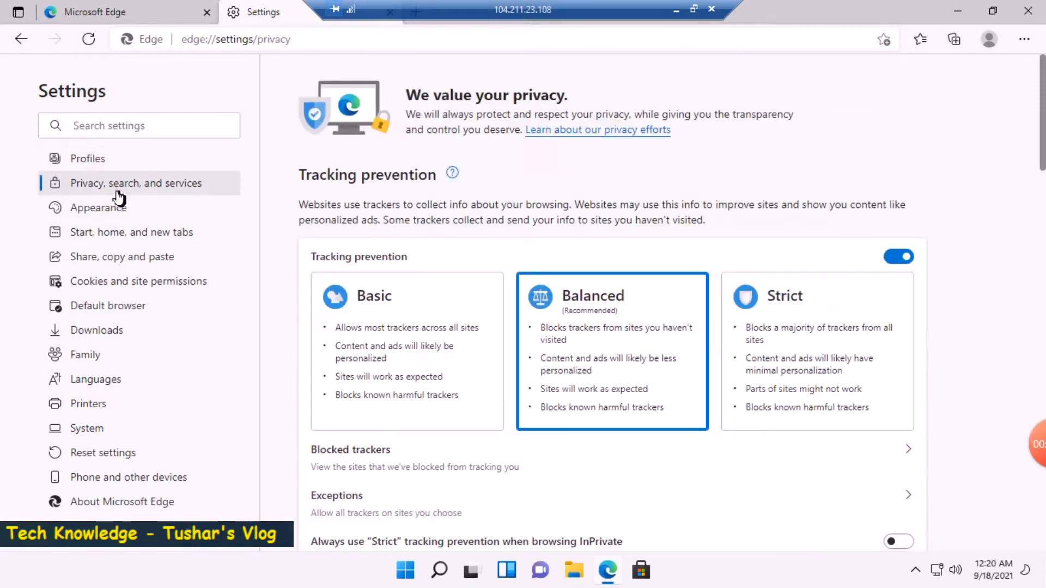
click(97, 207)
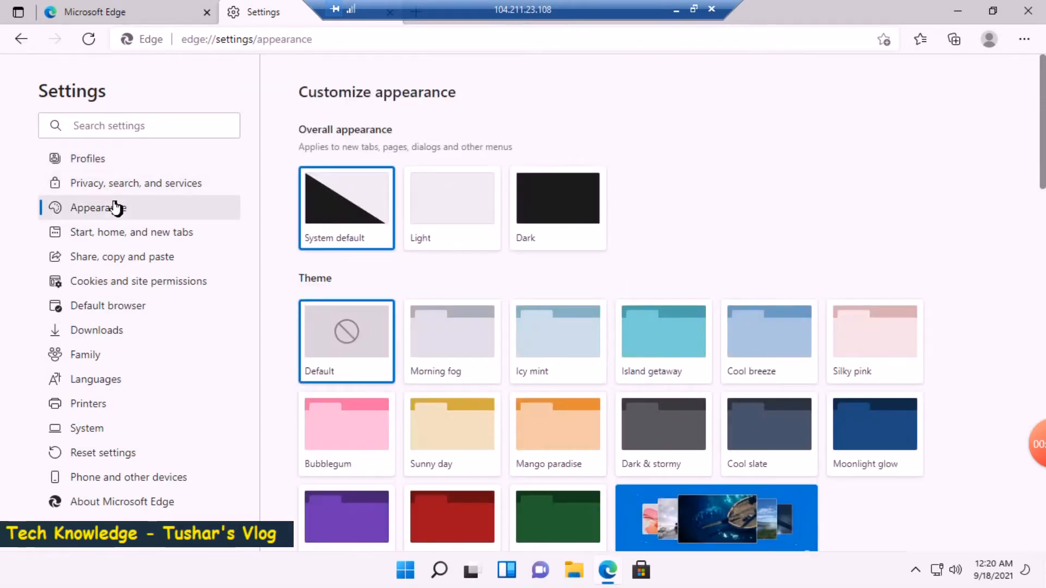
click(131, 232)
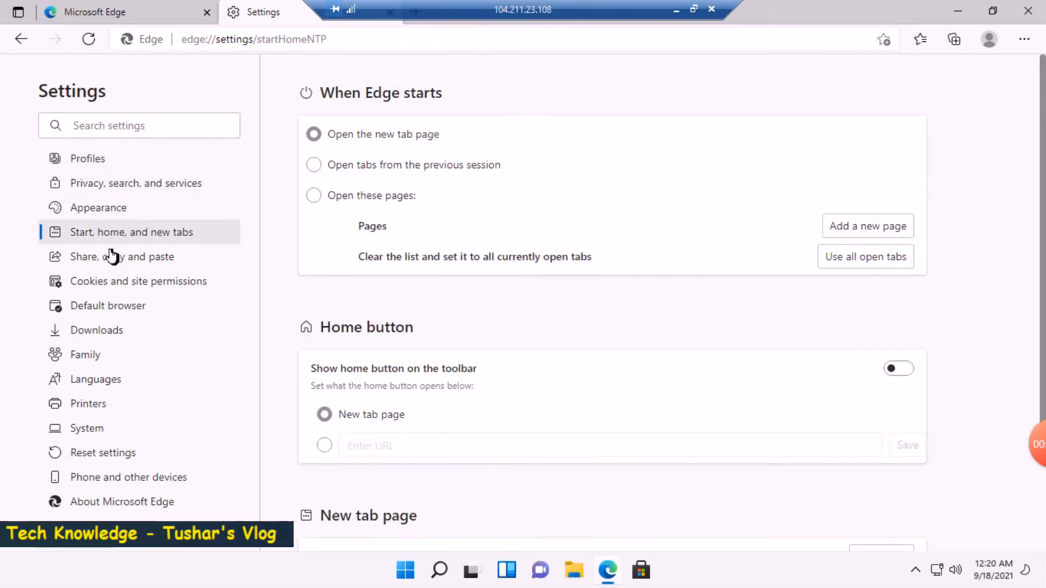
click(121, 256)
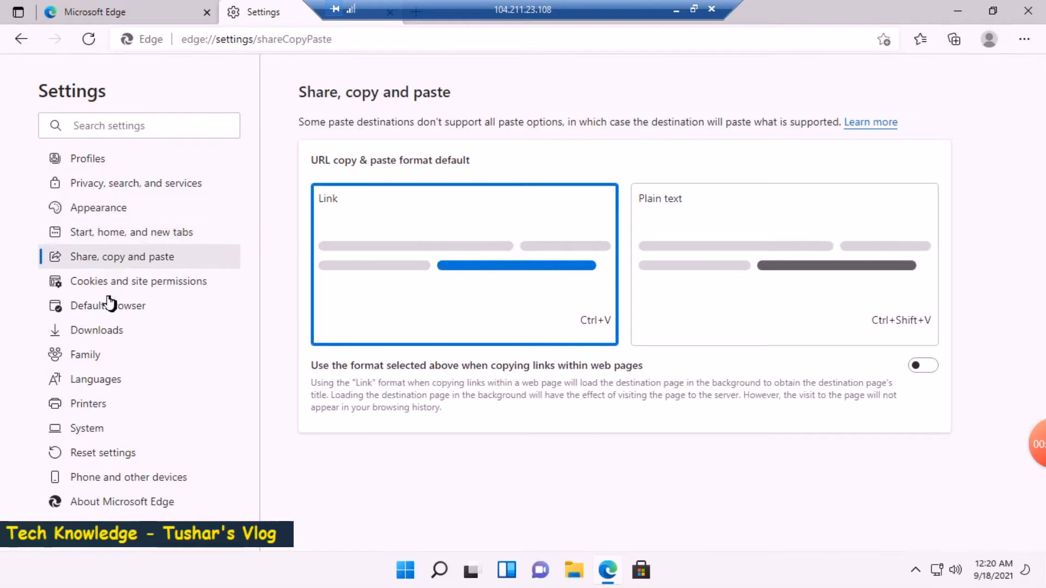
click(108, 306)
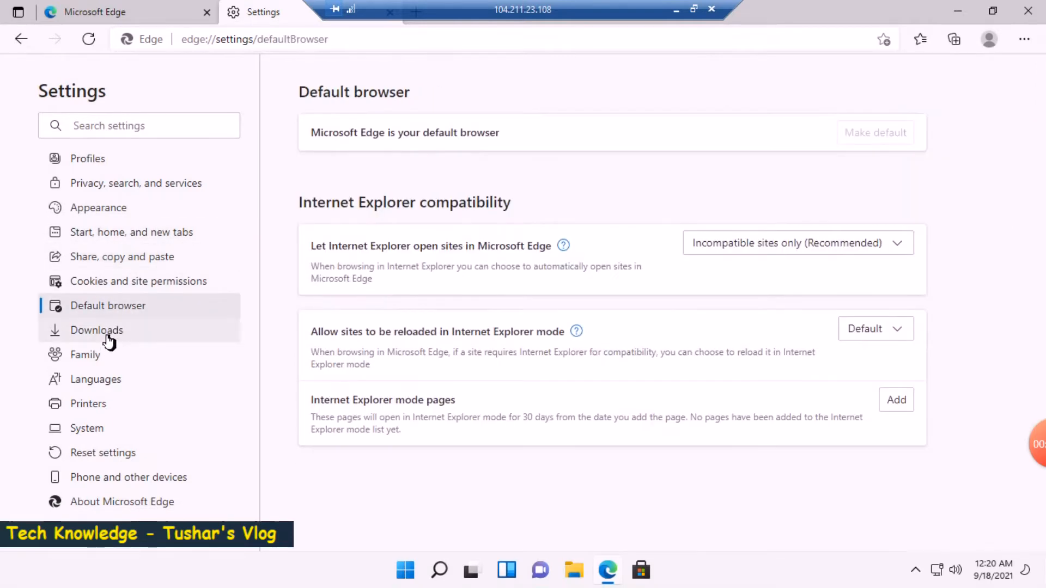
click(96, 330)
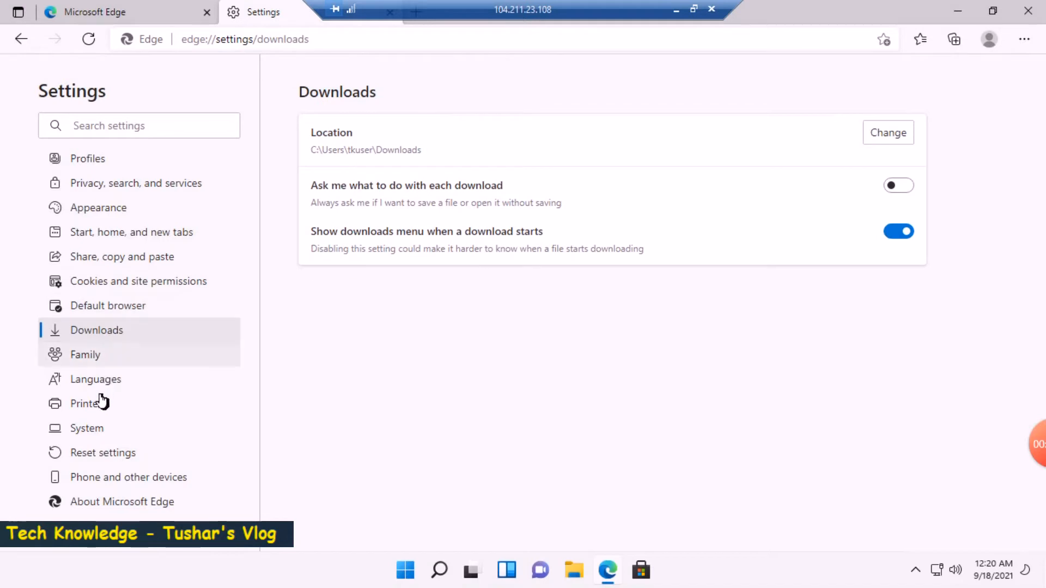
click(88, 403)
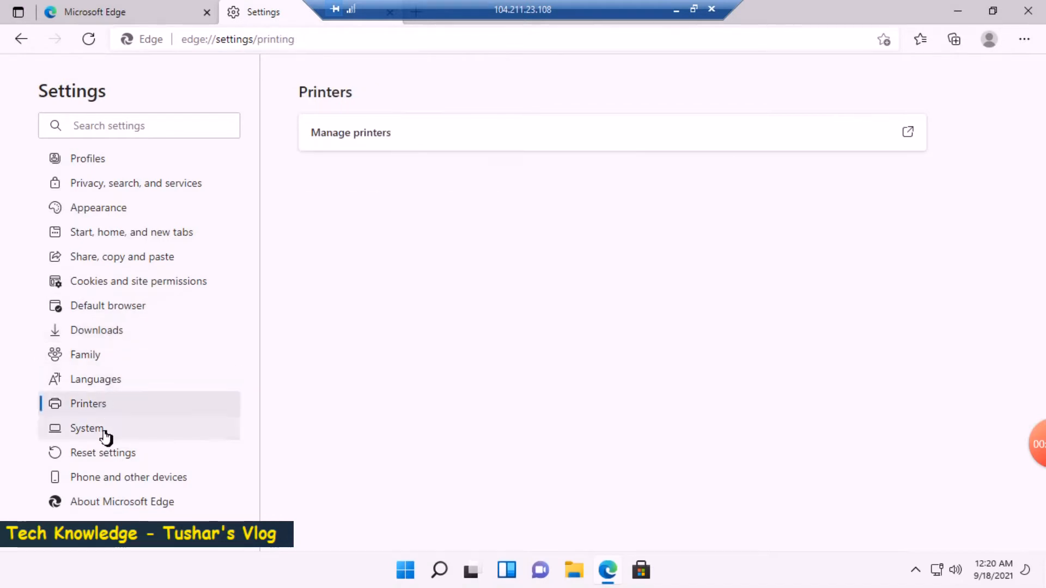
click(87, 427)
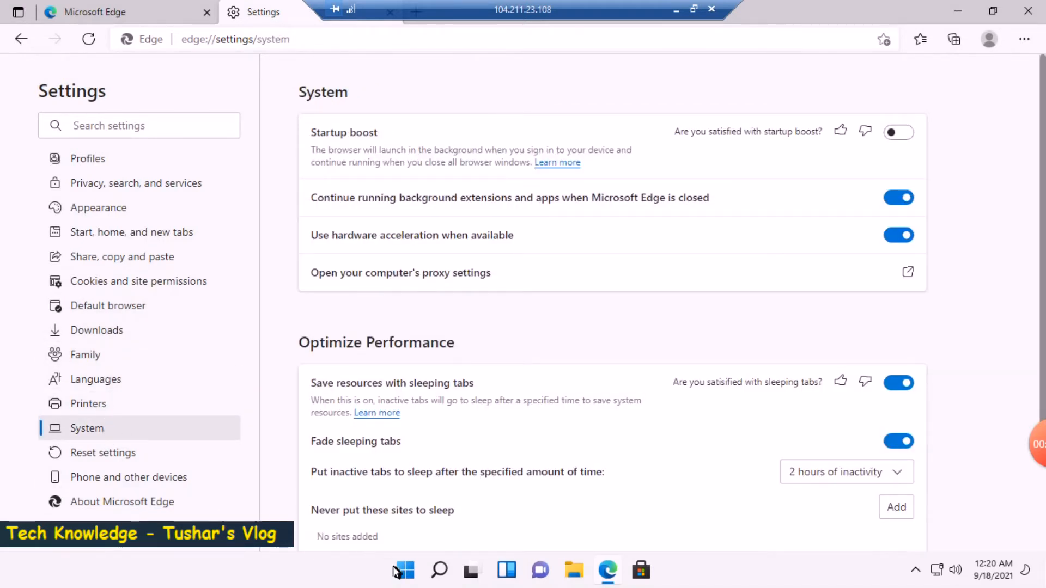
Search for and launch Internet Options, viewing Colors and cancelling without changes.
click(403, 570)
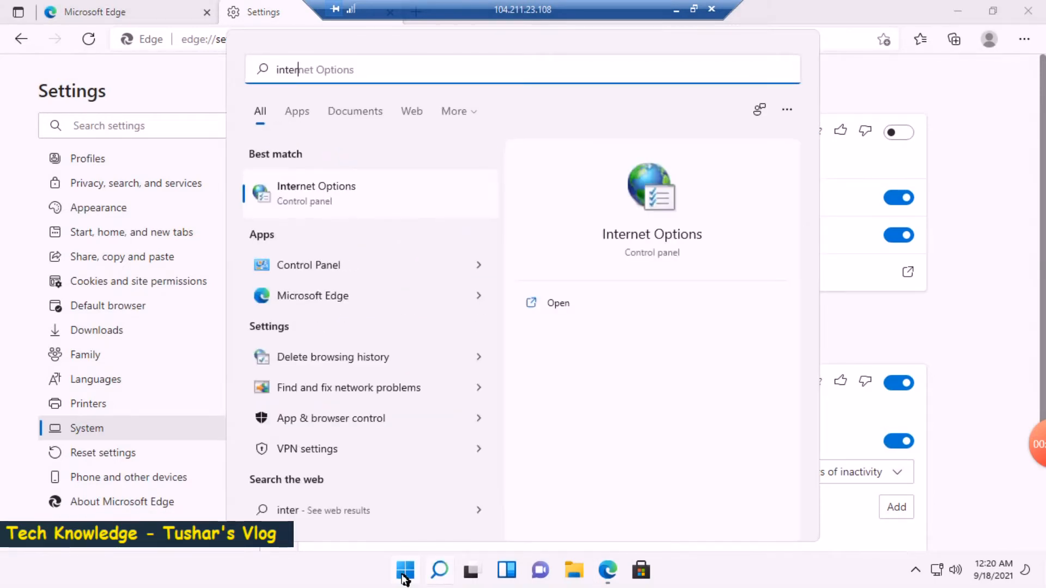
mouse_move(359, 205)
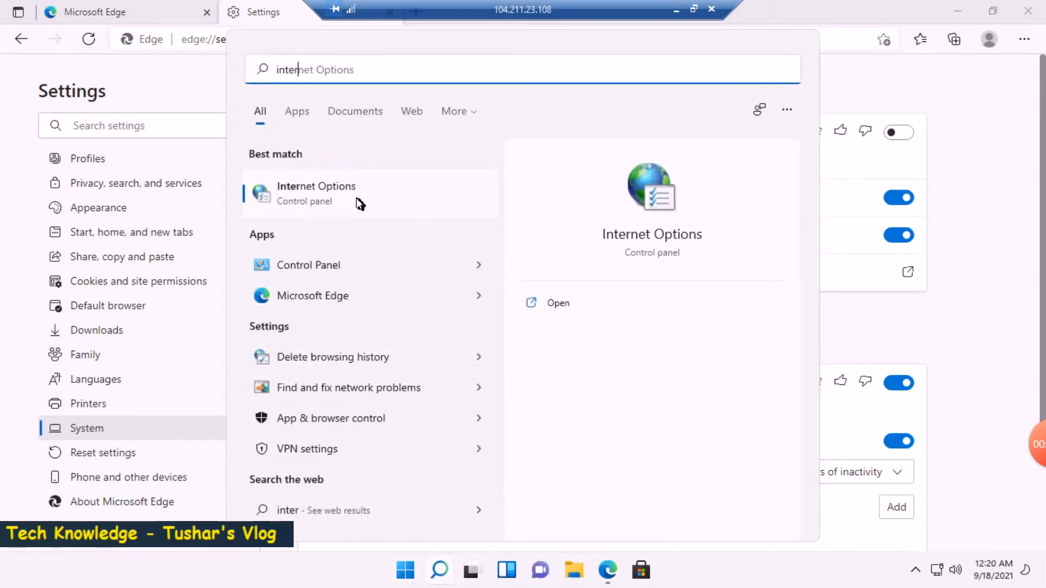
click(557, 303)
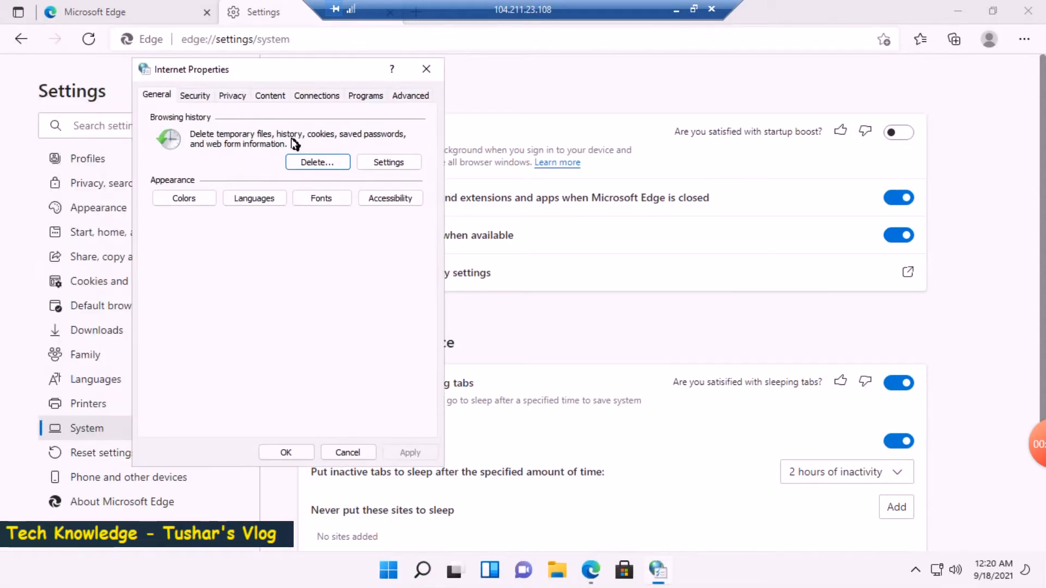
mouse_move(292, 292)
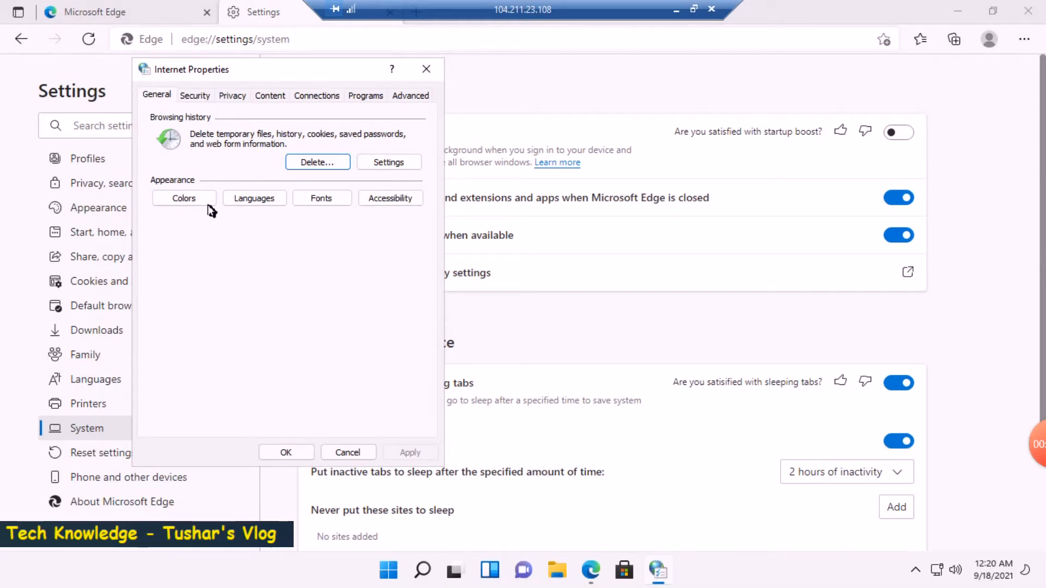
click(184, 198)
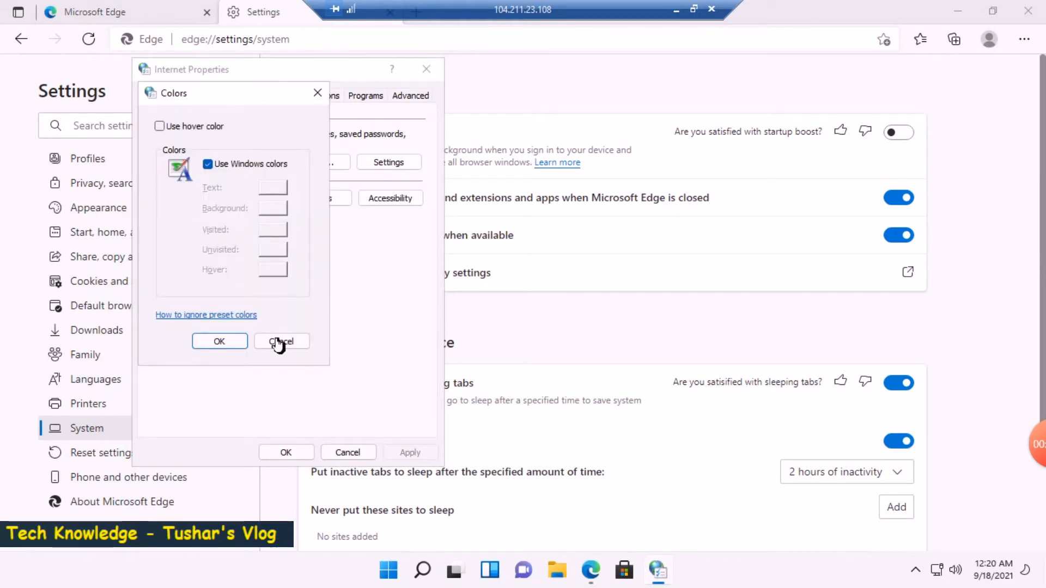
click(281, 340)
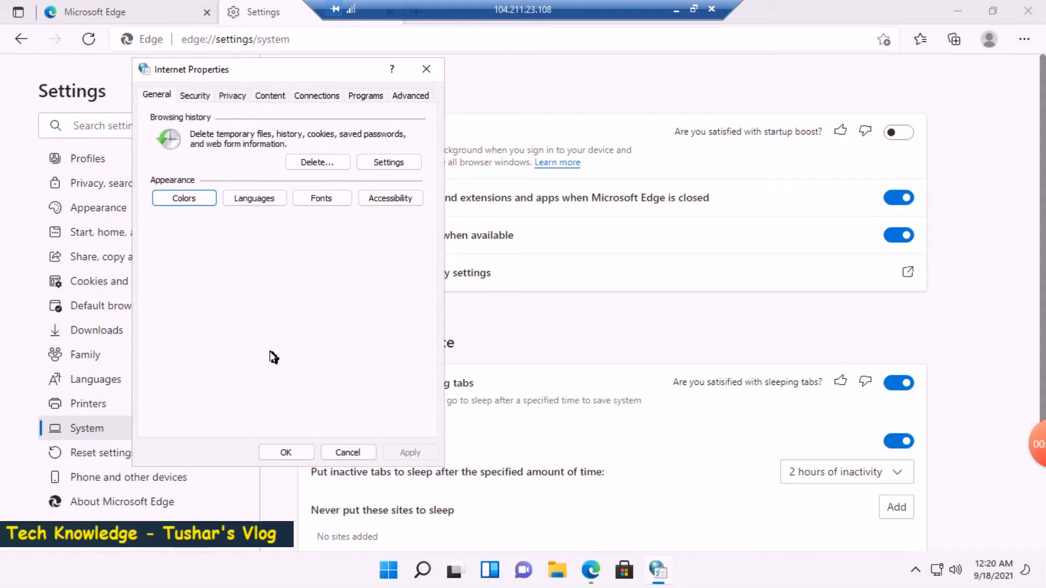
mouse_move(195, 100)
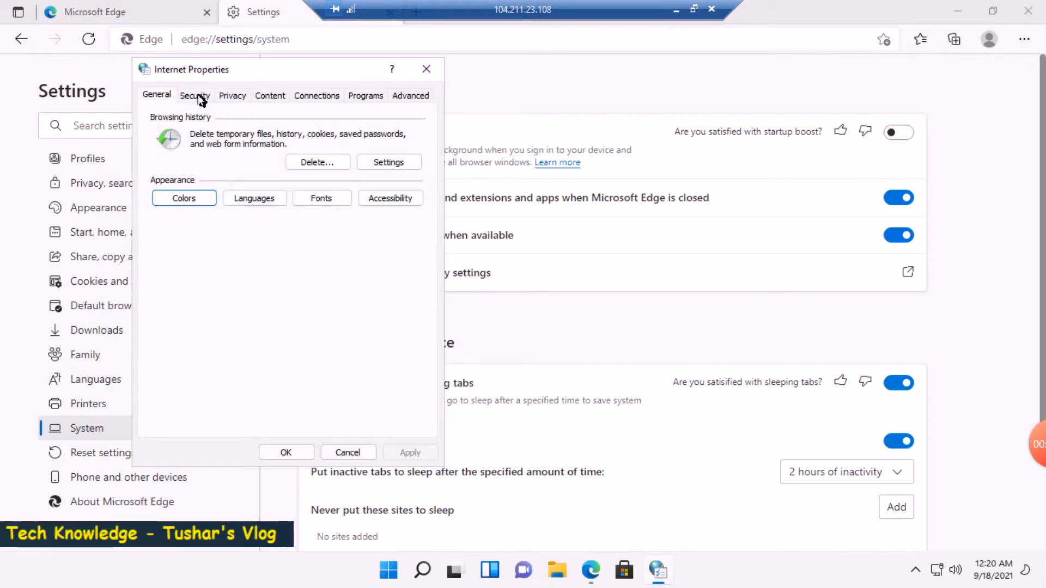
Browse the Security, Content, Connections, Programs and Advanced tabs, then cancel.
click(194, 95)
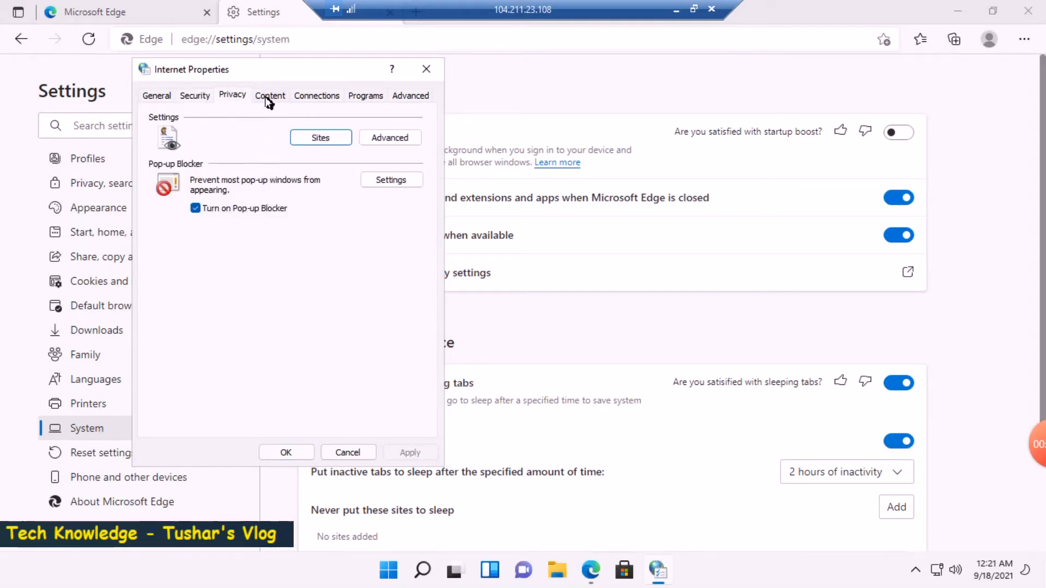
click(270, 95)
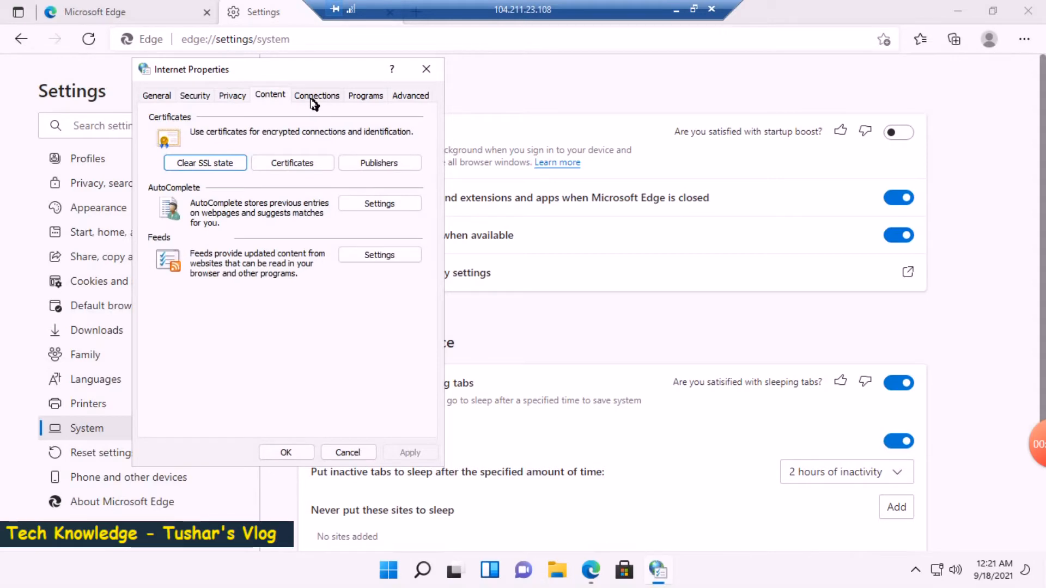
click(316, 95)
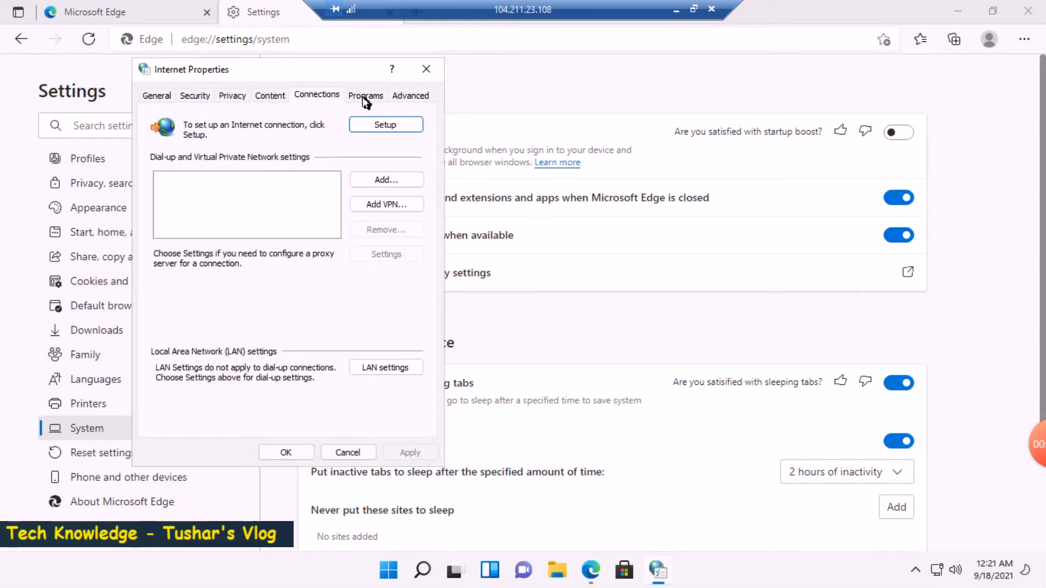
click(365, 95)
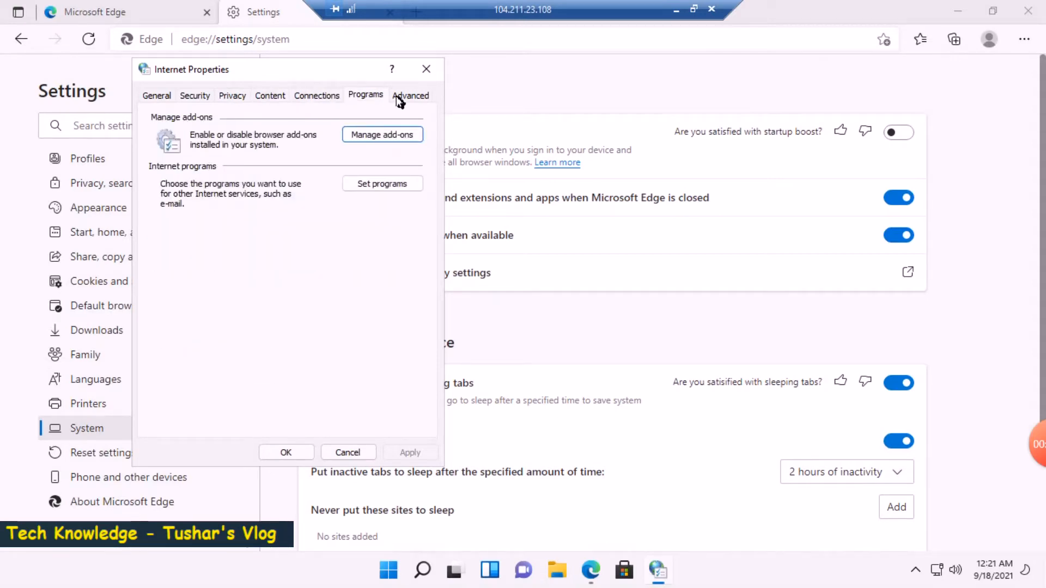
click(410, 94)
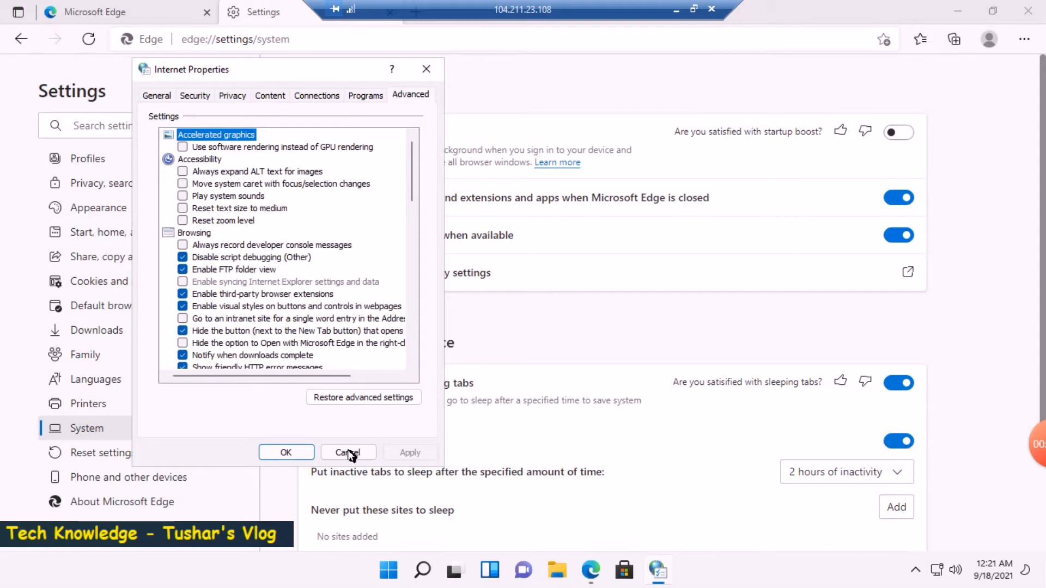
click(347, 452)
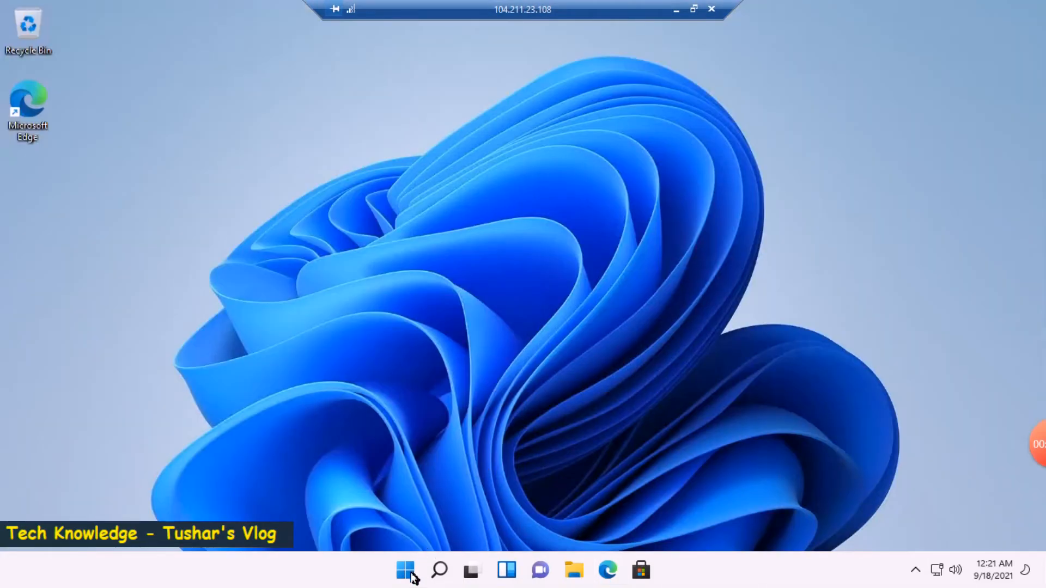
Launch Mail from Start, view the Add an account provider choices, then close Mail.
click(405, 570)
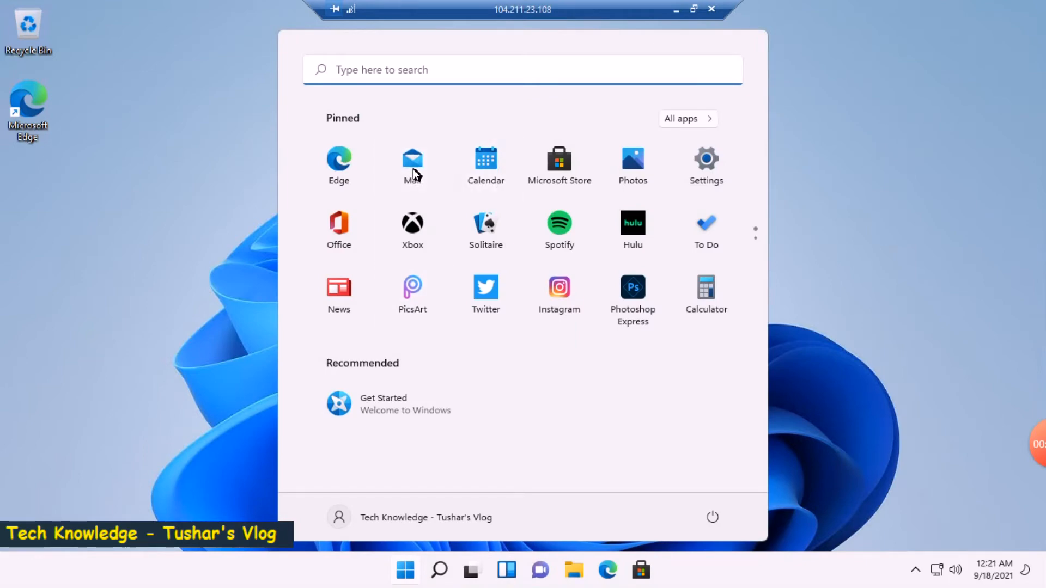
click(412, 164)
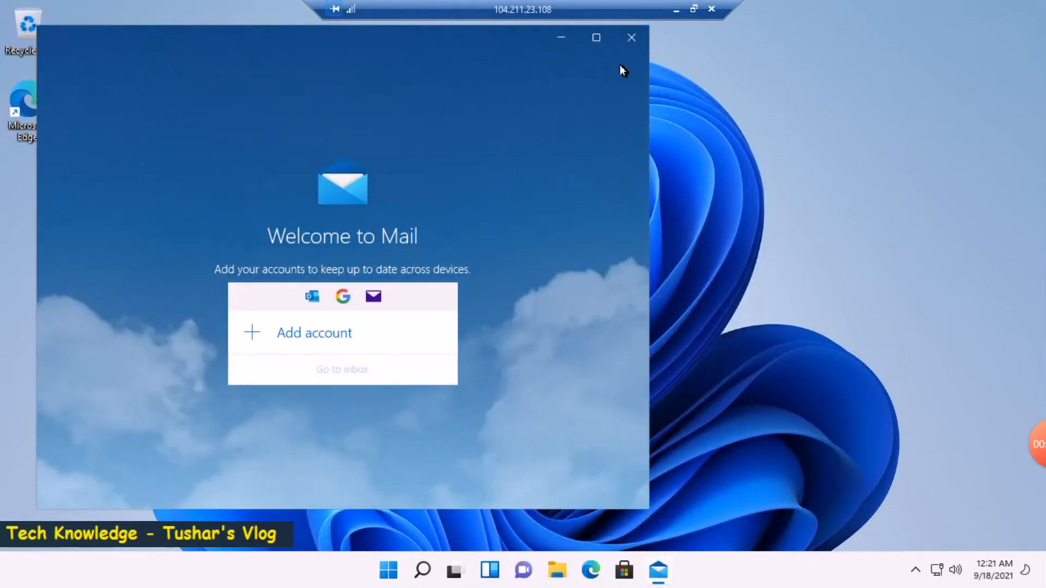
click(314, 332)
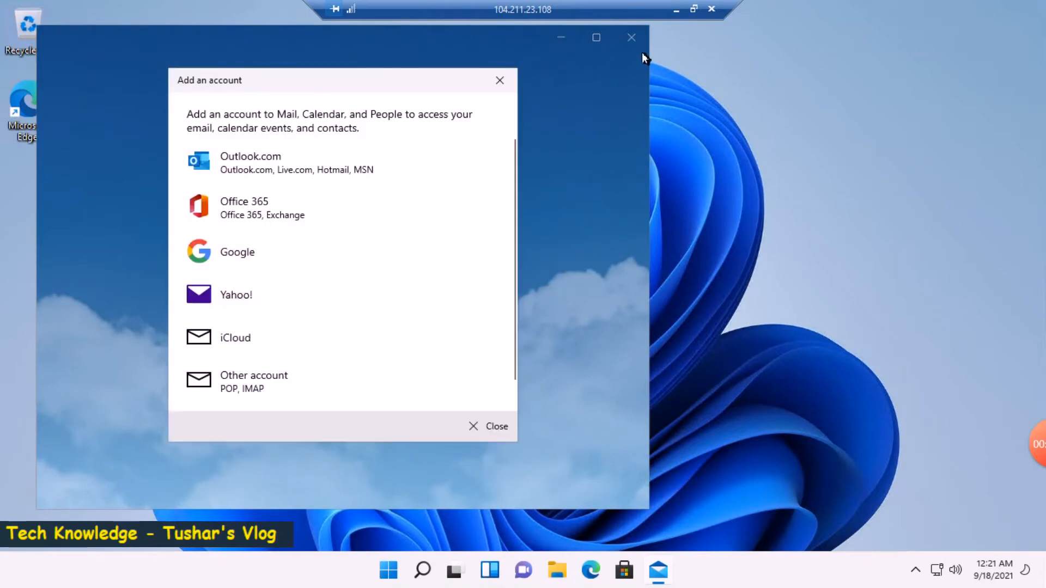
click(496, 426)
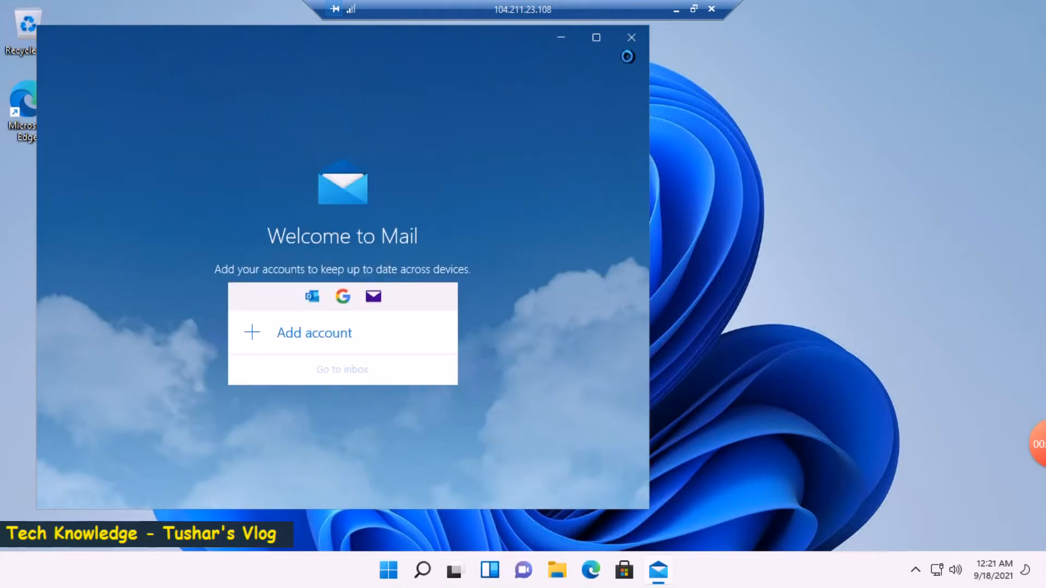
click(631, 37)
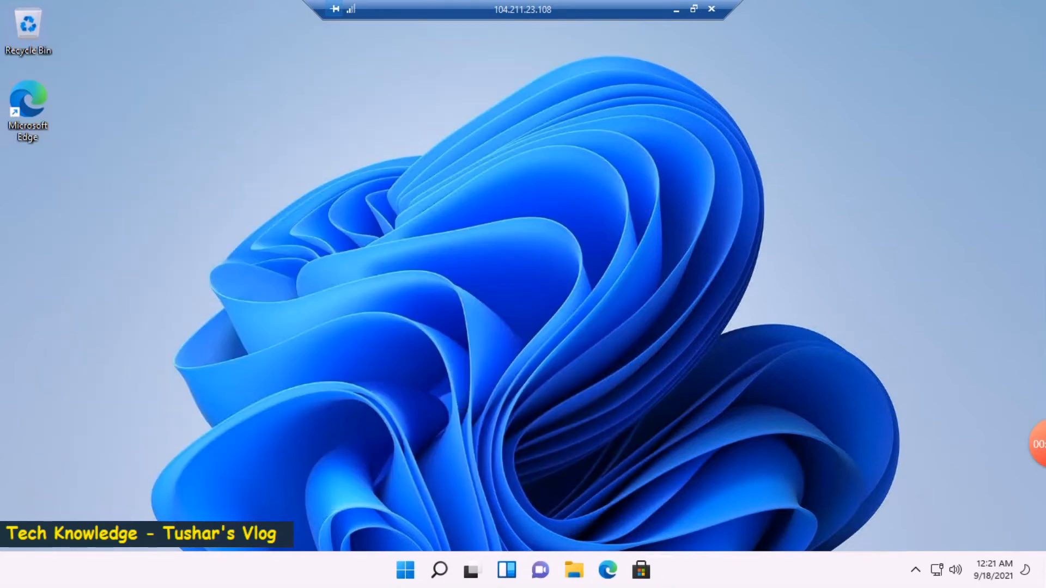
Launch Calendar from Start, decline precise location access, then close Calendar.
click(405, 570)
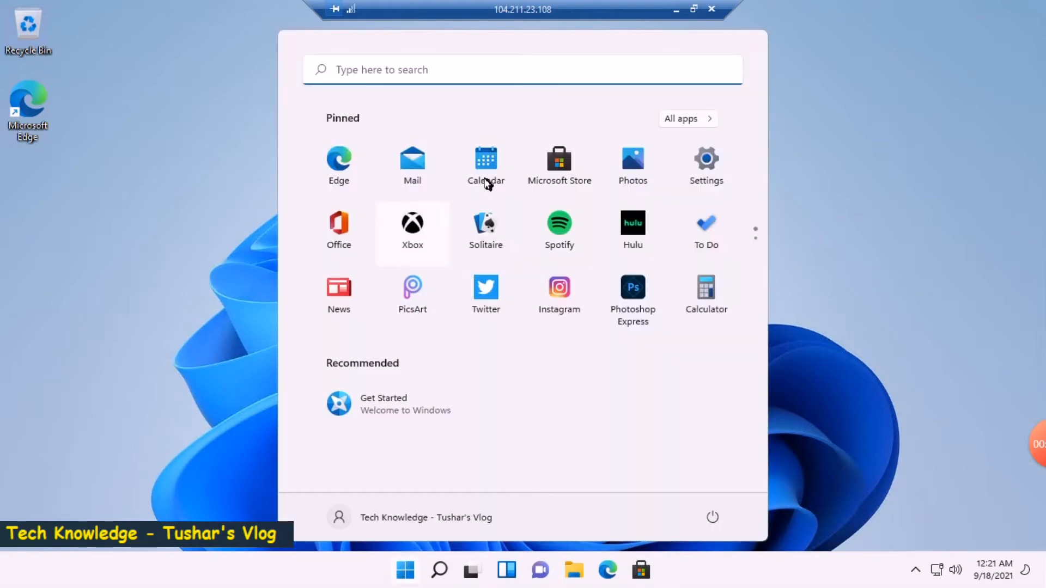
click(485, 165)
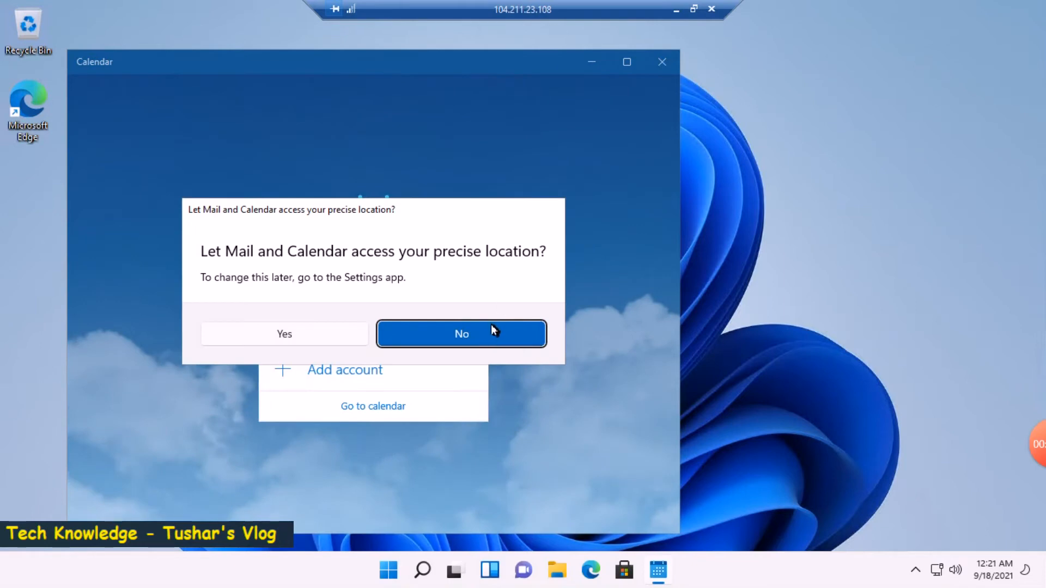
click(461, 333)
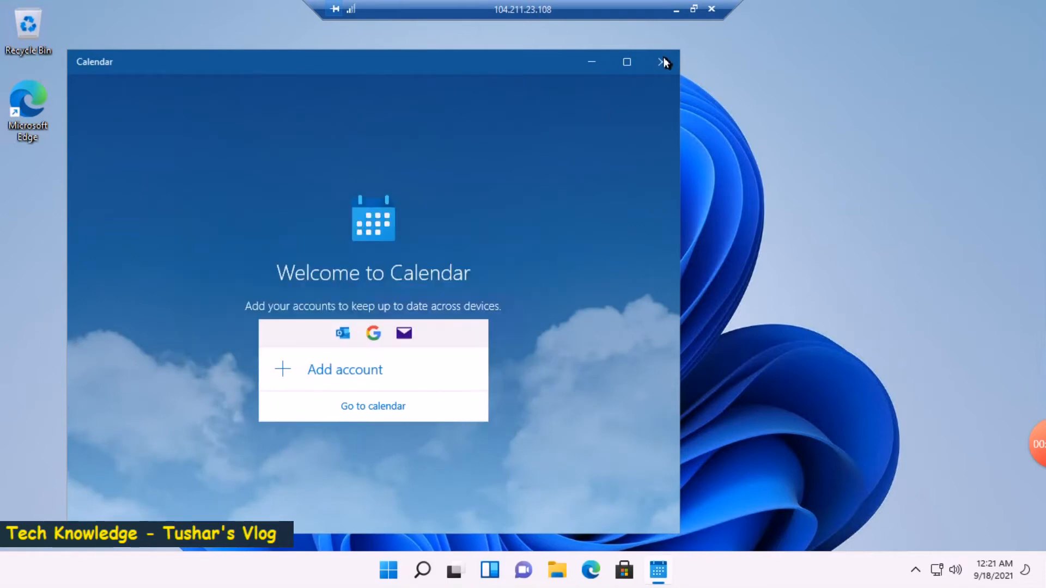
click(663, 61)
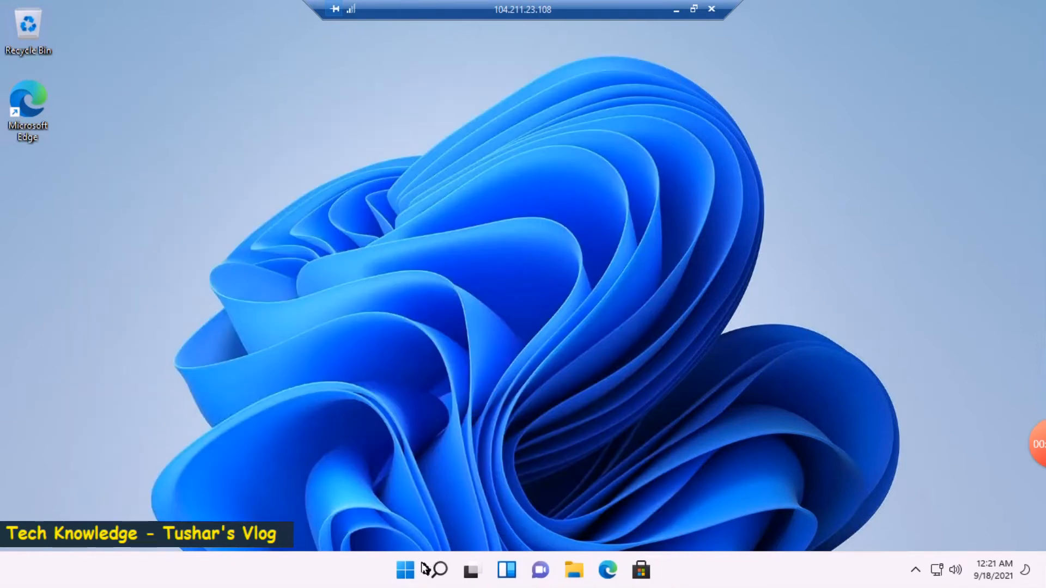
click(404, 570)
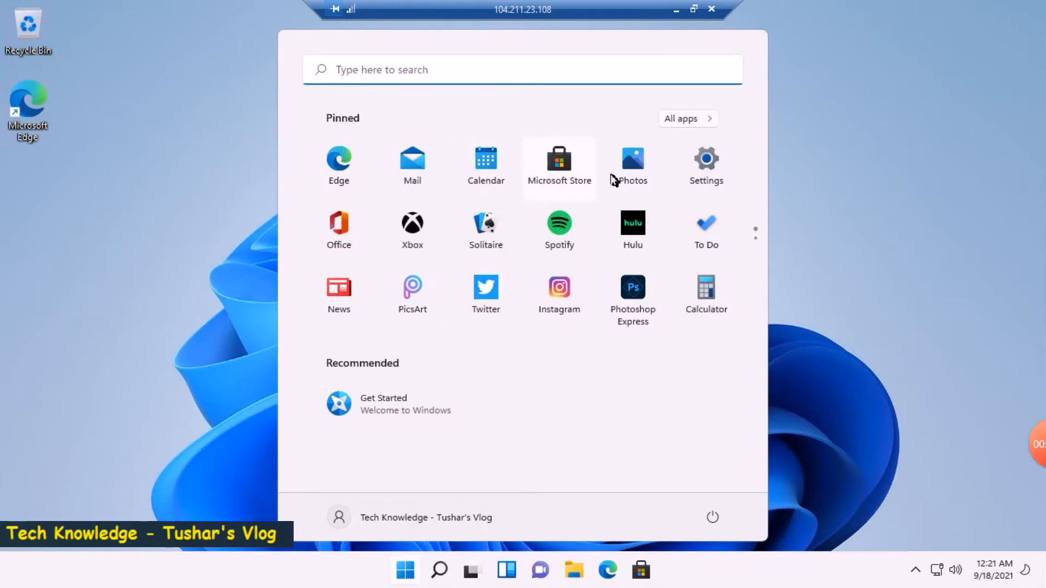
mouse_move(632, 166)
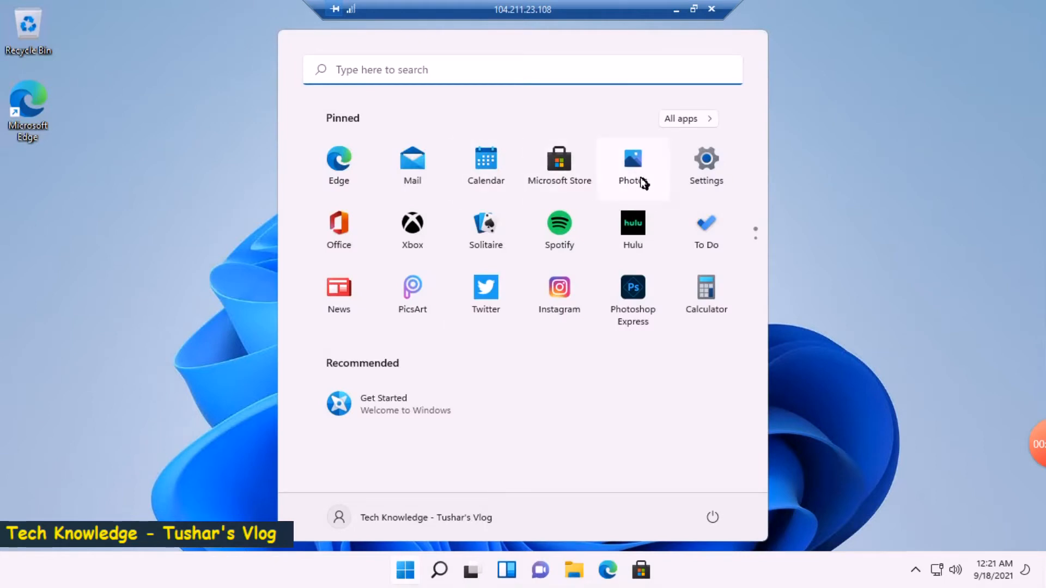
click(632, 164)
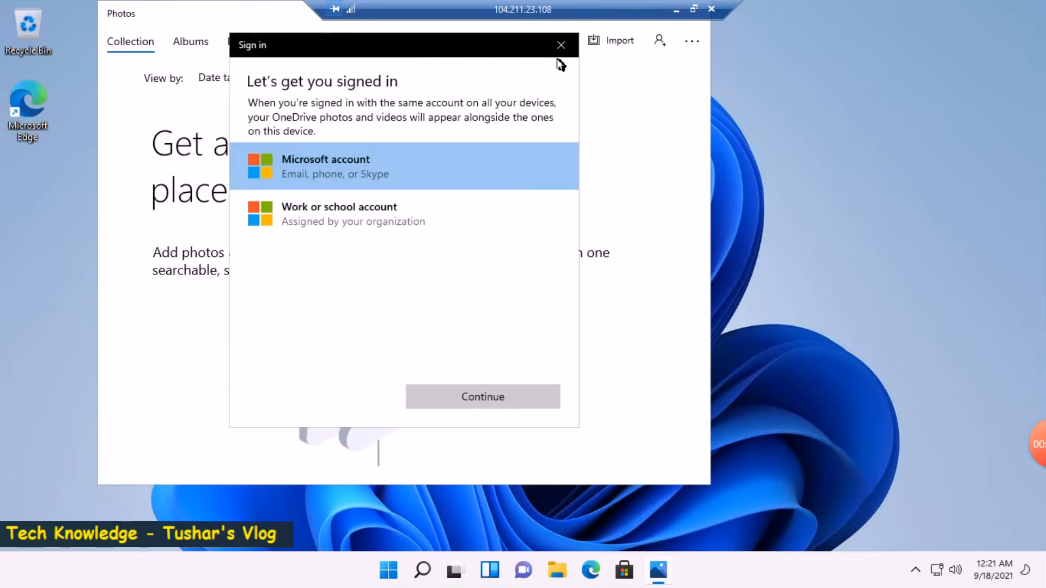
click(561, 45)
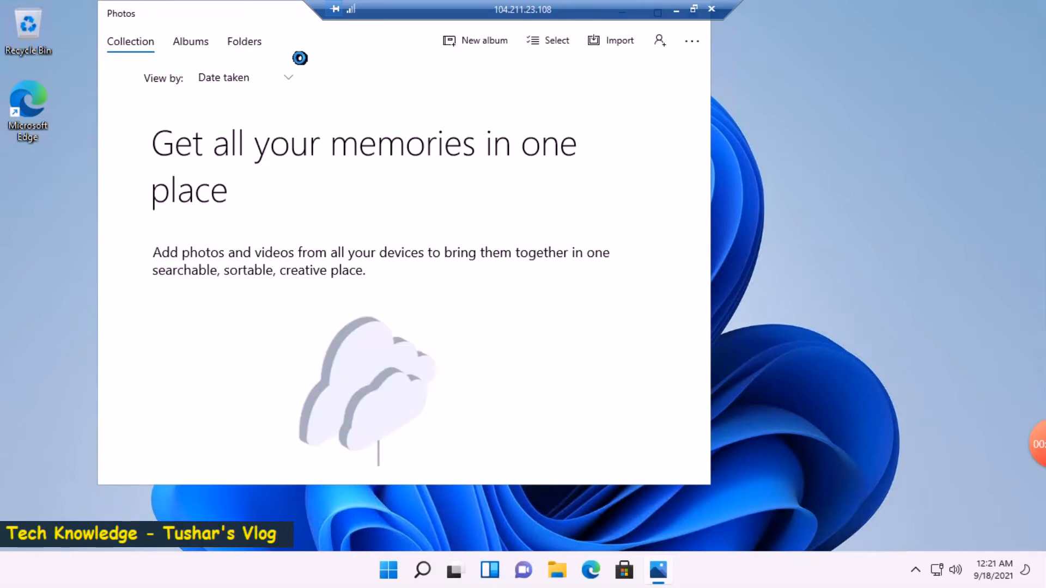
click(190, 41)
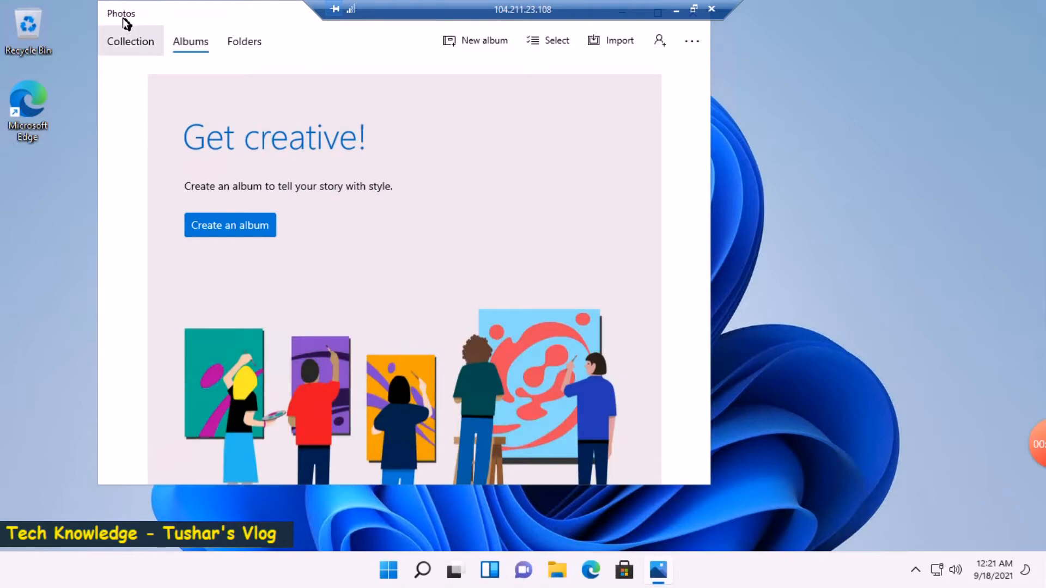
click(693, 9)
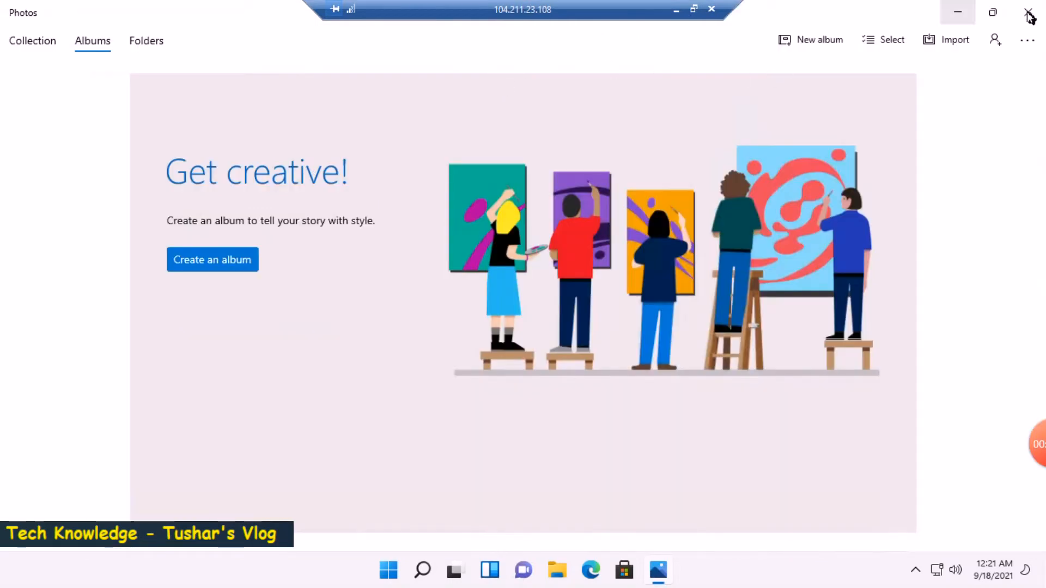
click(1028, 12)
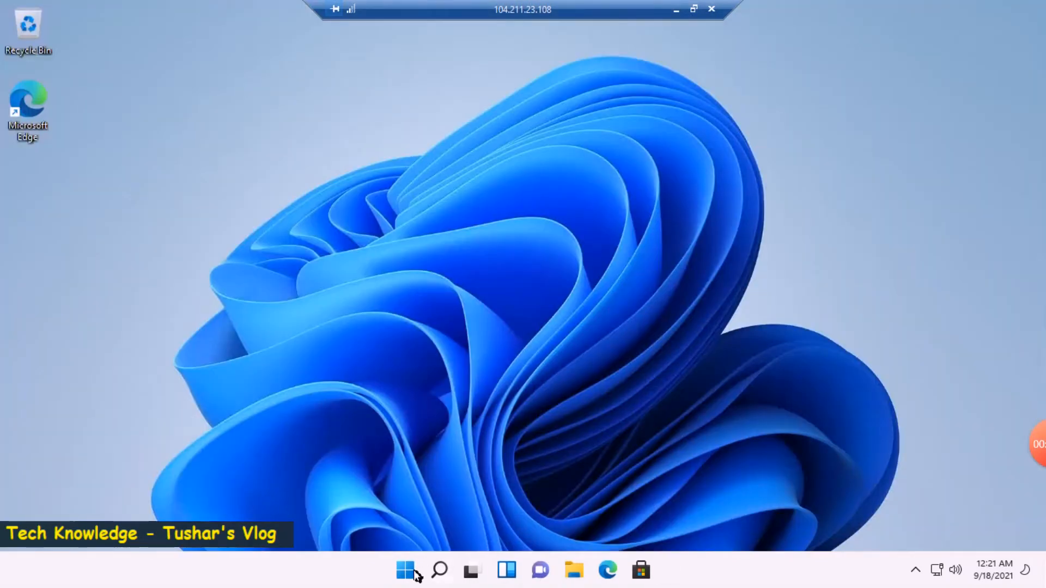
Open Settings maximized at System > Display and switch Night light on, then off.
click(404, 570)
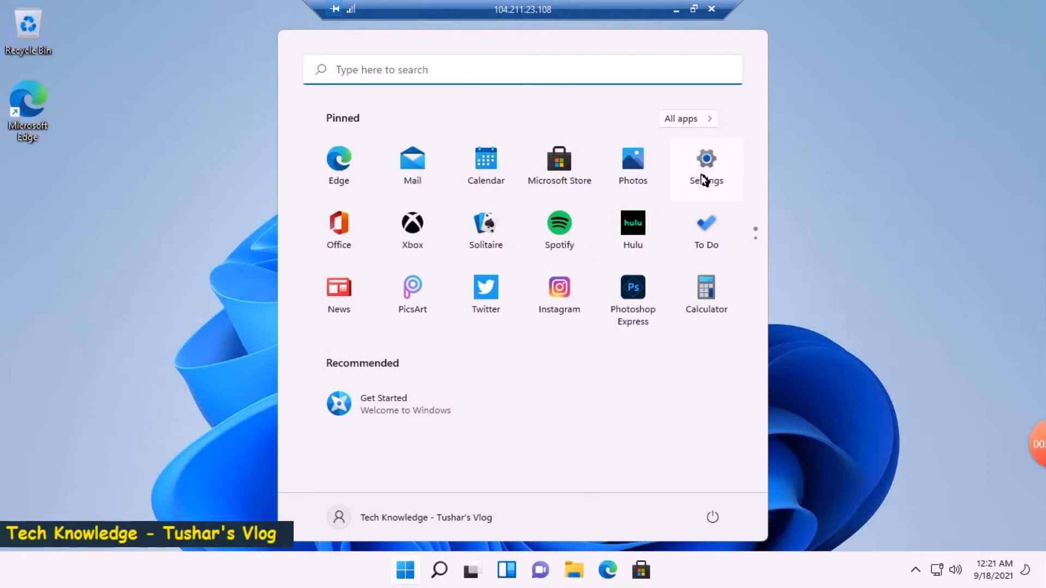
click(705, 165)
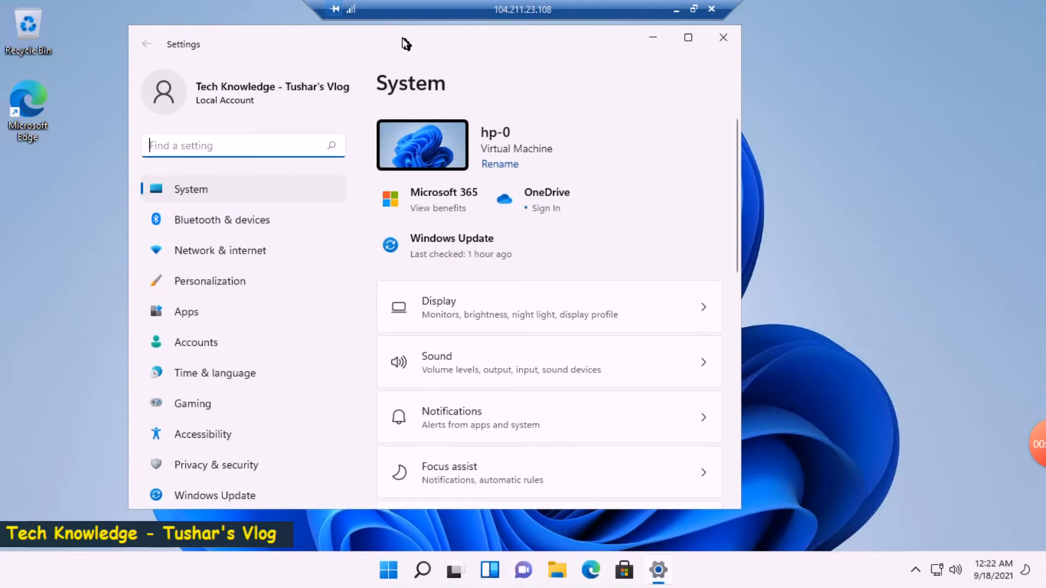
click(687, 36)
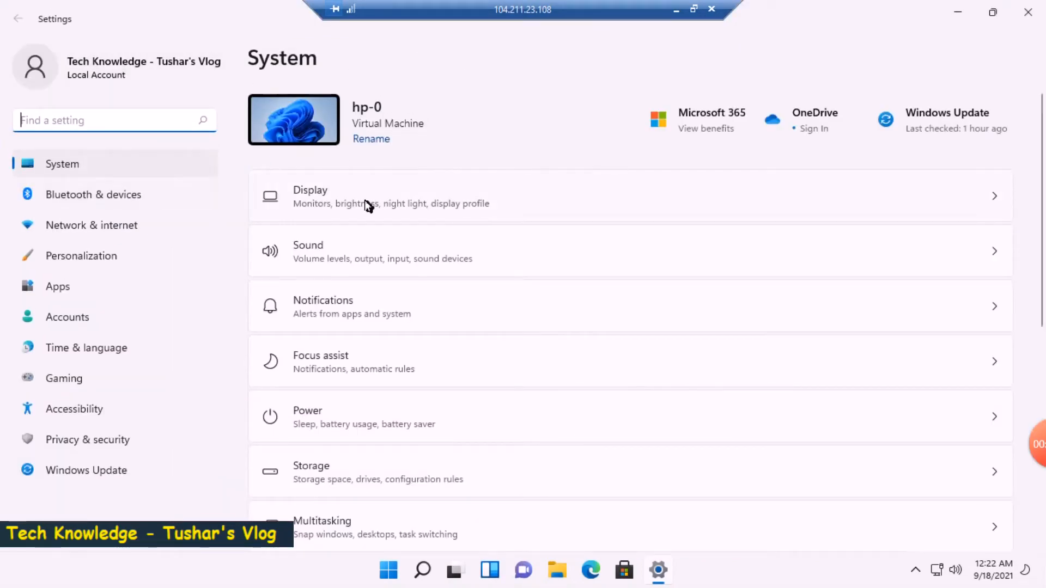
mouse_move(428, 201)
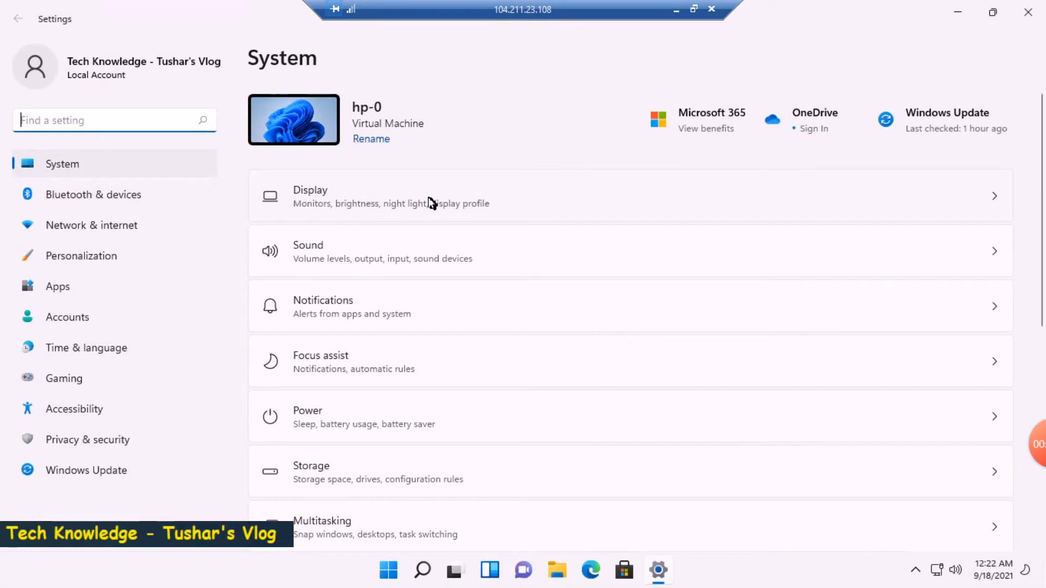
click(401, 196)
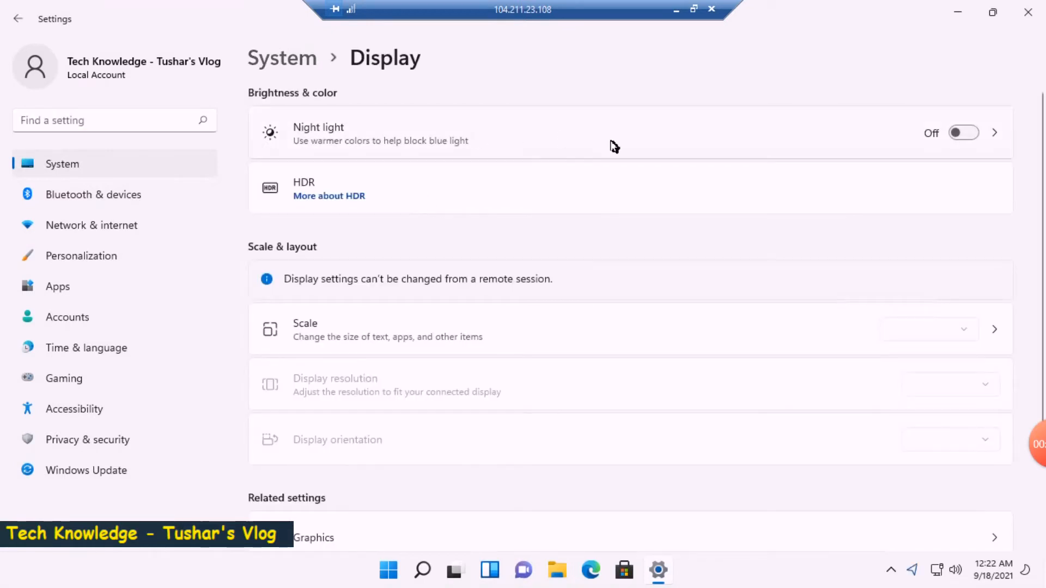
mouse_move(963, 133)
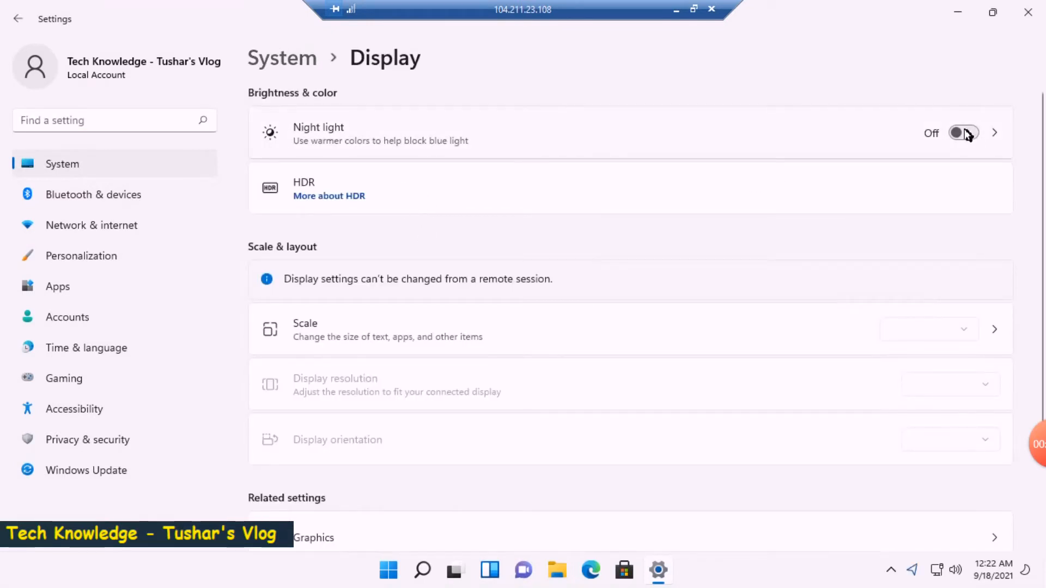
click(963, 132)
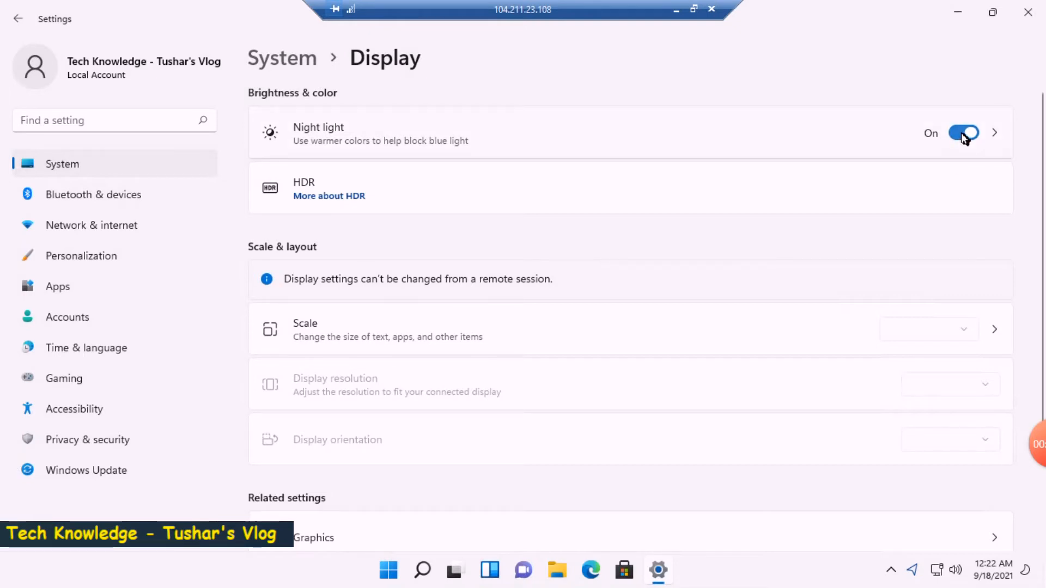
click(963, 132)
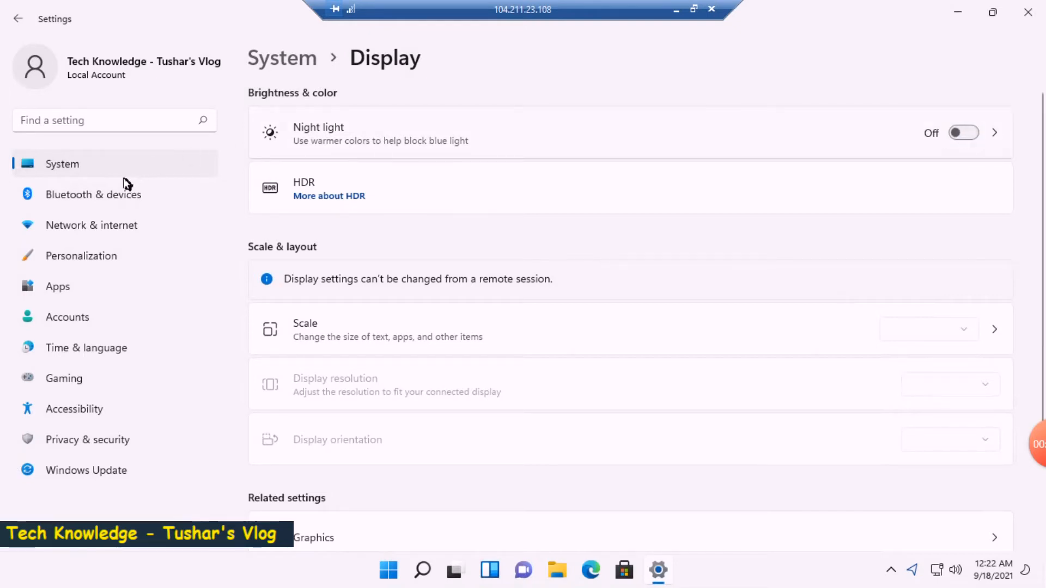
Switch Settings to the Bluetooth & devices page listing Devices, Printers & scanners and Mouse.
click(93, 194)
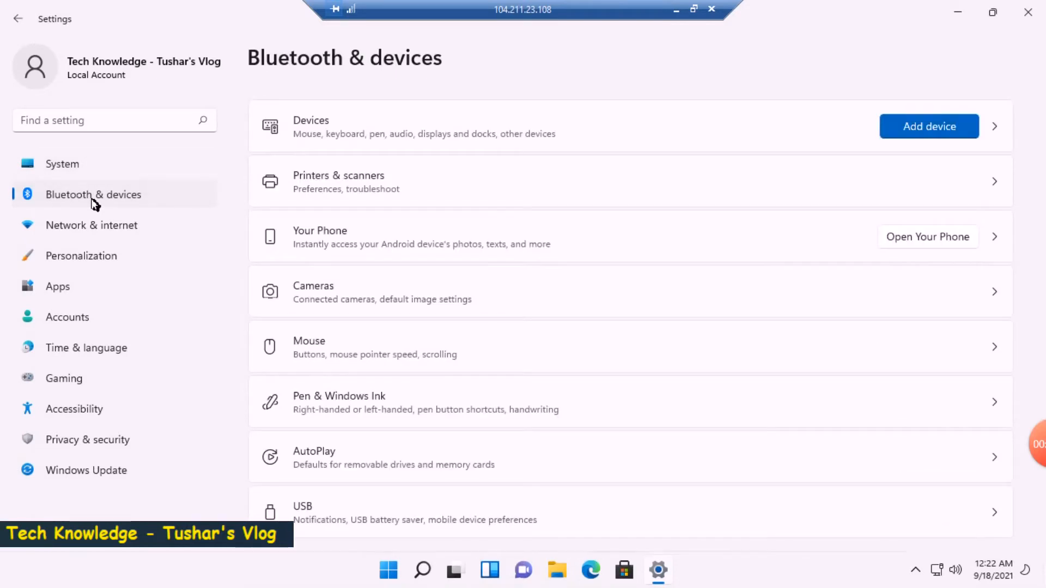
mouse_move(428, 387)
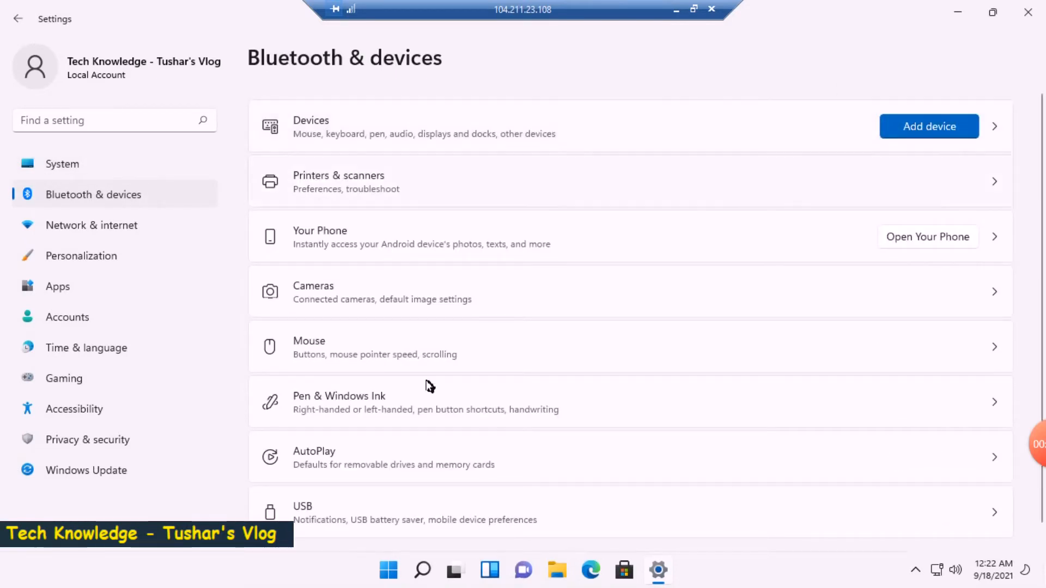
mouse_move(420, 355)
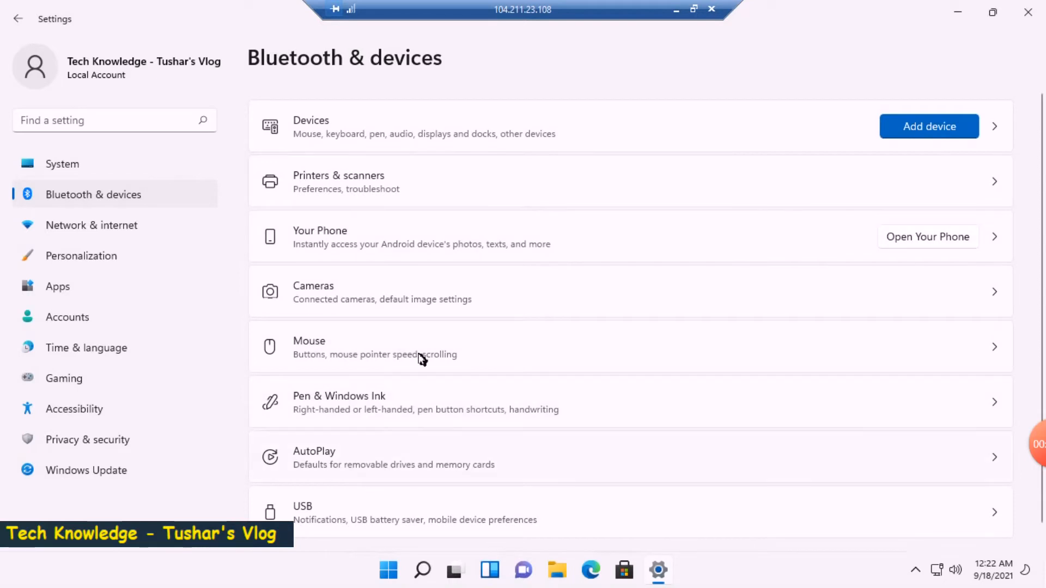
mouse_move(140, 266)
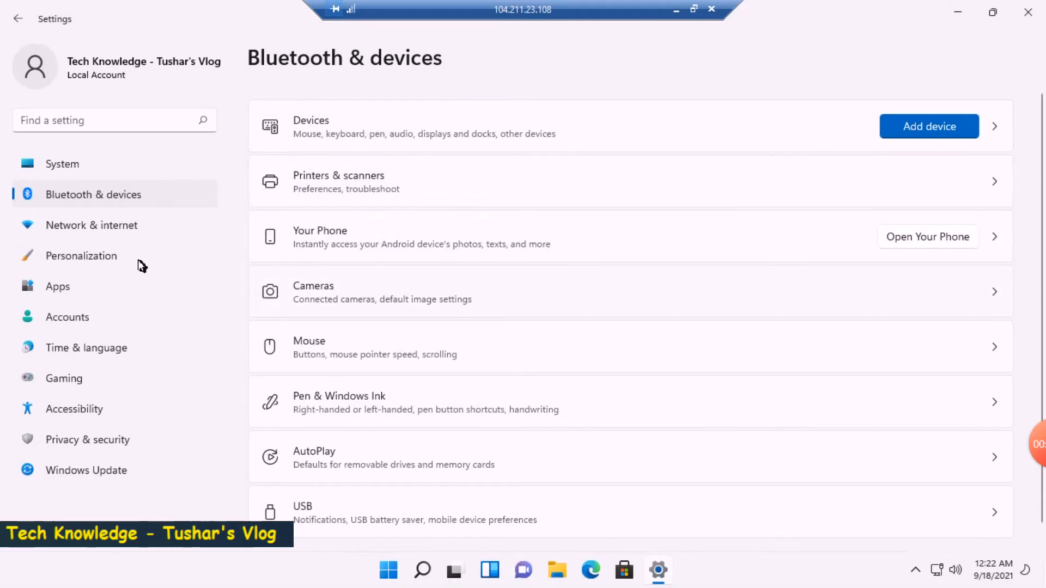
Open Network & internet and scroll to the Ethernet IPv4, DNS and MAC details.
click(92, 225)
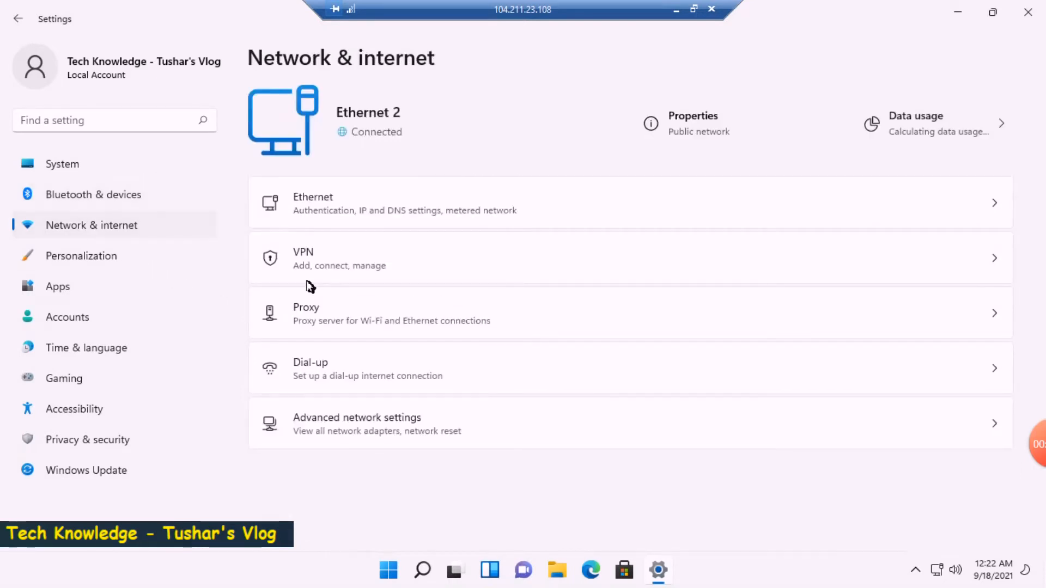
mouse_move(723, 131)
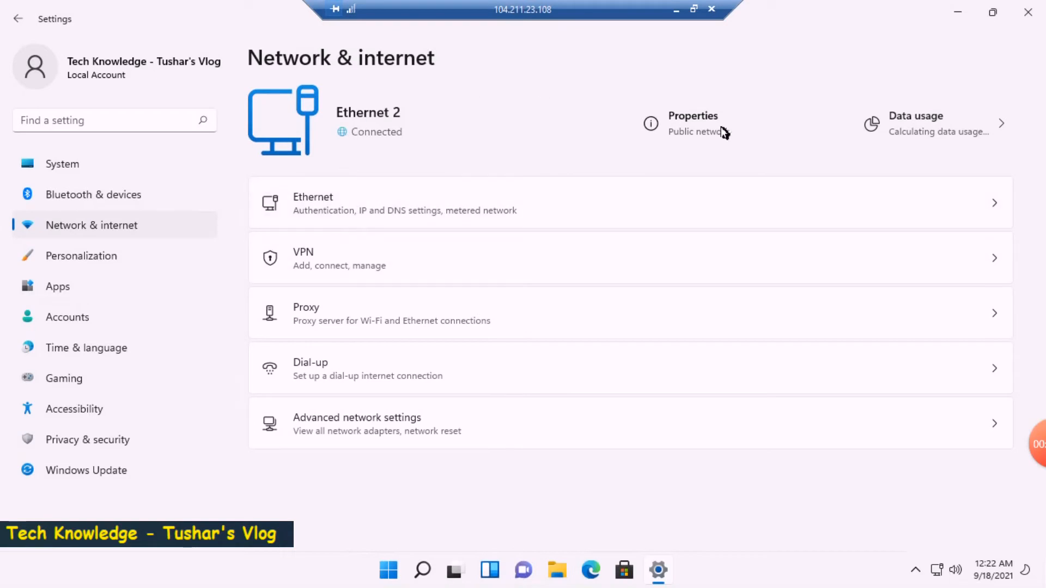
mouse_move(678, 128)
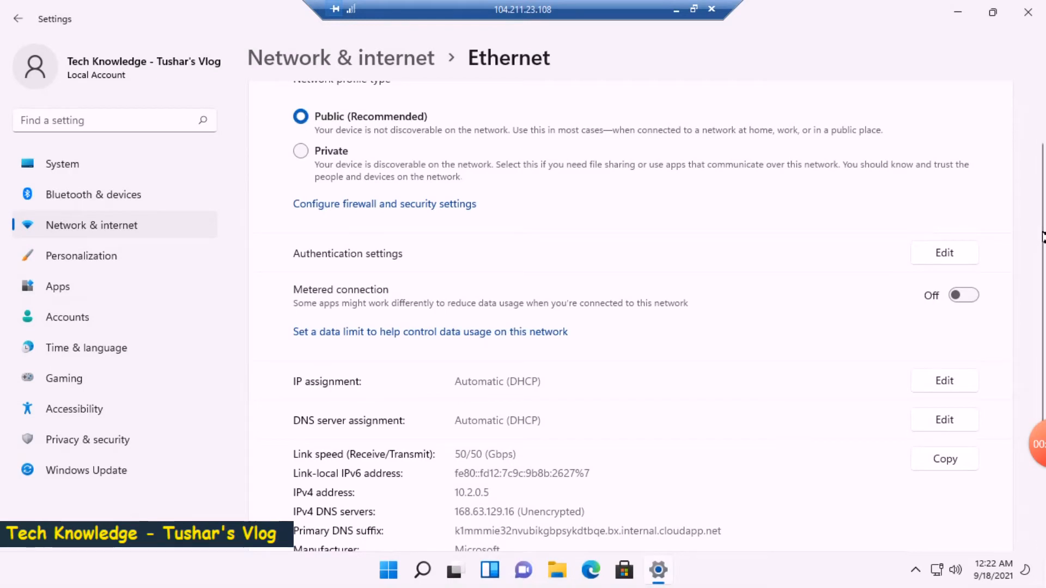
scroll(down, 3)
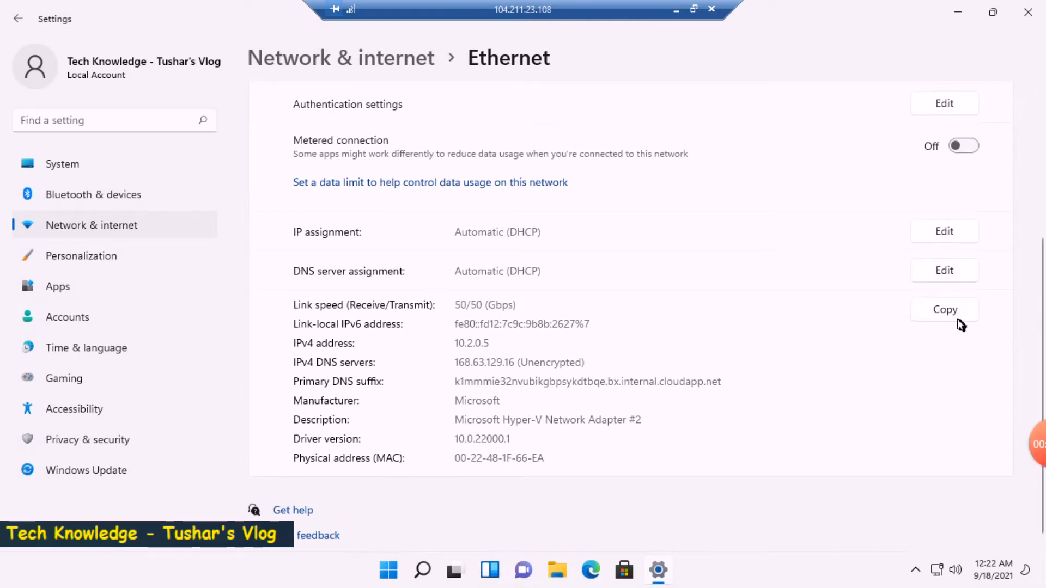
mouse_move(944, 314)
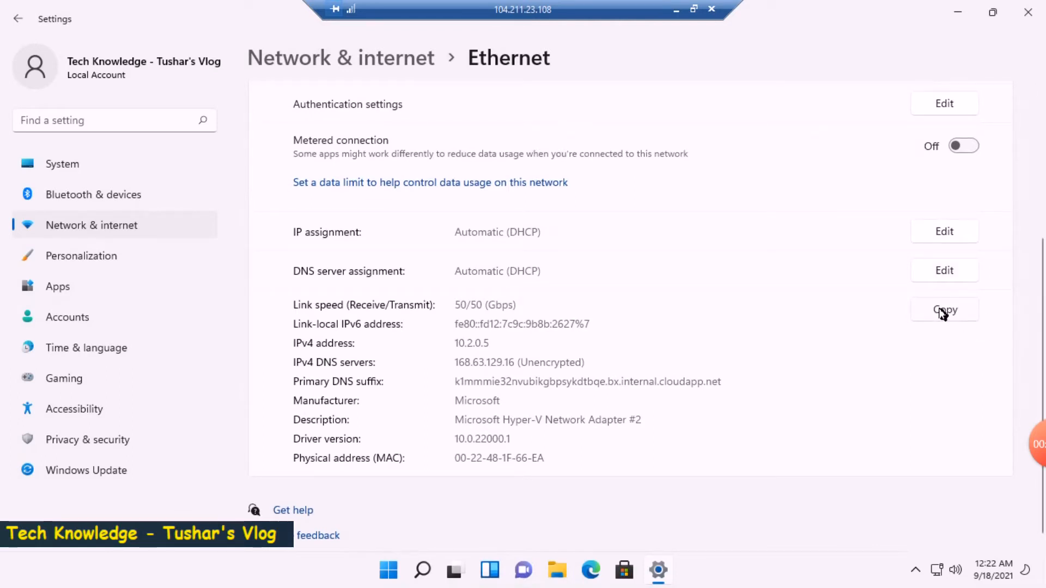
key(Win+r)
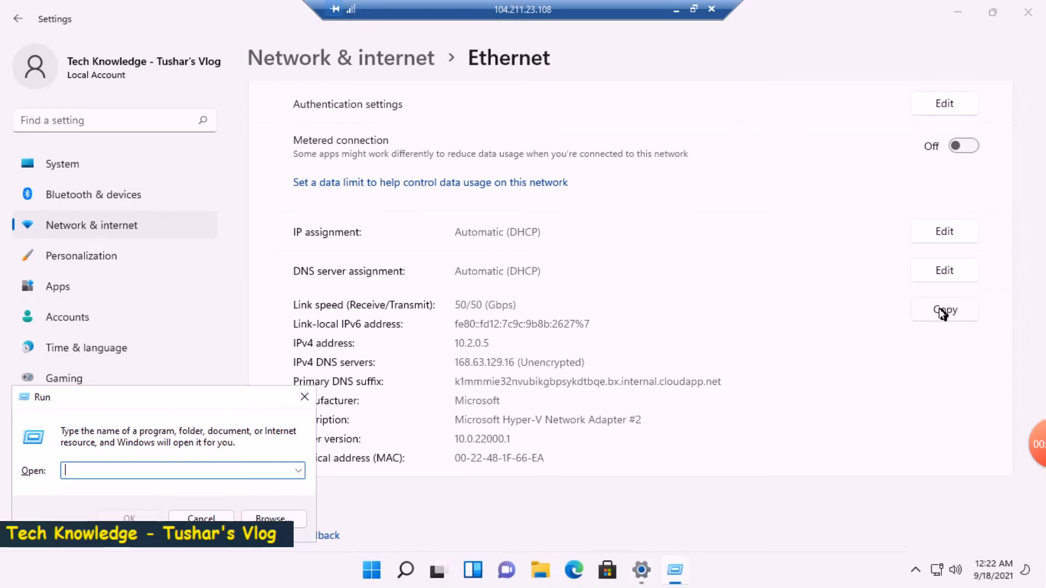
click(130, 518)
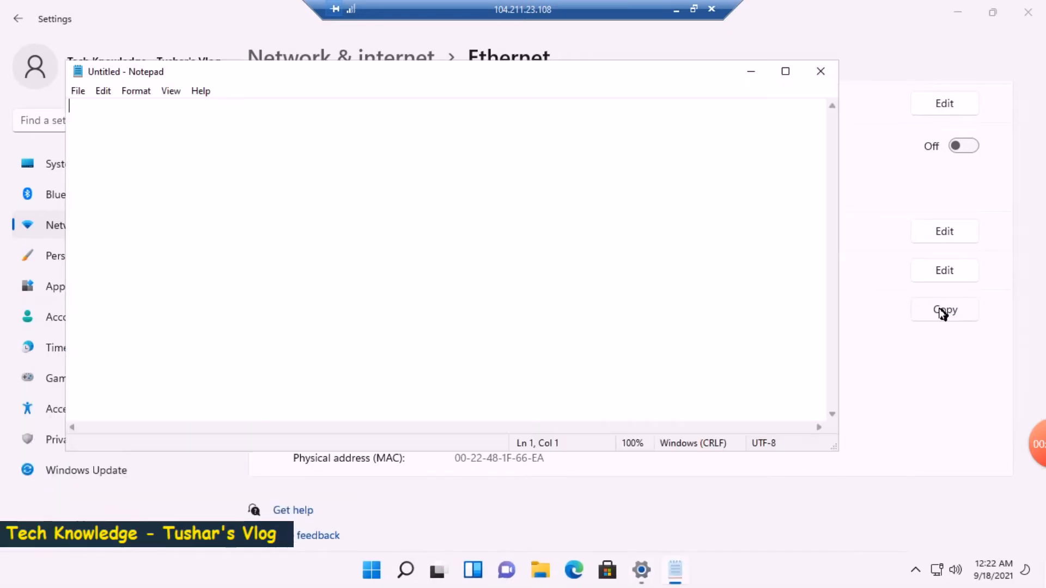
key(ctrl+v)
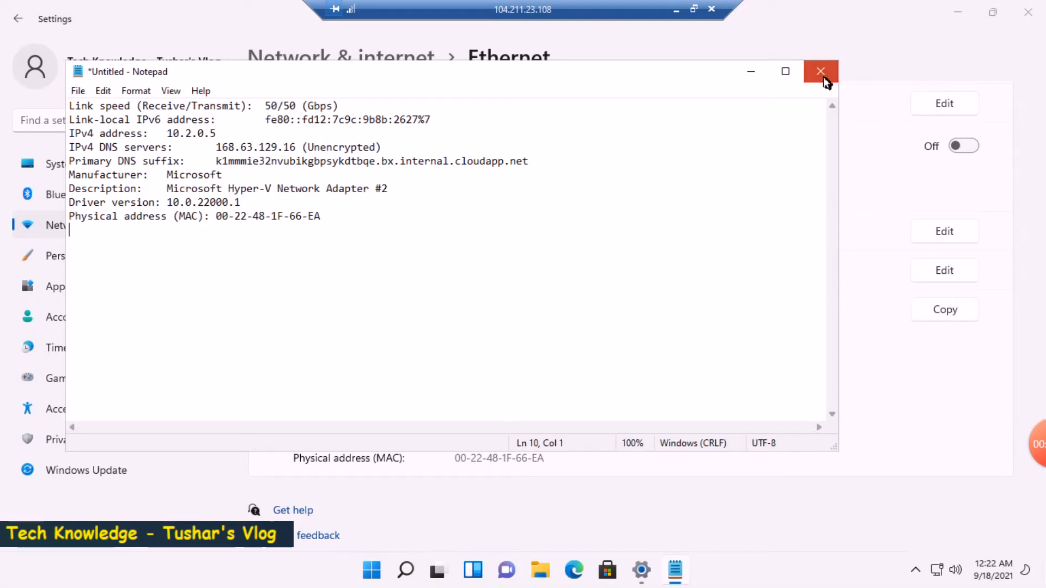
click(820, 71)
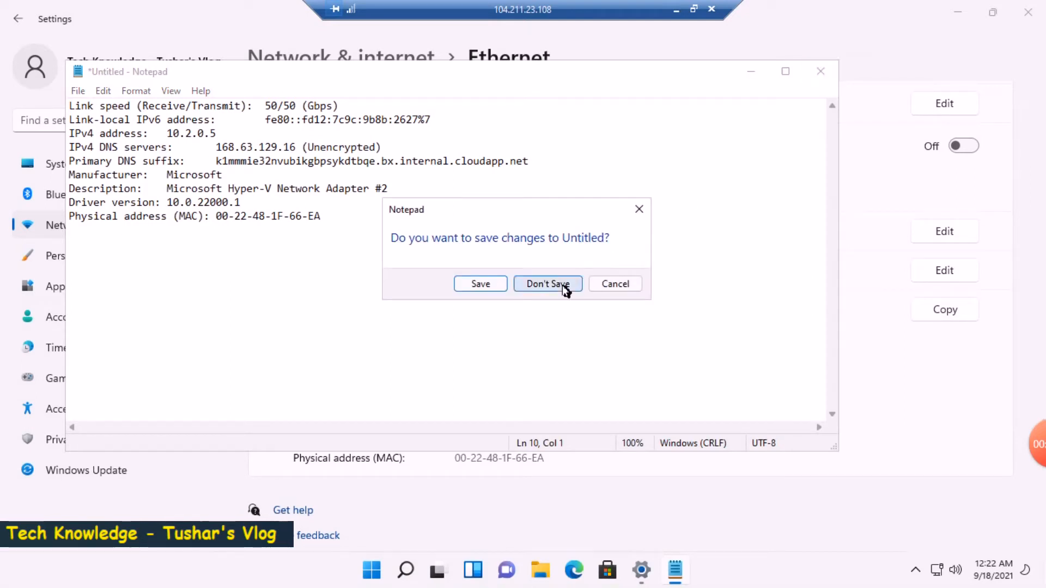
click(547, 283)
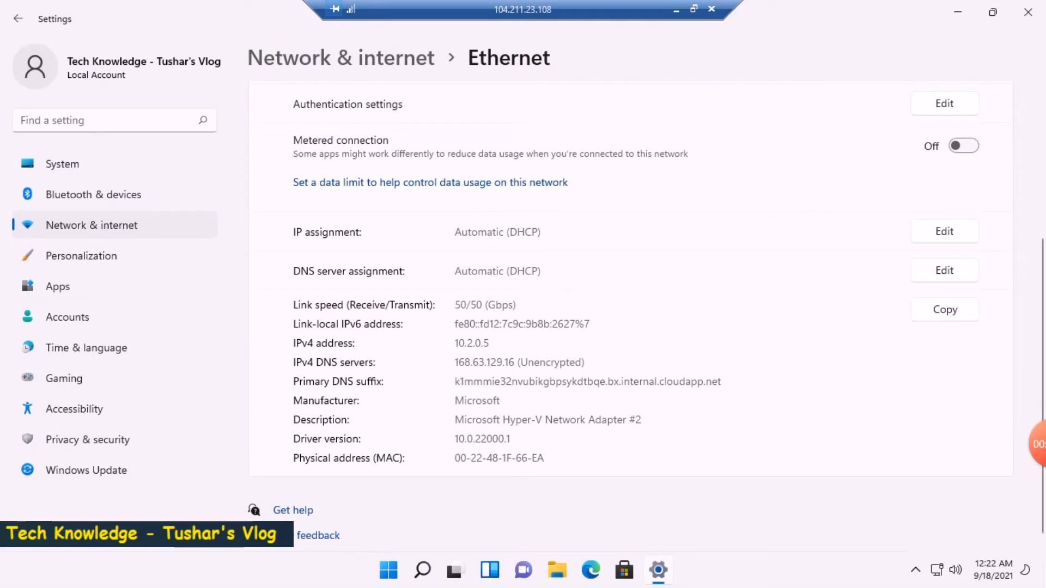
Open the Personalization page with its Background, Colors, Themes and Lock screen options.
click(81, 256)
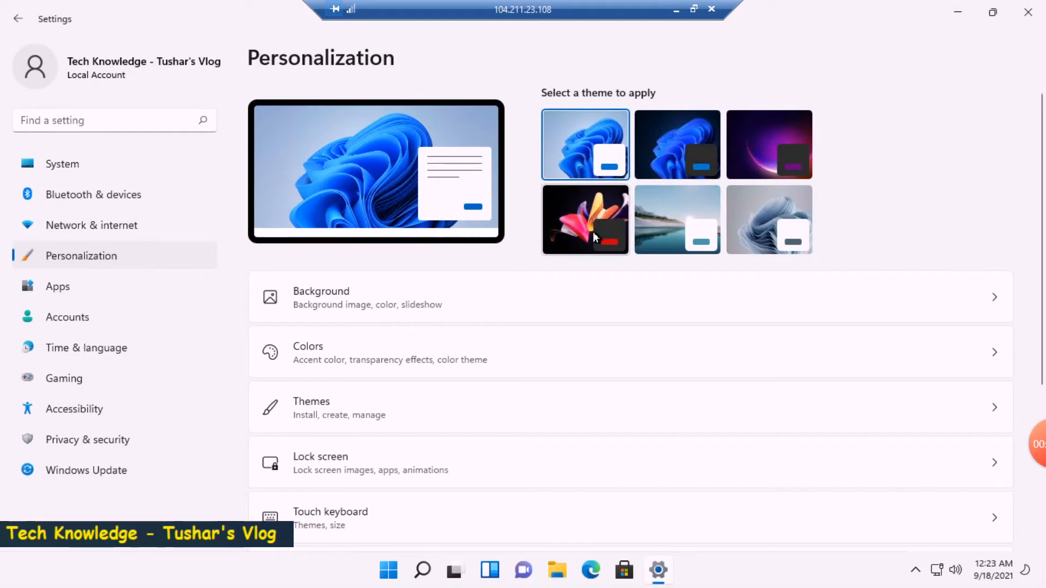
mouse_move(337, 359)
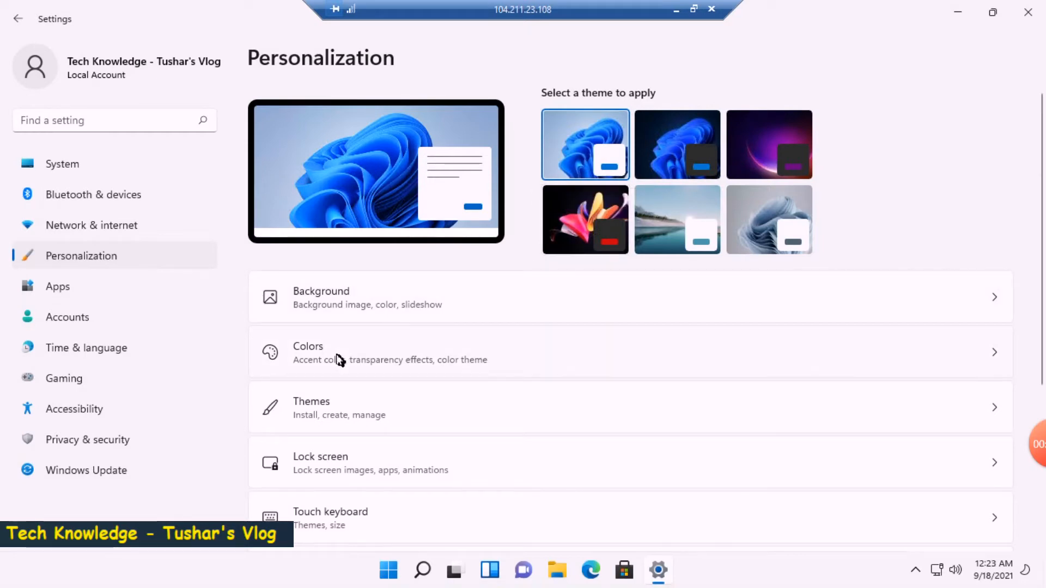
mouse_move(380, 470)
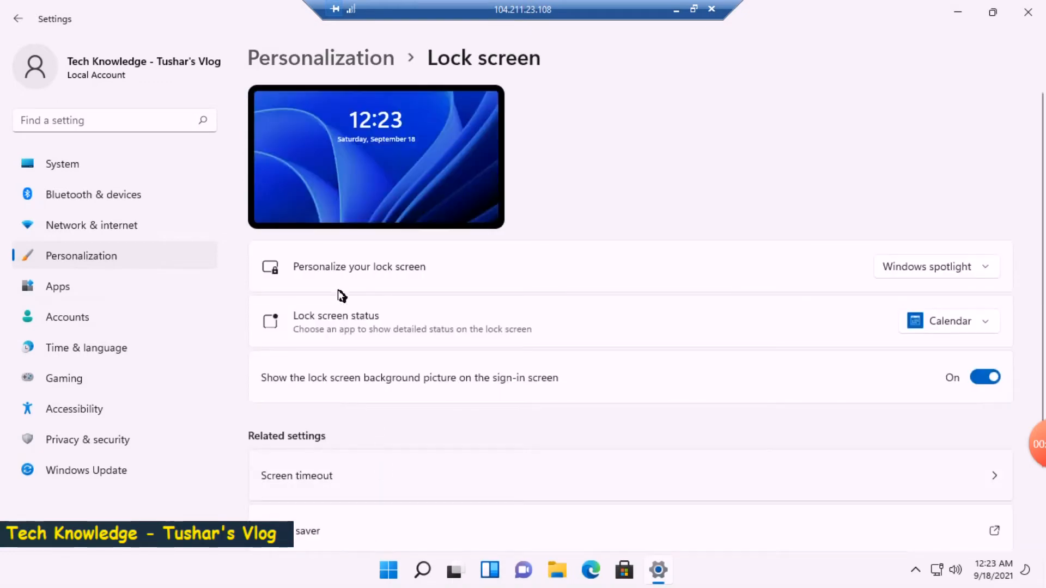
mouse_move(360, 178)
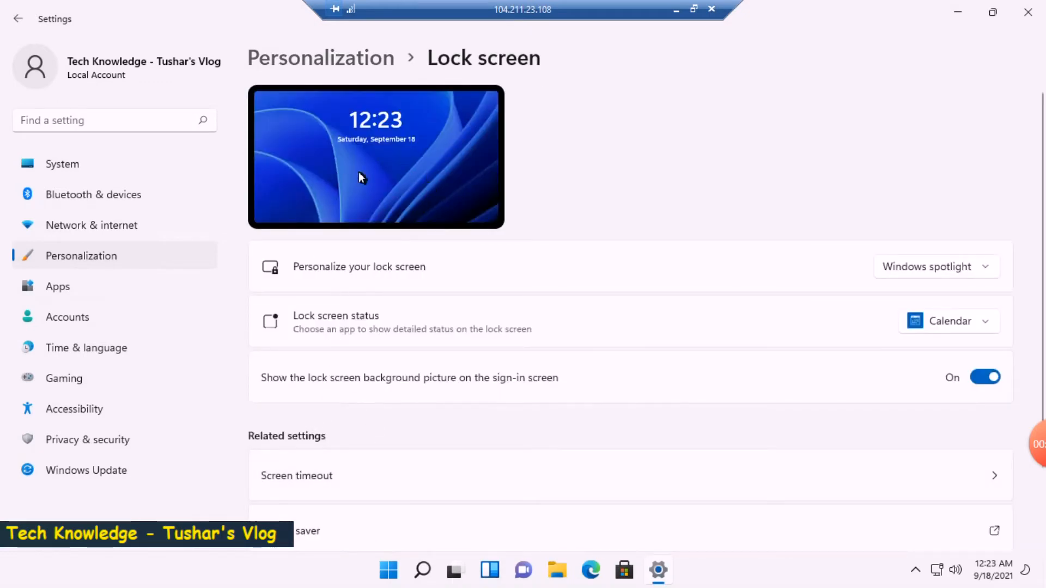
mouse_move(377, 204)
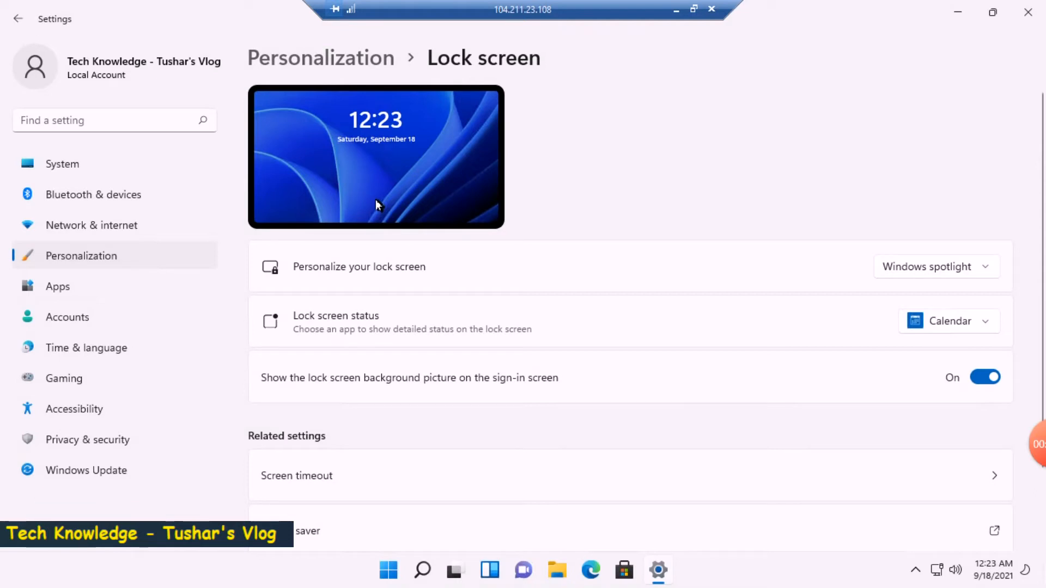
mouse_move(66, 285)
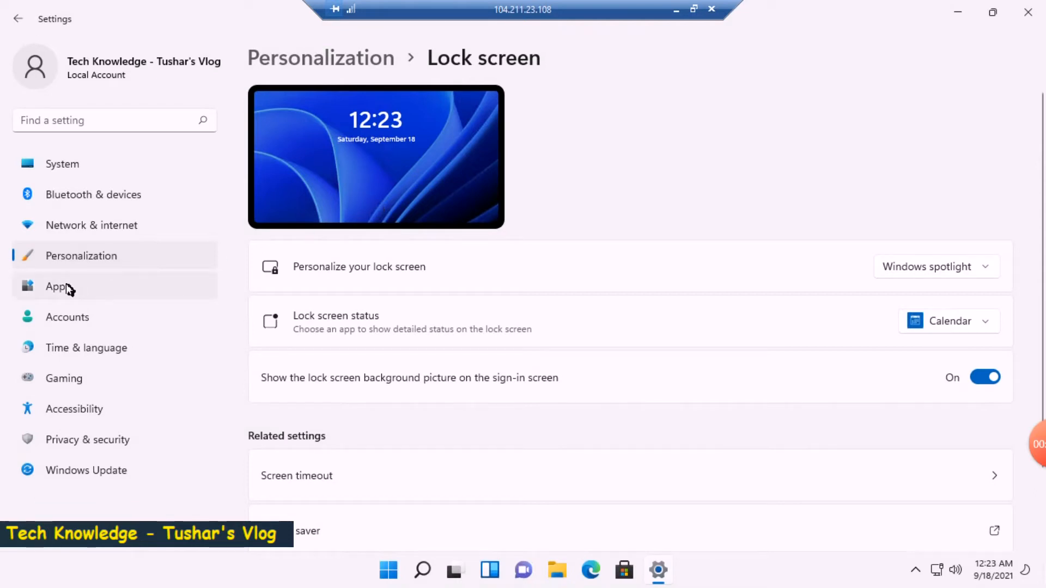
Step through the Apps, Accounts and Time & language pages in Settings.
click(59, 286)
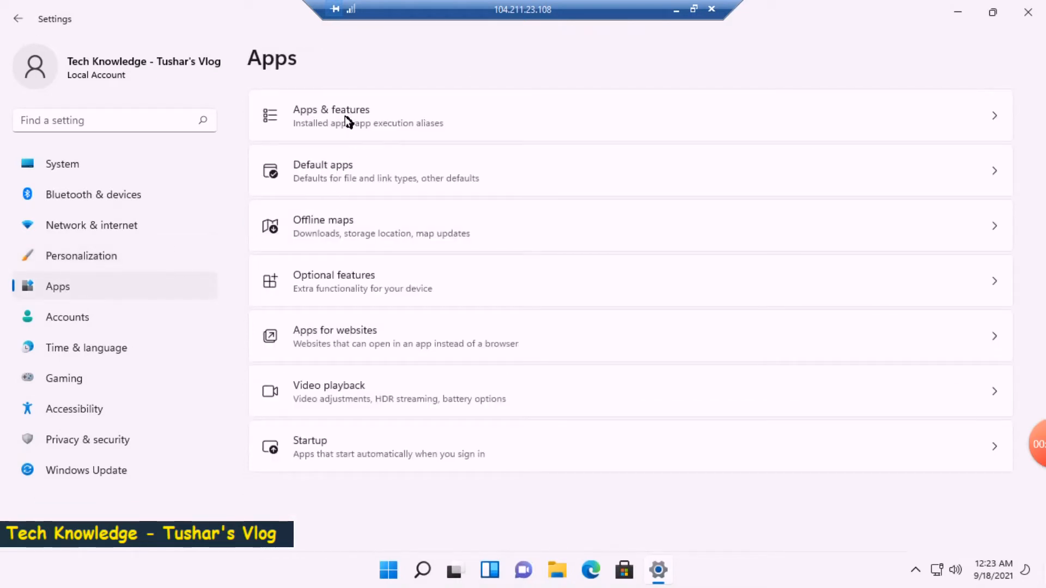
mouse_move(340, 379)
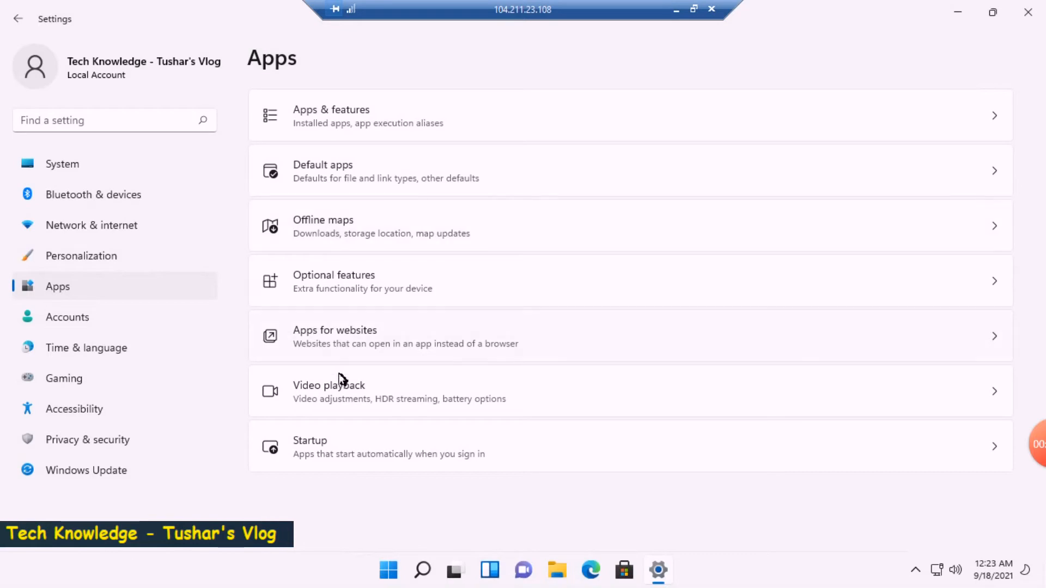
mouse_move(67, 317)
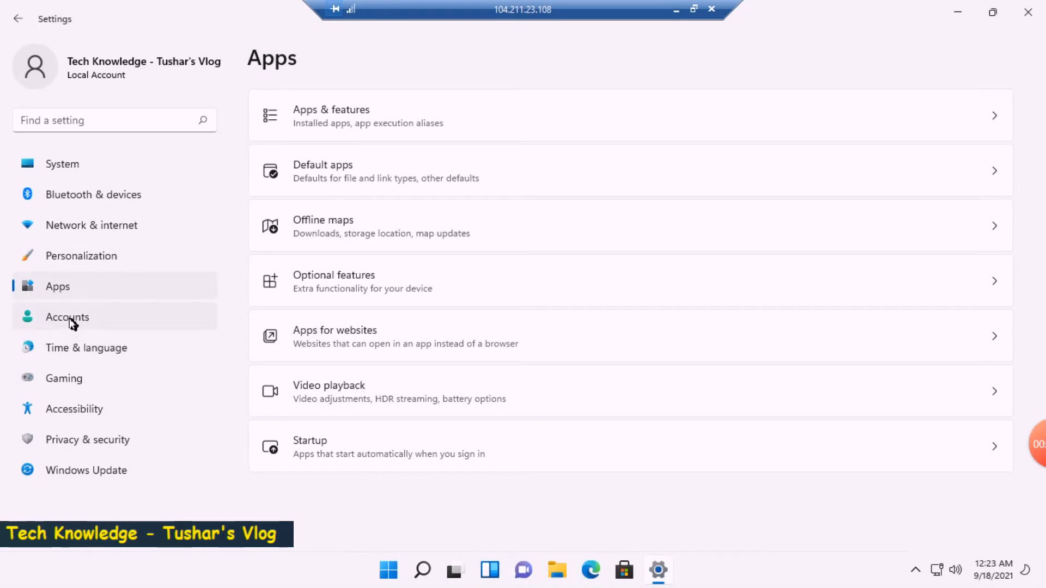
click(66, 317)
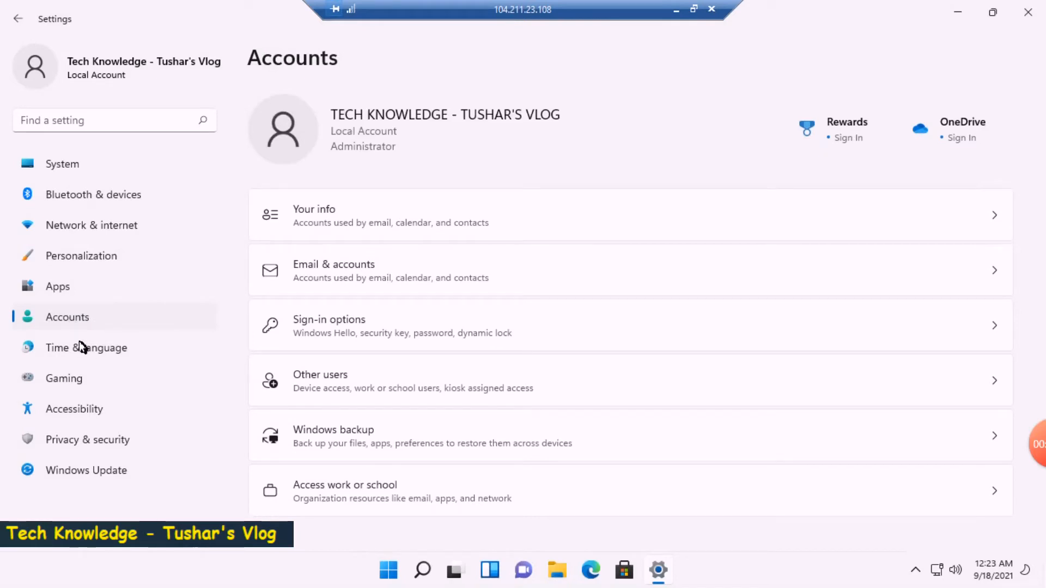
click(86, 347)
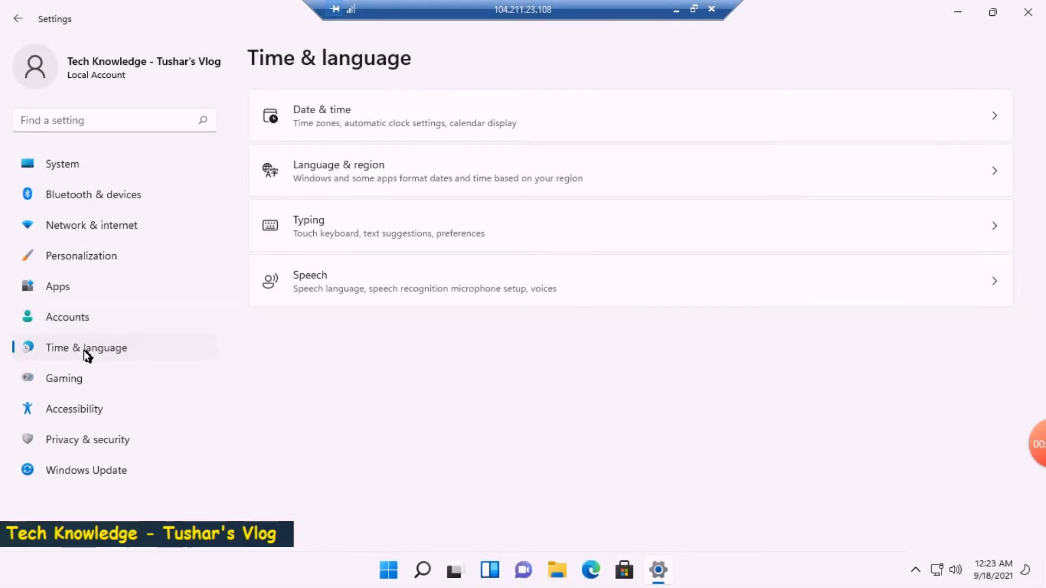
mouse_move(267, 348)
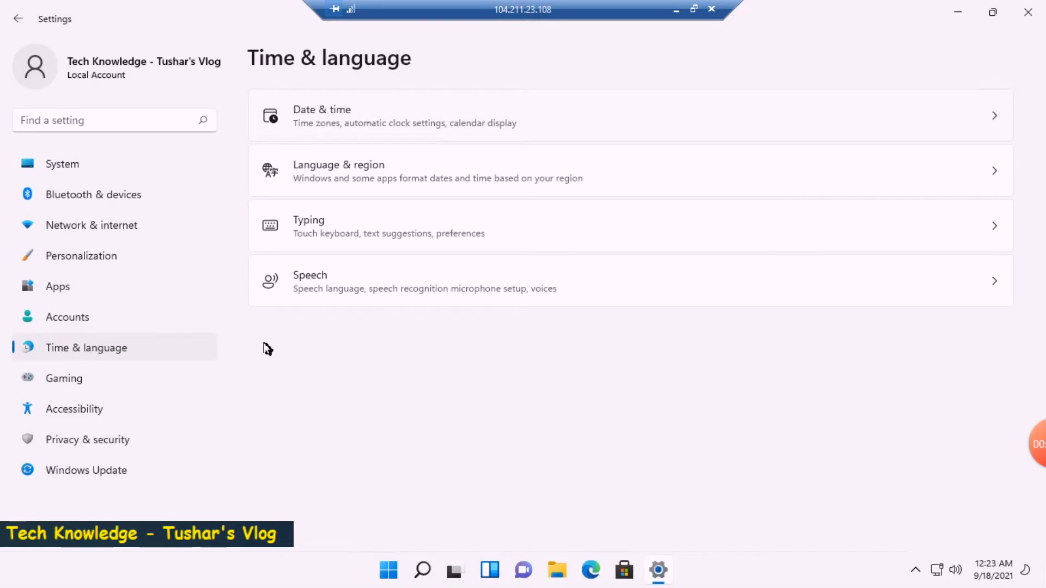
mouse_move(76, 462)
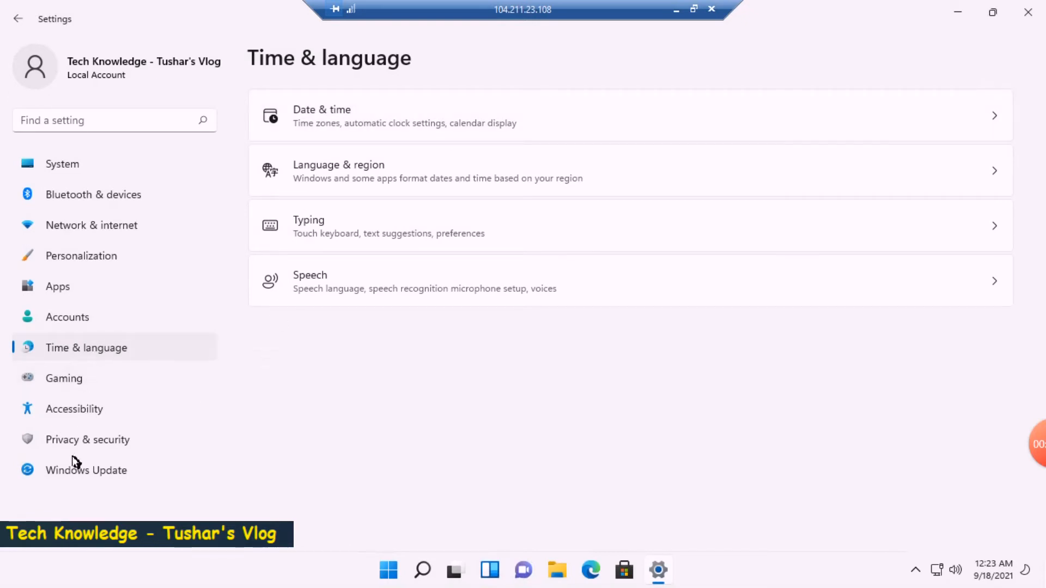
Check Windows Update, paused until 9/24/2021, and return from Advanced options to the overview.
click(85, 470)
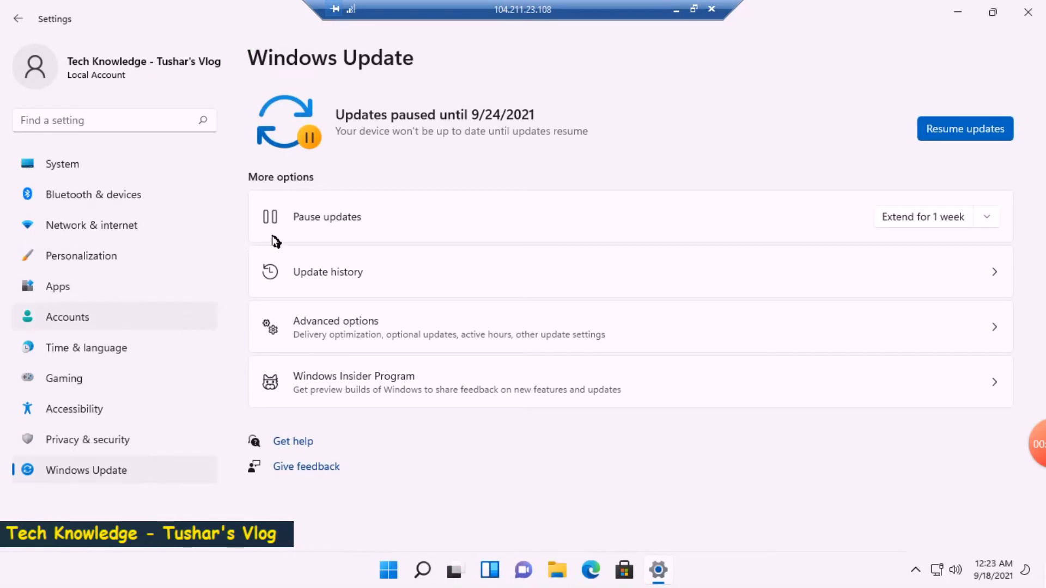
mouse_move(274, 223)
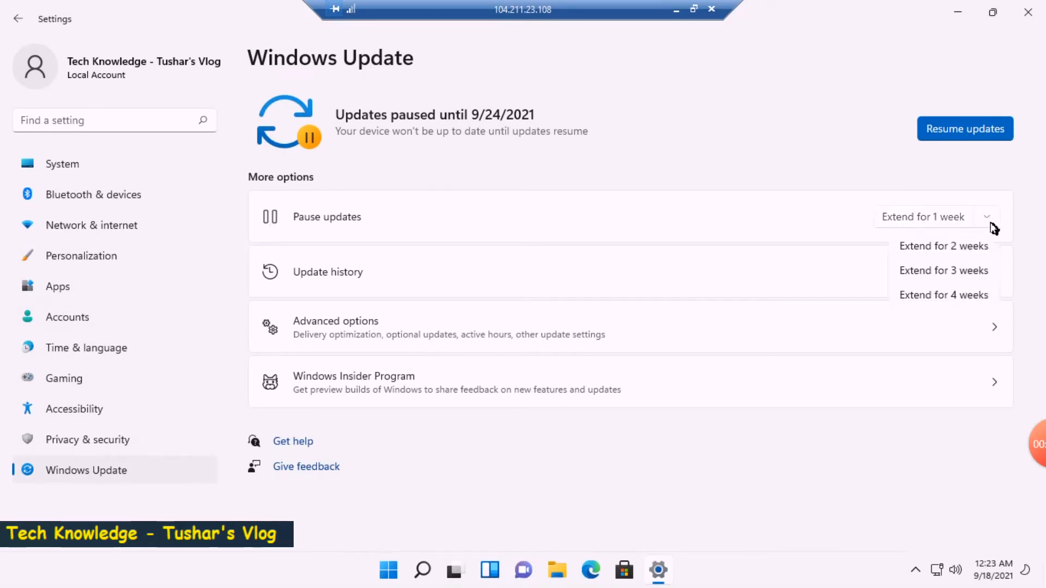
mouse_move(943, 295)
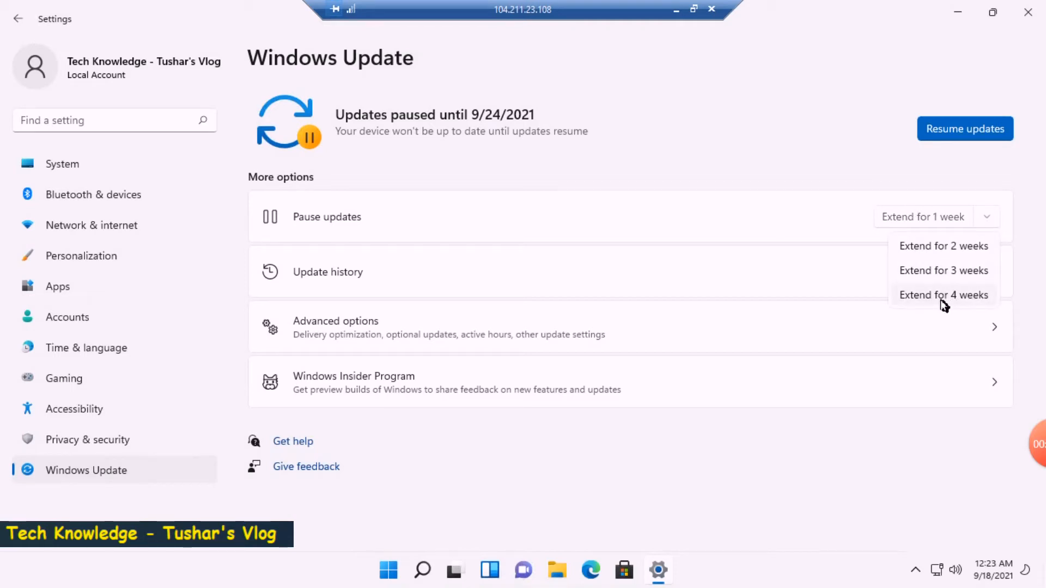
mouse_move(705, 174)
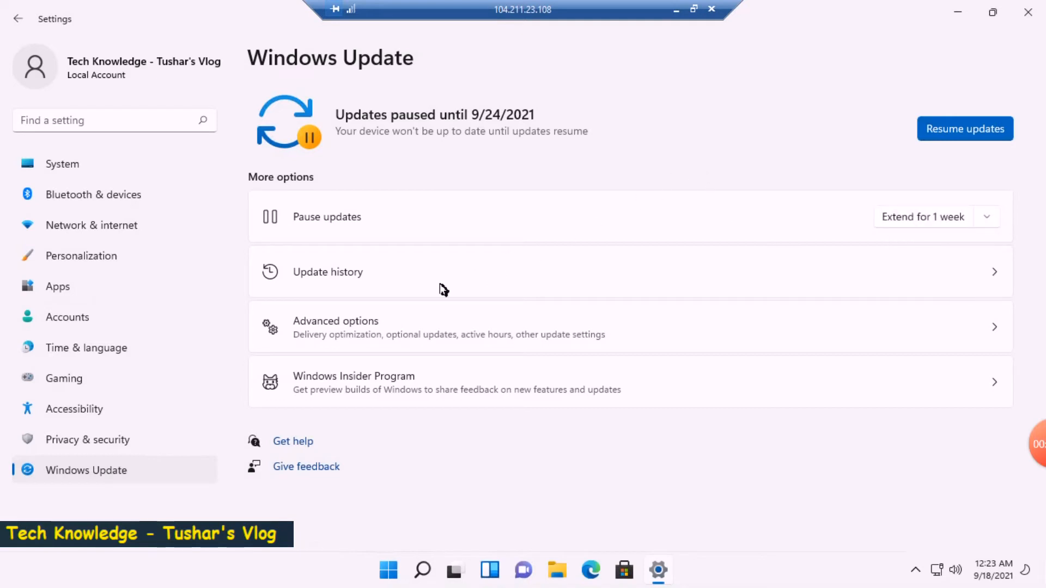
mouse_move(373, 330)
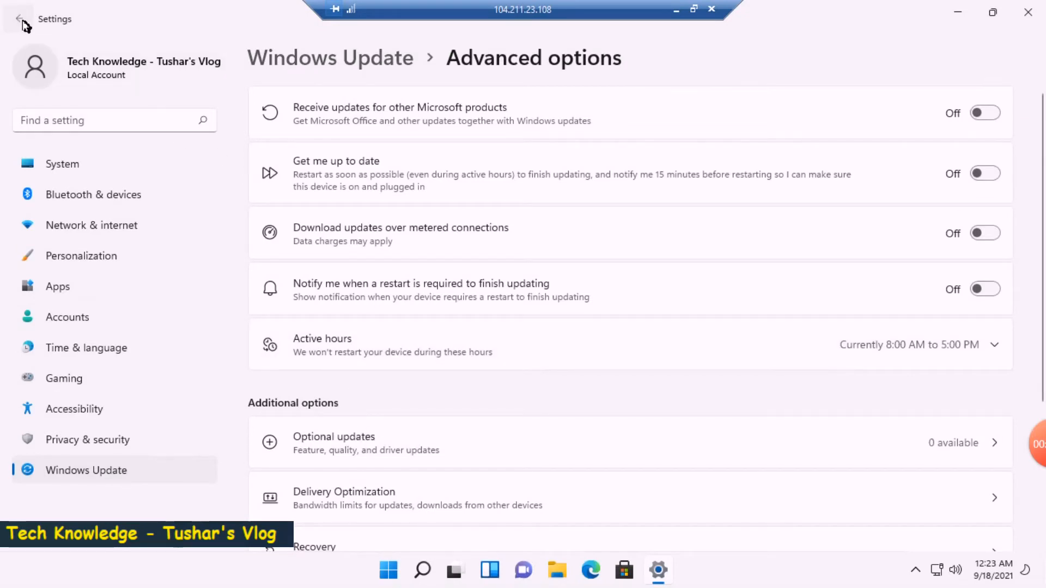
click(18, 18)
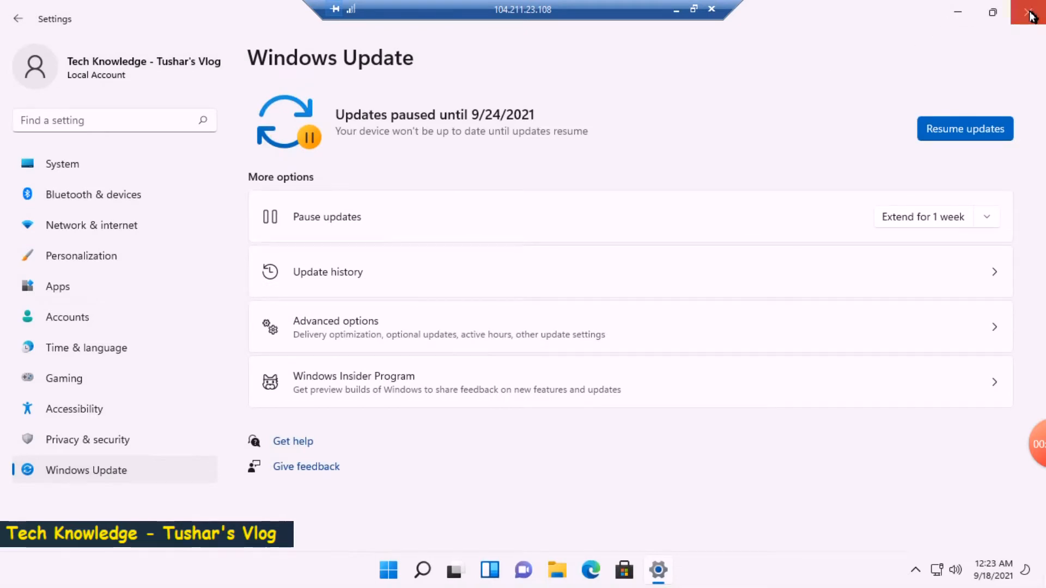
Close Settings, launch Microsoft Solitaire Collection to view its lobby, then close it.
click(1030, 12)
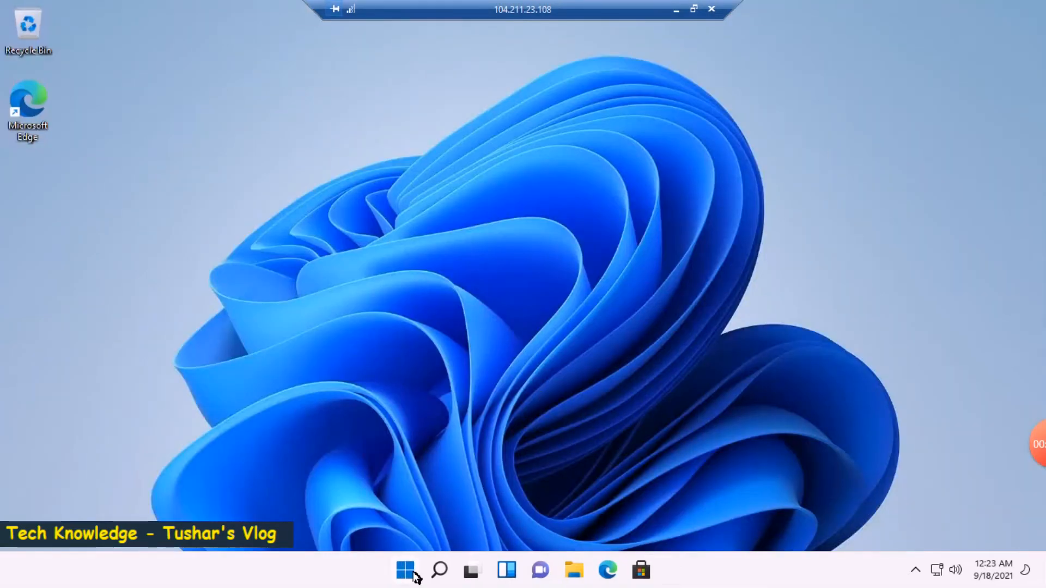
click(404, 571)
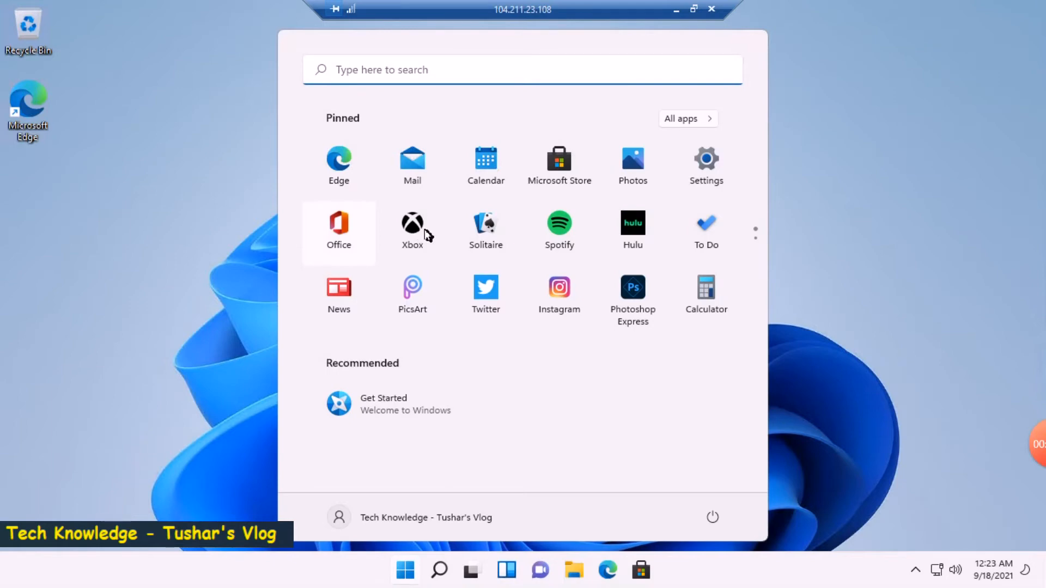
mouse_move(485, 229)
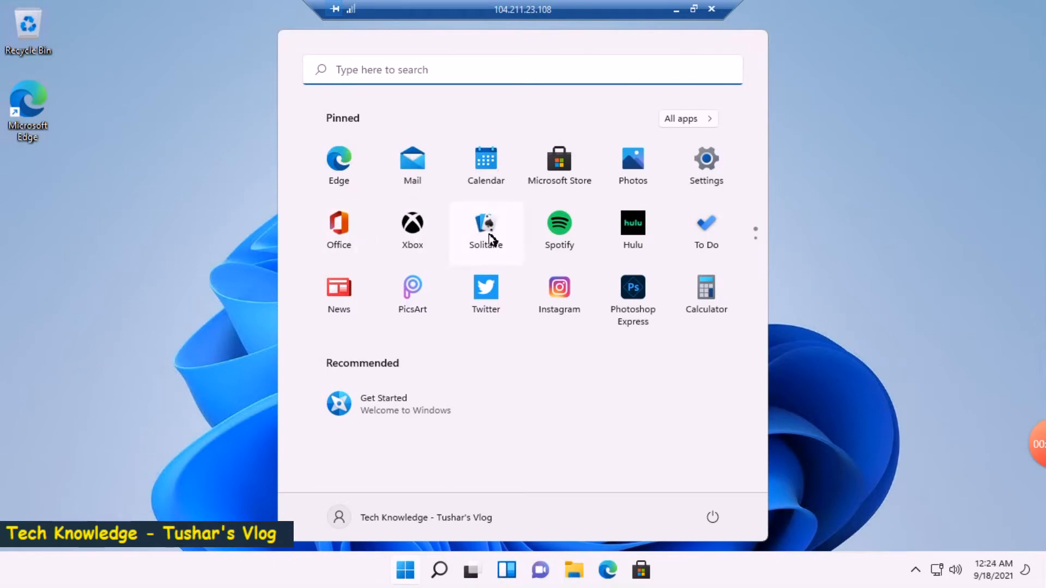
click(485, 230)
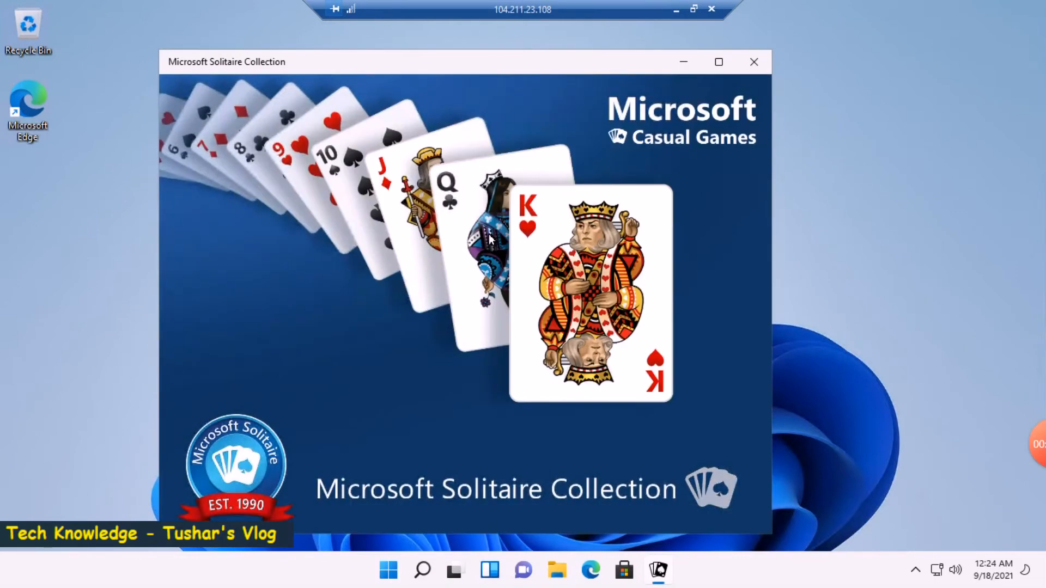
mouse_move(410, 427)
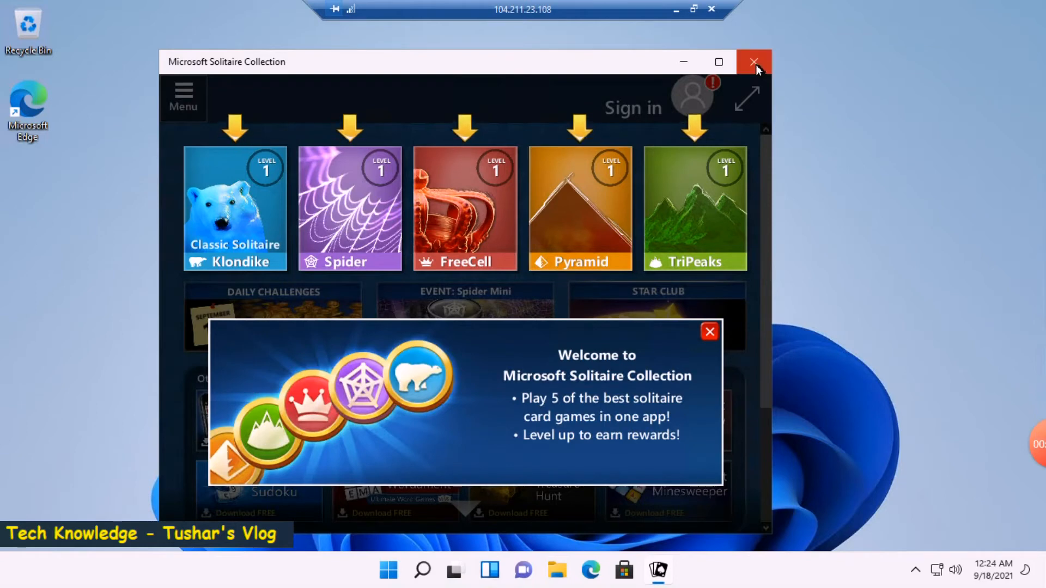
click(754, 61)
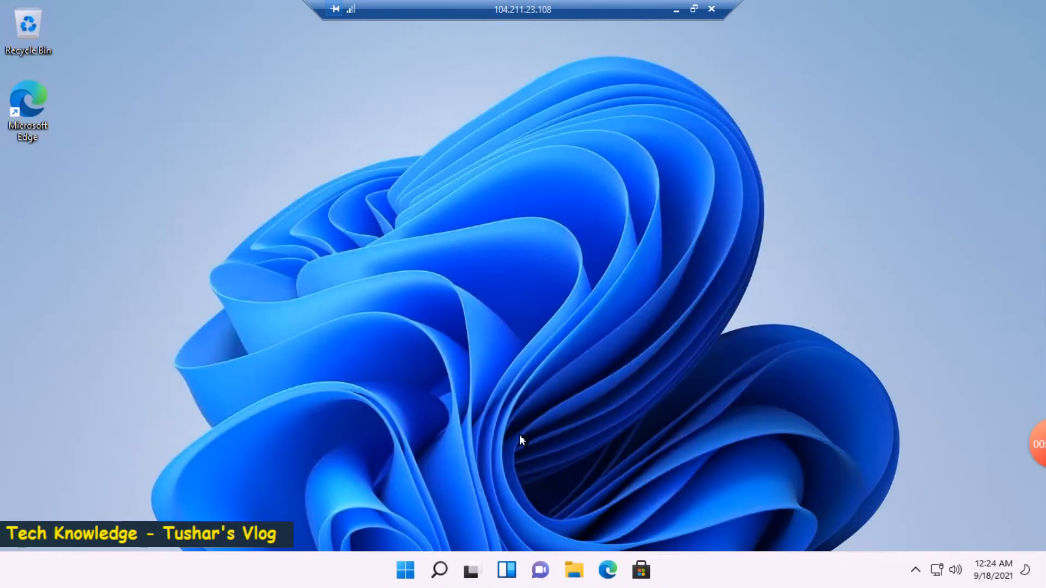
Launch Calculator from pinned apps in Standard mode, then close it.
click(404, 570)
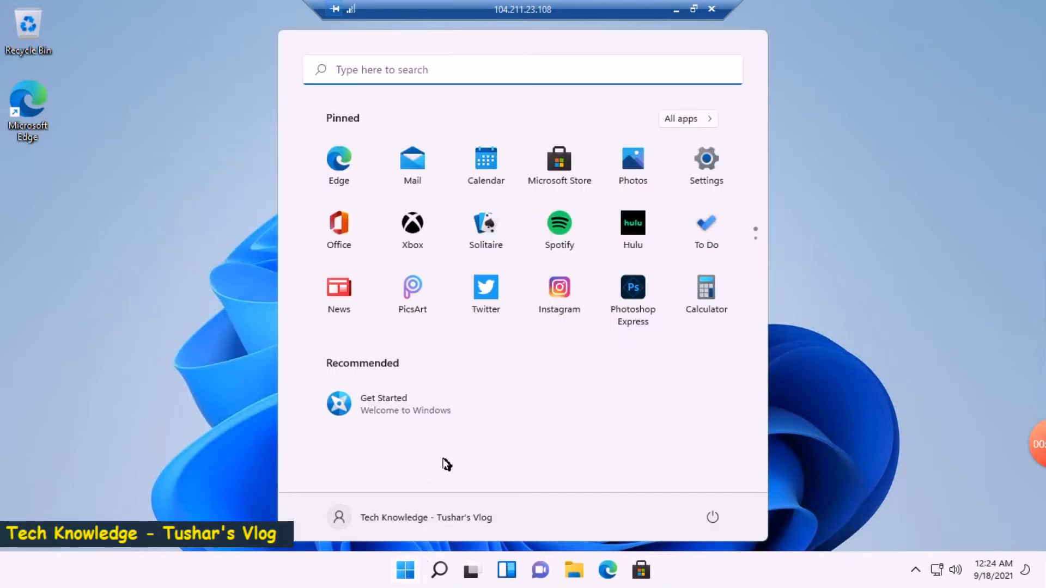
mouse_move(587, 259)
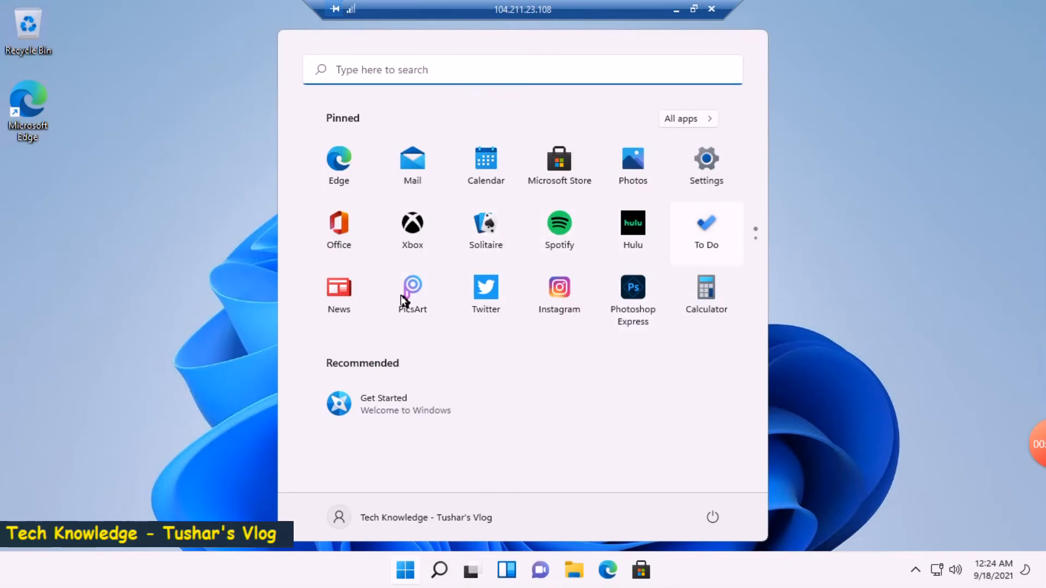
mouse_move(541, 328)
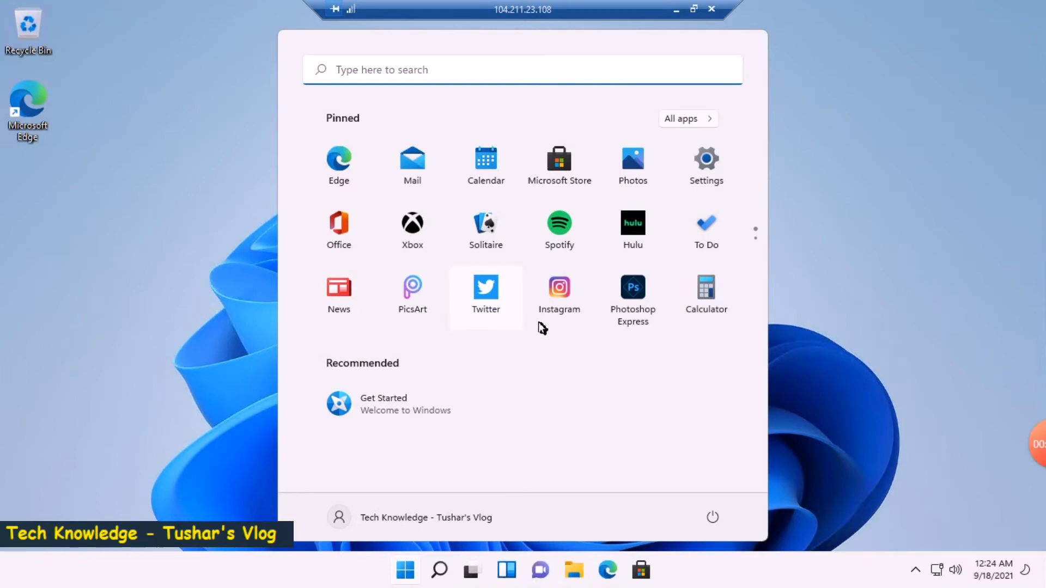
mouse_move(706, 296)
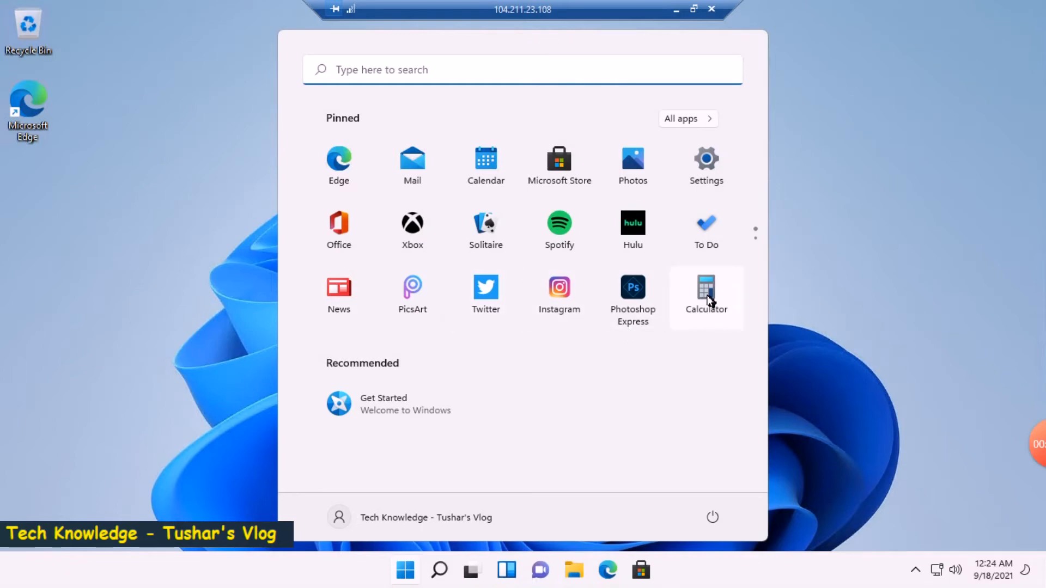
click(705, 296)
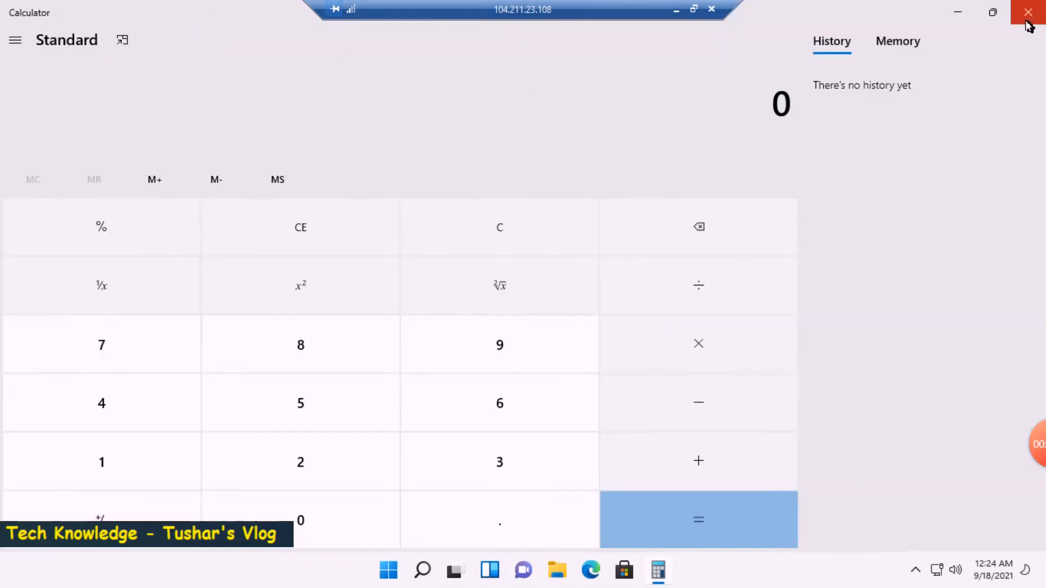
click(1026, 12)
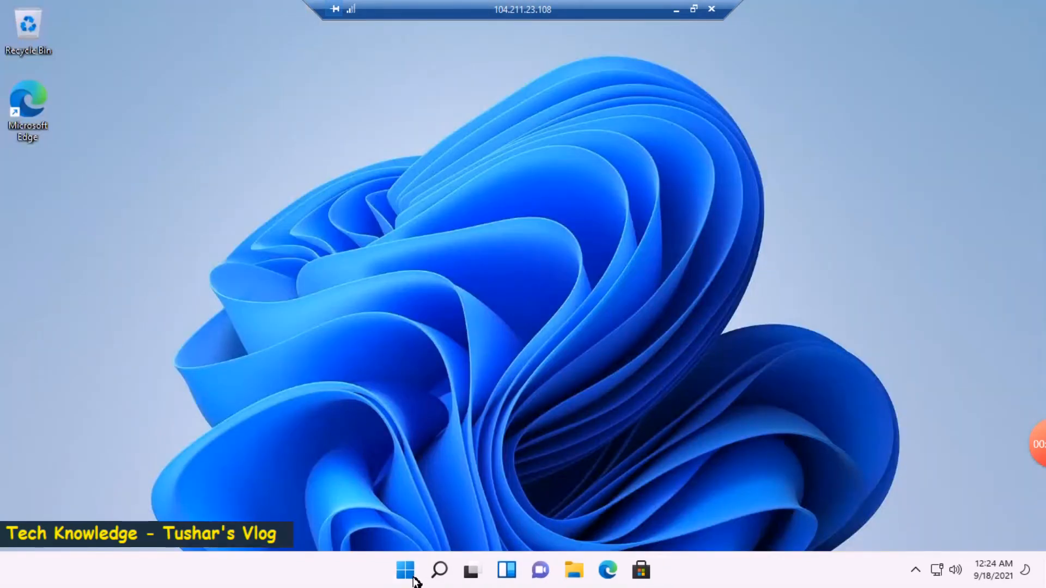
Check the Photoshop Express download in the Store, close it, and confirm it's pinned in Start.
click(405, 571)
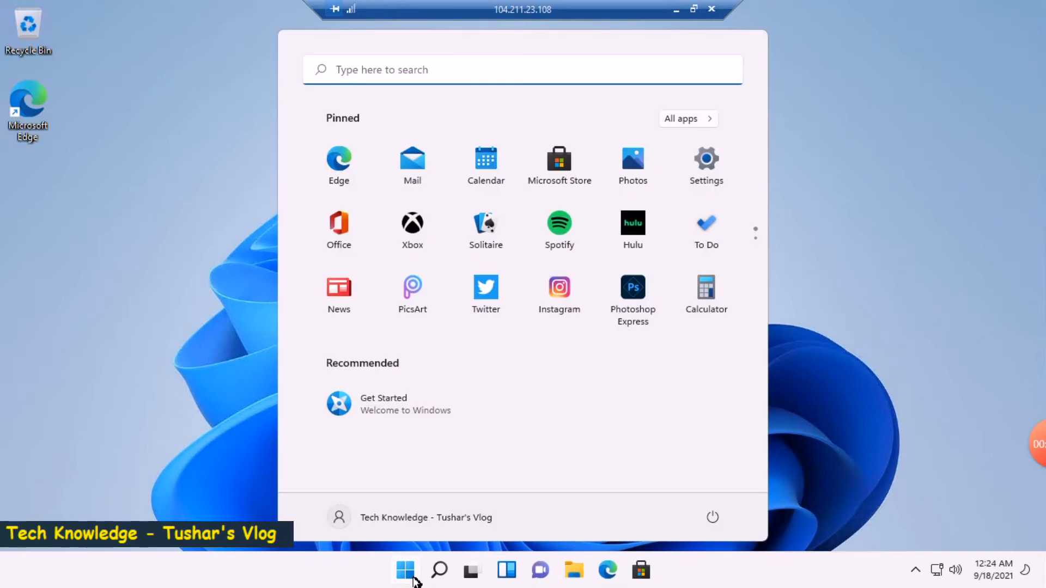
mouse_move(507, 444)
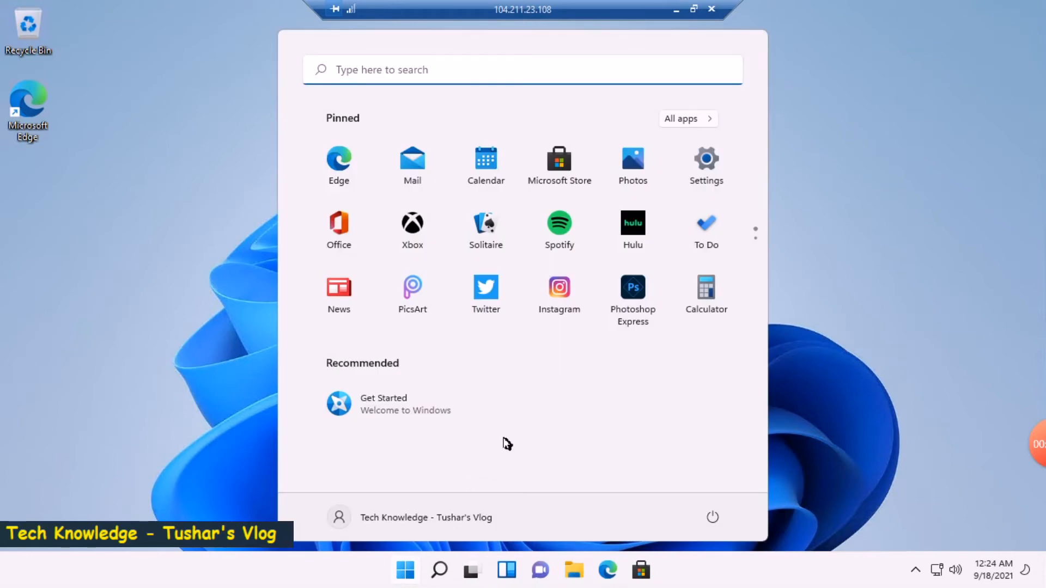
mouse_move(634, 292)
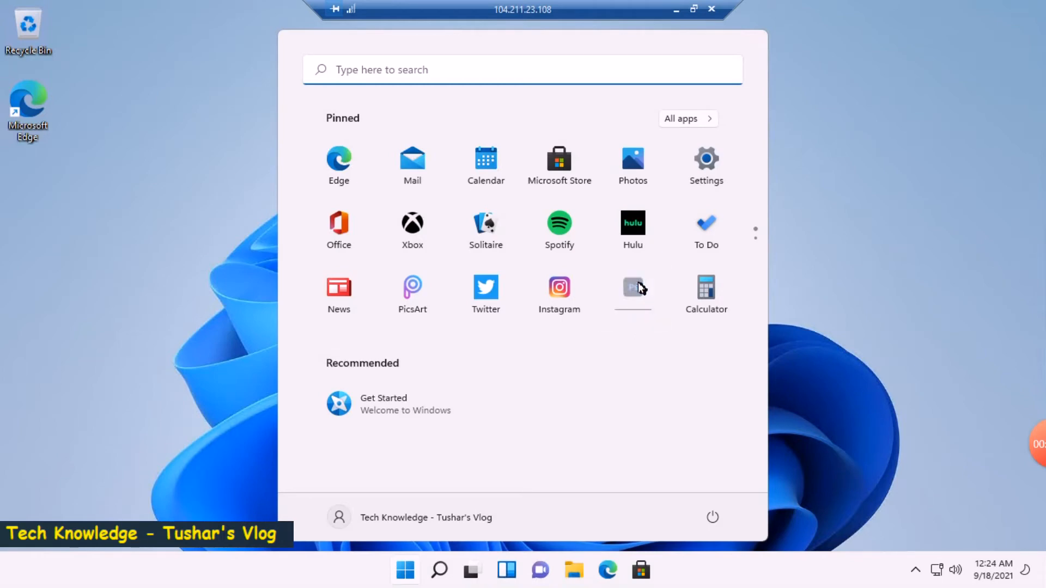
mouse_move(635, 359)
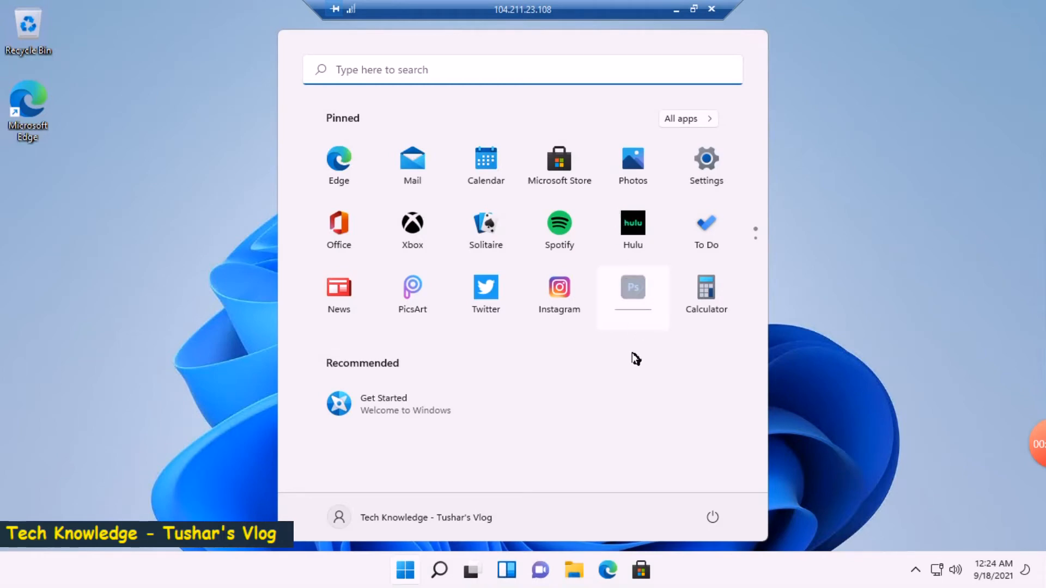
mouse_move(639, 308)
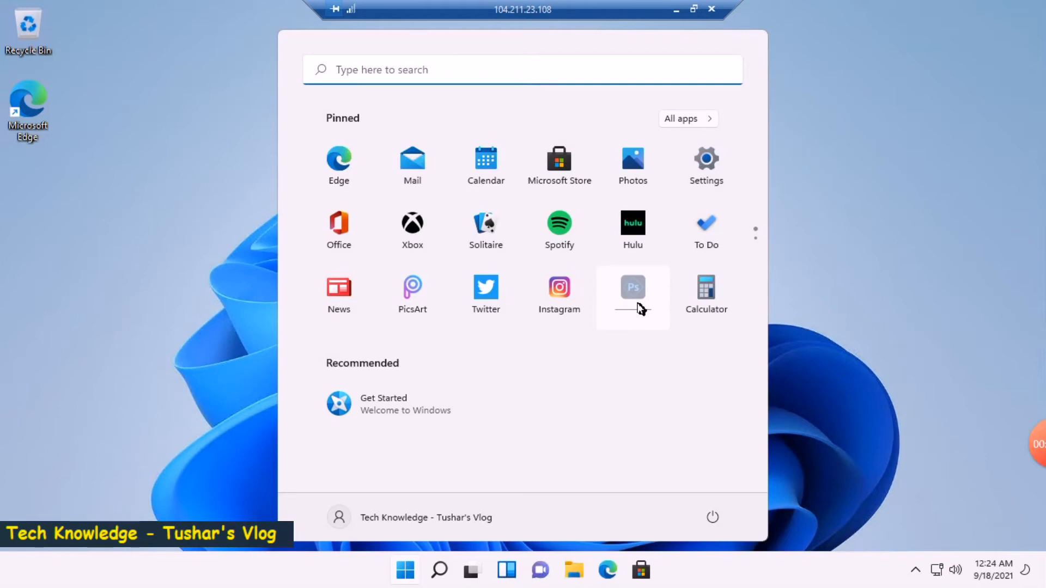
mouse_move(635, 299)
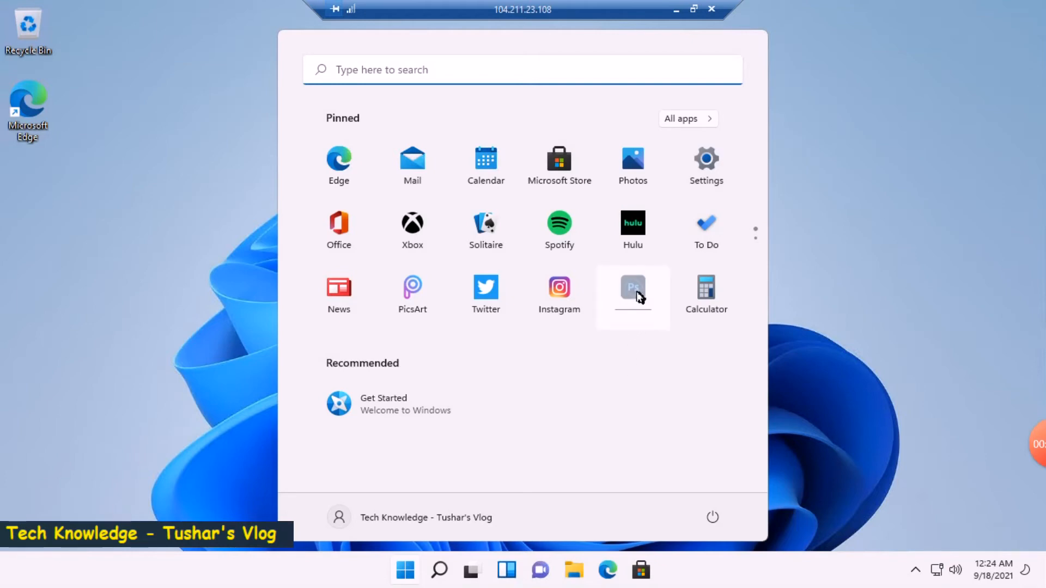
click(559, 165)
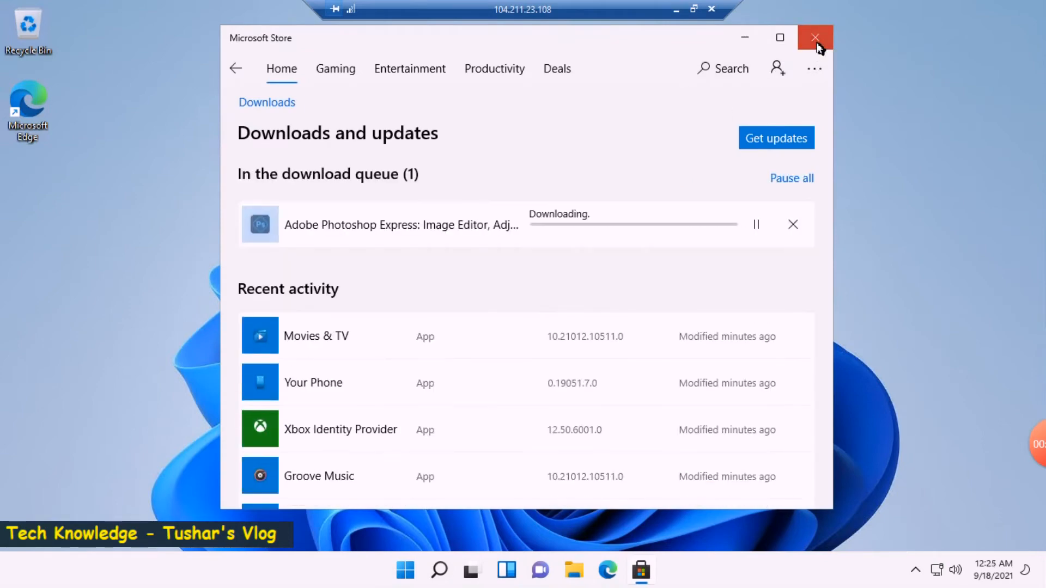
click(815, 38)
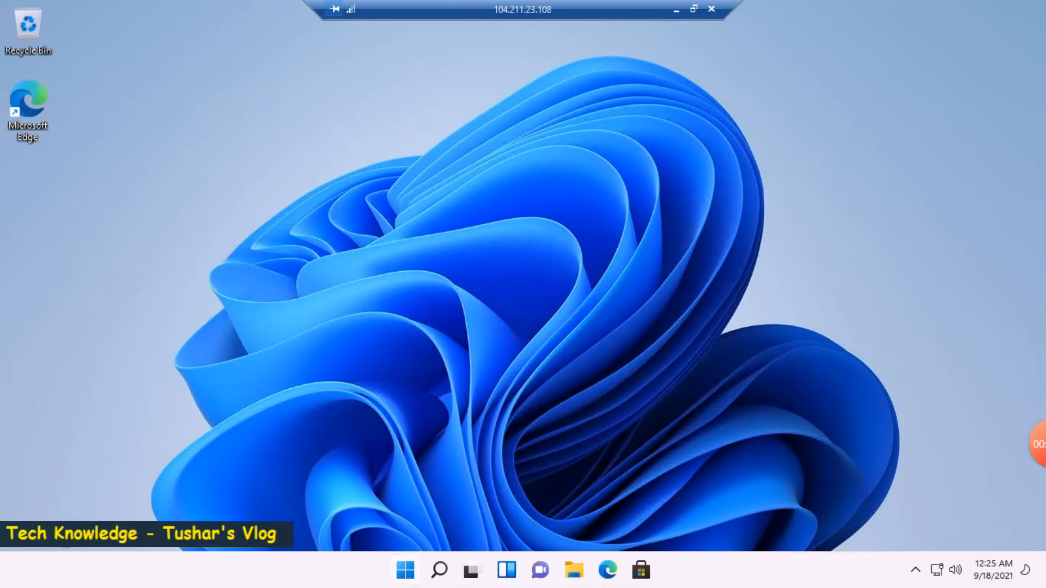
click(405, 570)
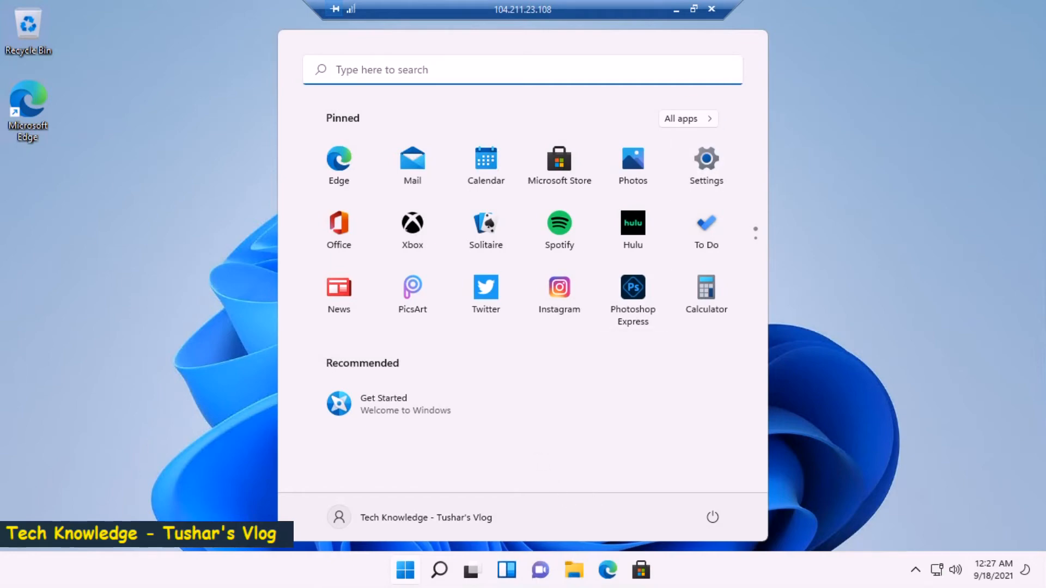
click(404, 570)
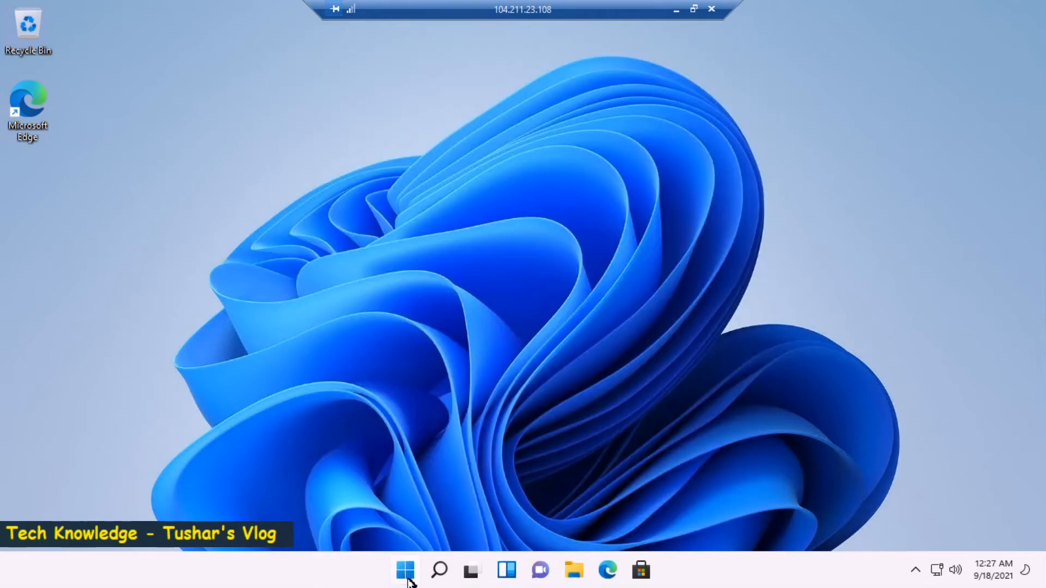
mouse_move(726, 524)
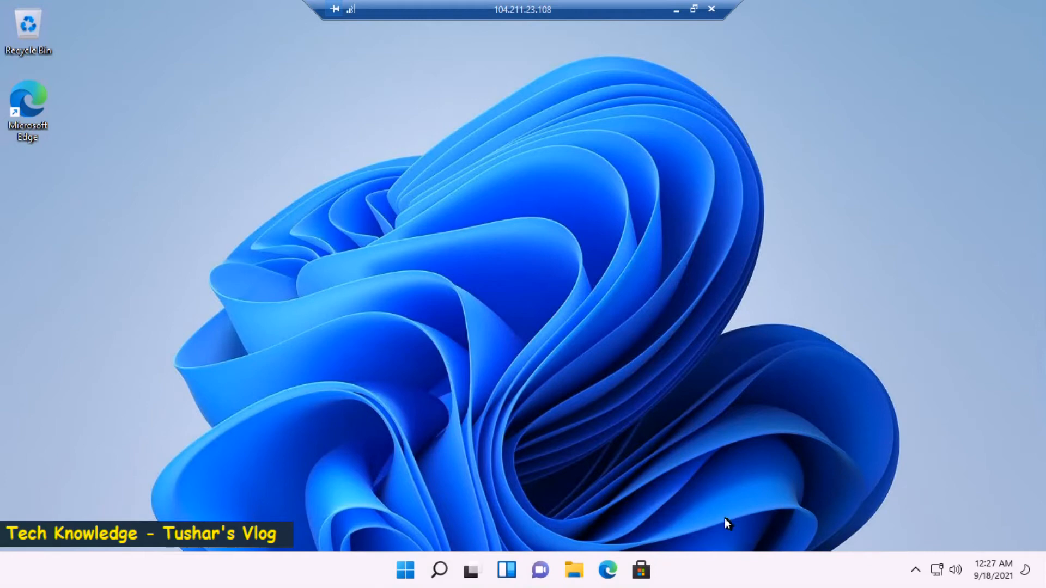
mouse_move(475, 549)
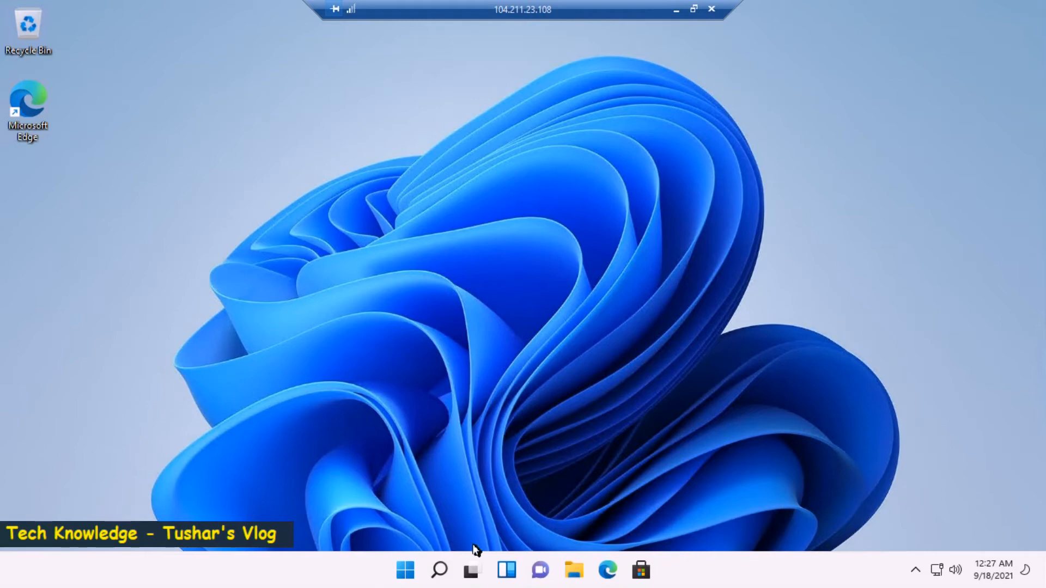
mouse_move(154, 237)
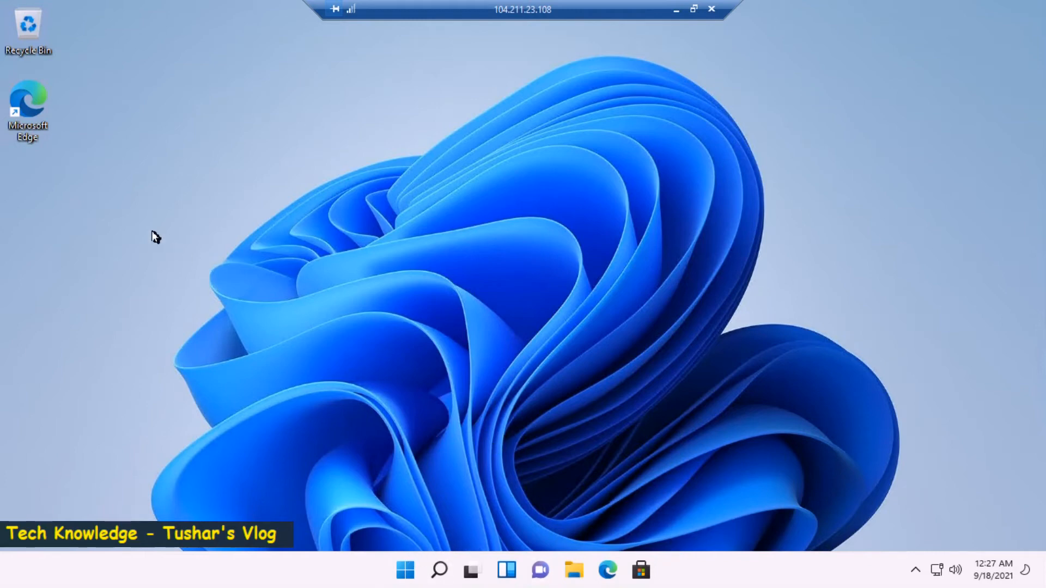
Create a new text document on the desktop from the context menu.
right_click(156, 237)
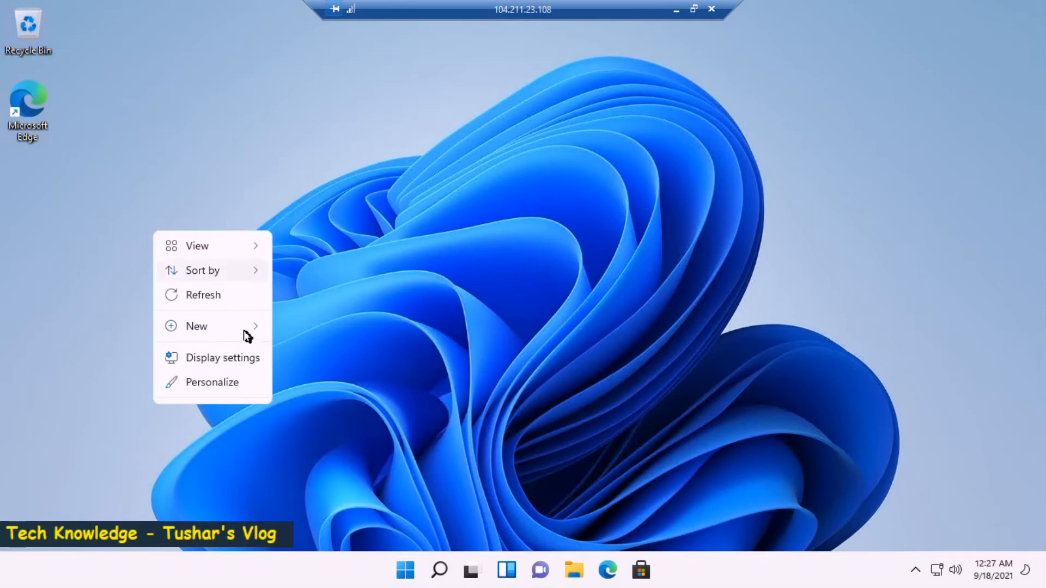
click(196, 327)
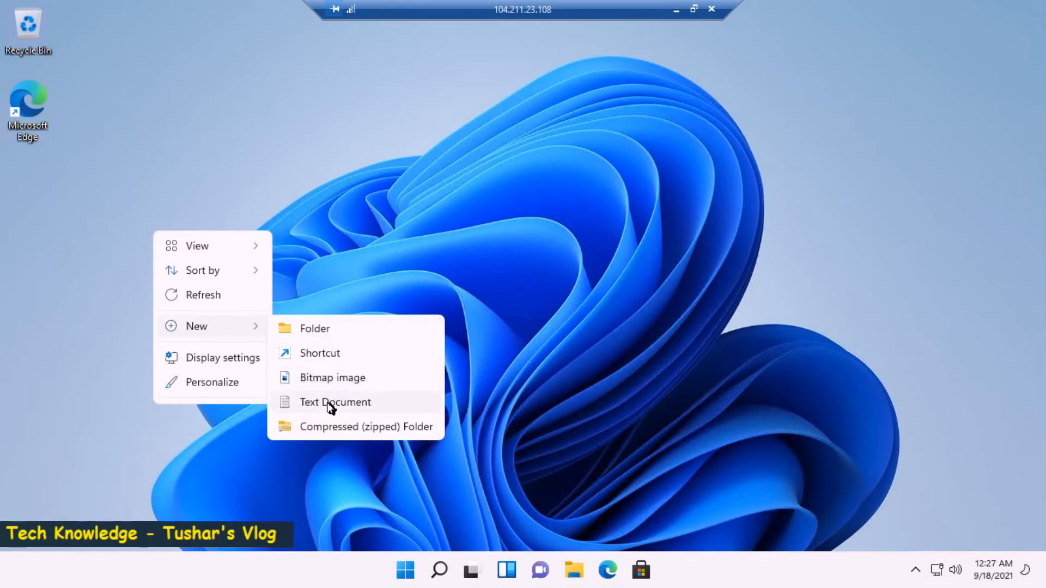
click(335, 401)
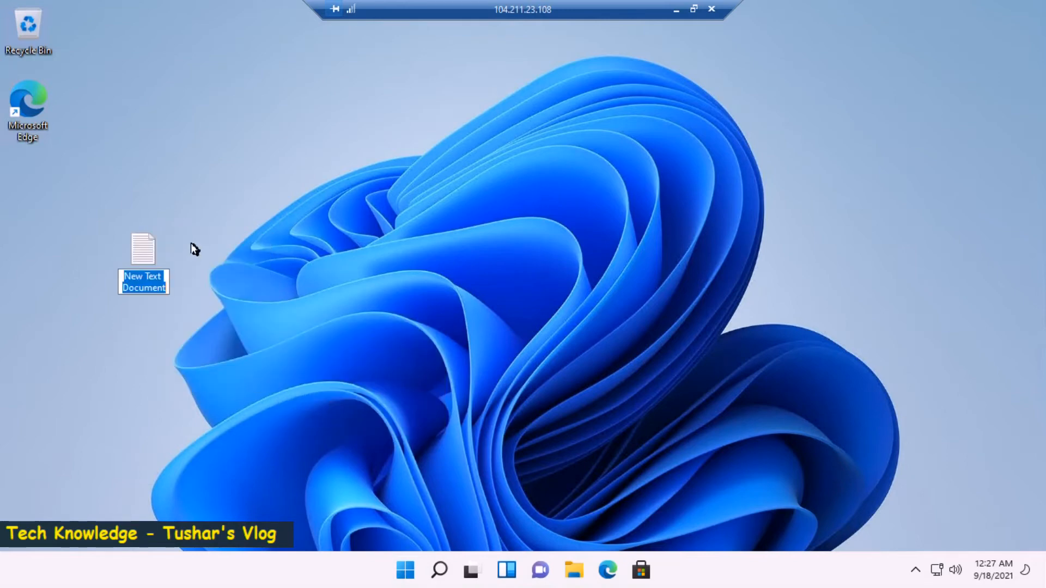
Open the text document in Notepad, browse its File, View and Edit menus, then close it.
double_click(143, 250)
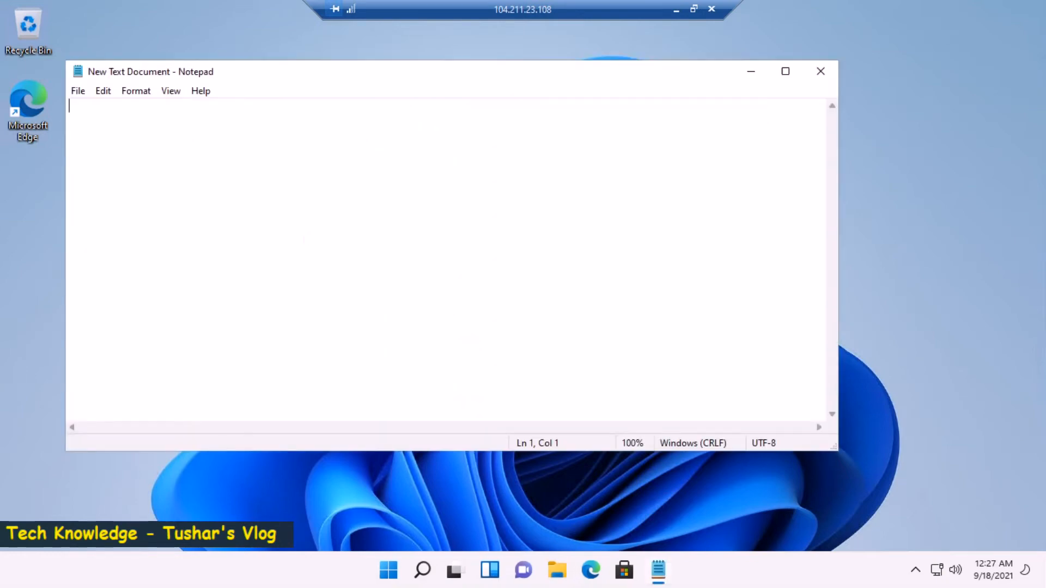
click(77, 91)
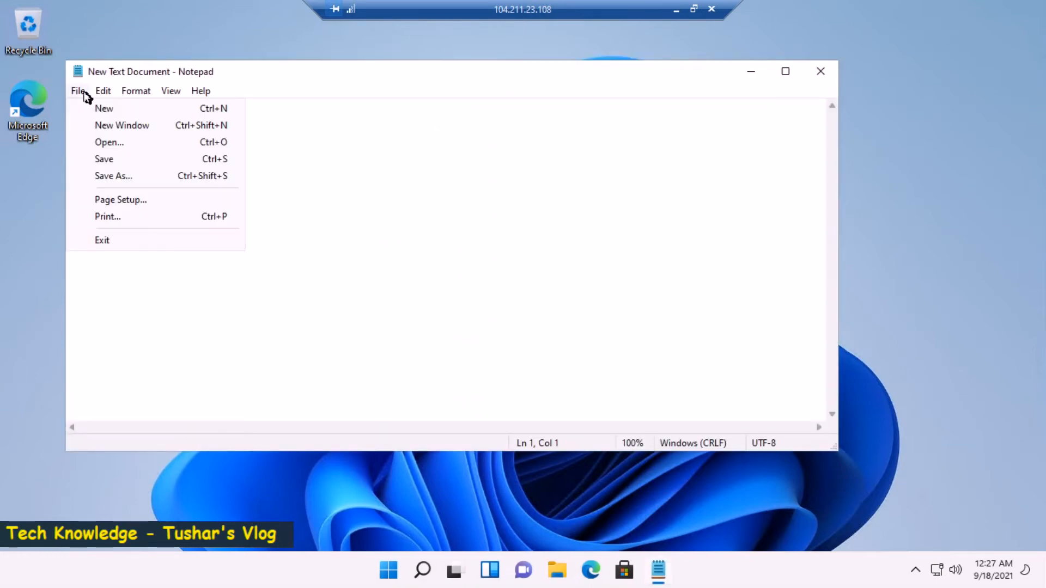
click(170, 91)
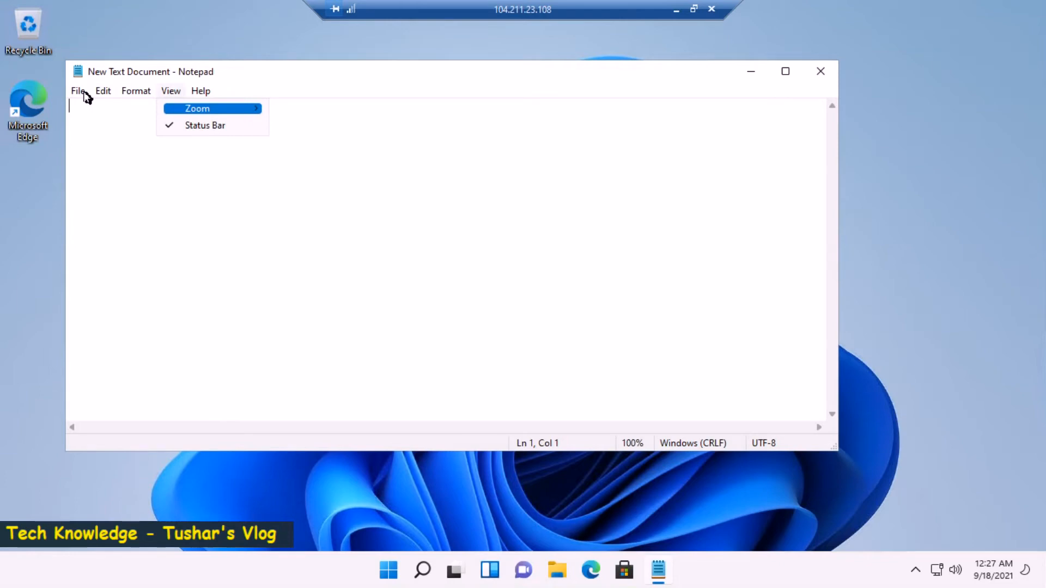
click(103, 91)
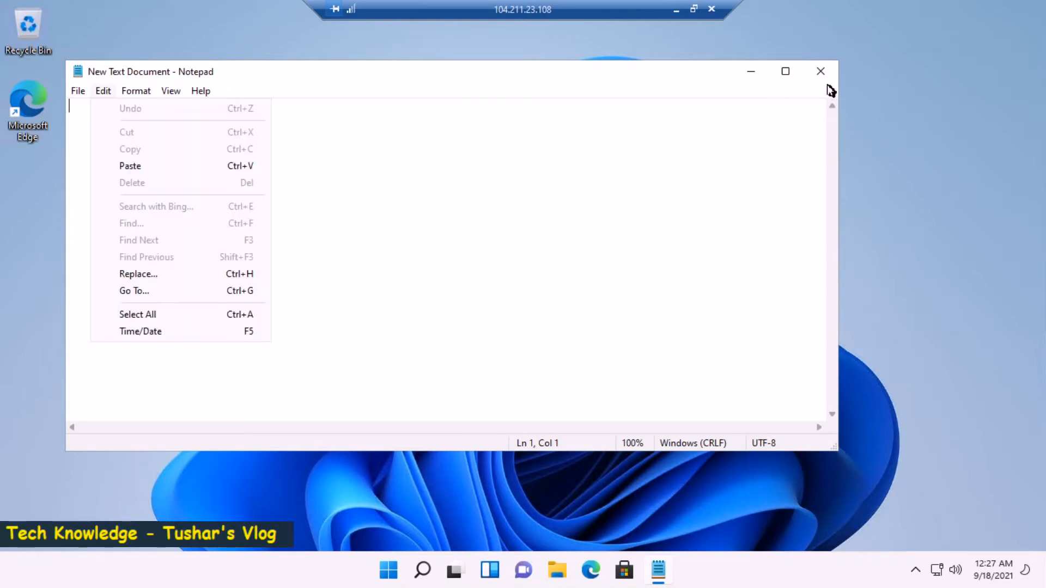
click(820, 71)
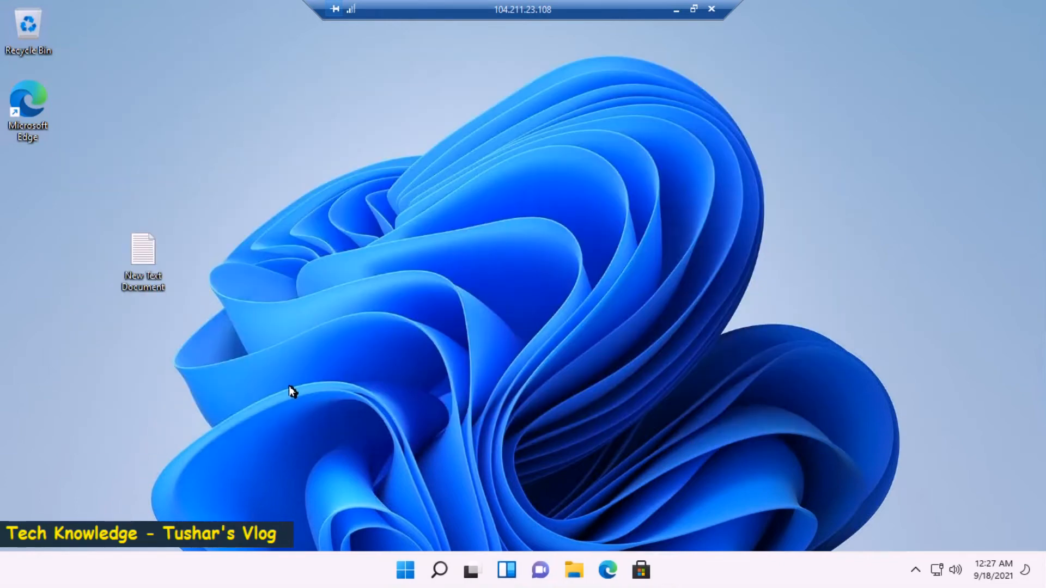
Create a new bitmap image on the desktop from the context menu.
right_click(293, 392)
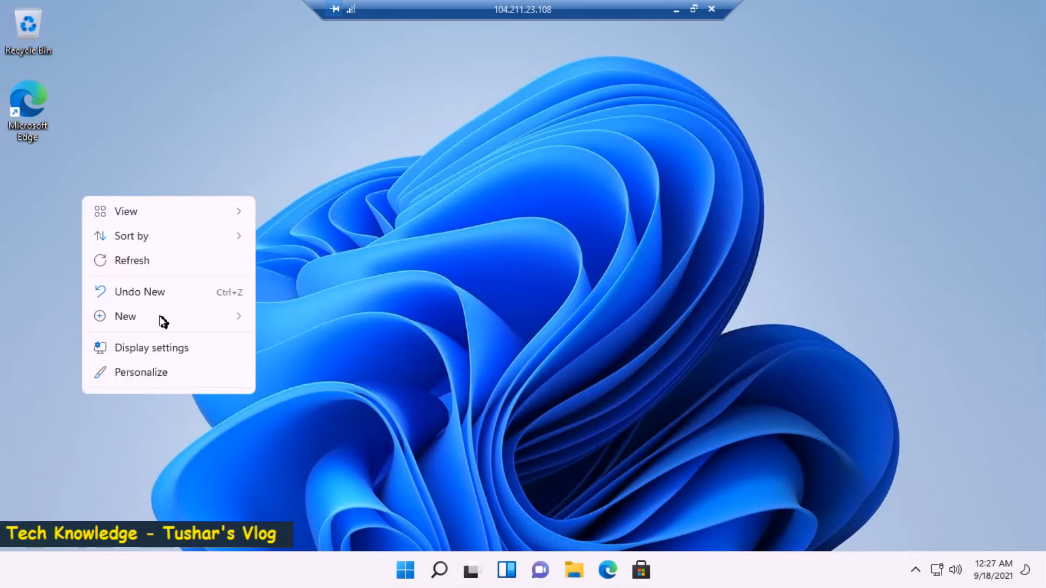
click(125, 316)
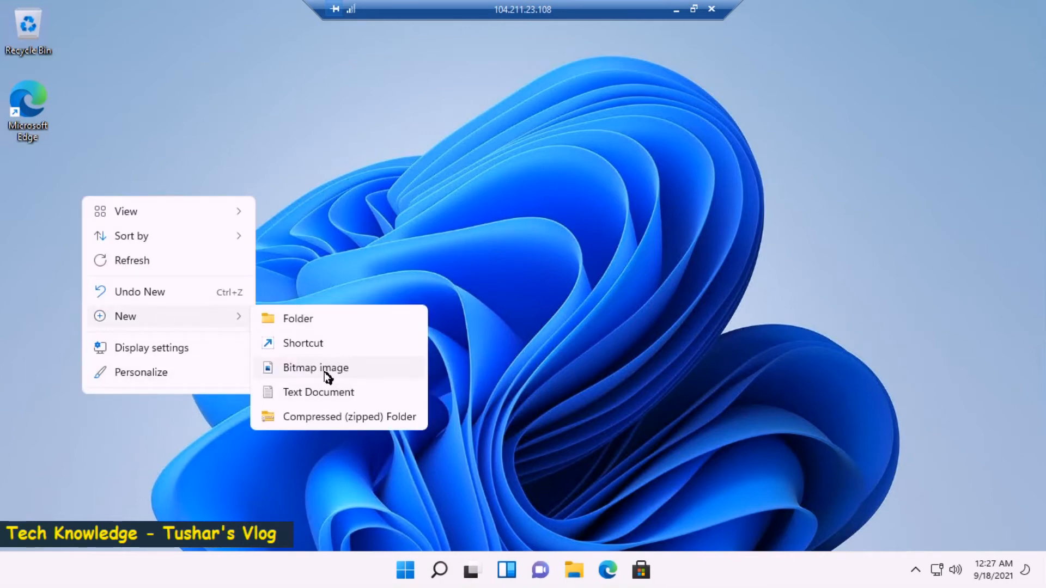
click(315, 368)
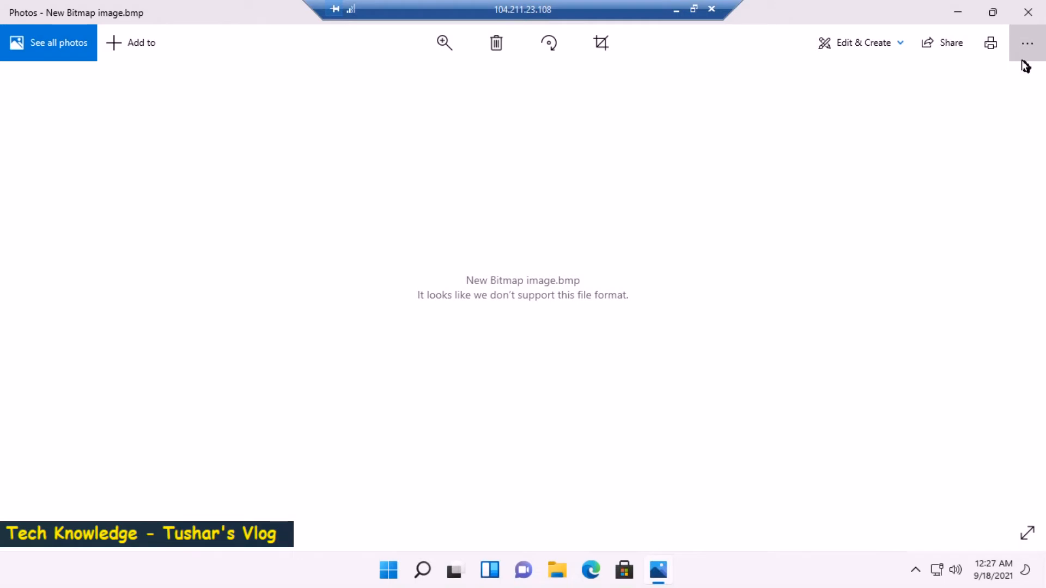
Open the bitmap in Paint via Photos' Open with option, view the View tab, then close Paint.
click(1027, 43)
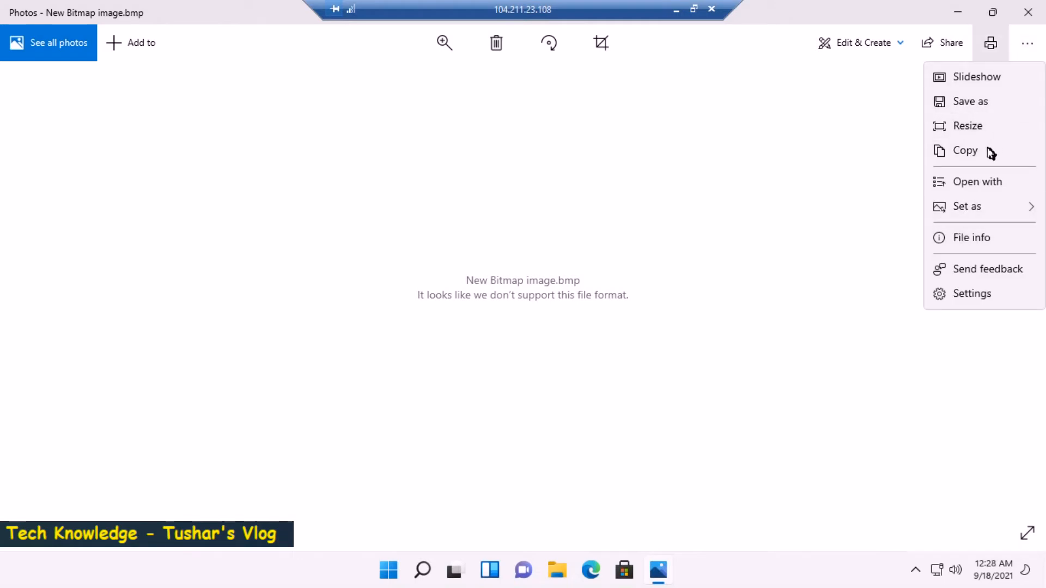
click(977, 181)
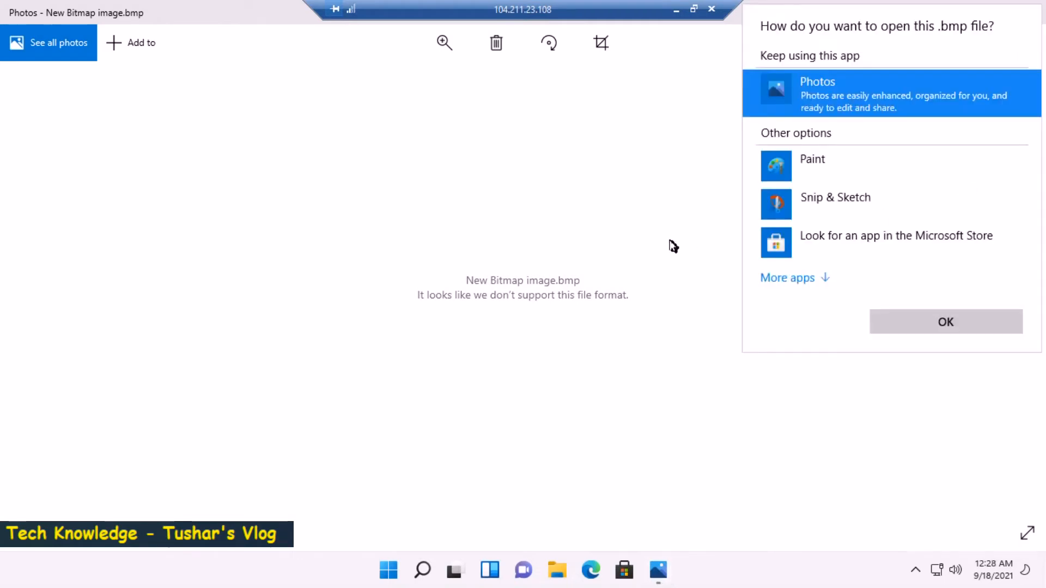
click(812, 158)
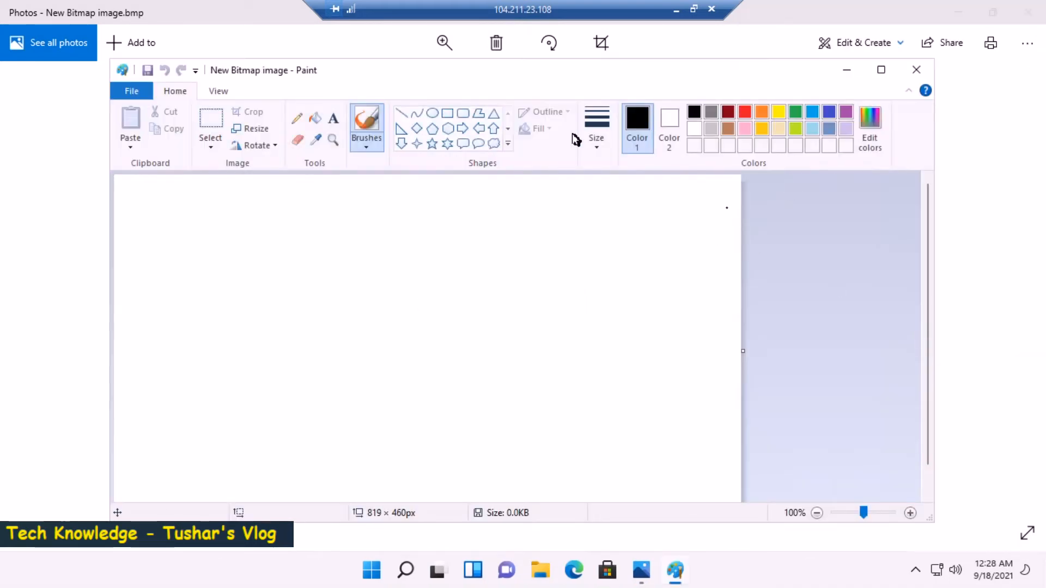
click(218, 91)
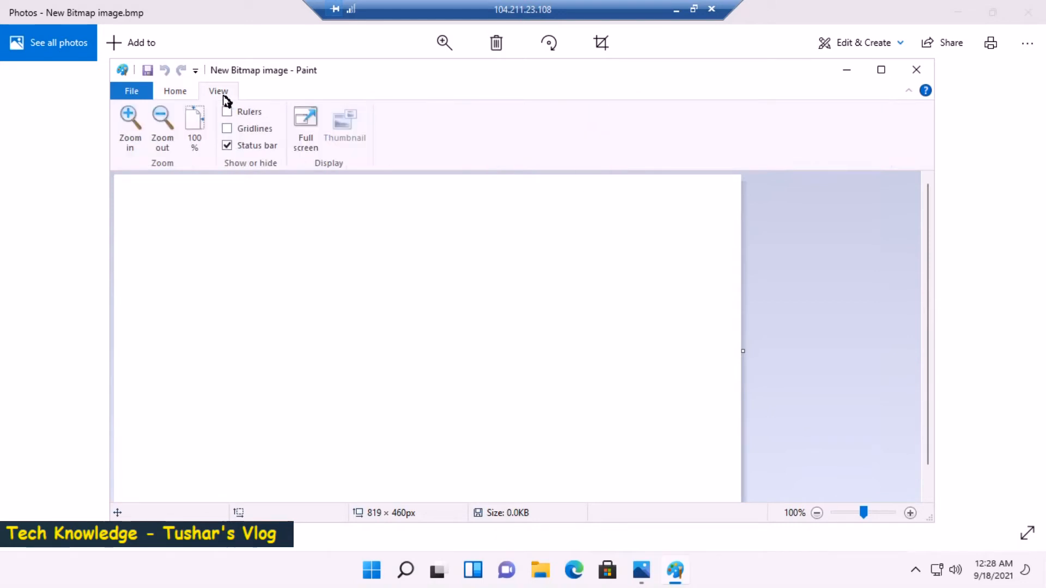
click(915, 69)
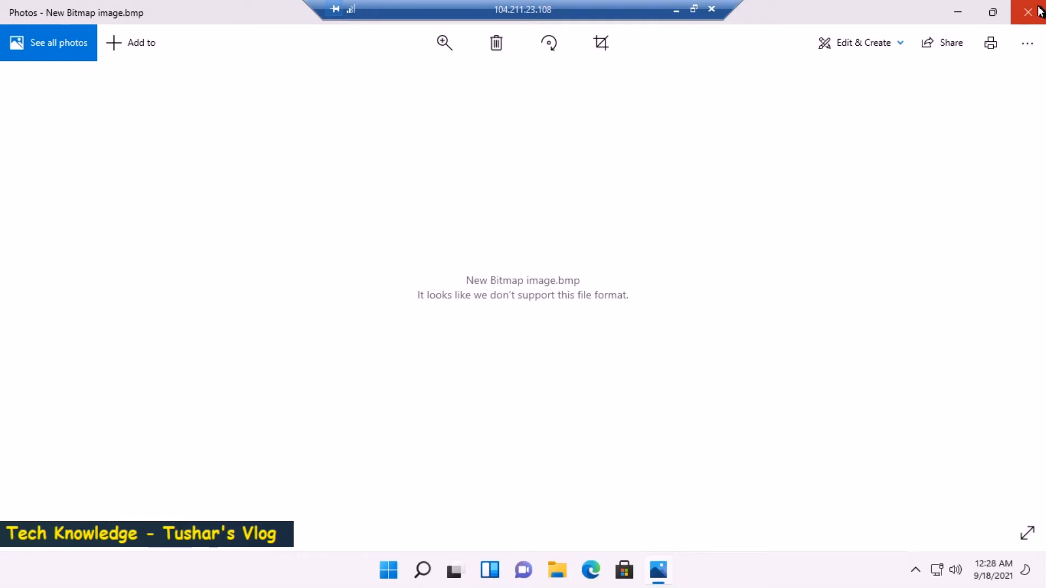
Close Photos, reopen and close the New Text Document, and close the unsupported bitmap preview.
click(1028, 12)
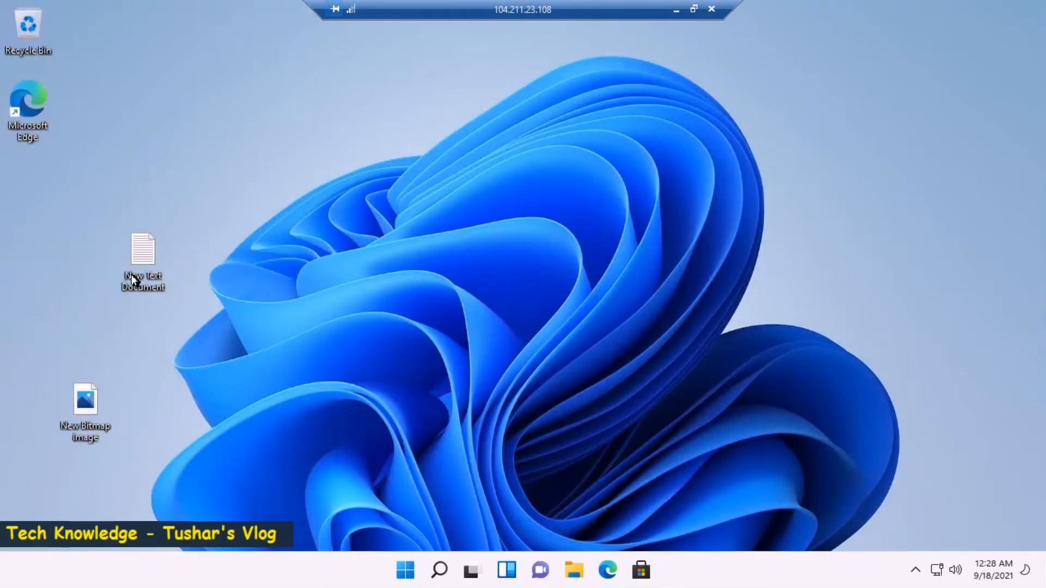
double_click(142, 256)
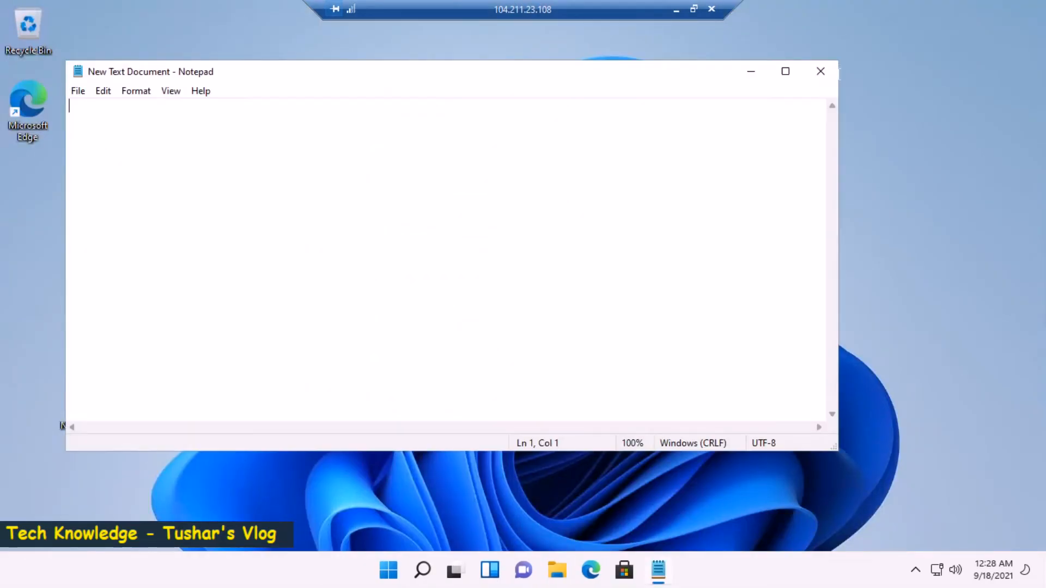
click(820, 71)
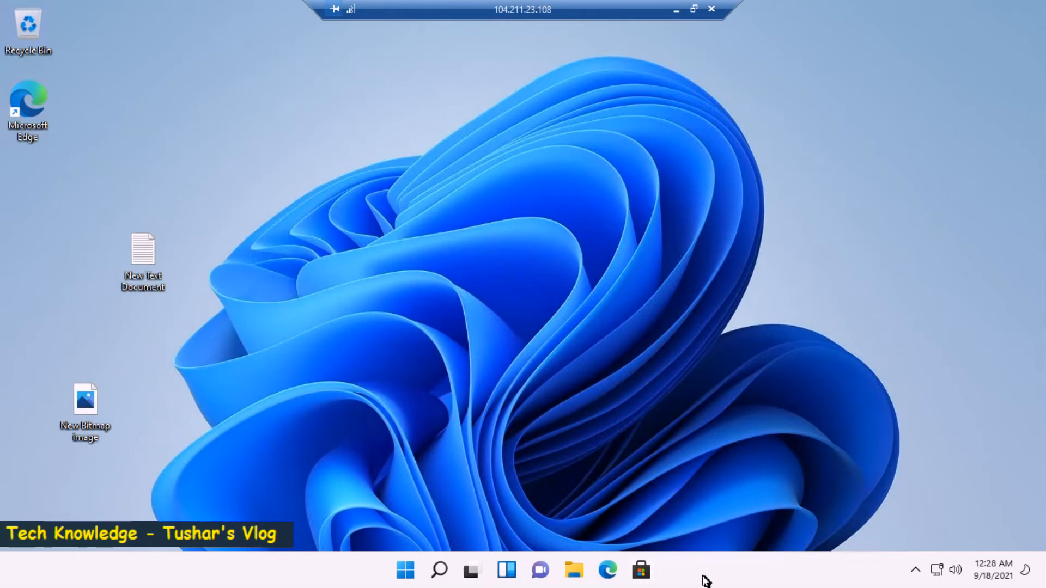
mouse_move(456, 572)
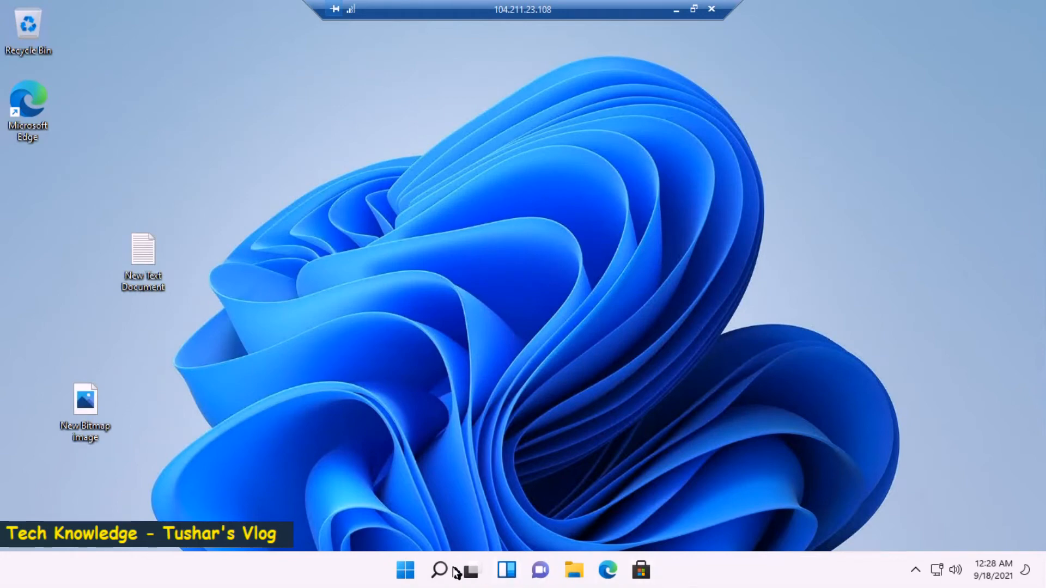
mouse_move(669, 573)
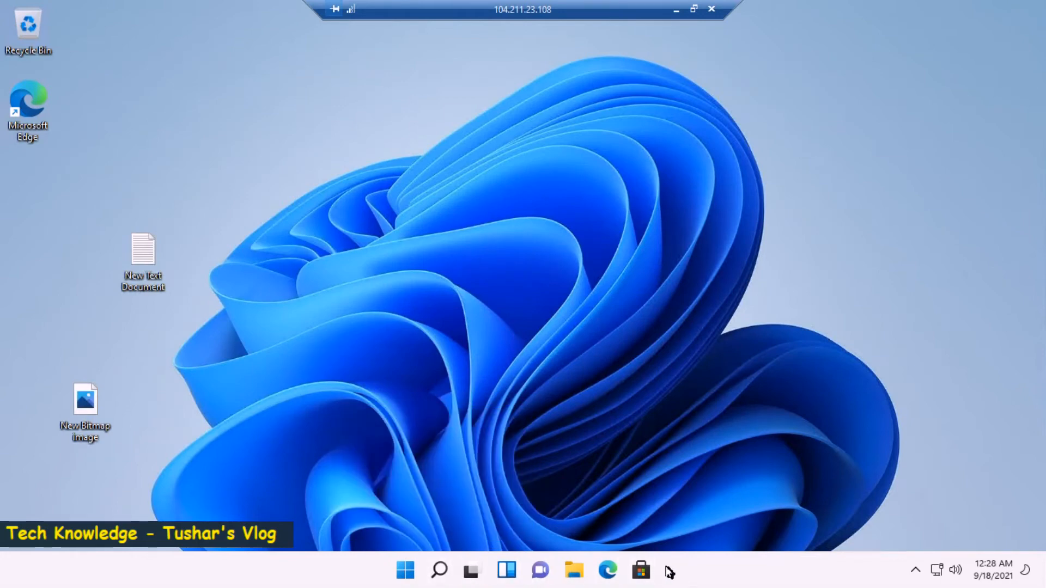
mouse_move(640, 570)
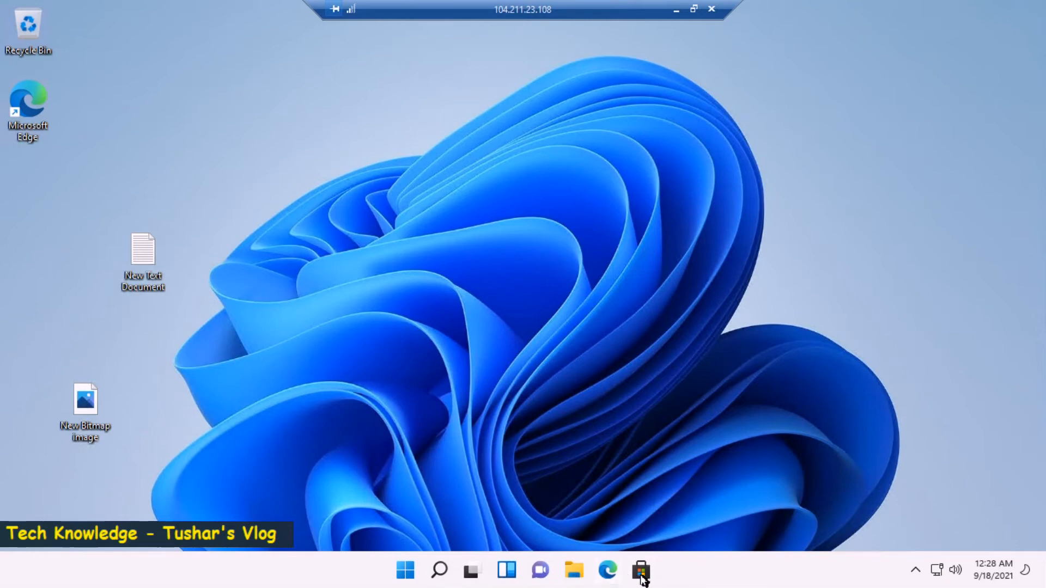
mouse_move(140, 448)
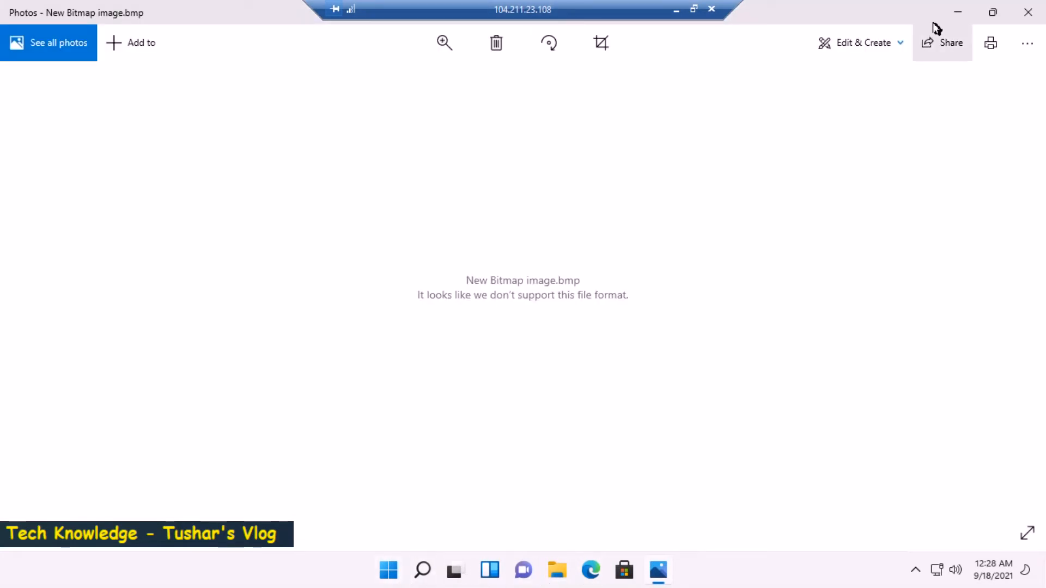
click(1028, 12)
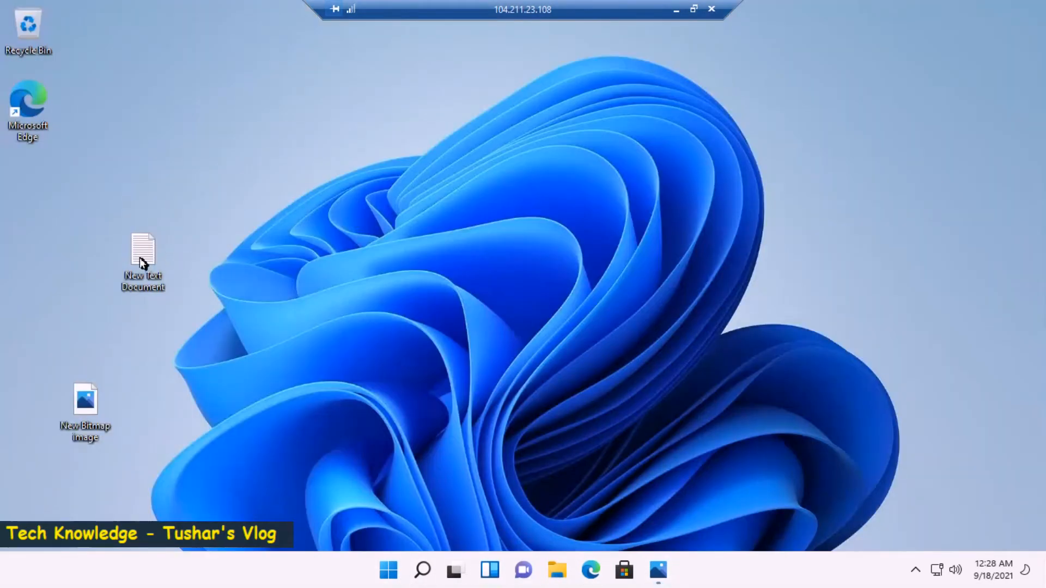
double_click(142, 261)
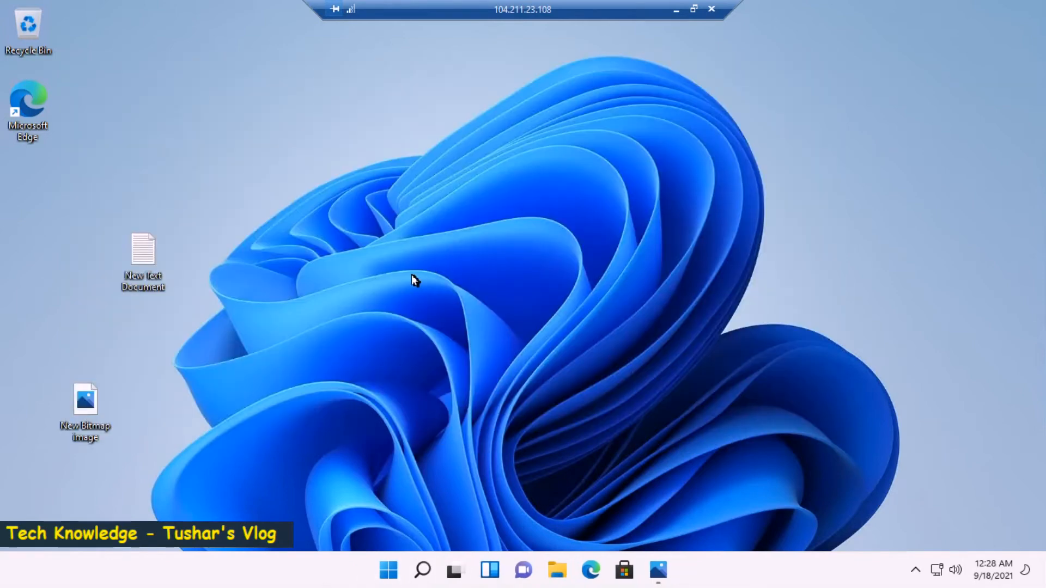
mouse_move(389, 572)
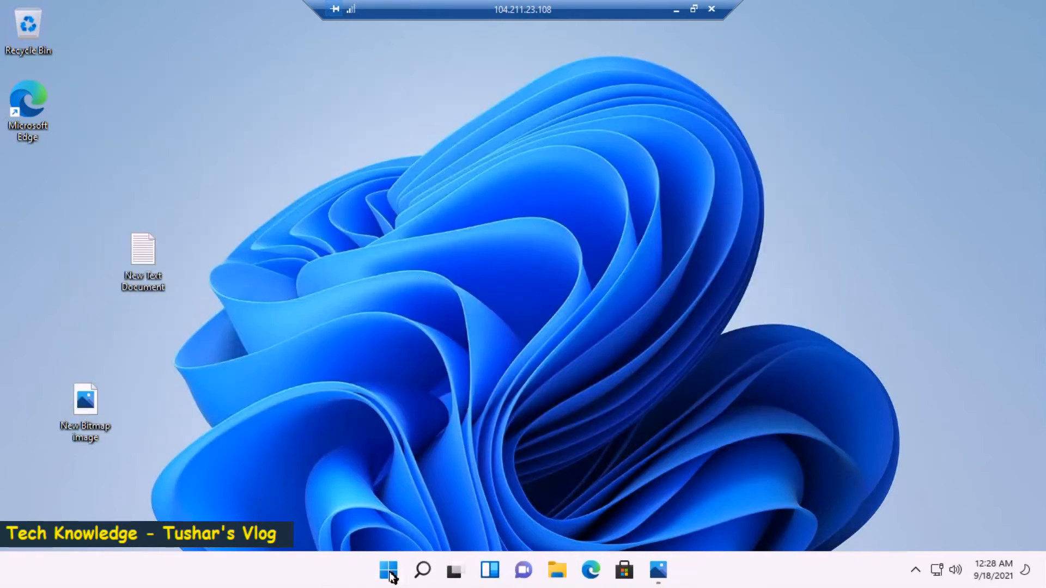
mouse_move(9, 579)
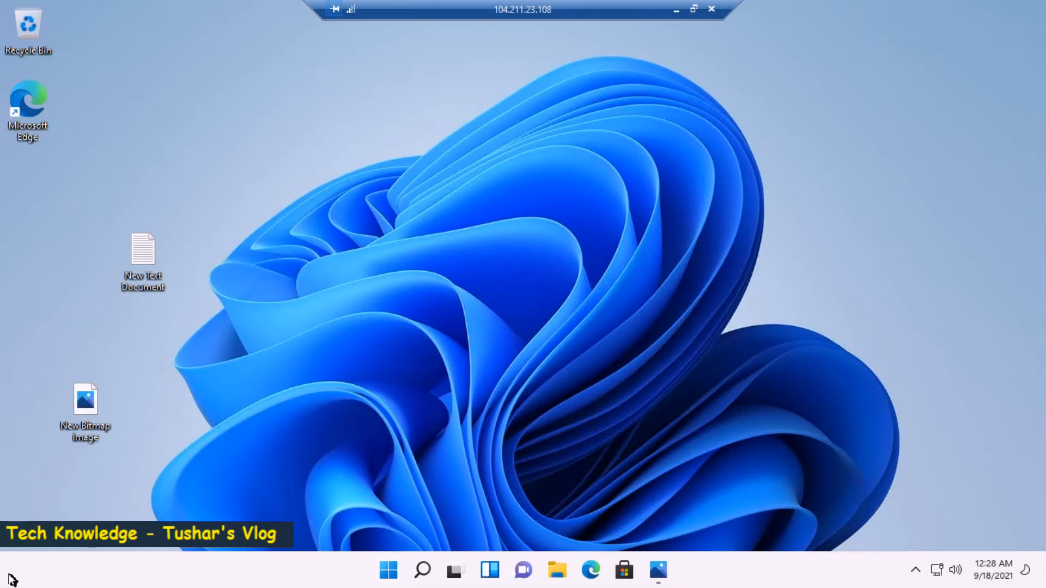
mouse_move(269, 113)
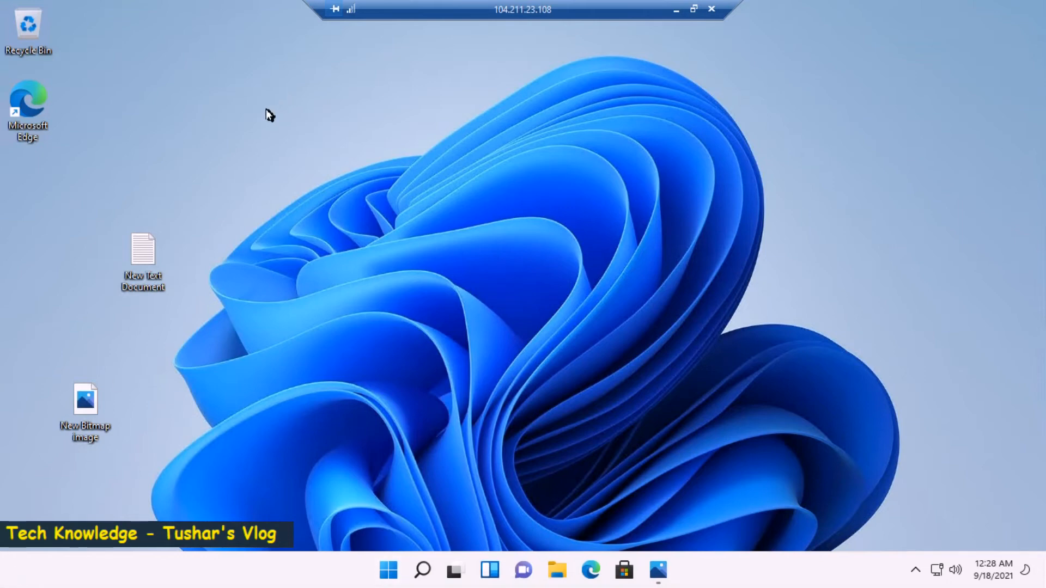
Open Display settings from the desktop context menu.
right_click(270, 115)
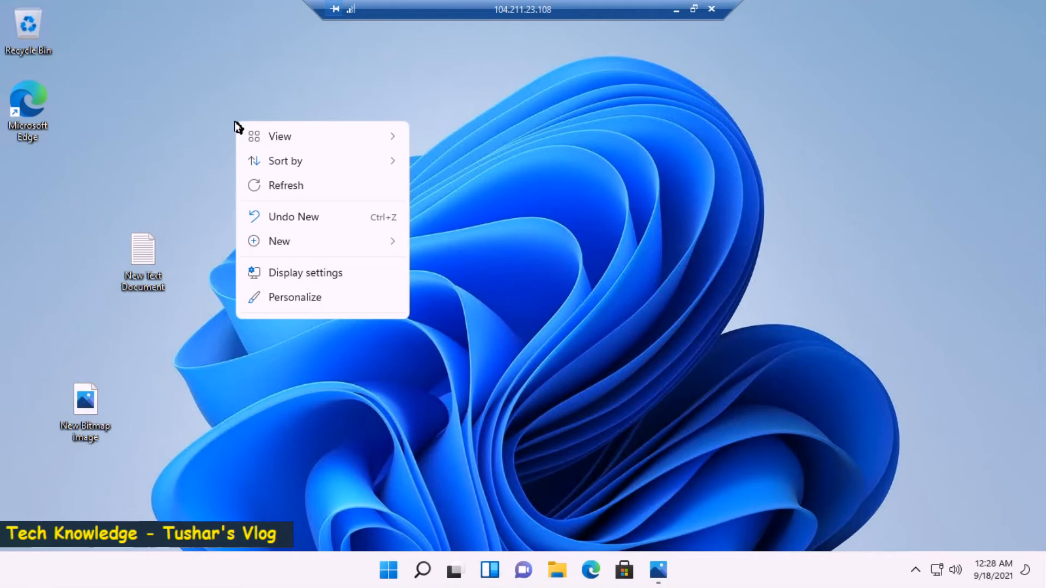
mouse_move(304, 279)
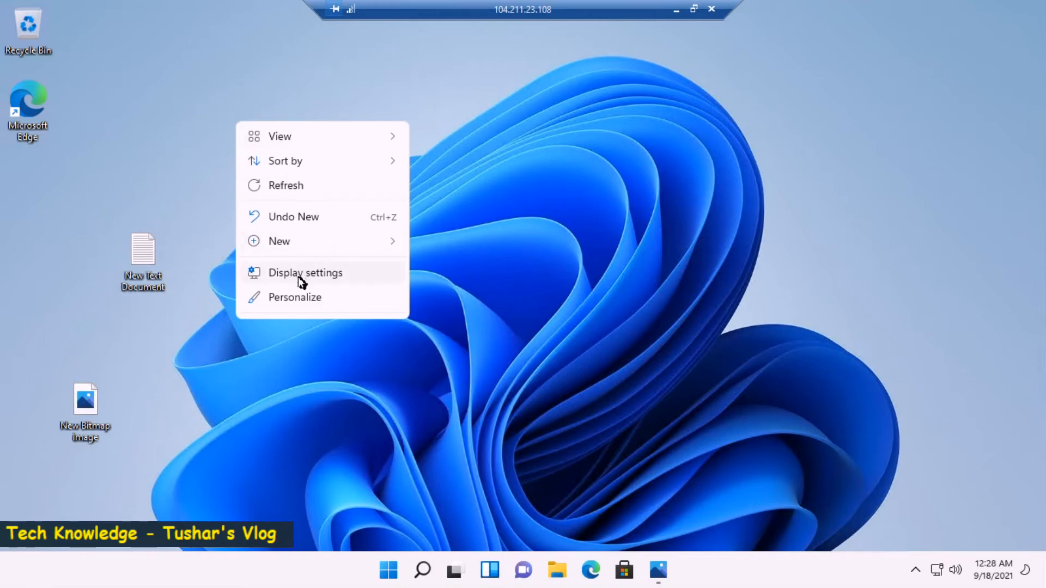
click(305, 272)
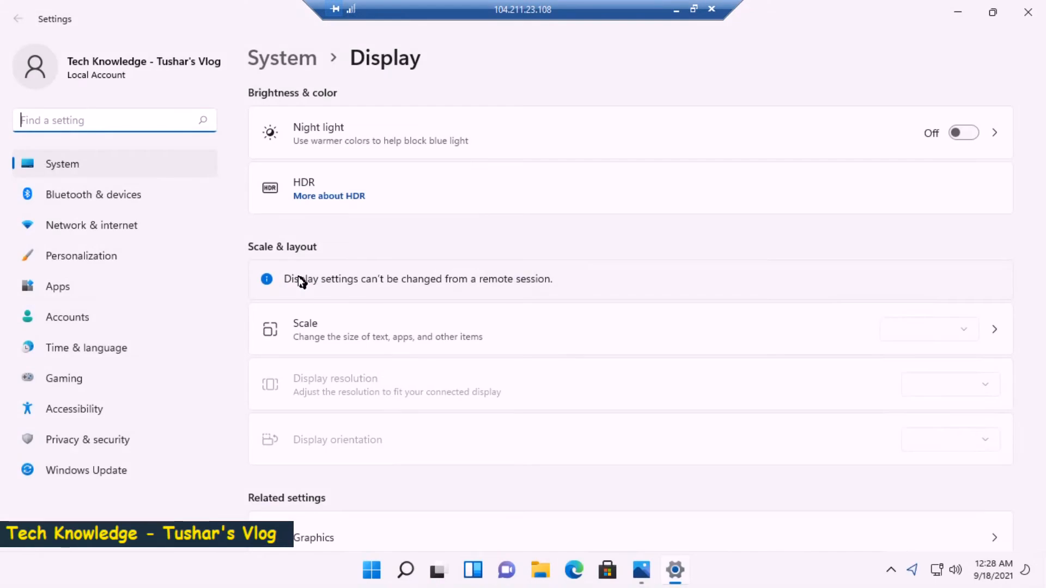
mouse_move(98, 178)
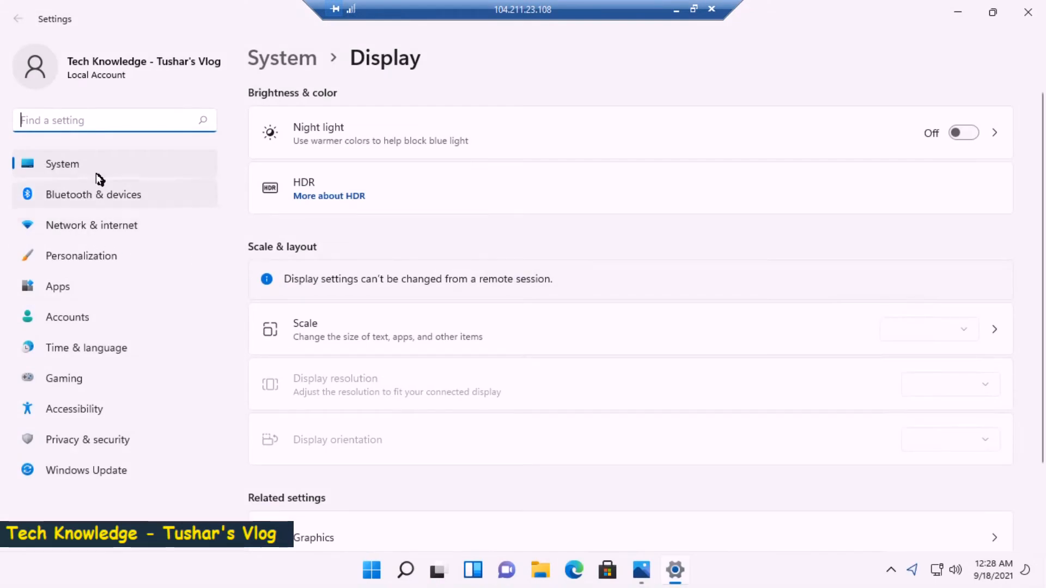
mouse_move(80, 170)
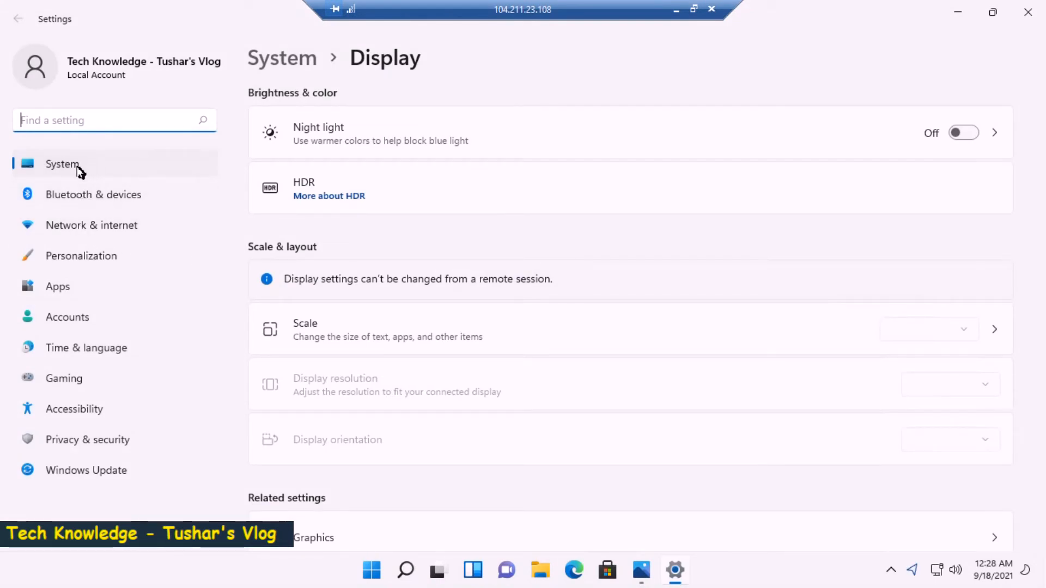
mouse_move(94, 203)
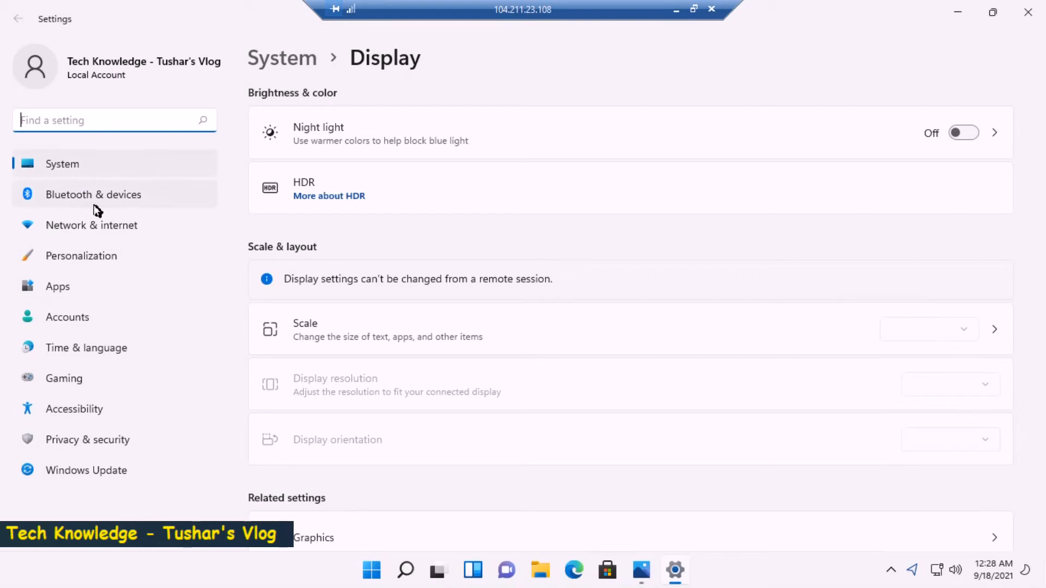
Open Network & internet, view the Ethernet 2 properties page, and return to the overview.
click(91, 224)
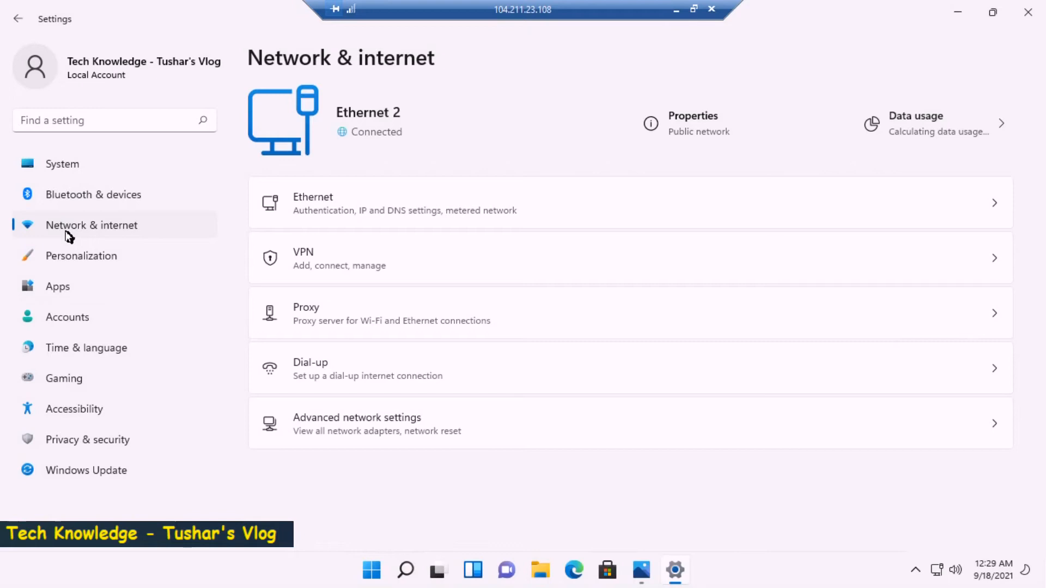
mouse_move(286, 229)
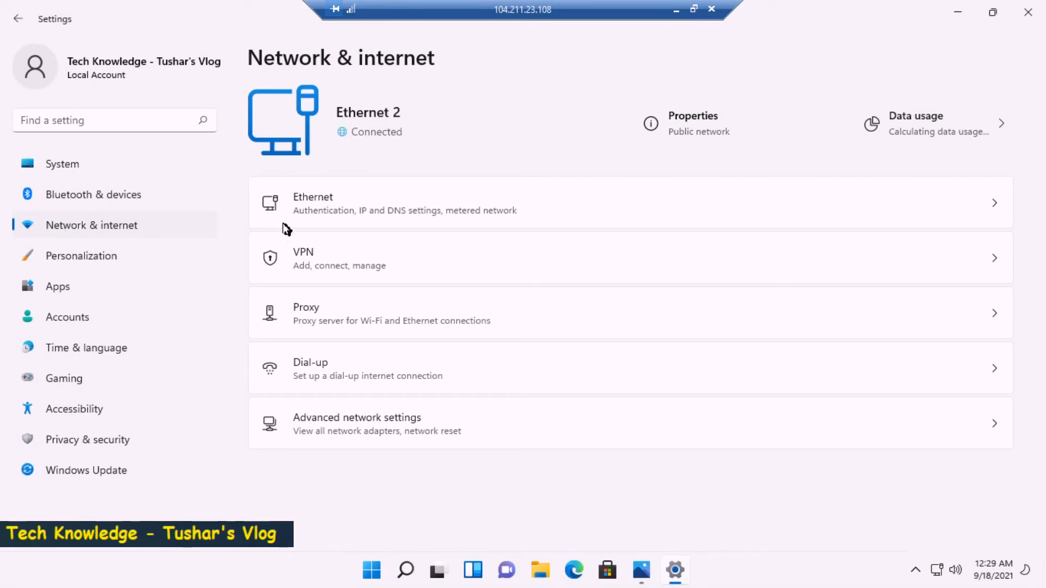
mouse_move(320, 212)
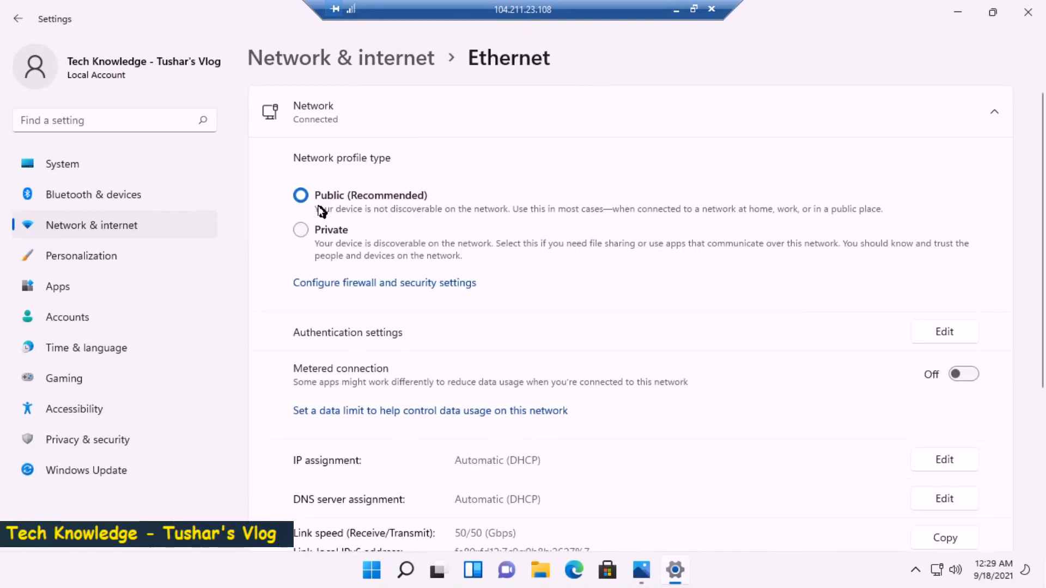
mouse_move(102, 229)
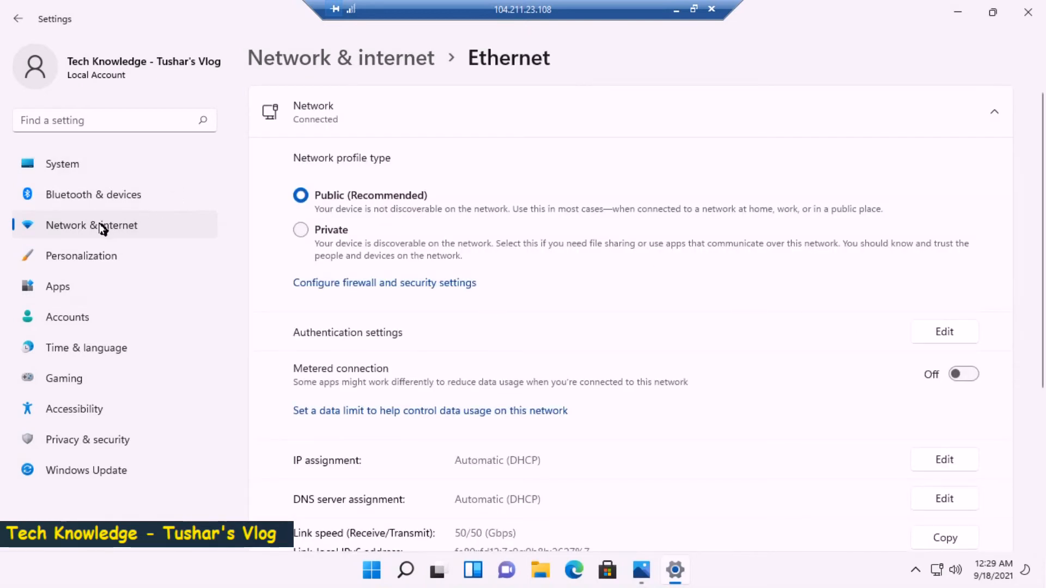
click(18, 19)
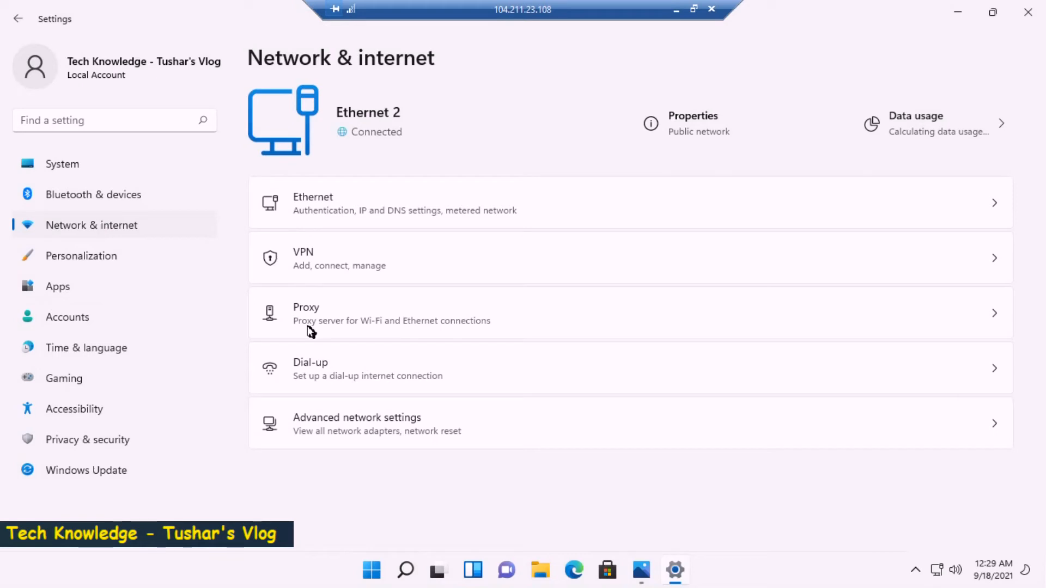
mouse_move(994, 123)
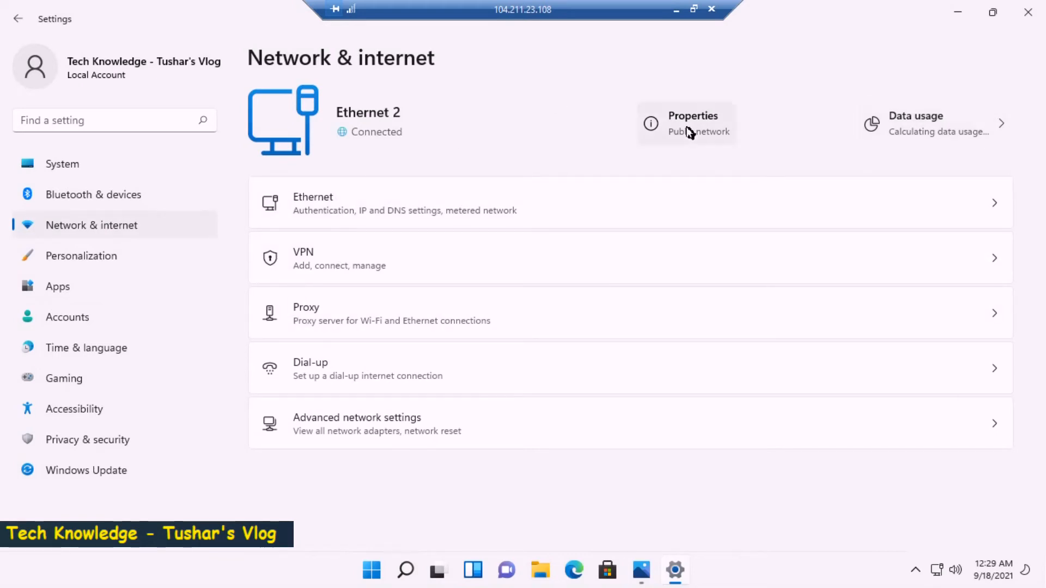
click(692, 124)
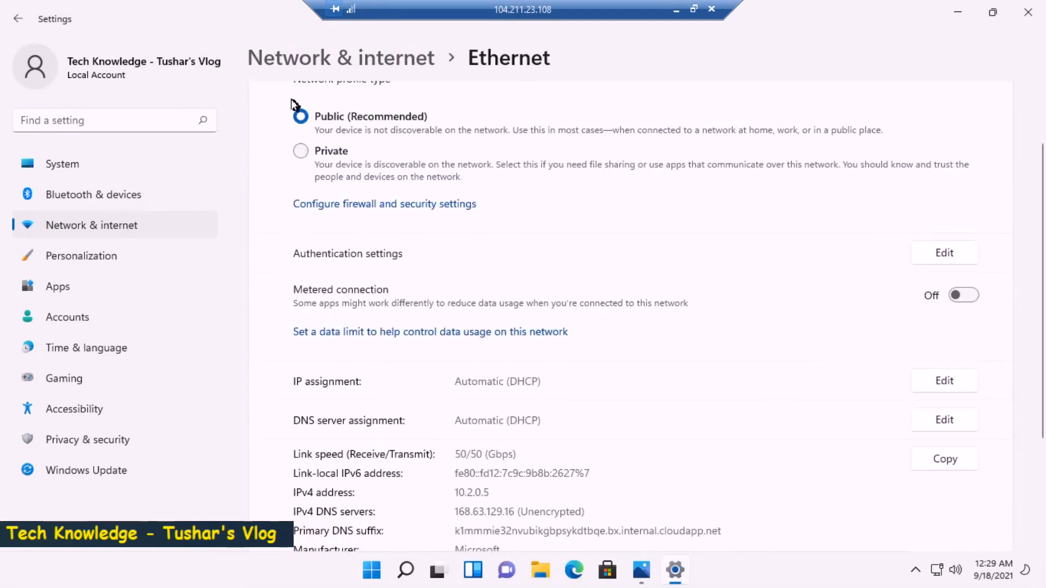
click(18, 18)
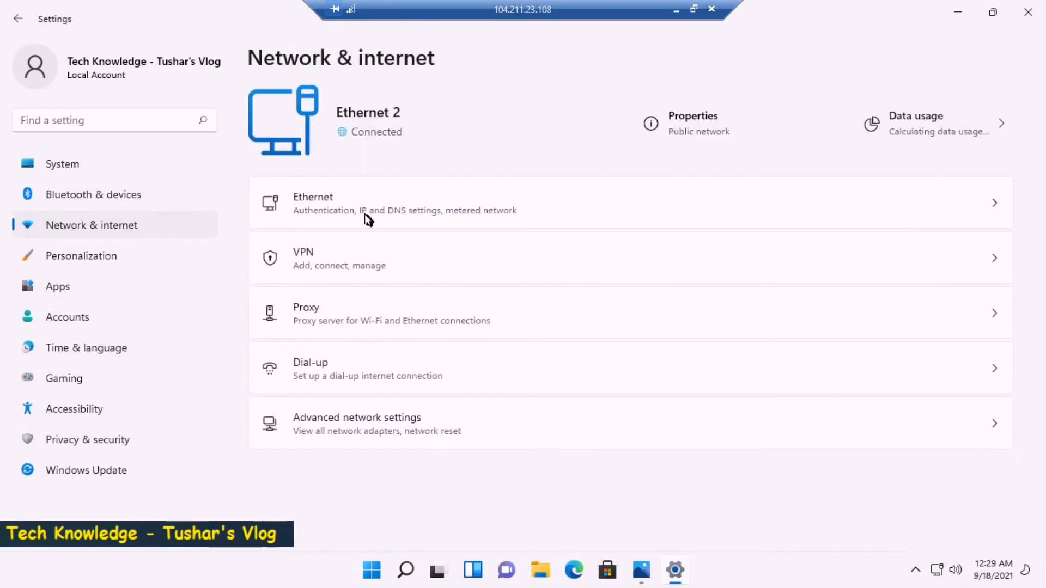
mouse_move(325, 275)
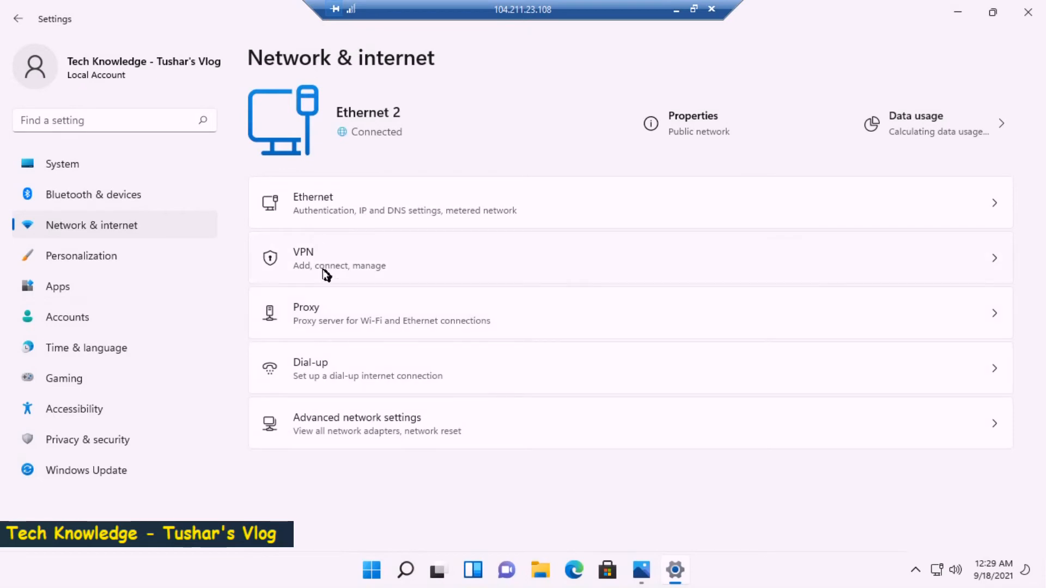
mouse_move(349, 336)
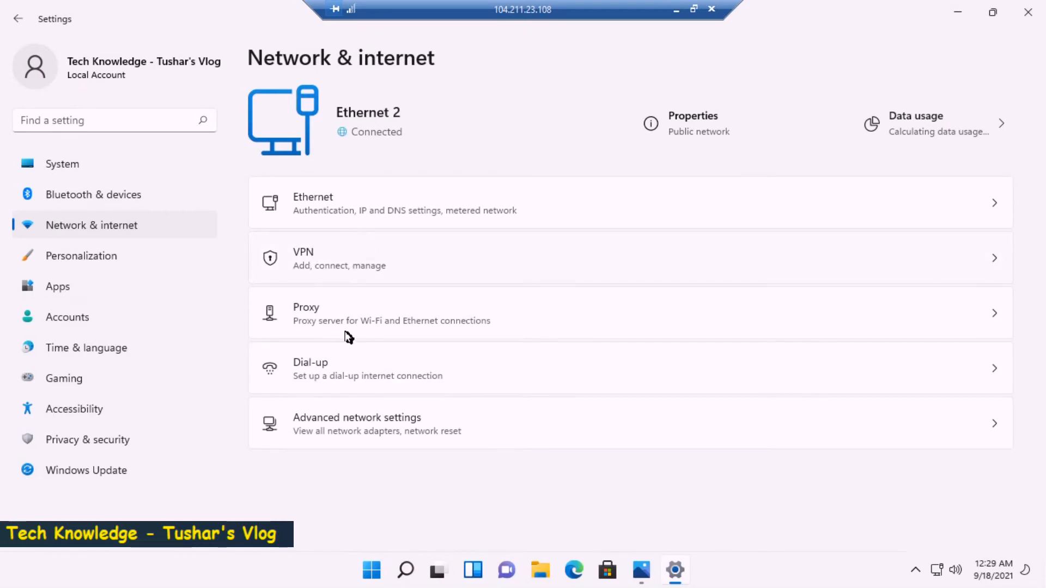
mouse_move(346, 431)
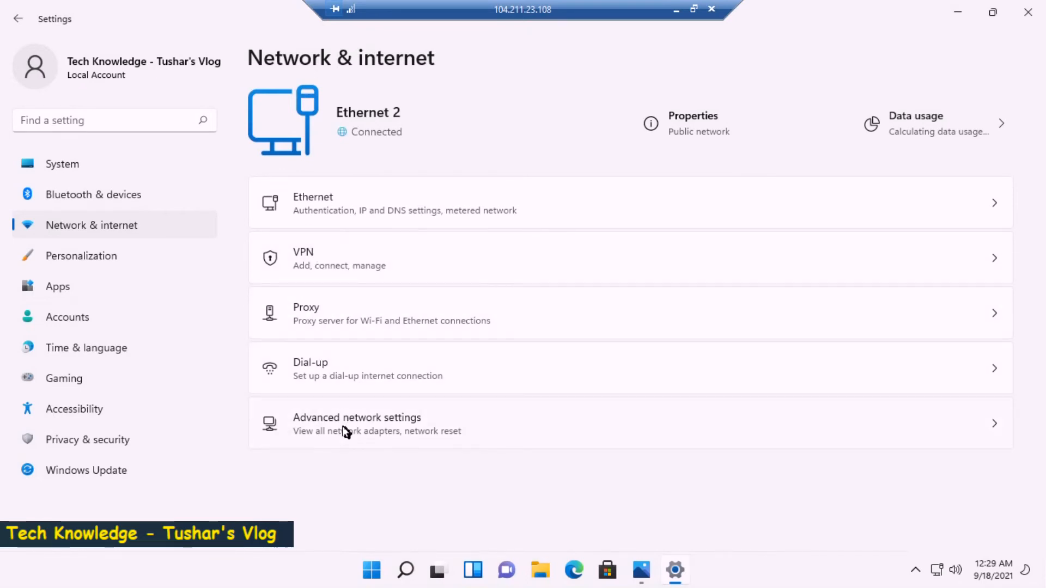
Open Advanced network settings, expand Ethernet 2, view its additional properties, and go back.
click(357, 424)
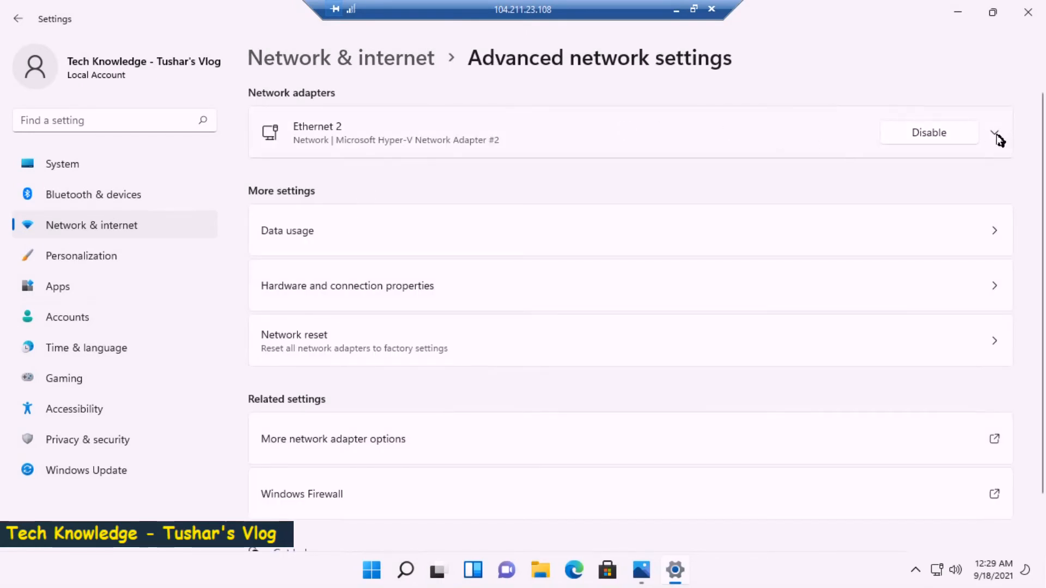
click(997, 133)
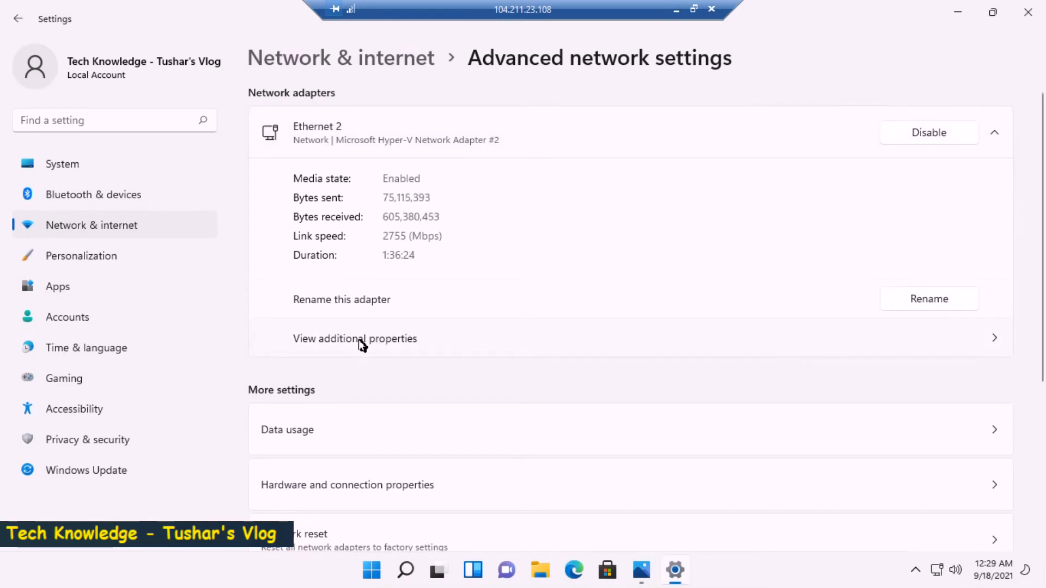
click(354, 338)
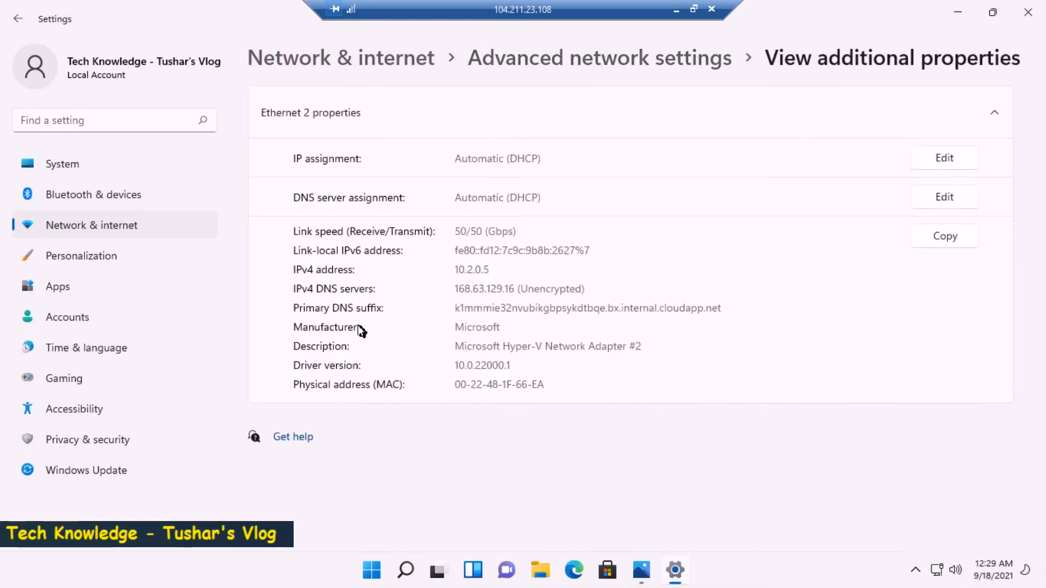
click(339, 57)
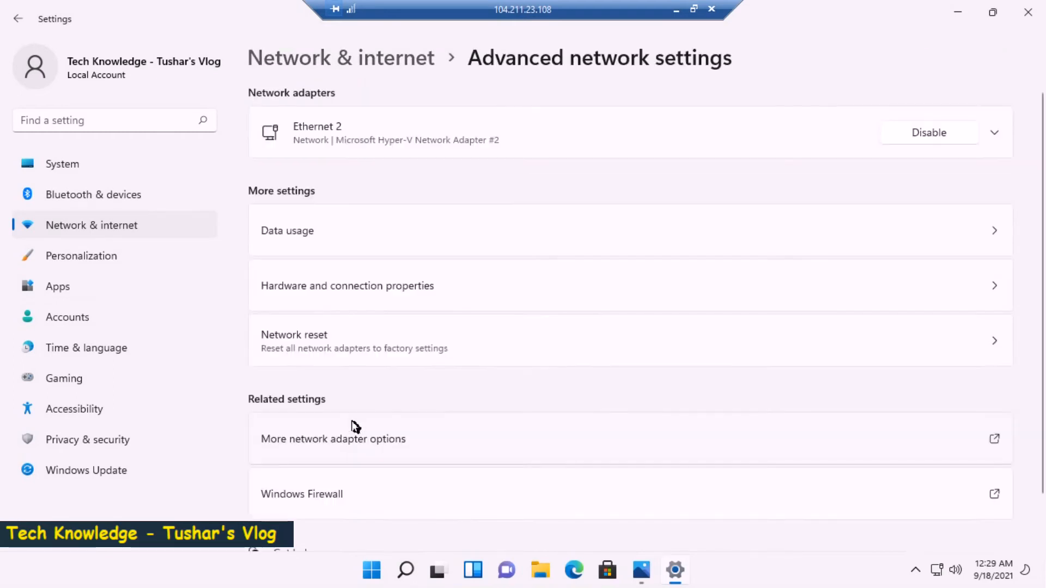
mouse_move(338, 449)
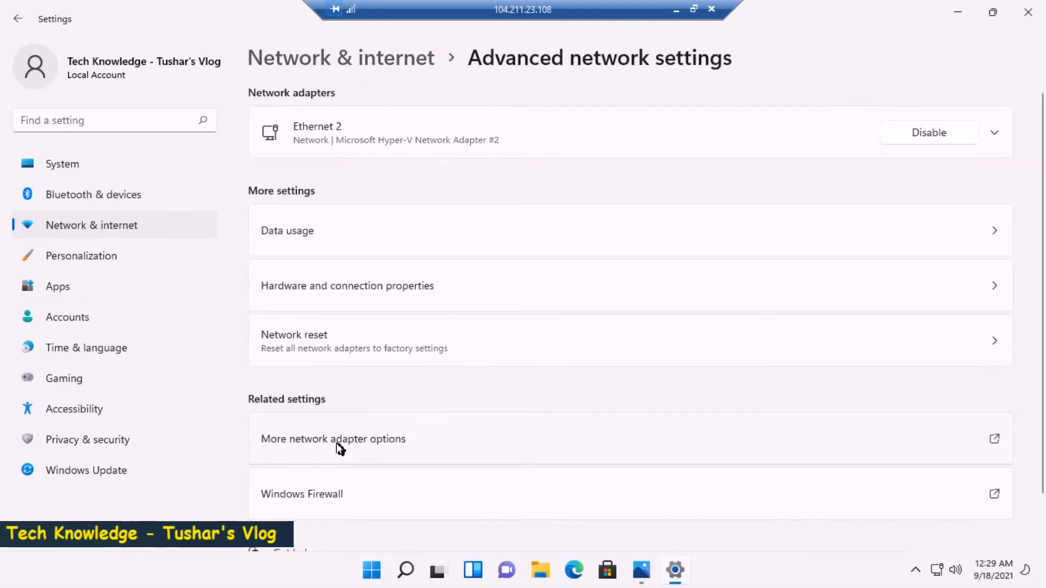
Open Ethernet 2's status, properties, IPv4 settings and the advanced TCP/IP DNS tab.
click(332, 439)
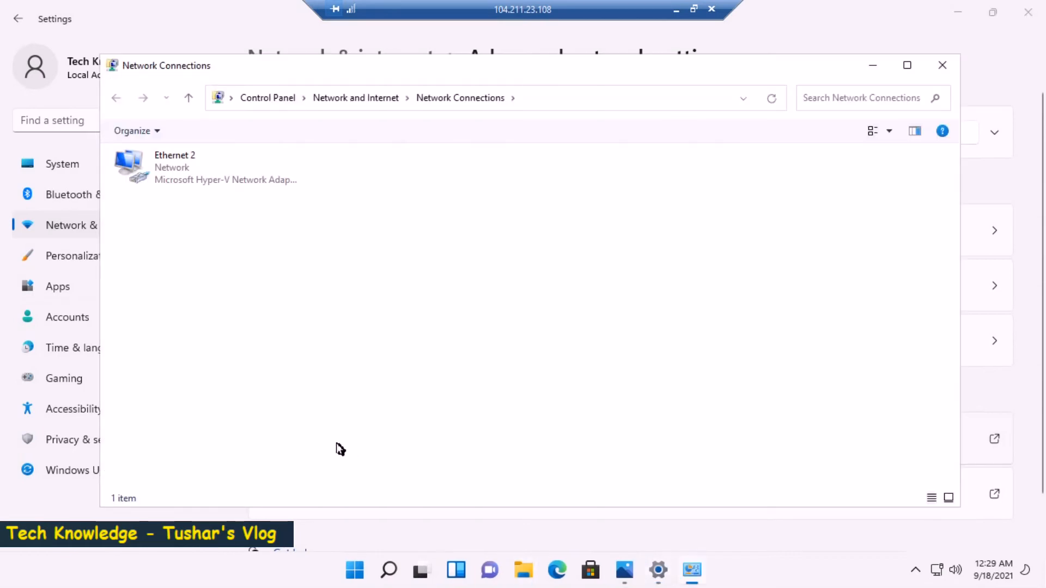
click(207, 167)
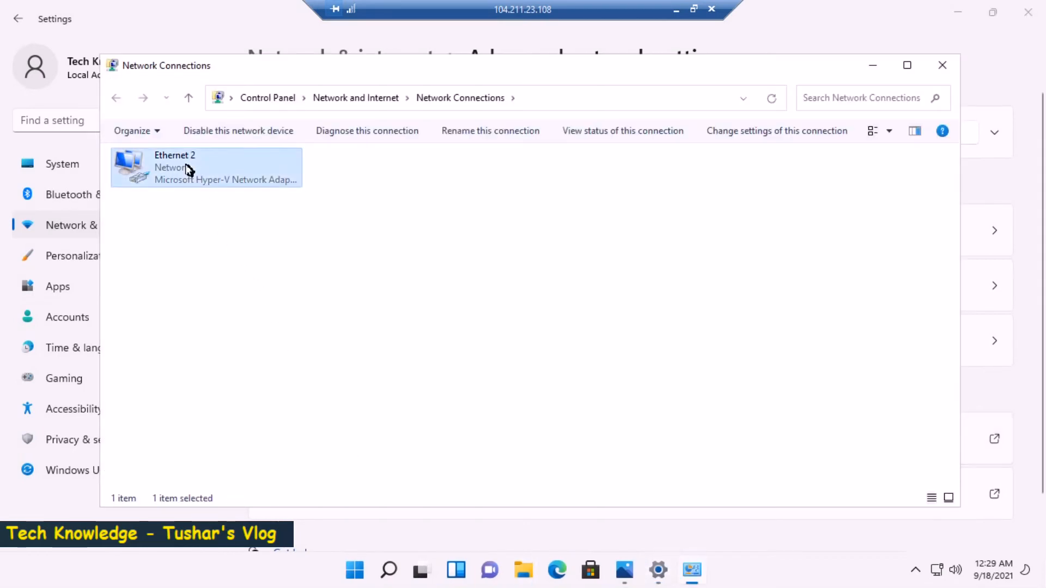
double_click(206, 167)
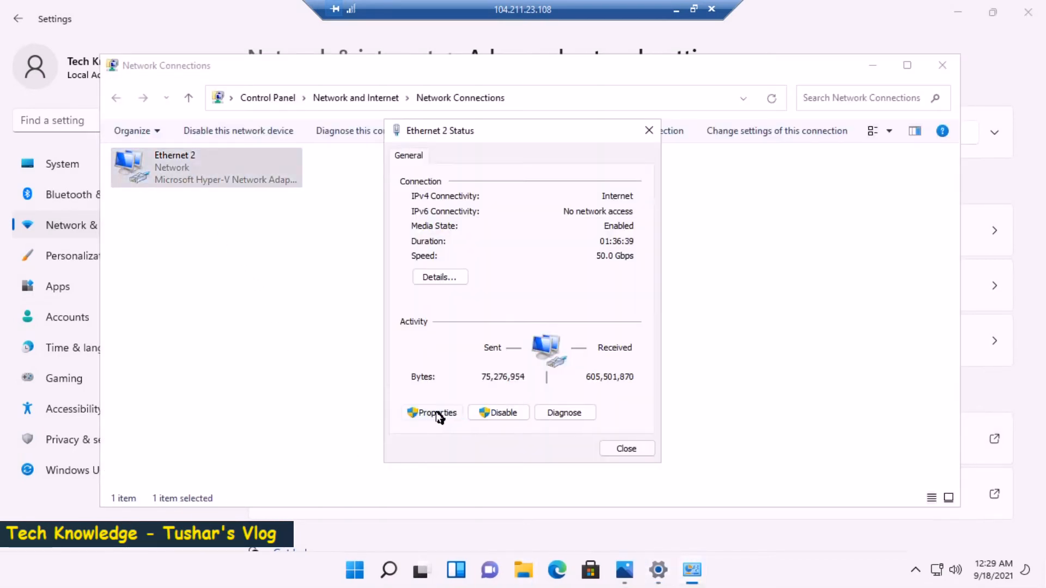
click(431, 412)
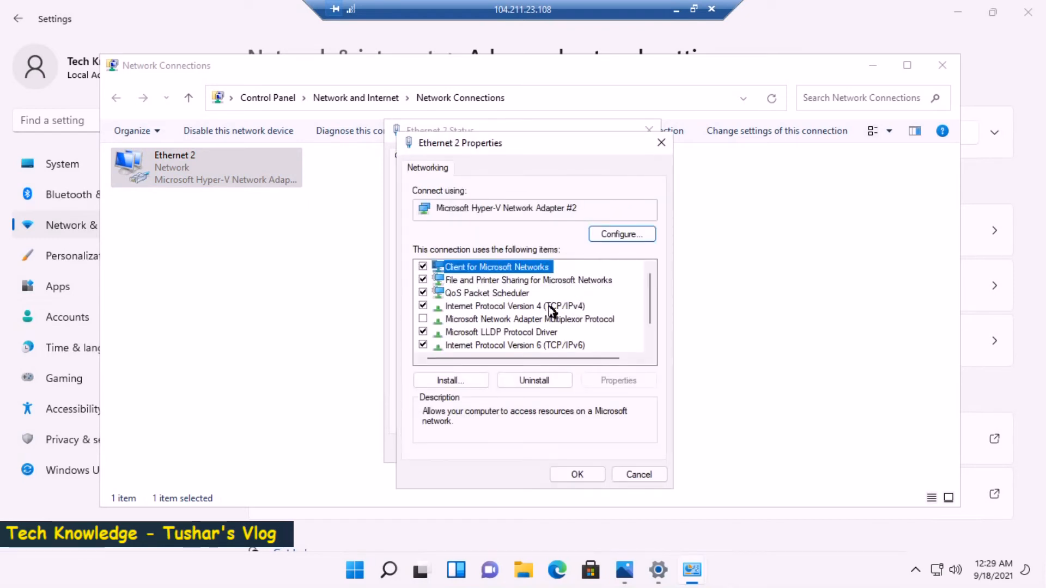
click(515, 306)
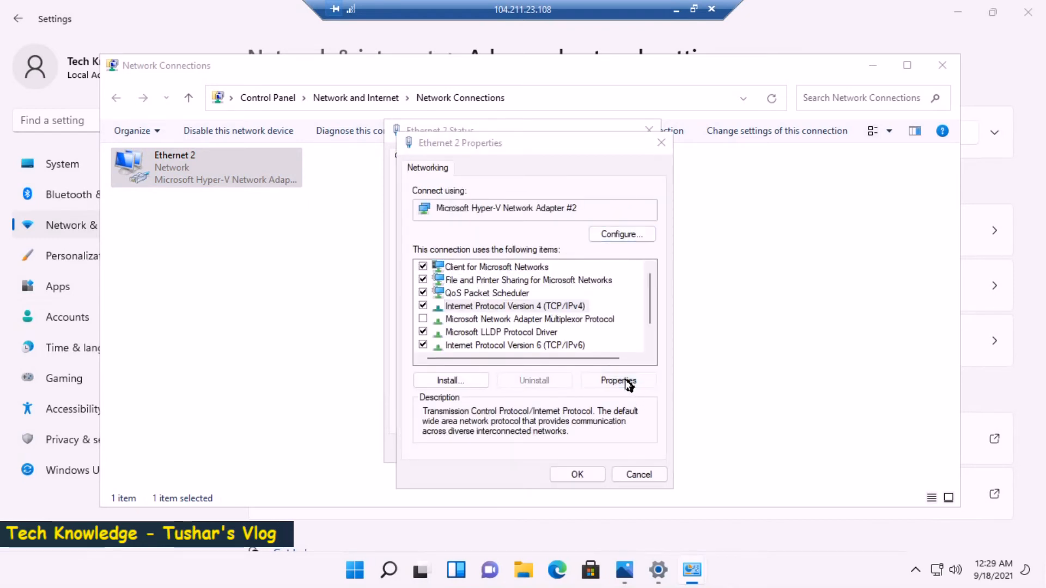
click(617, 380)
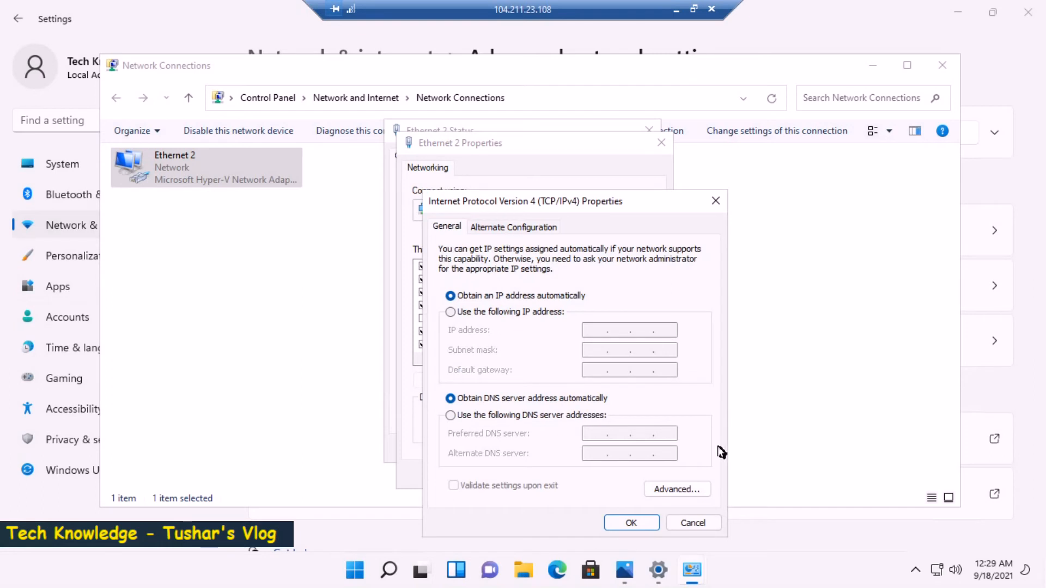
click(676, 489)
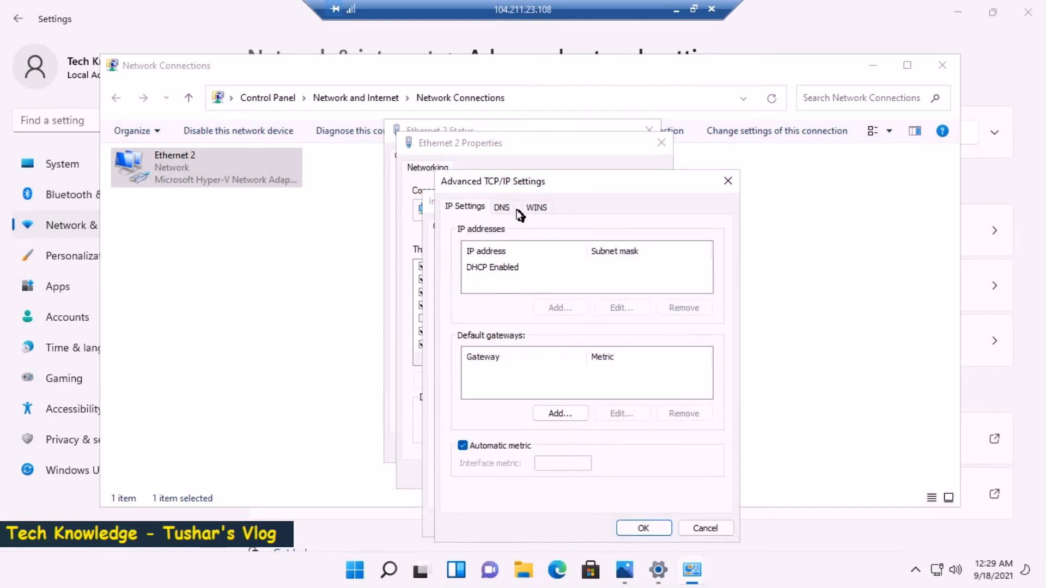
click(502, 207)
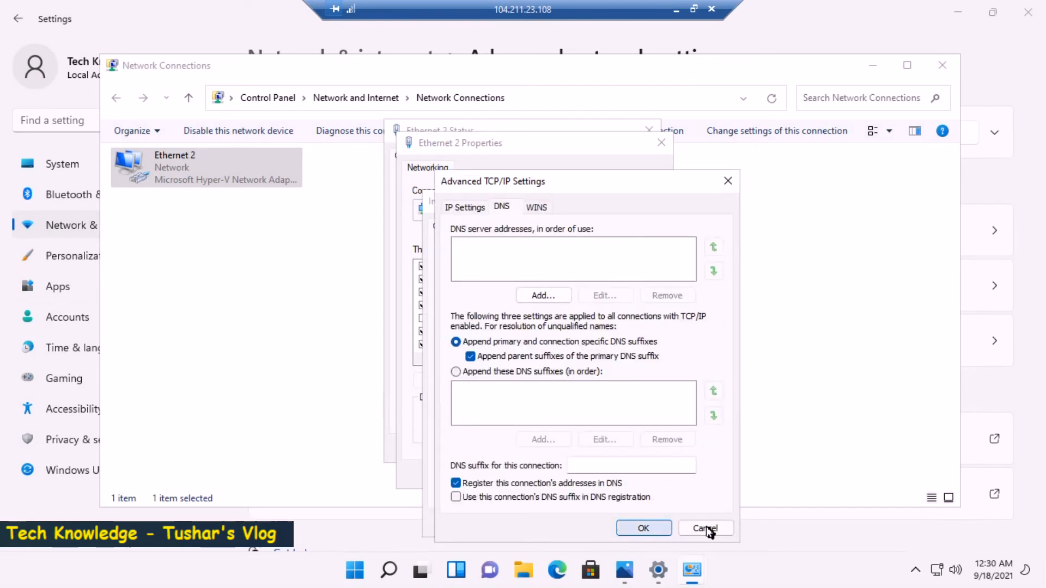
Cancel all Ethernet 2 dialogs, close Network Connections, and open Windows Firewall.
click(704, 528)
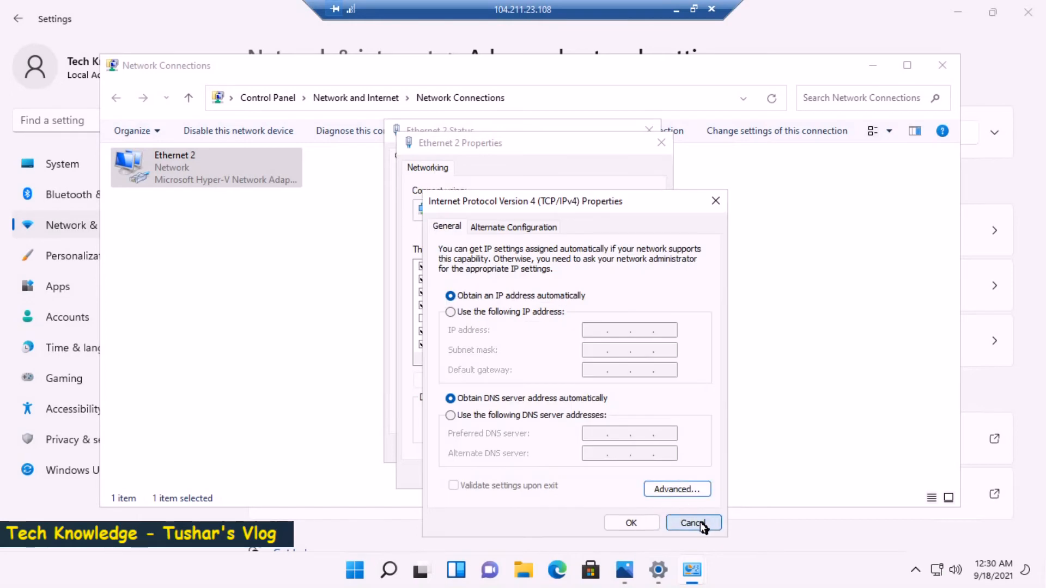
click(693, 522)
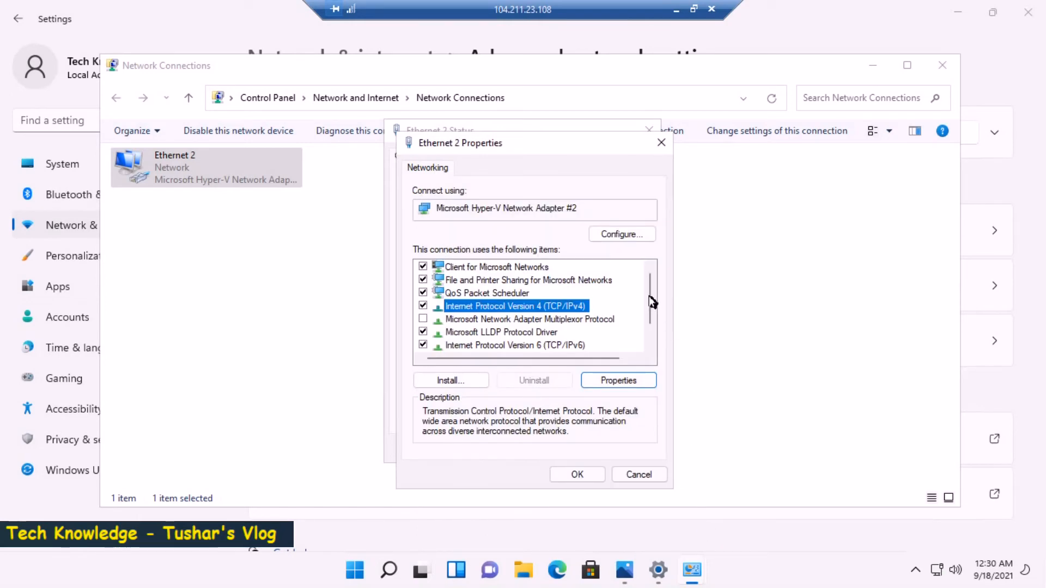
scroll(down, 3)
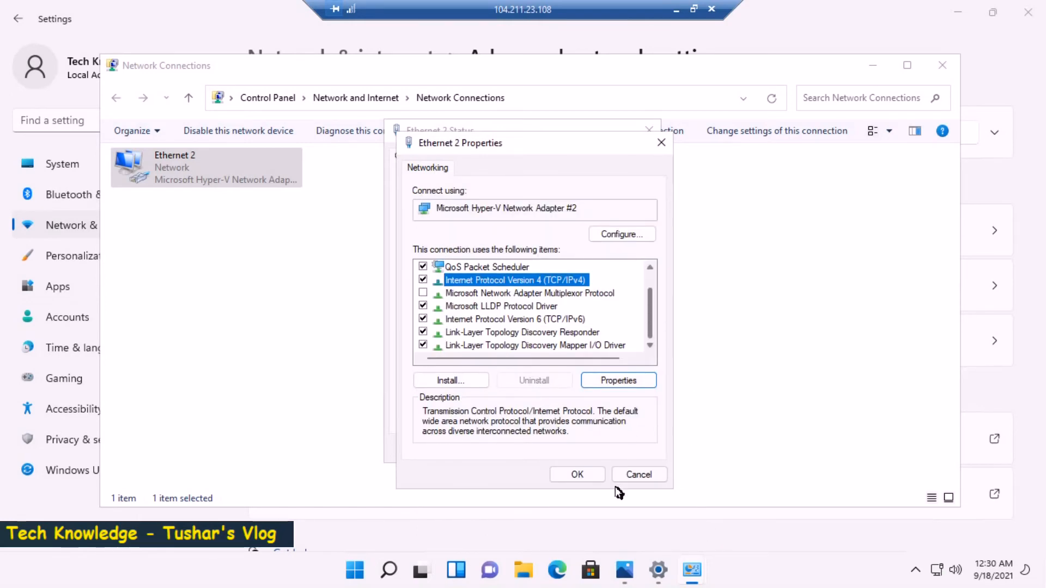
click(637, 474)
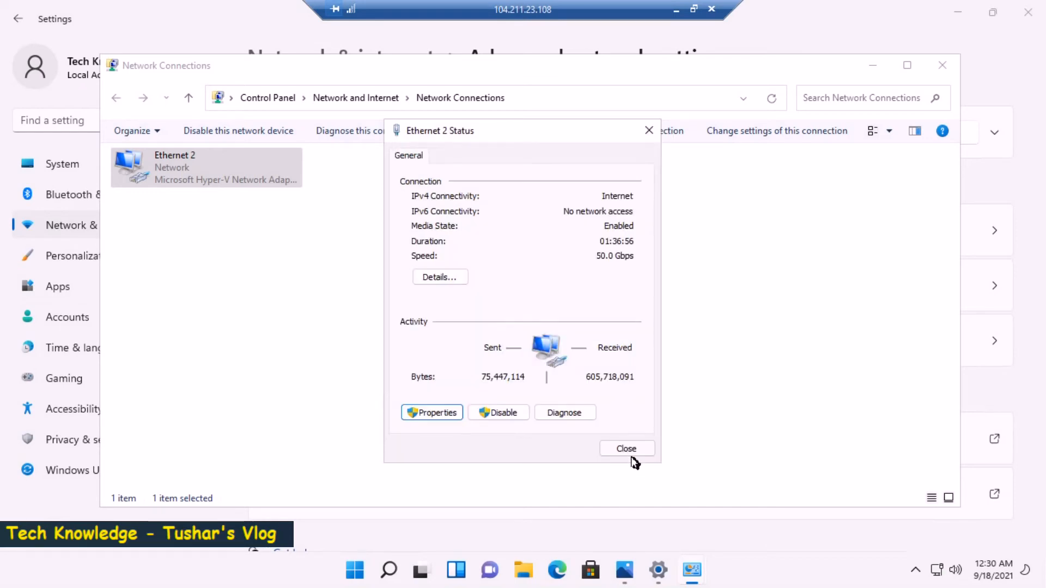
click(626, 448)
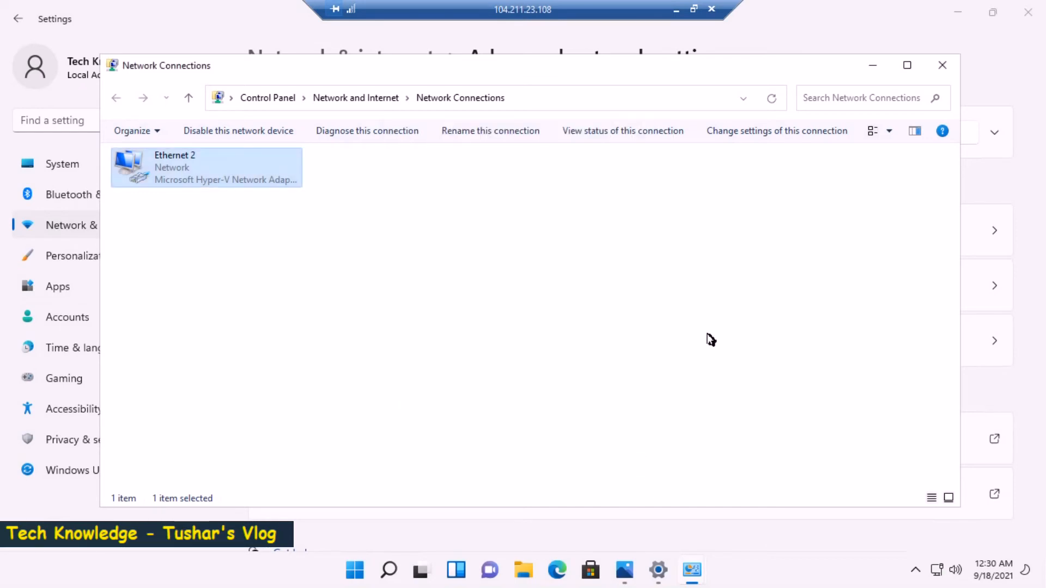
click(941, 64)
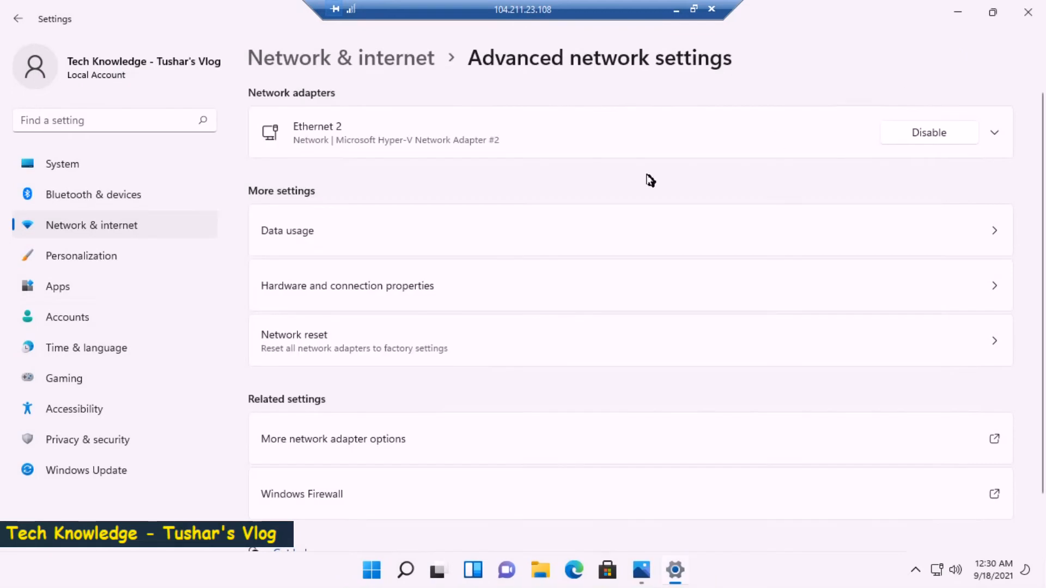
mouse_move(307, 497)
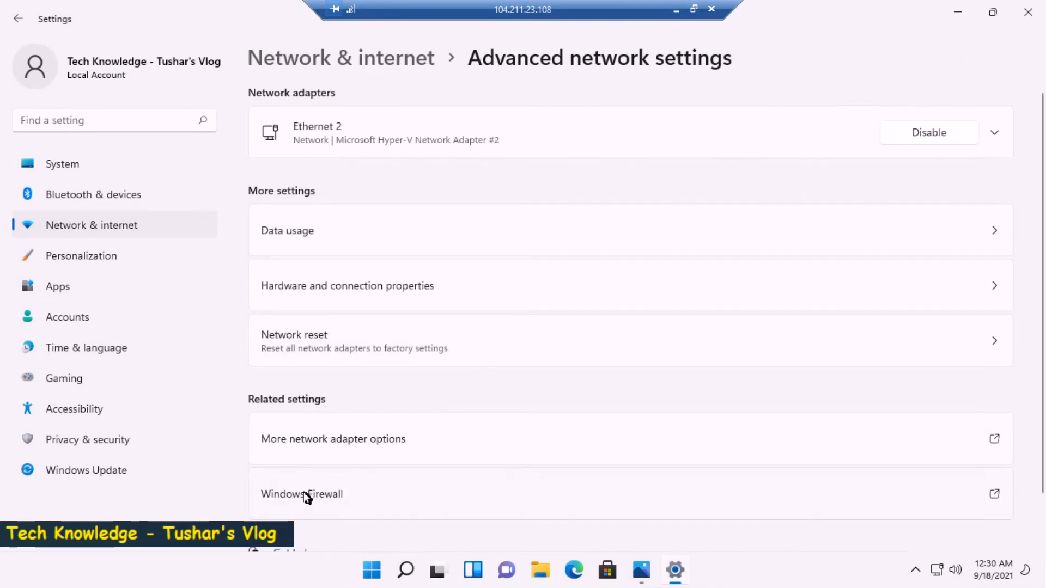
click(301, 493)
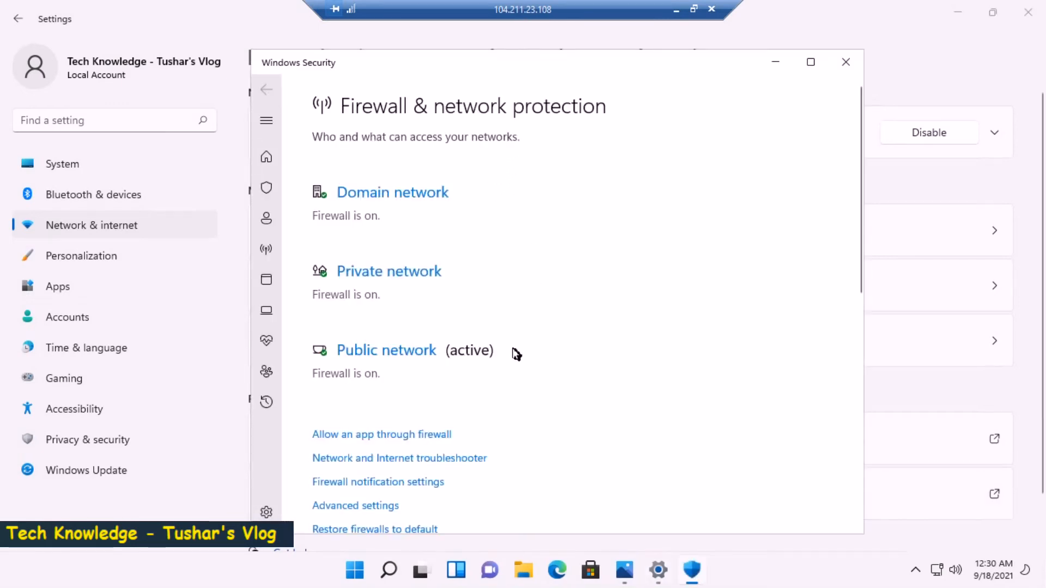
mouse_move(352, 440)
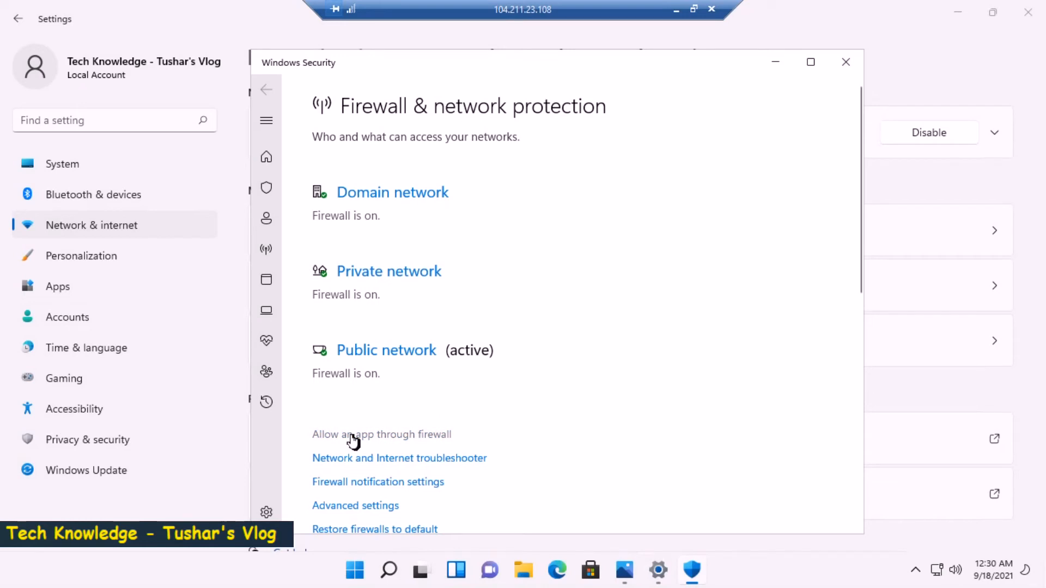
click(381, 434)
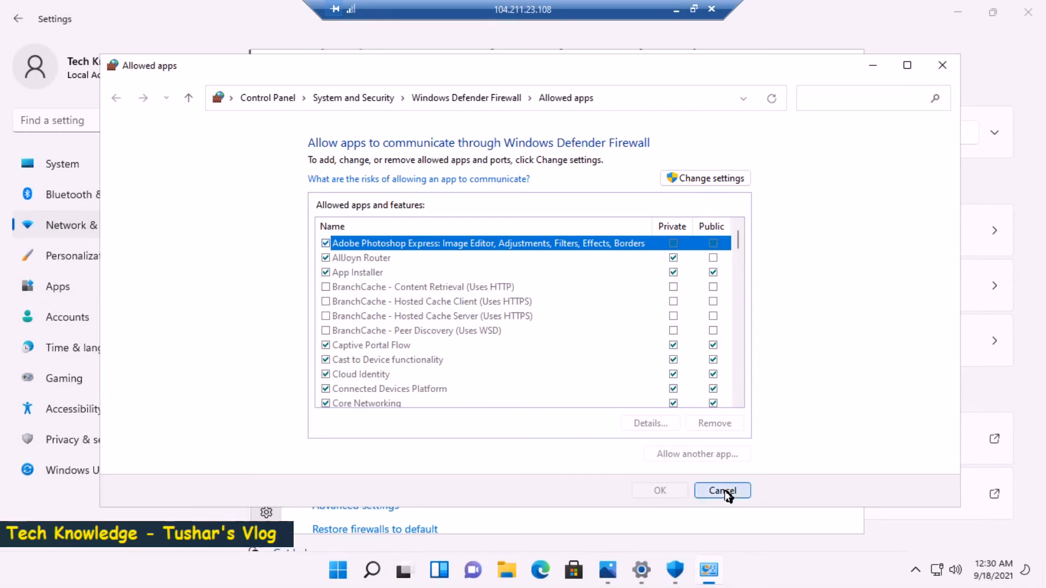
click(722, 490)
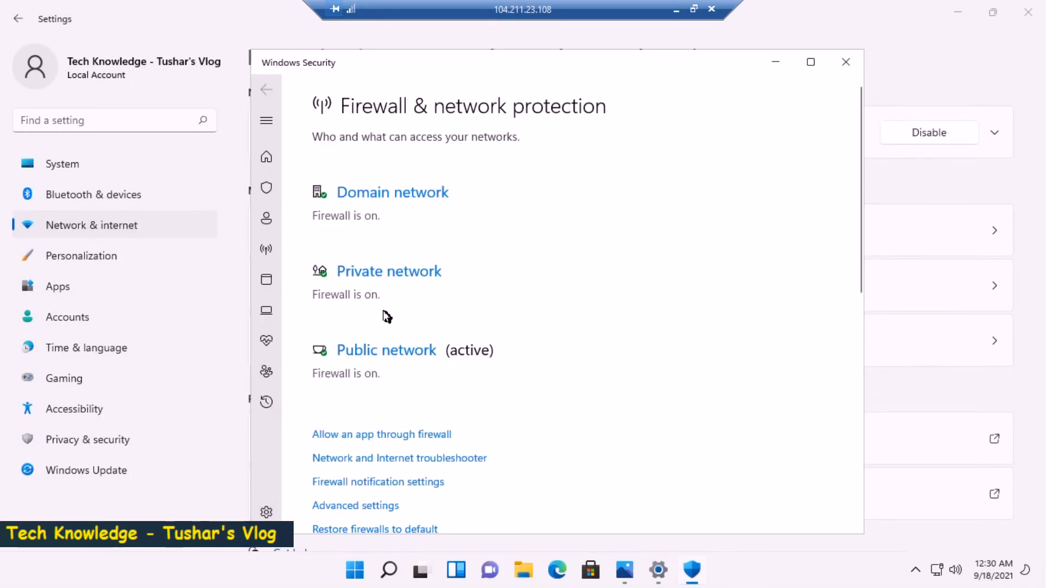
click(846, 62)
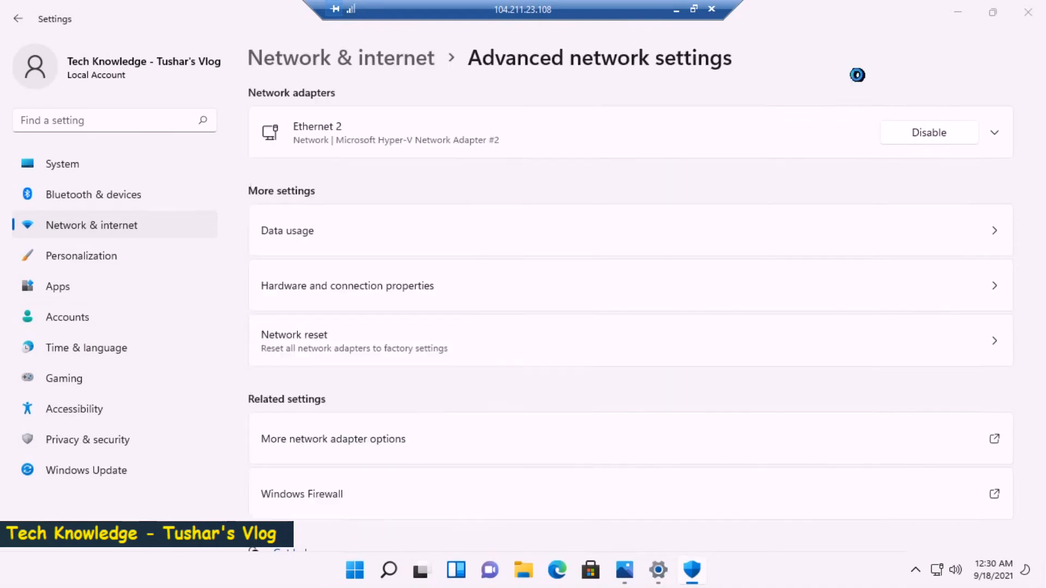
mouse_move(97, 260)
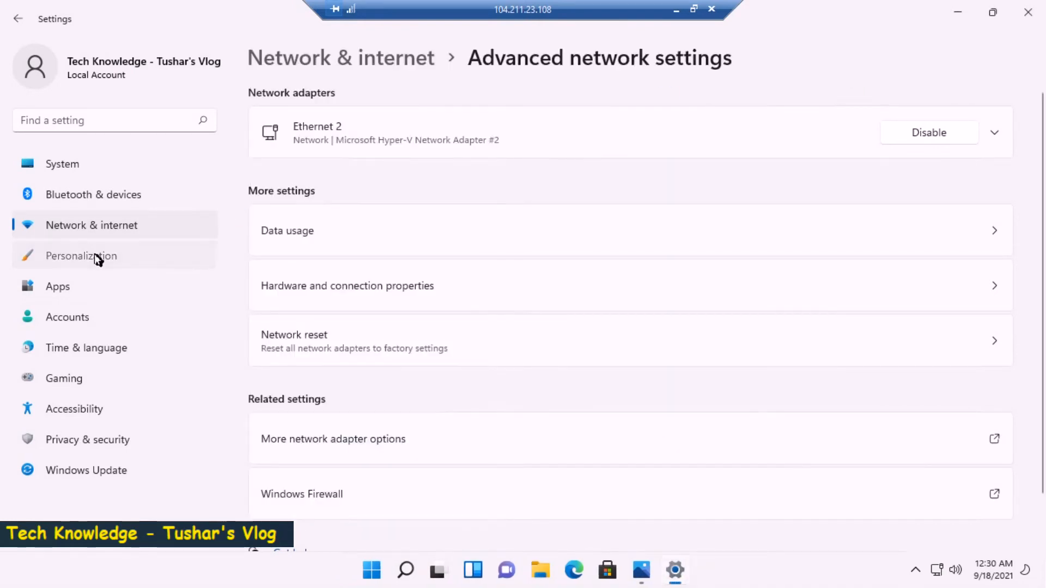
Visit Personalization, Apps and Time & language, ending on Windows Update (paused until 9/24/2021).
click(81, 255)
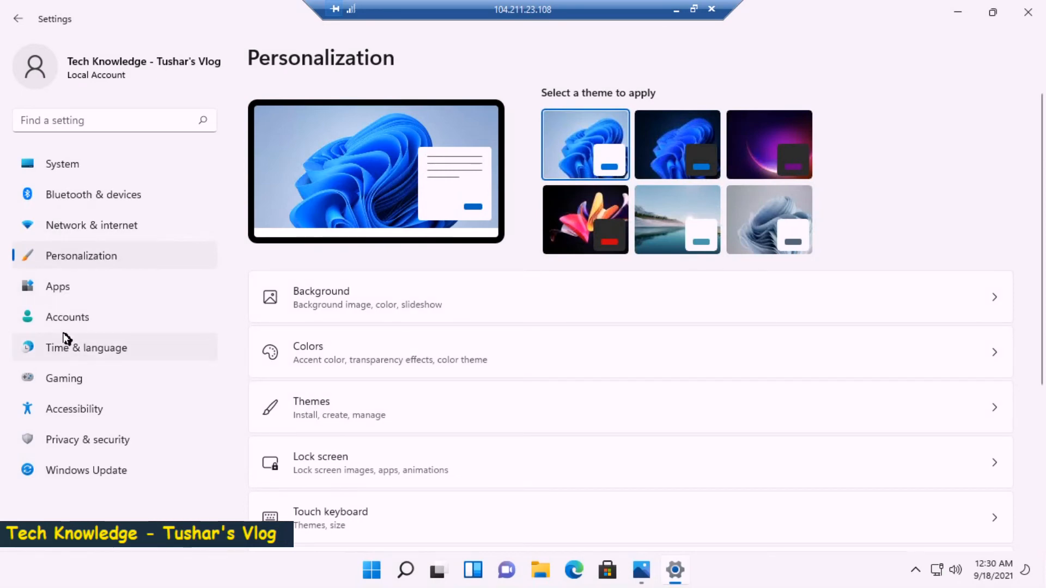
click(57, 285)
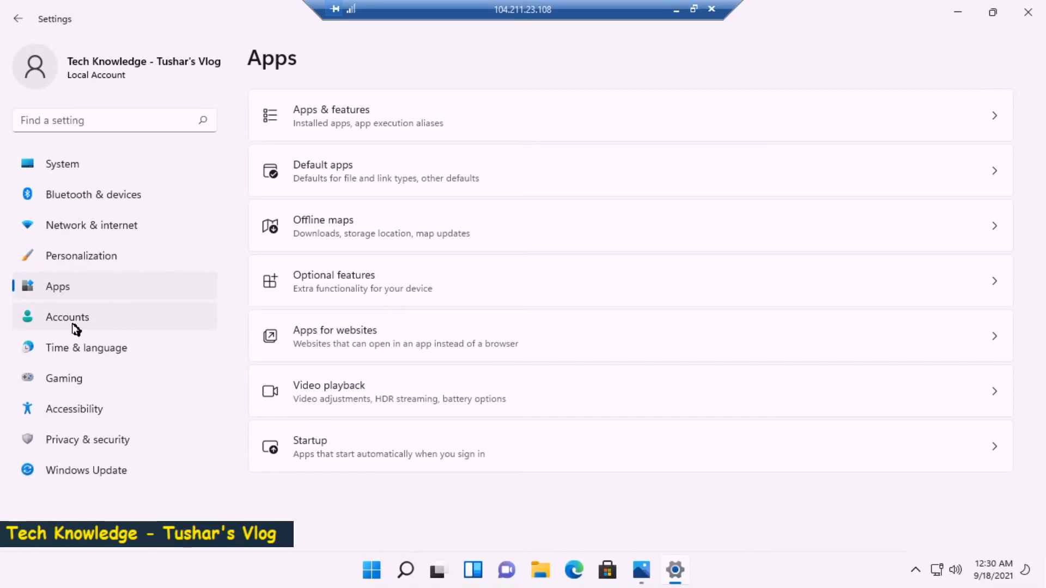
mouse_move(86, 347)
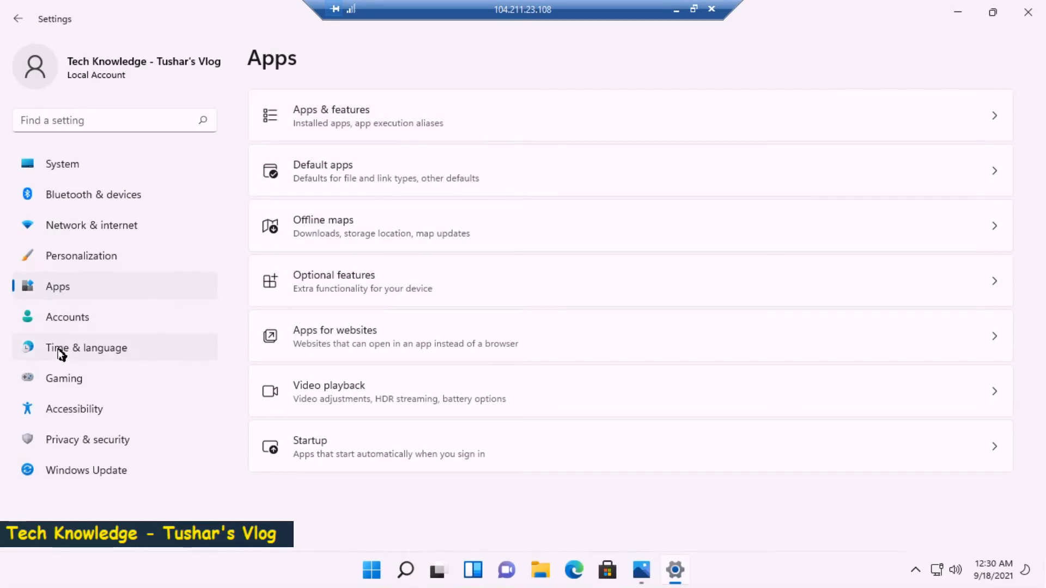
click(85, 347)
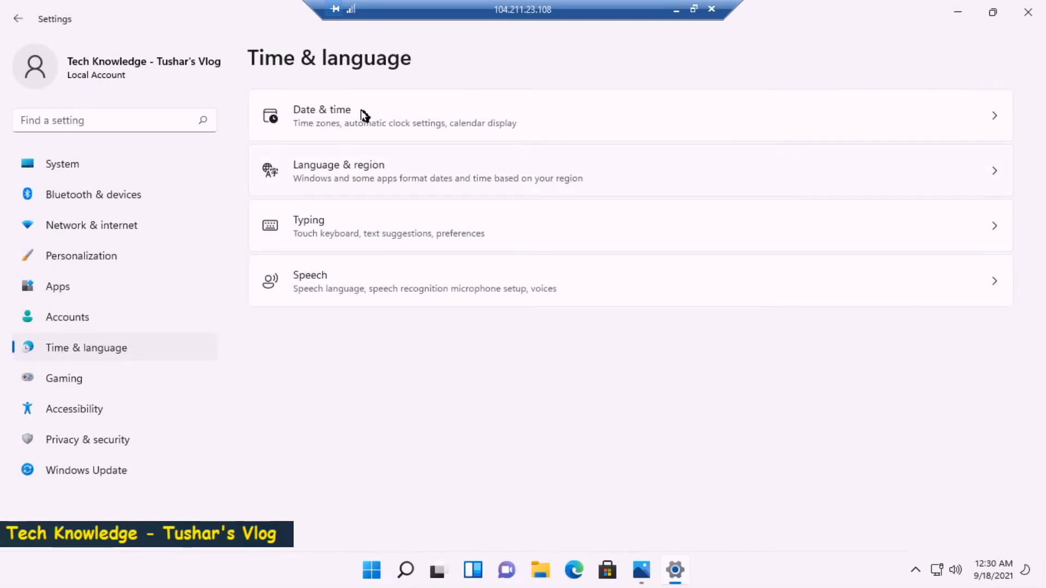
mouse_move(94, 470)
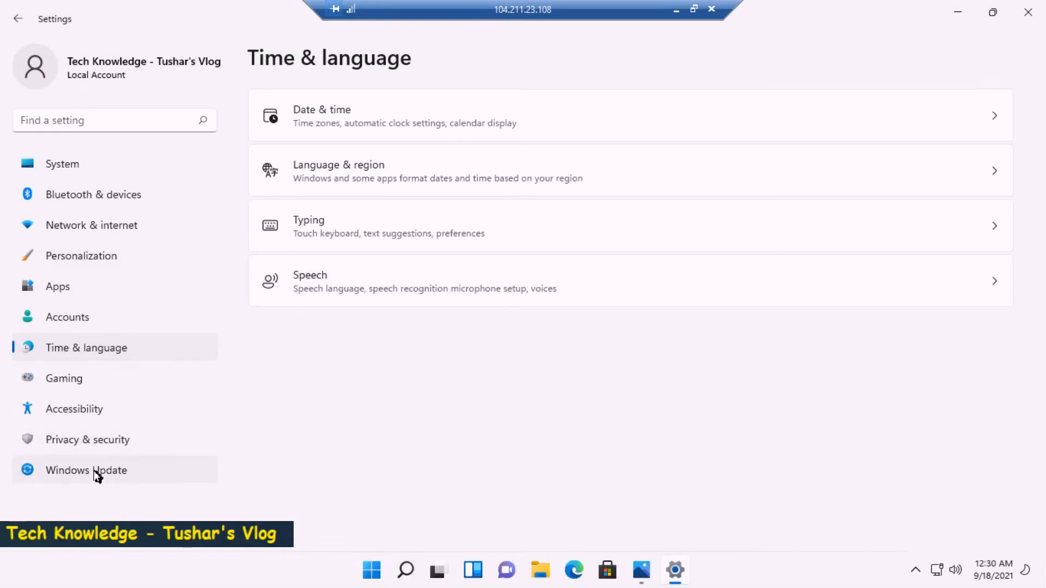
click(86, 470)
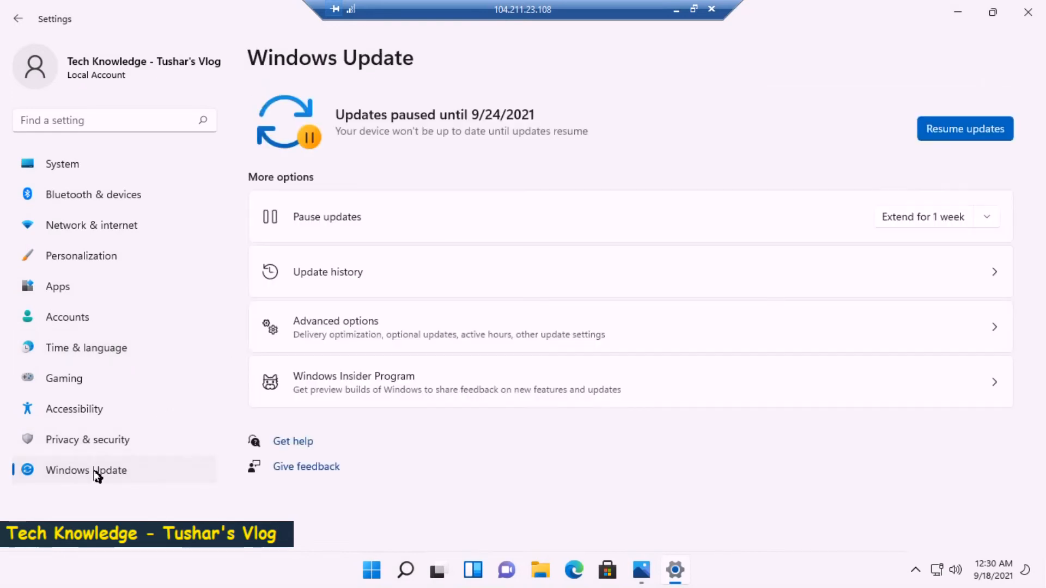
mouse_move(278, 237)
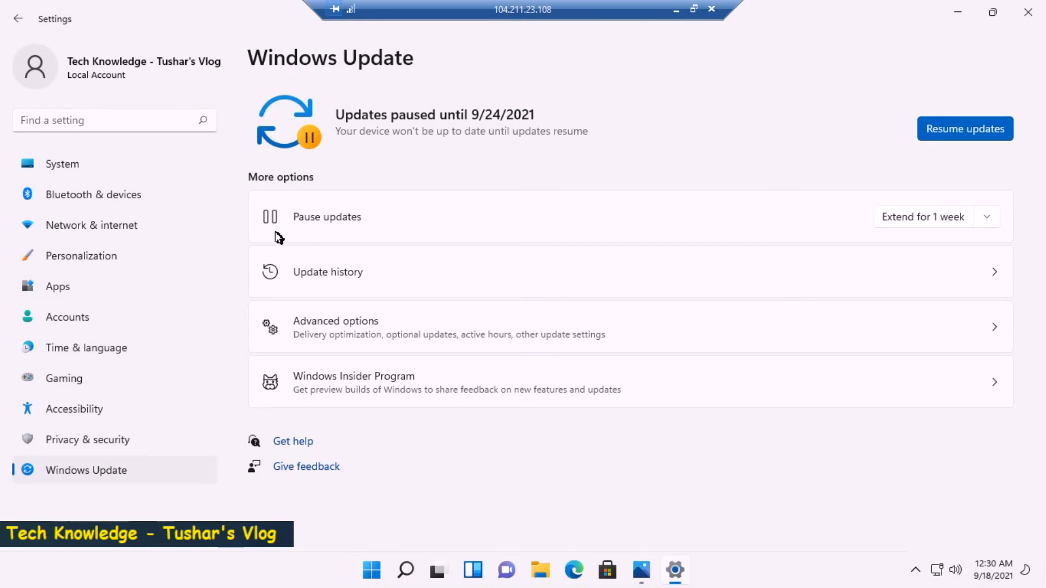
mouse_move(327, 221)
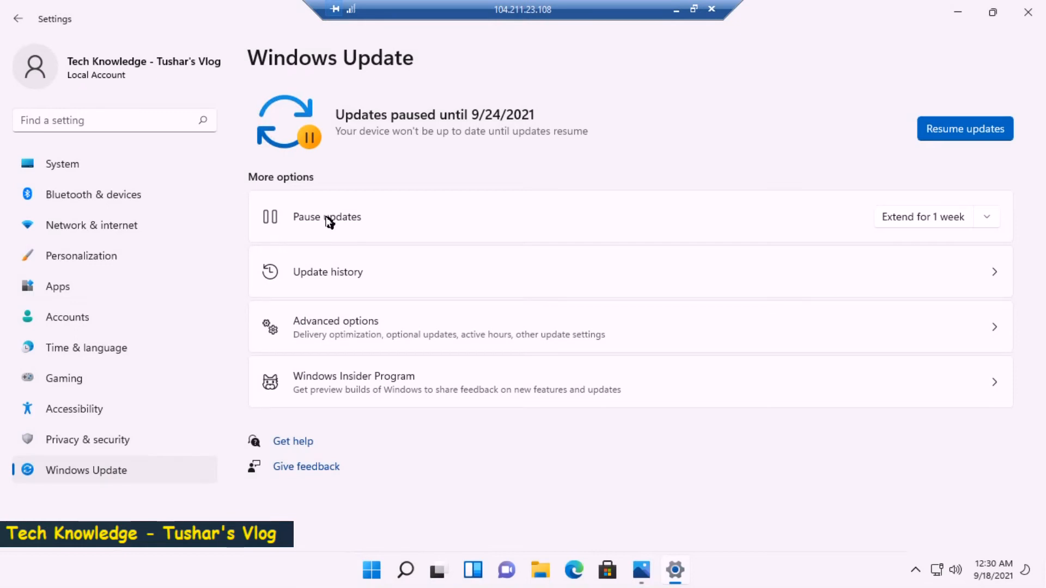
mouse_move(960, 232)
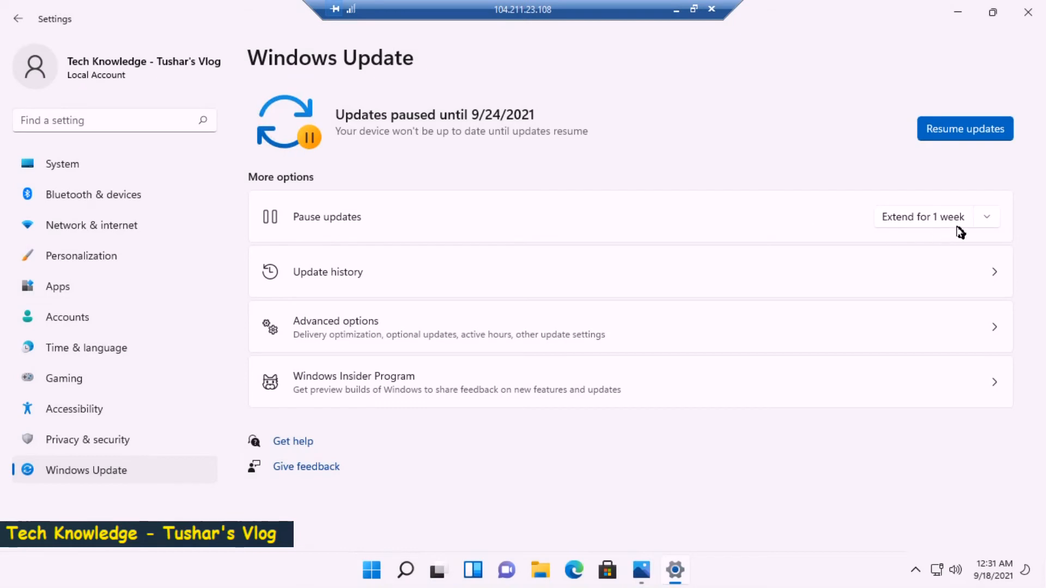
mouse_move(1029, 12)
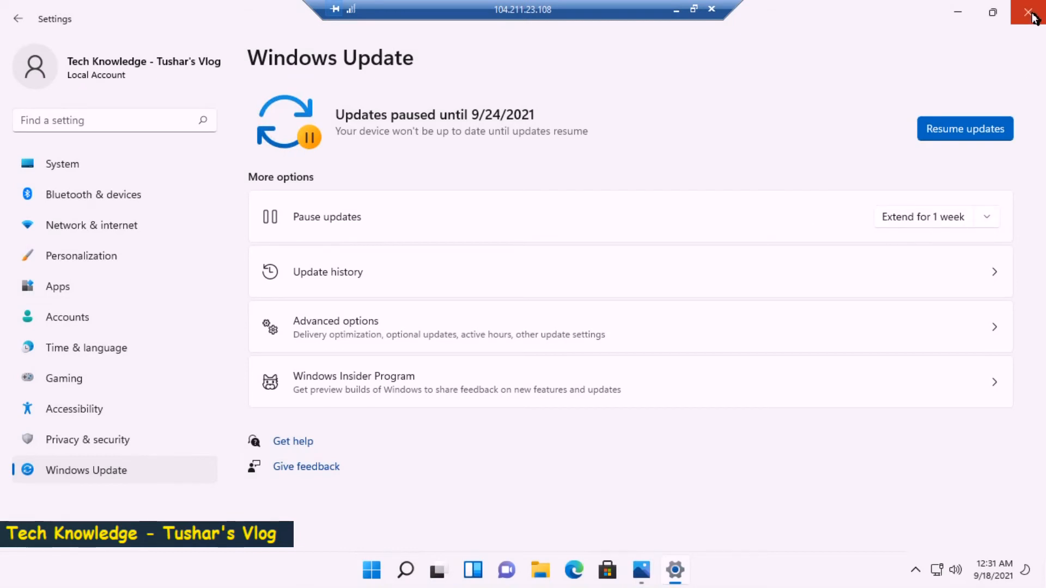
click(1033, 12)
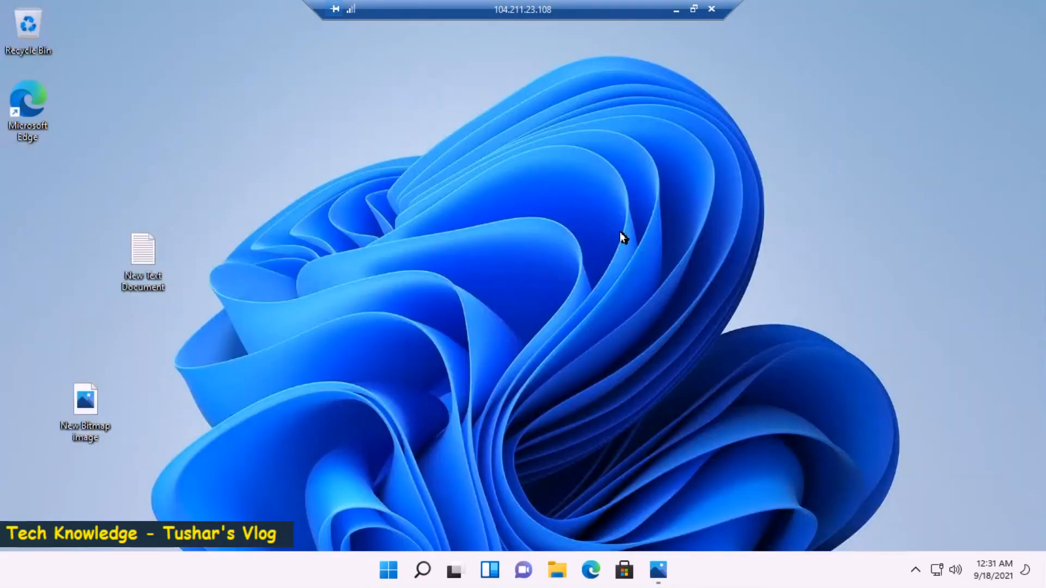
mouse_move(880, 537)
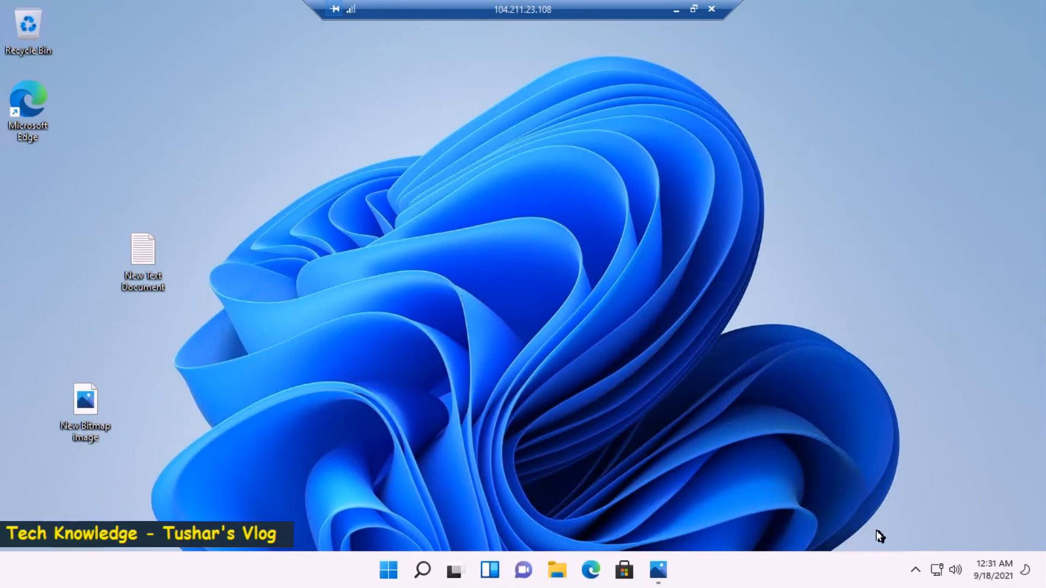
click(914, 570)
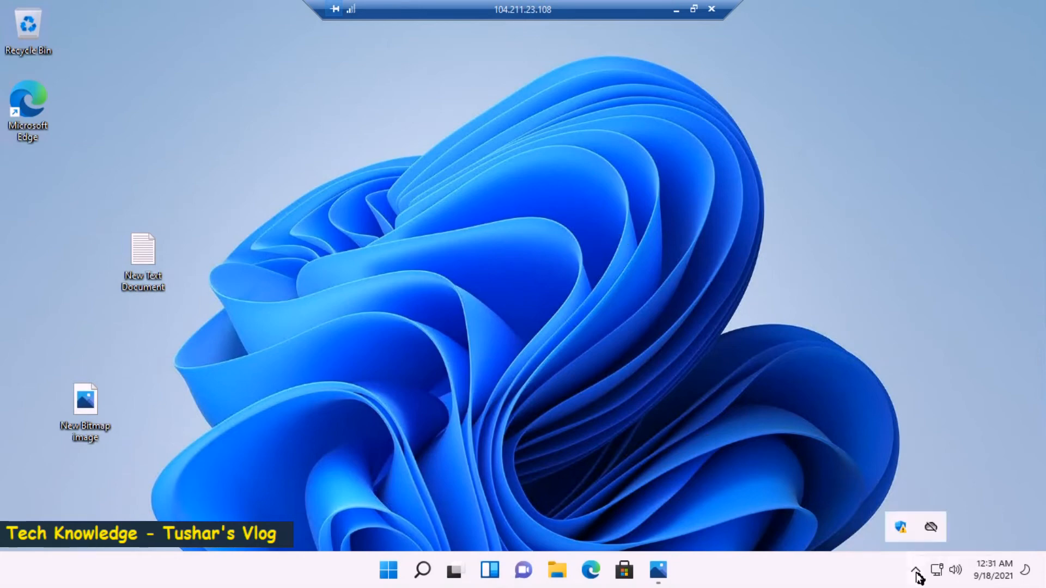
mouse_move(901, 527)
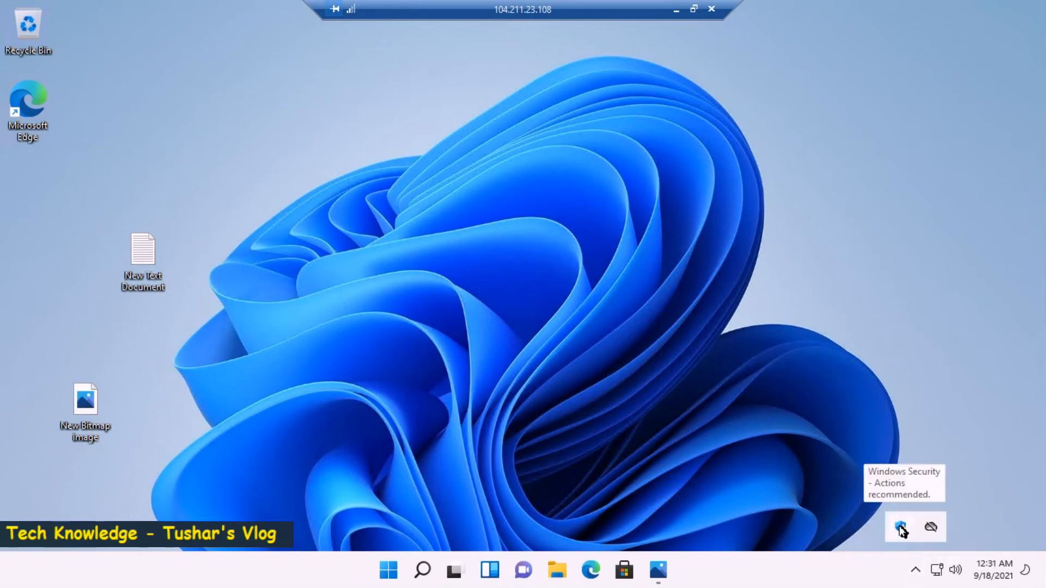
mouse_move(900, 526)
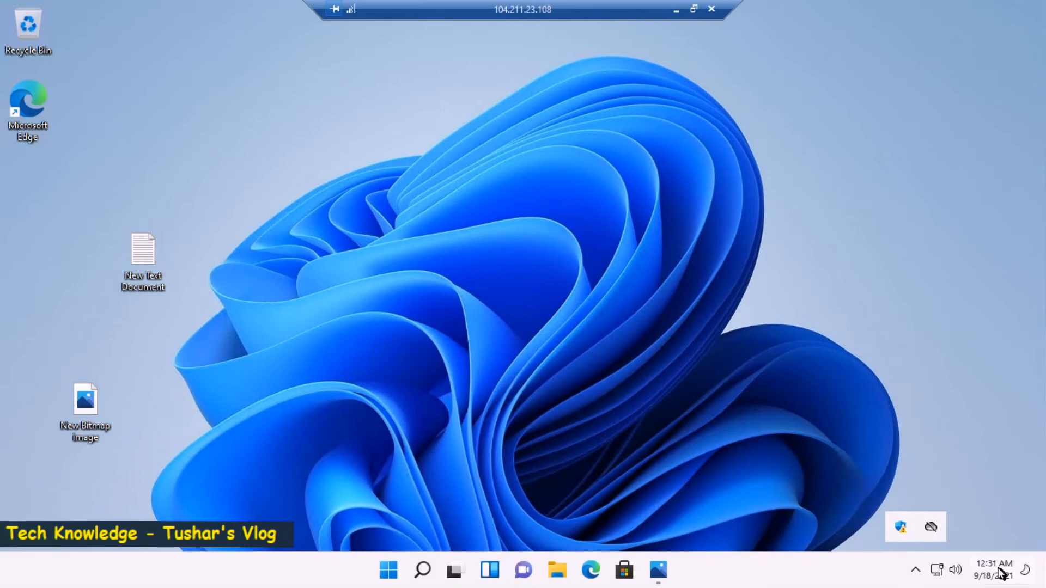
click(992, 570)
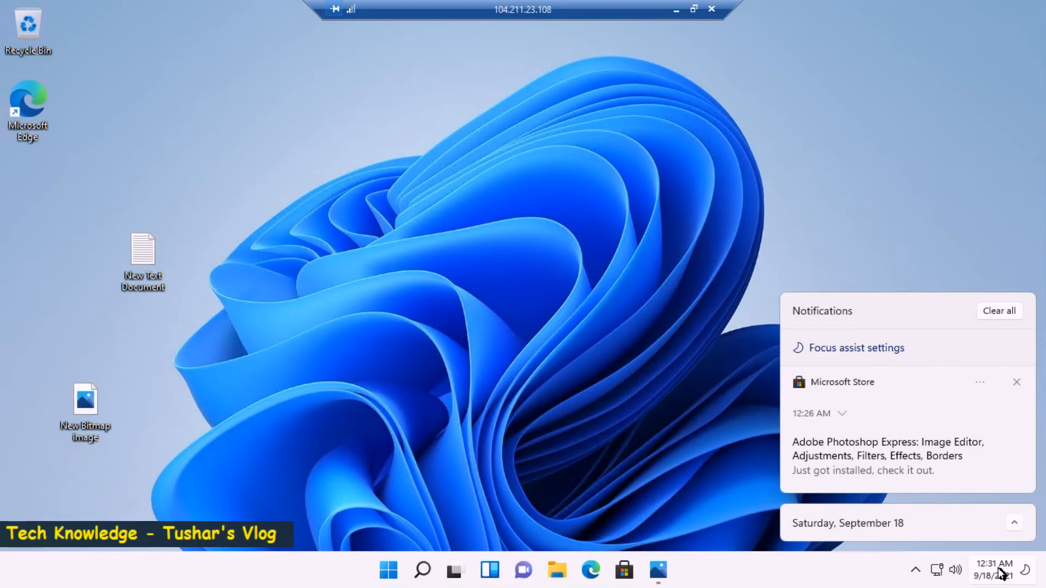
mouse_move(940, 580)
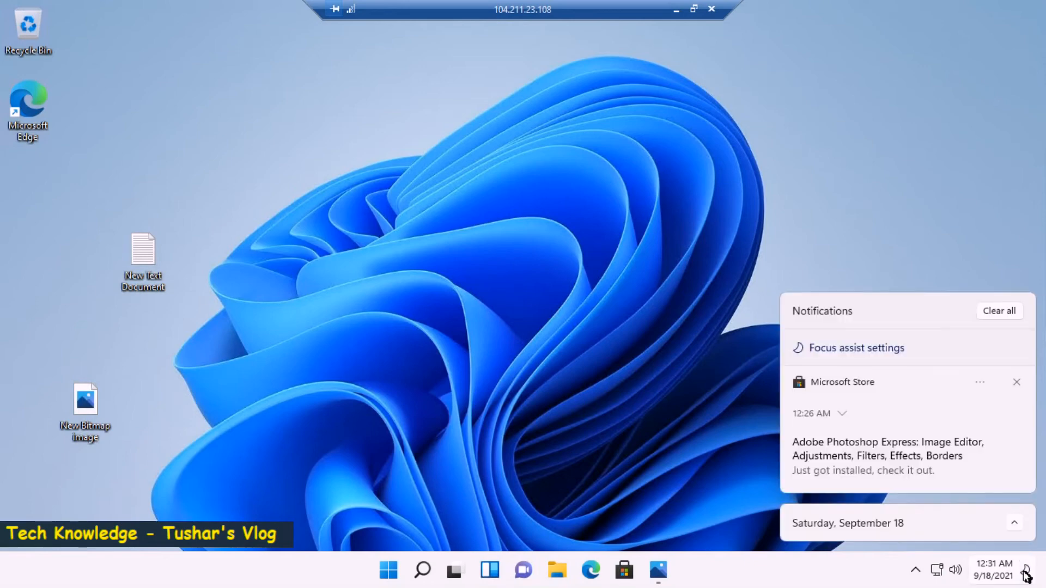
mouse_move(1009, 562)
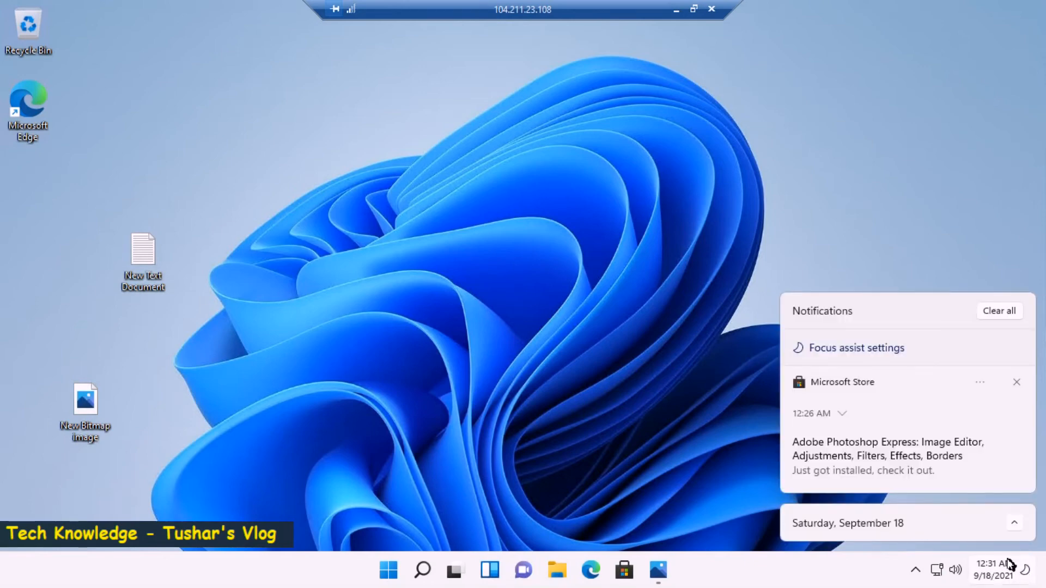
mouse_move(993, 523)
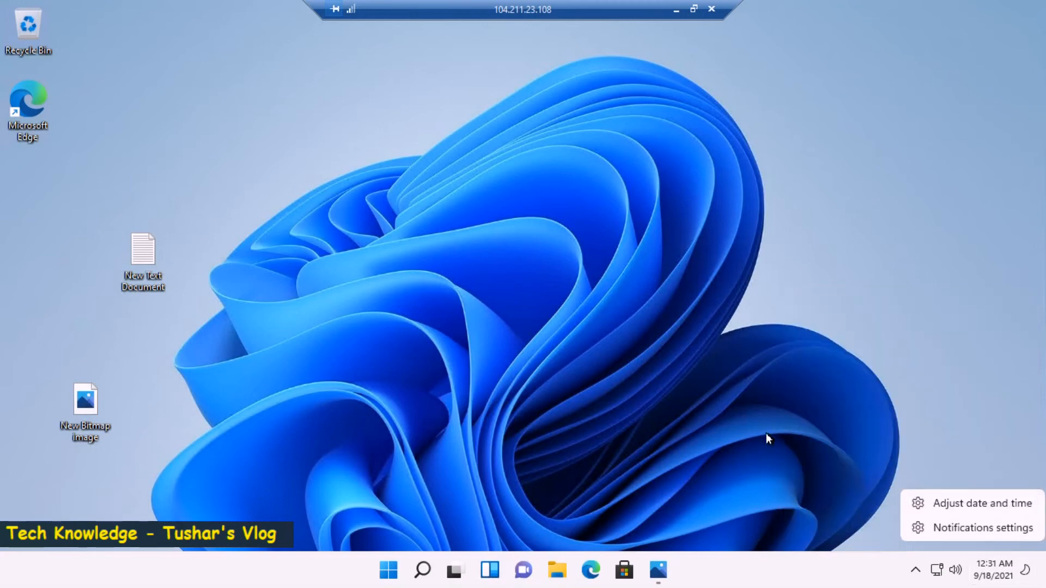
mouse_move(971, 510)
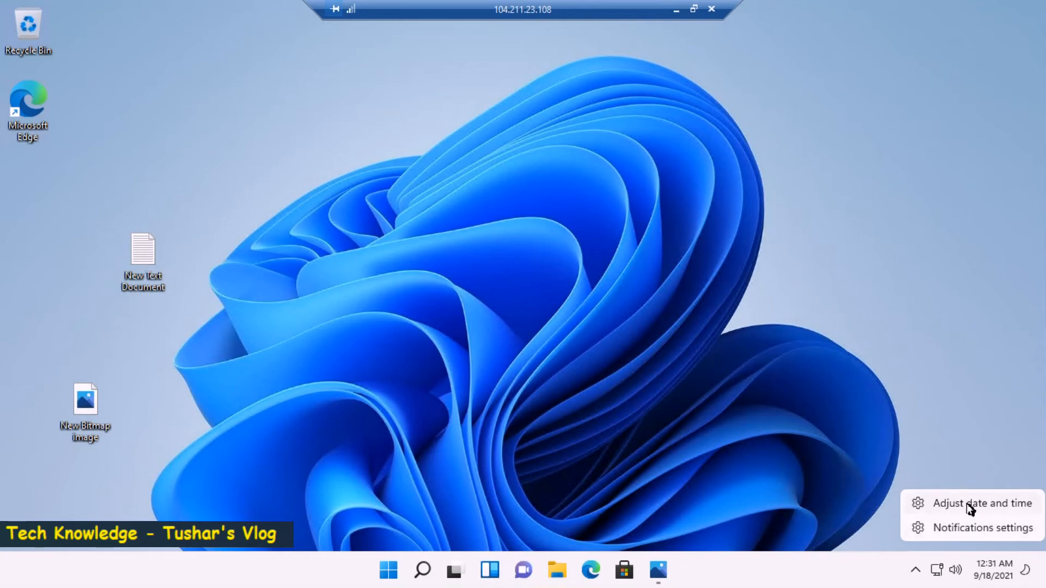
click(980, 502)
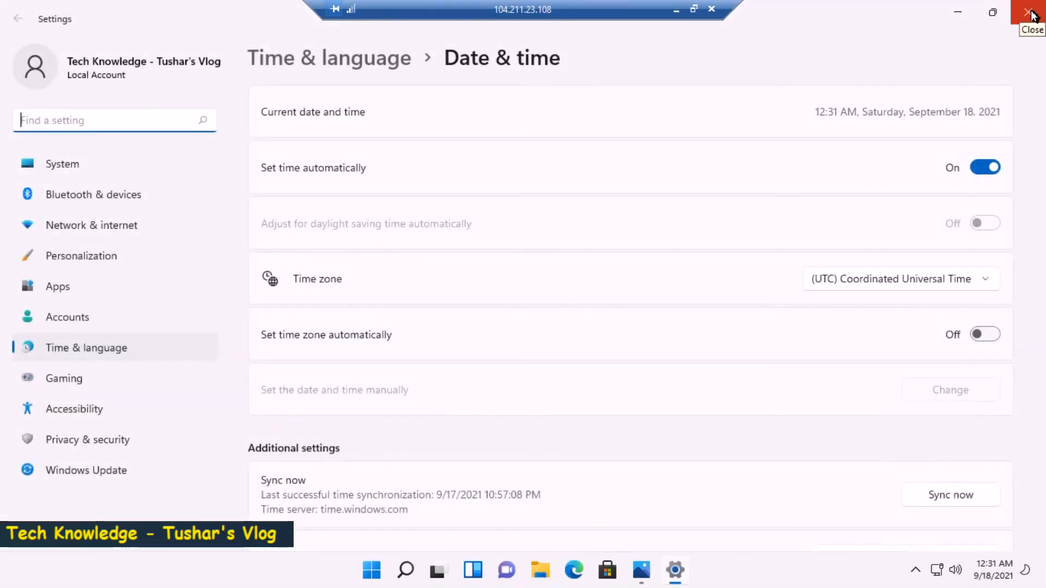
mouse_move(513, 262)
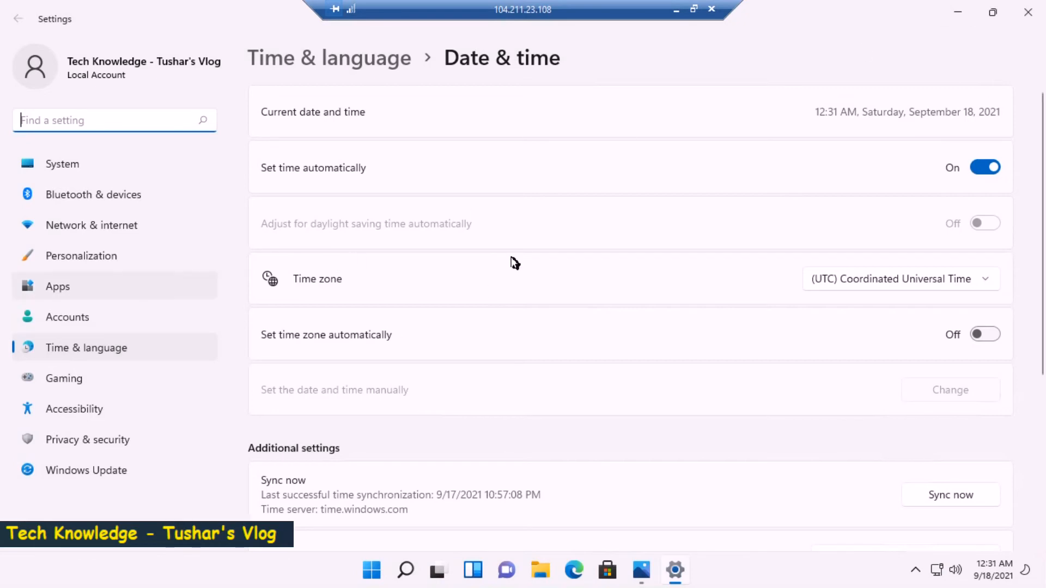
mouse_move(1028, 12)
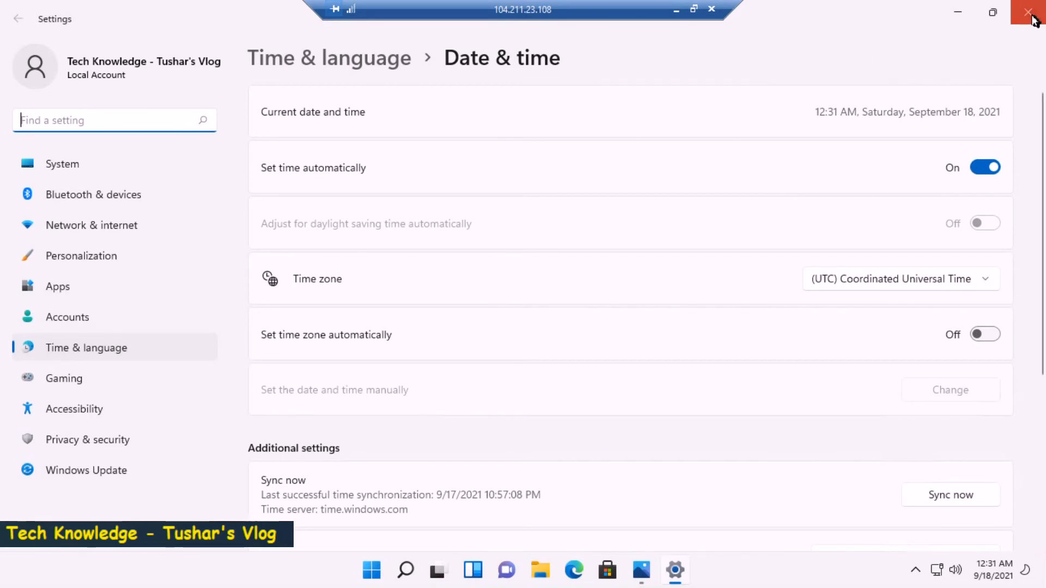
click(1033, 12)
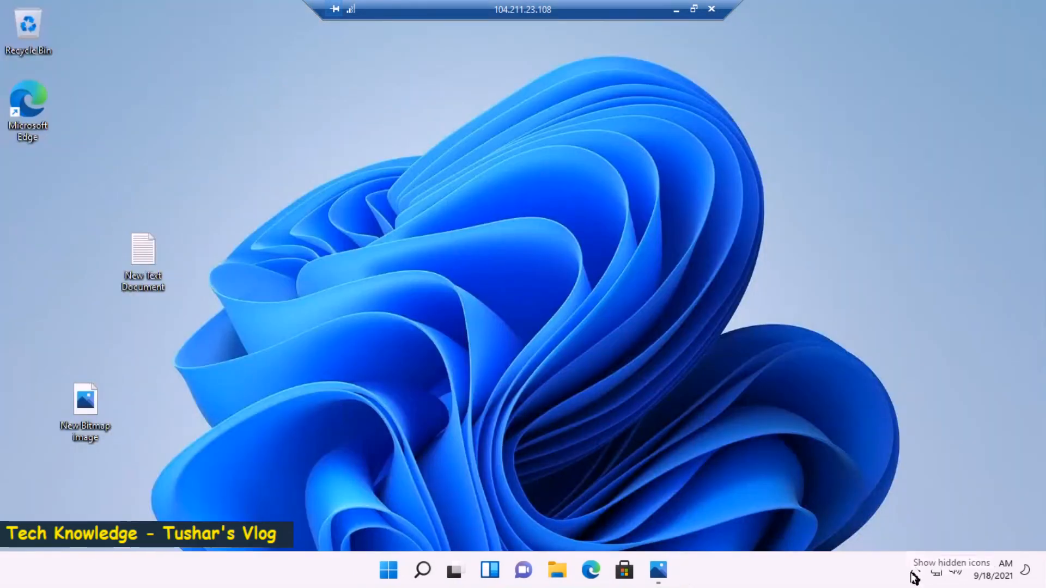
mouse_move(997, 579)
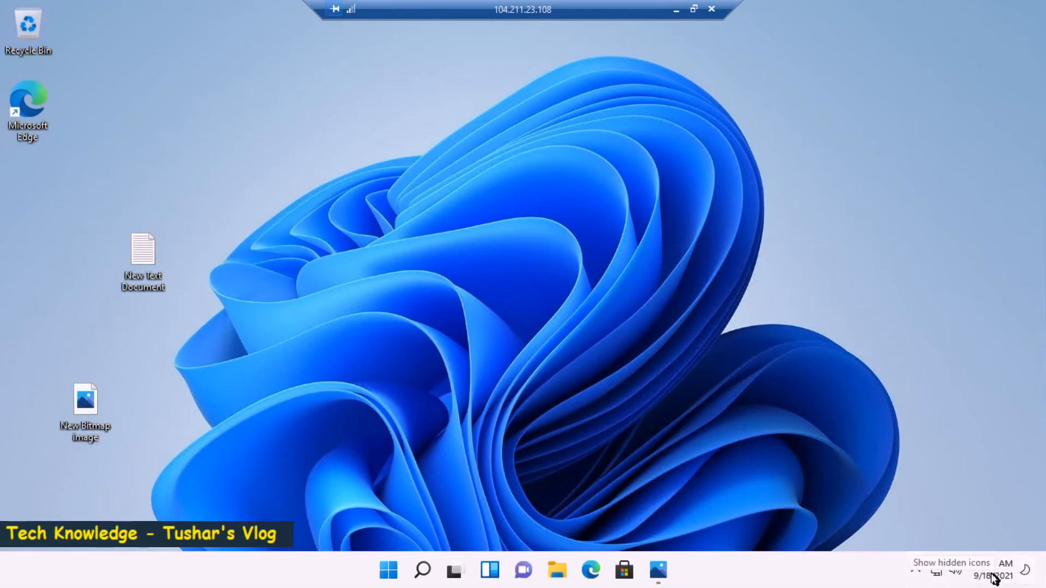
mouse_move(935, 571)
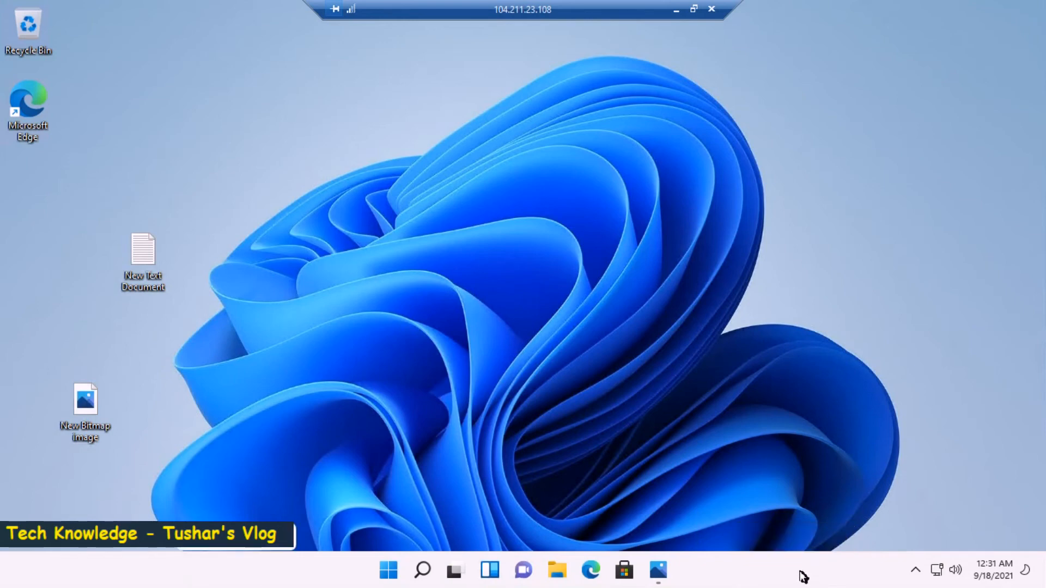
Open the taskbar menu, then search Start for 'task manager' to launch Task Manager.
right_click(787, 573)
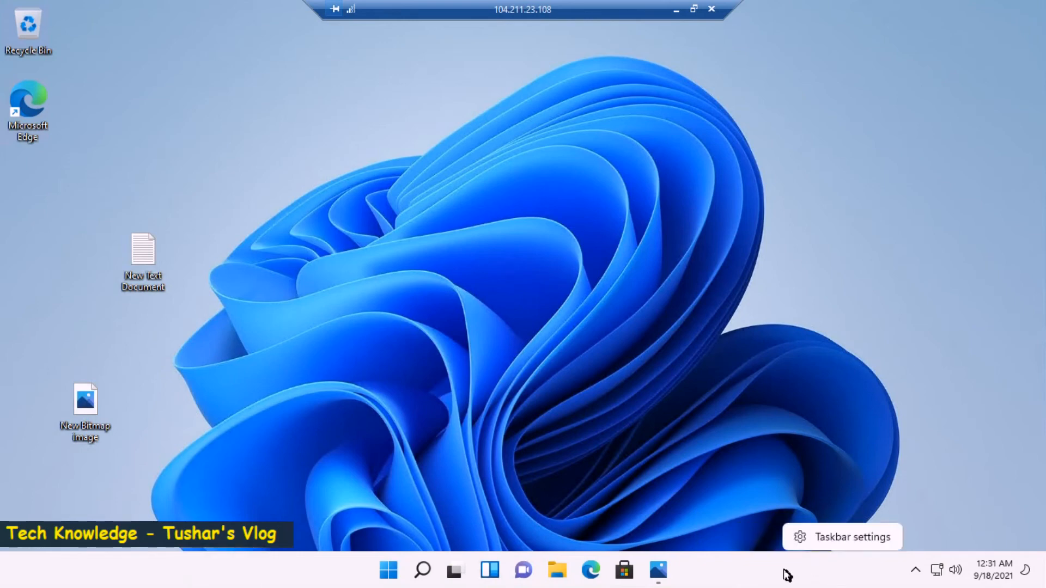
mouse_move(771, 576)
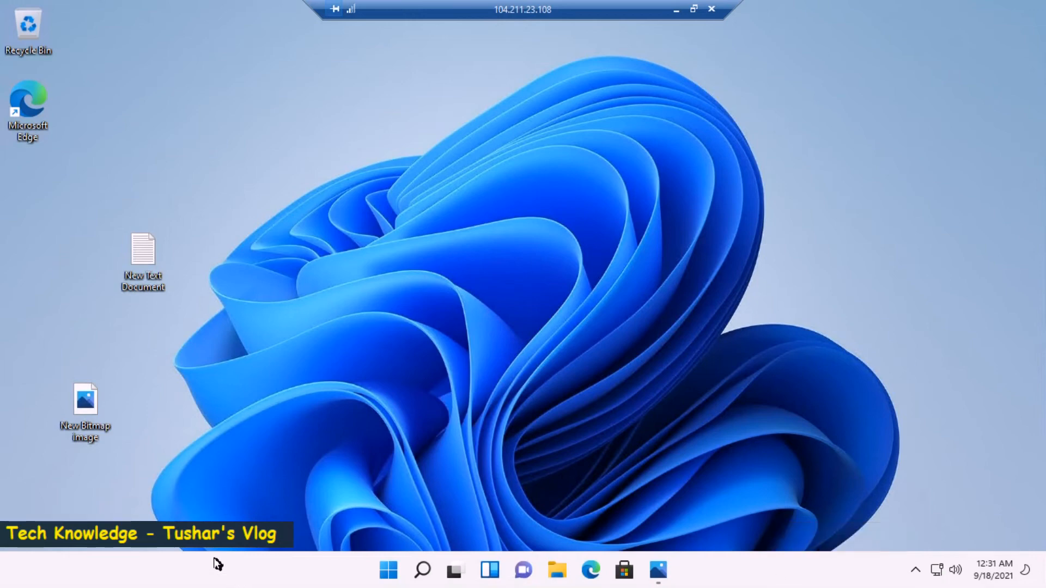
mouse_move(390, 570)
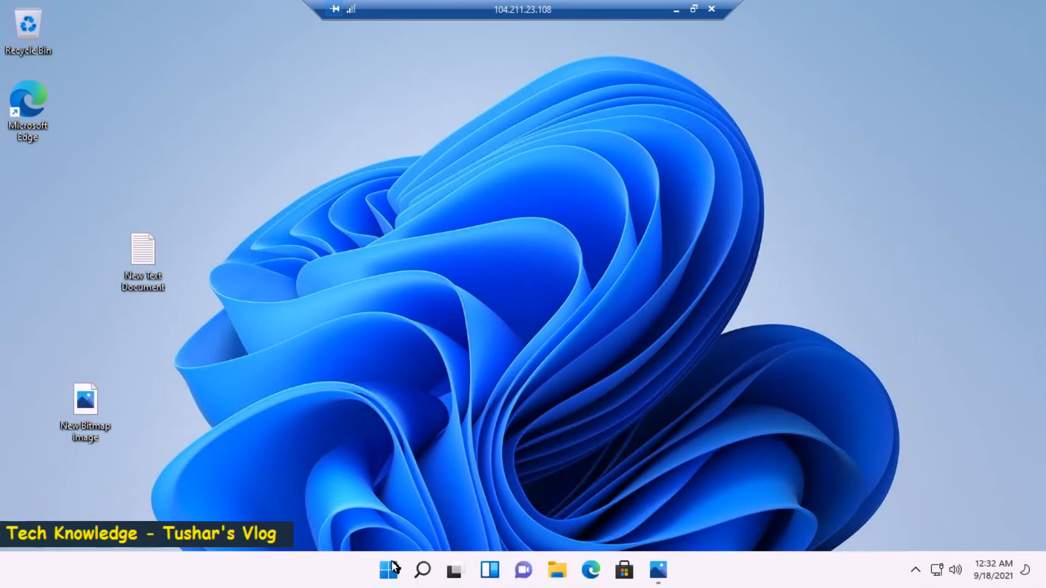
click(388, 571)
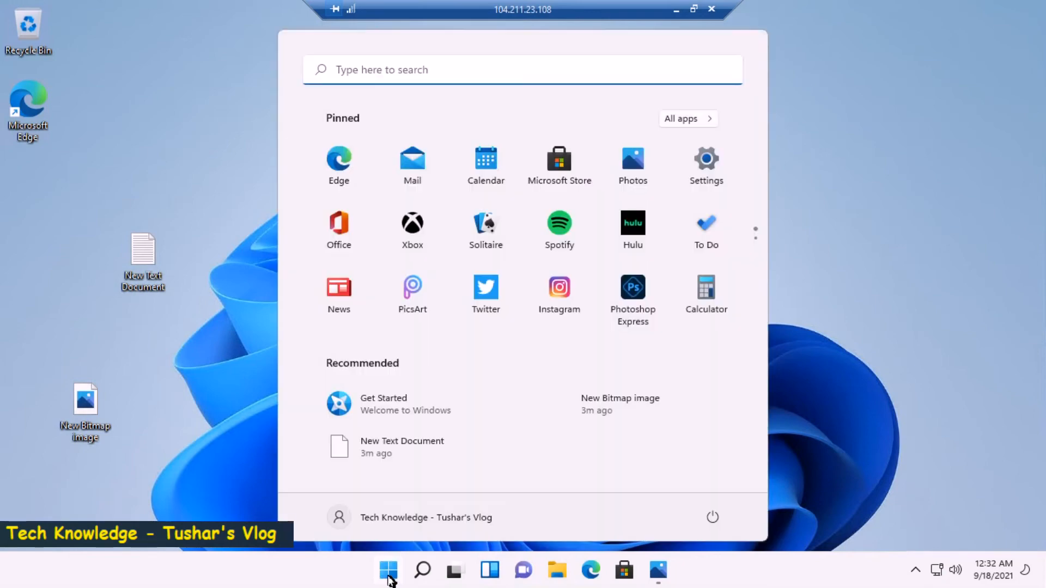
text(task manager)
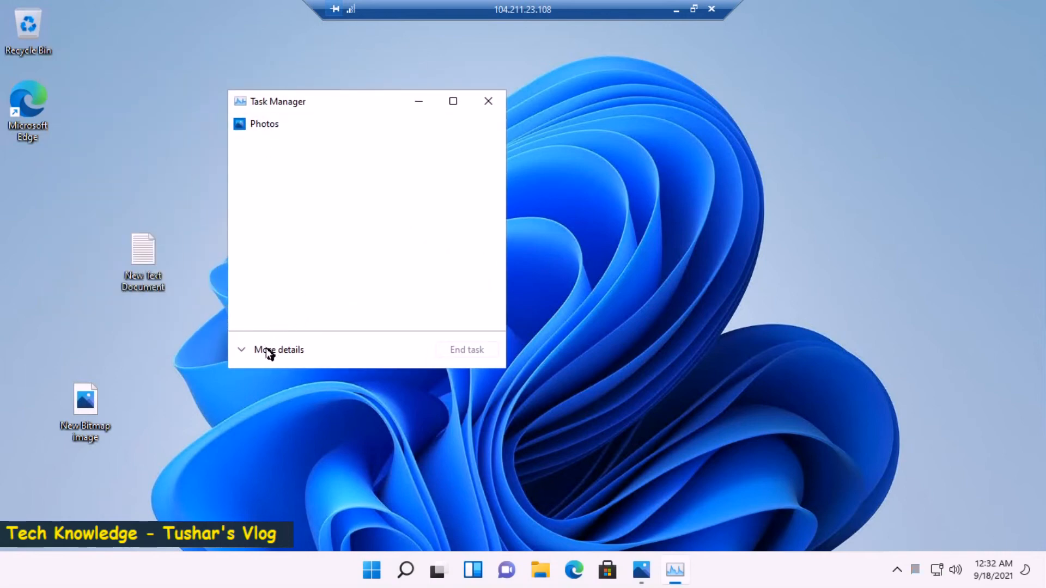
Expand Task Manager to the detailed process list and maximize it.
click(278, 350)
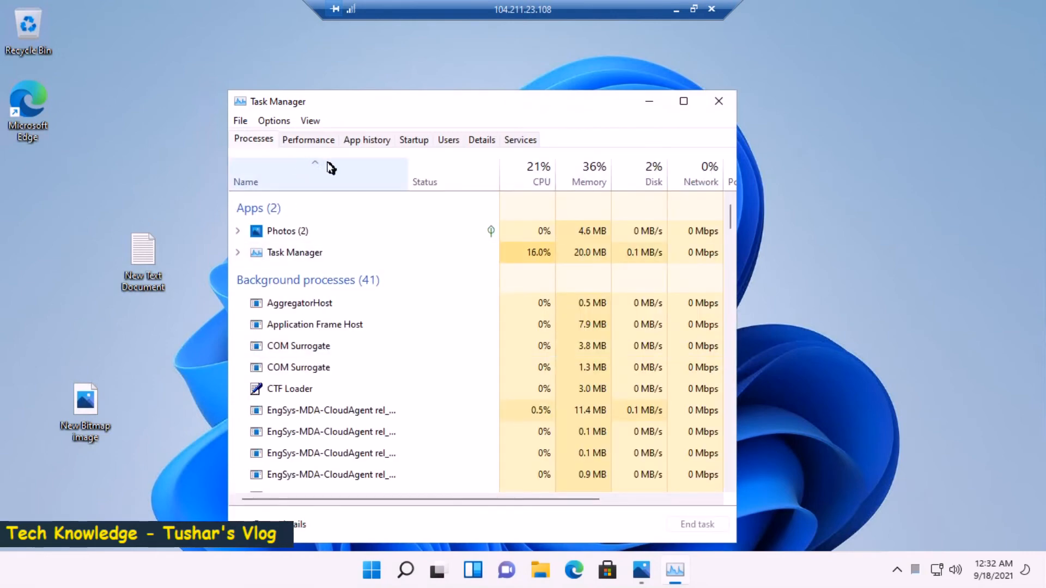
mouse_move(680, 170)
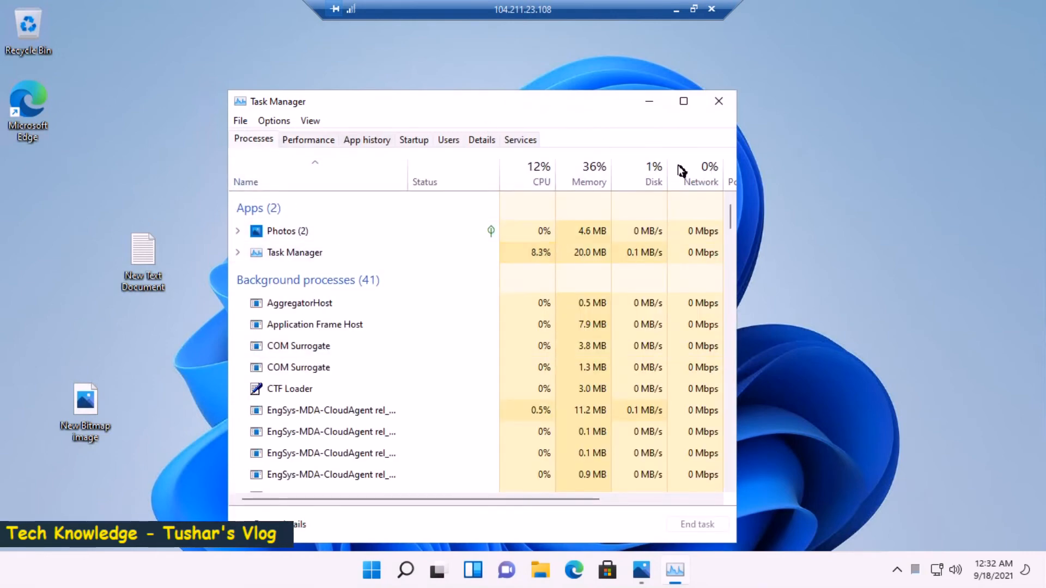
click(683, 102)
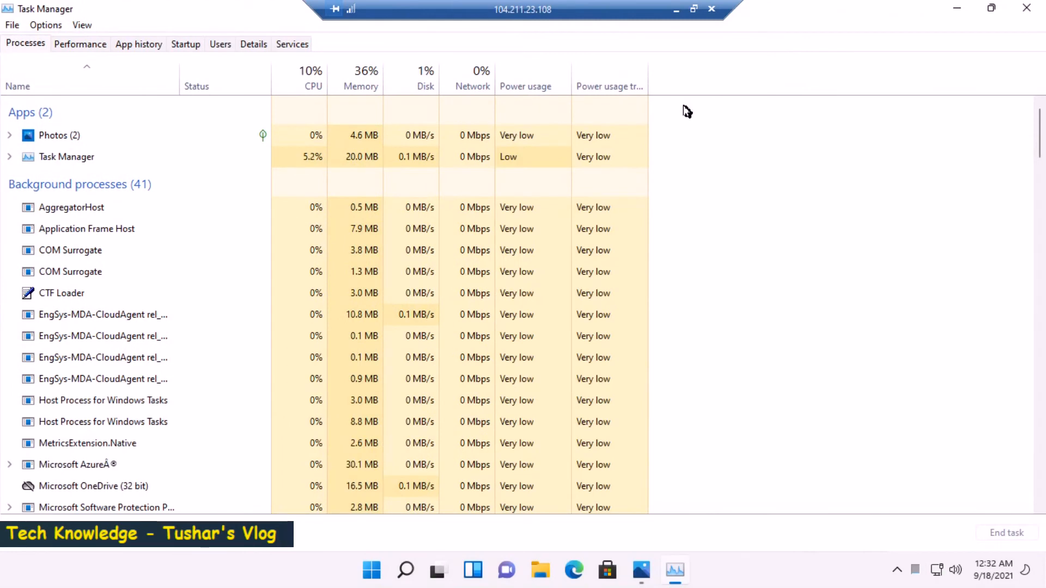
mouse_move(265, 116)
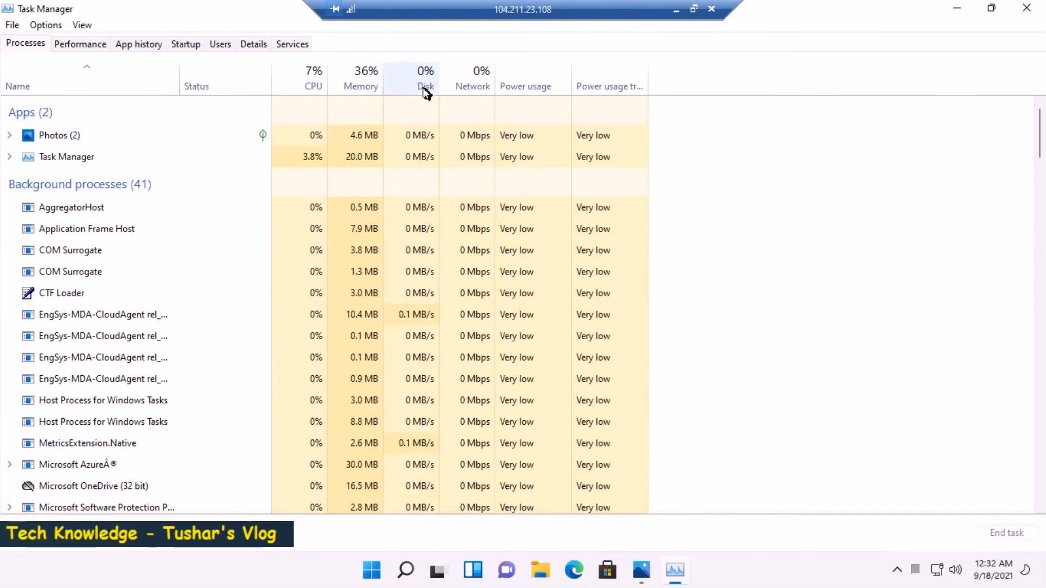
mouse_move(472, 86)
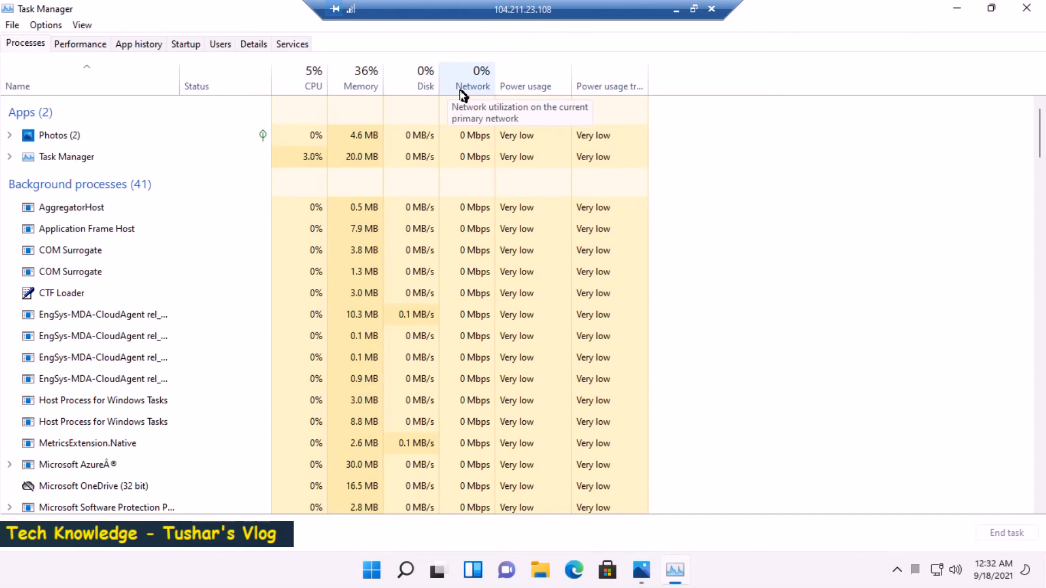
mouse_move(618, 93)
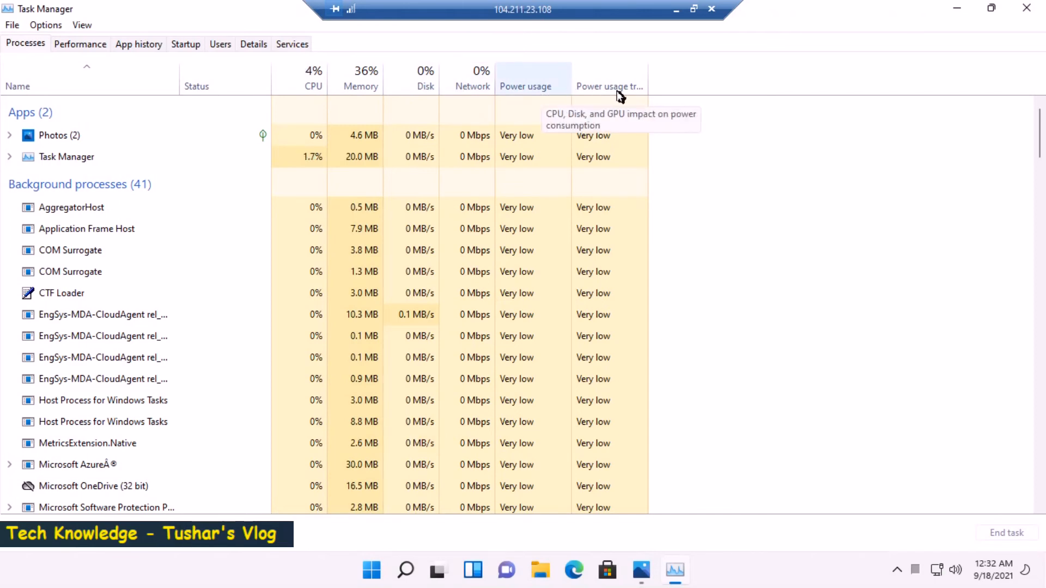
mouse_move(656, 88)
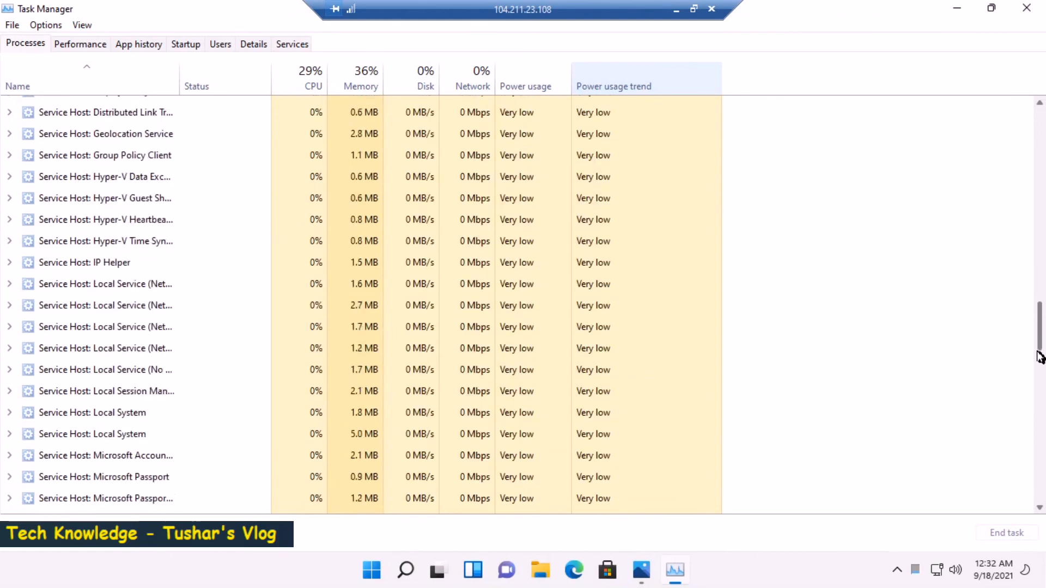
scroll(down, 3)
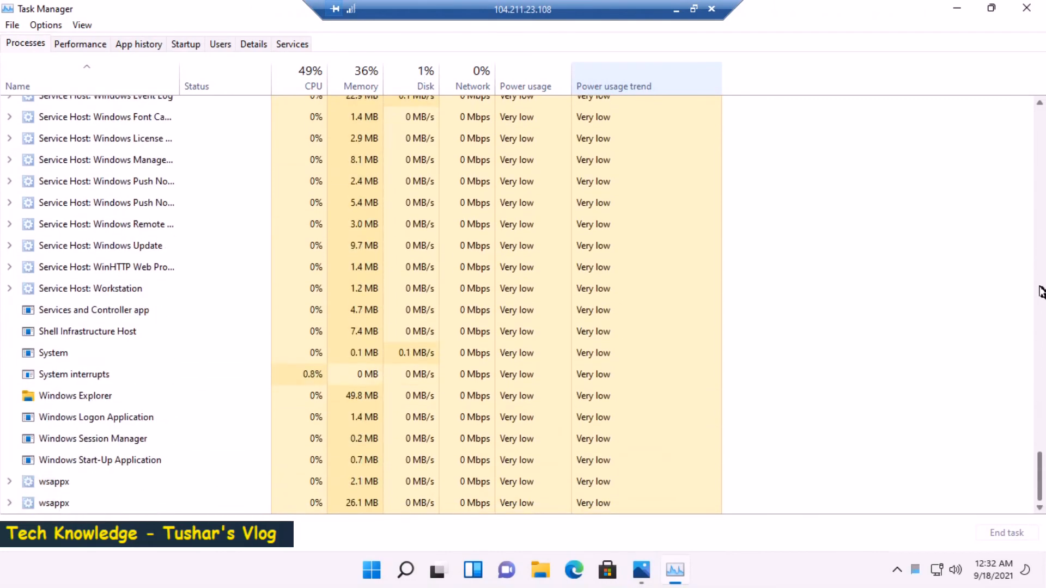
scroll(up, 3)
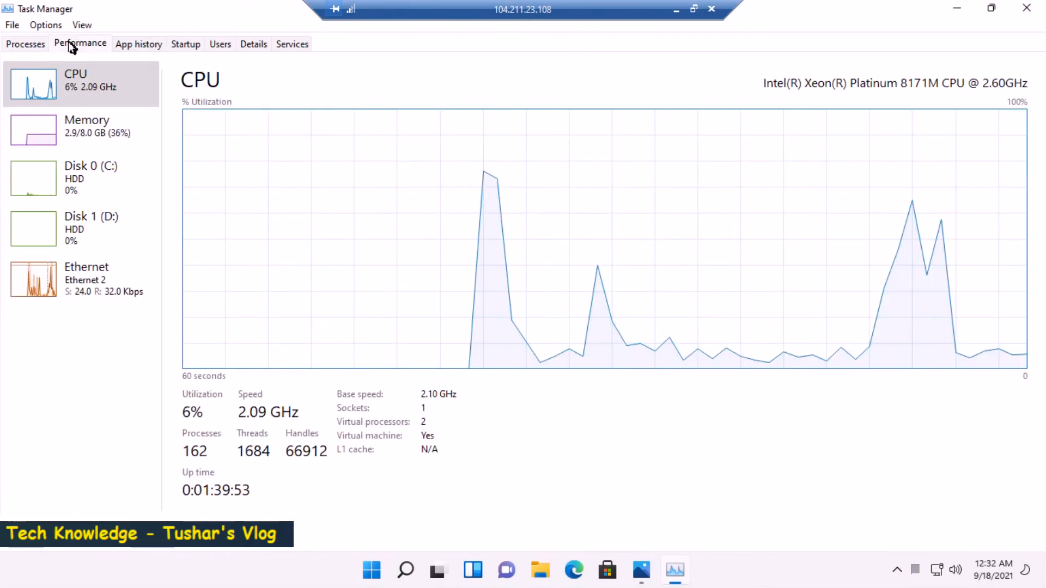
mouse_move(77, 130)
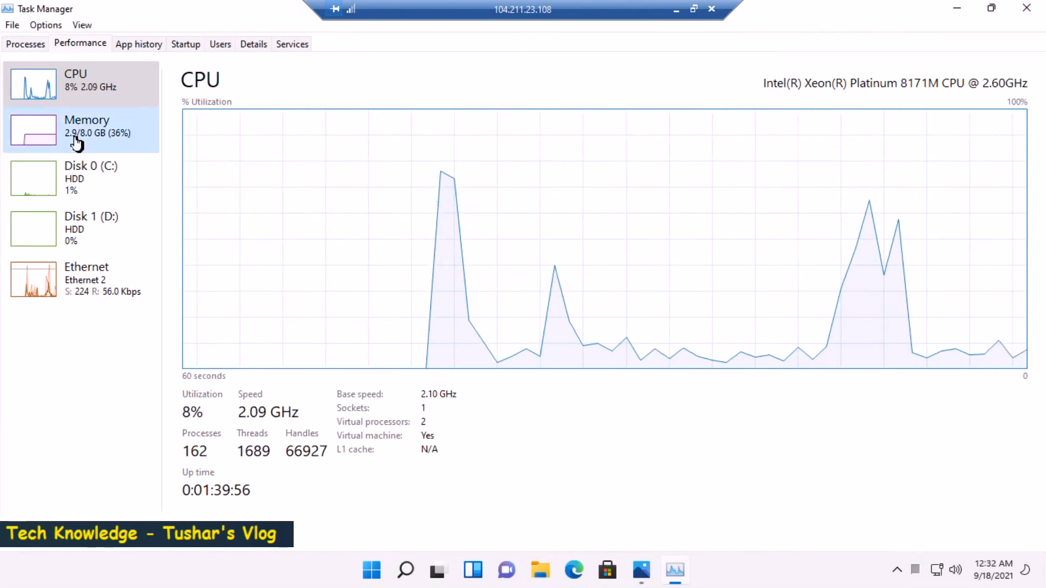
View the performance graphs for Disk 0 (C:) and the D: temporary disk.
click(80, 178)
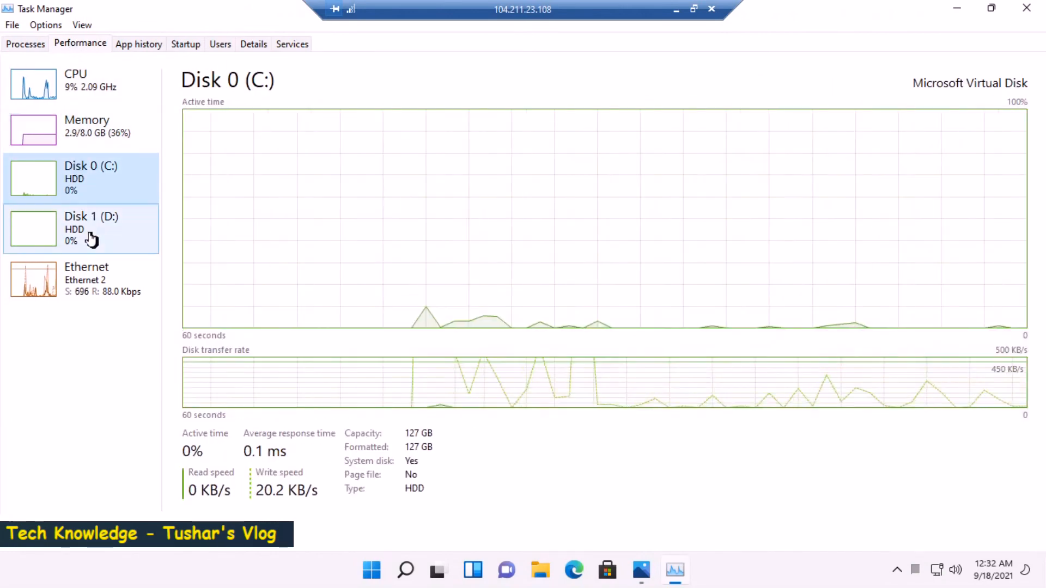
click(90, 228)
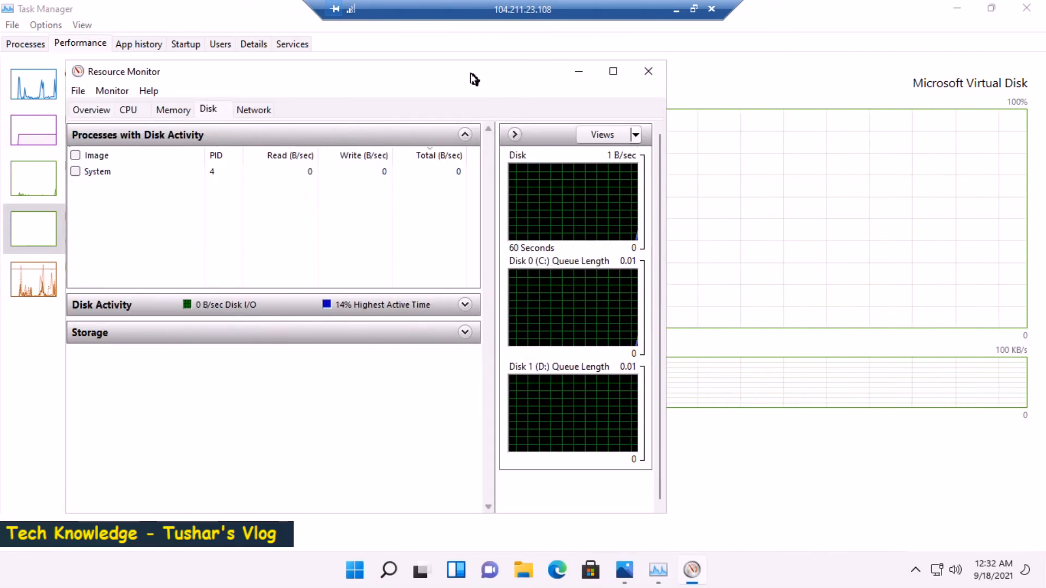
click(647, 72)
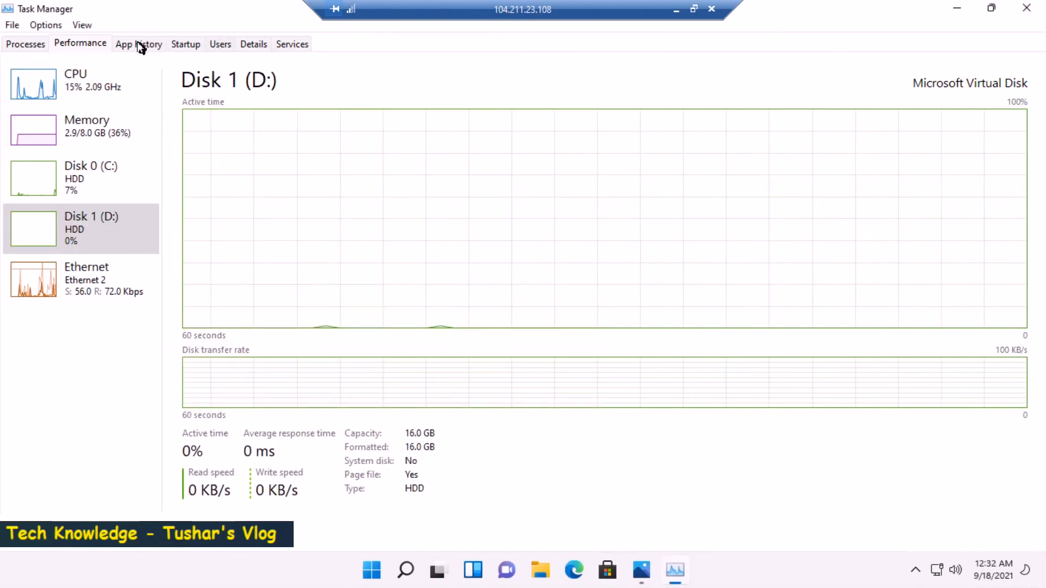
Review the Users, Details and Services tabs, then close Task Manager.
click(220, 44)
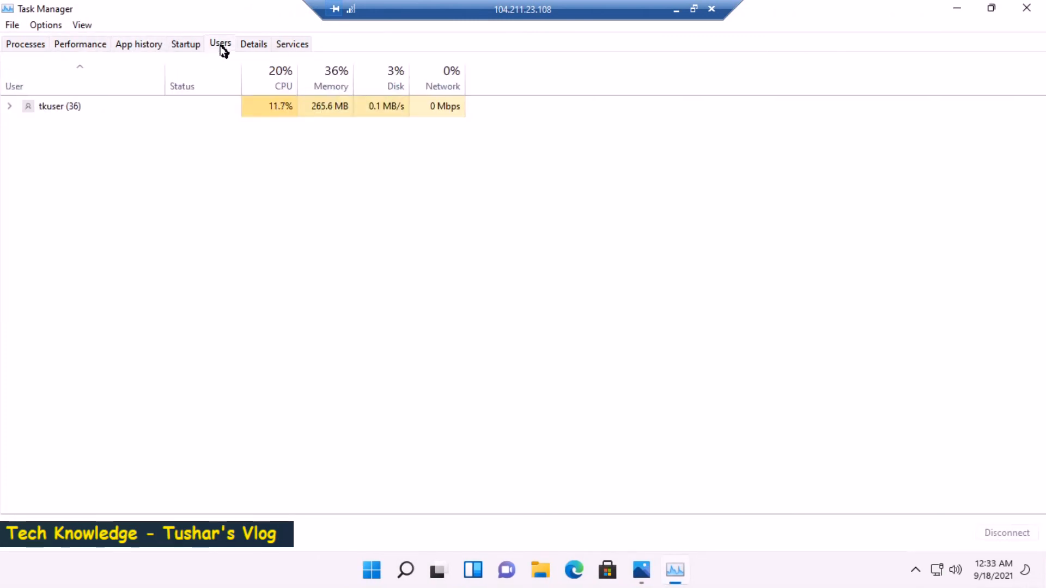
click(253, 44)
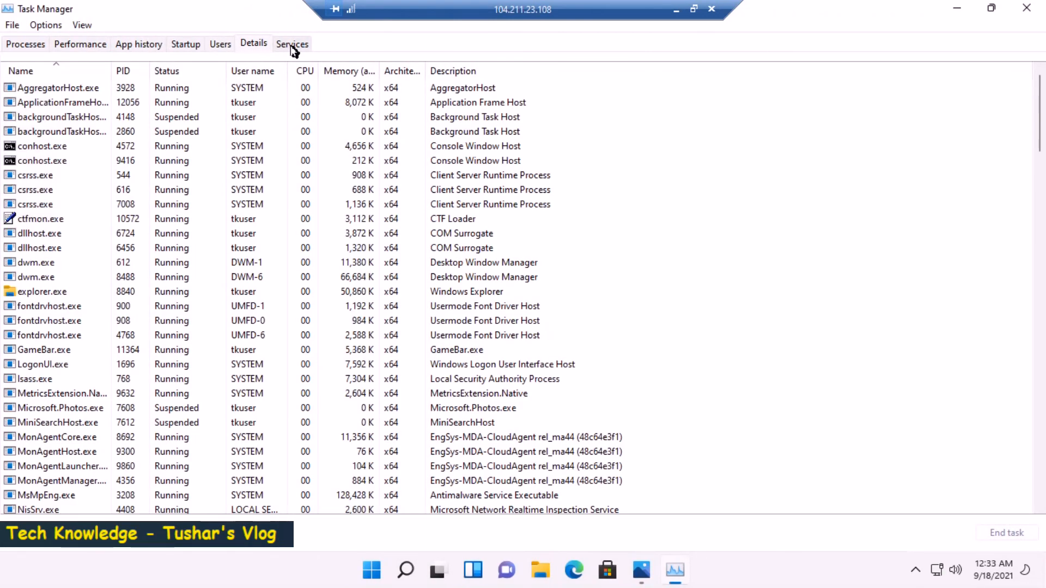
click(291, 44)
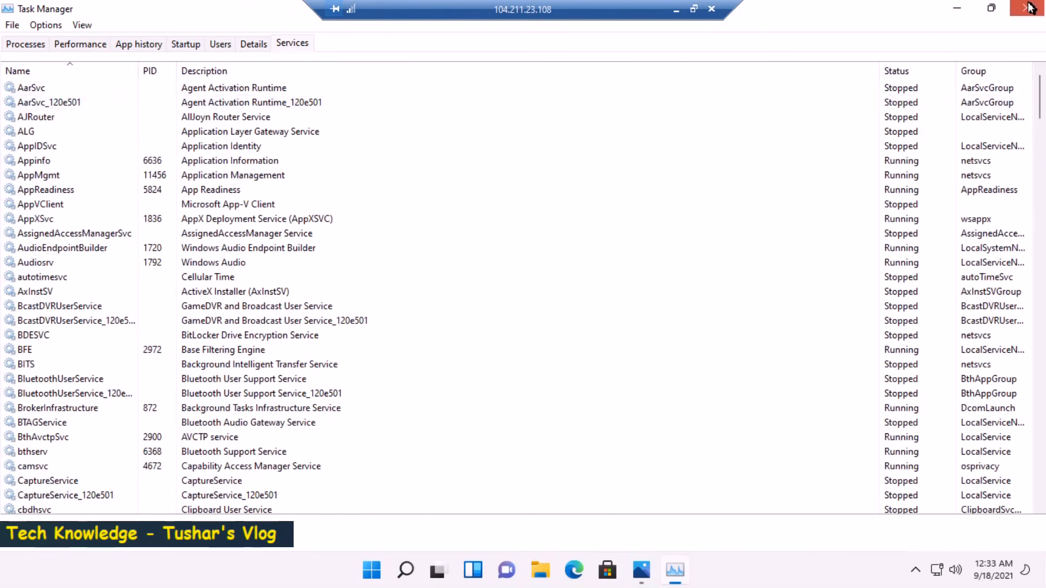
click(1029, 8)
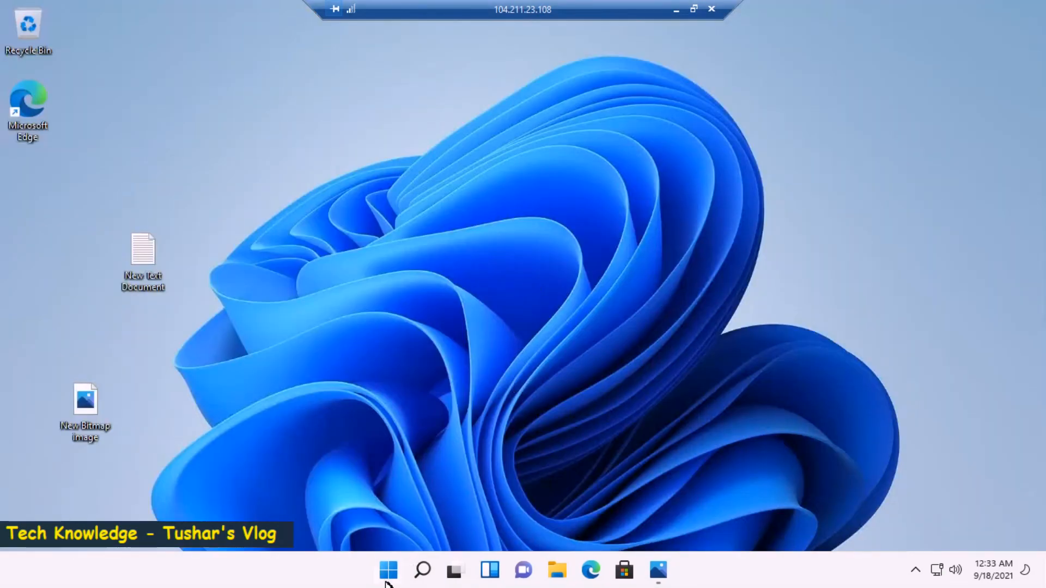
Search for and open Computer Management, viewing the Task Scheduler summary.
click(388, 570)
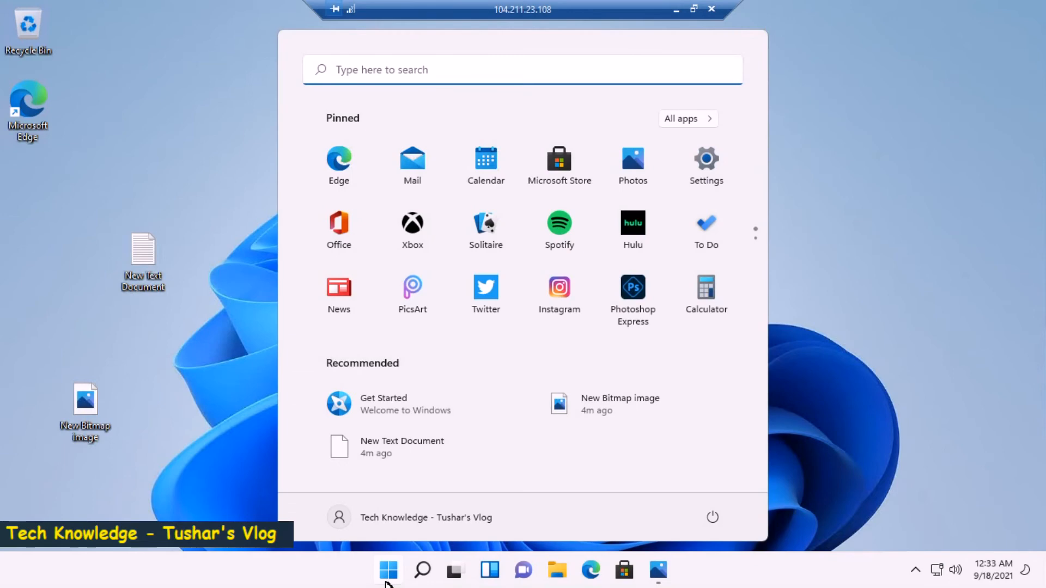
text(computer Management)
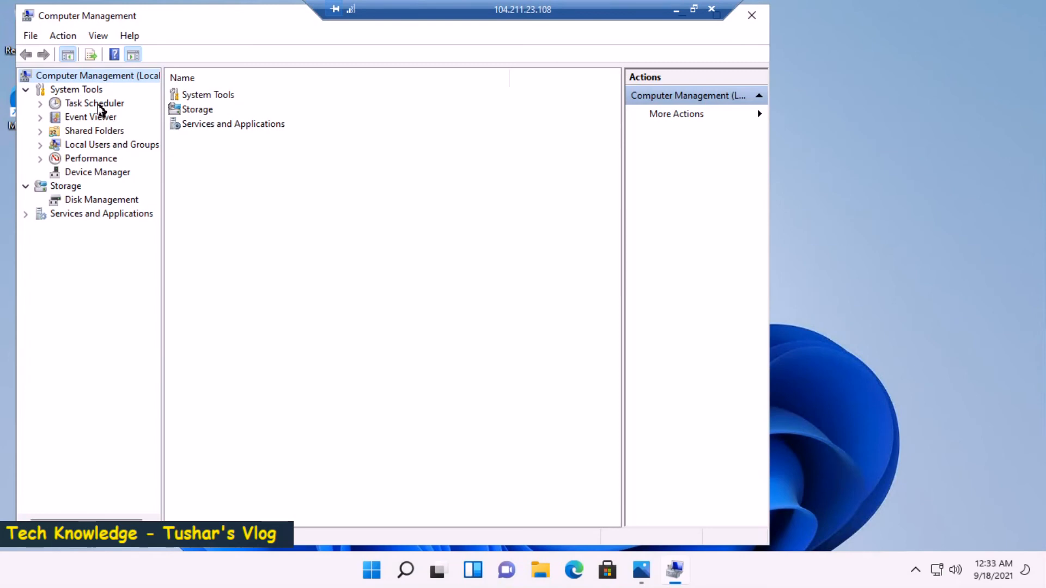
click(94, 103)
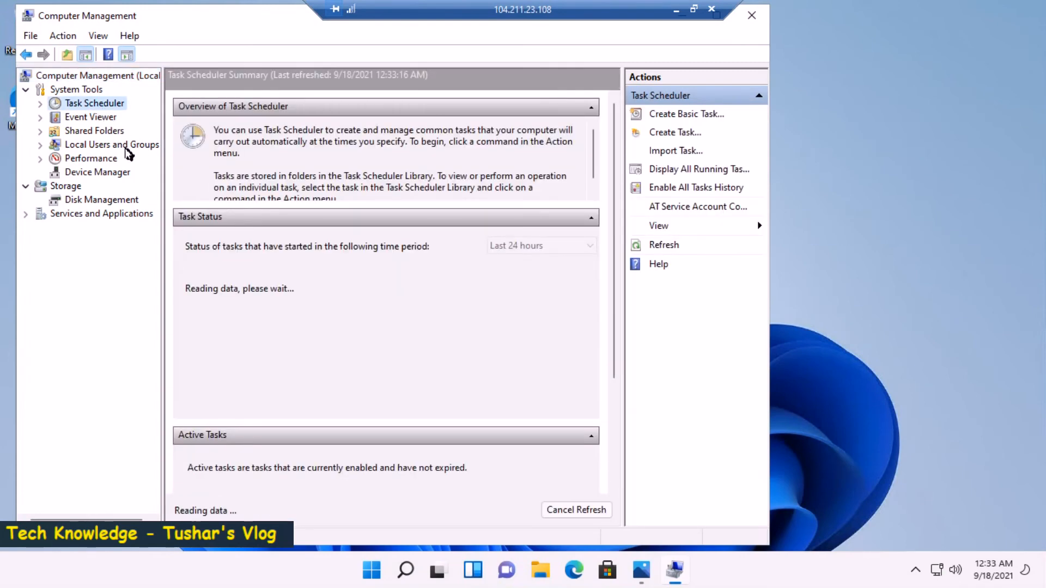
Browse Event Viewer's Windows Logs and Shared Folders, then collapse Event Viewer.
click(90, 117)
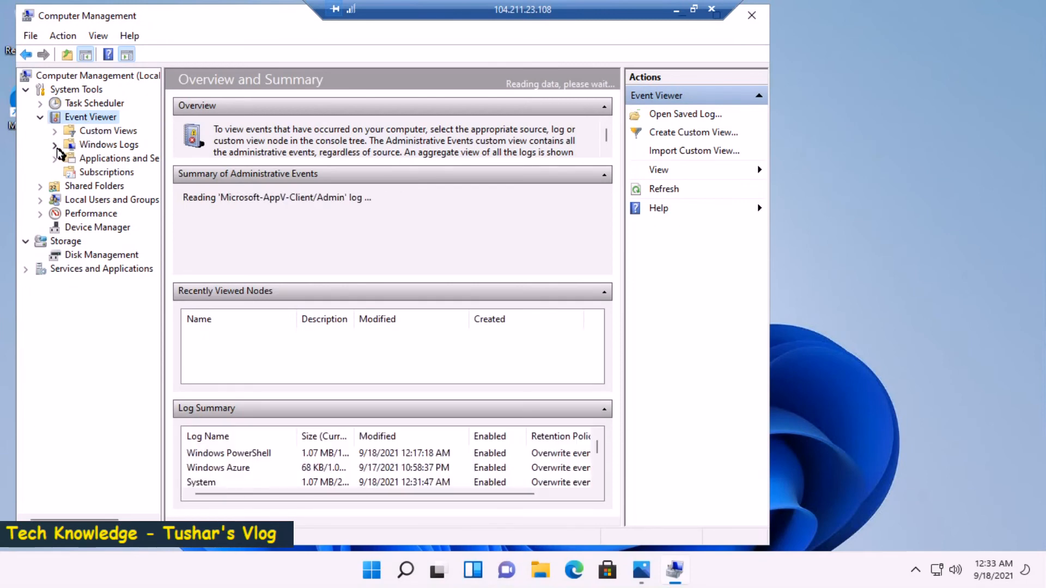
click(54, 145)
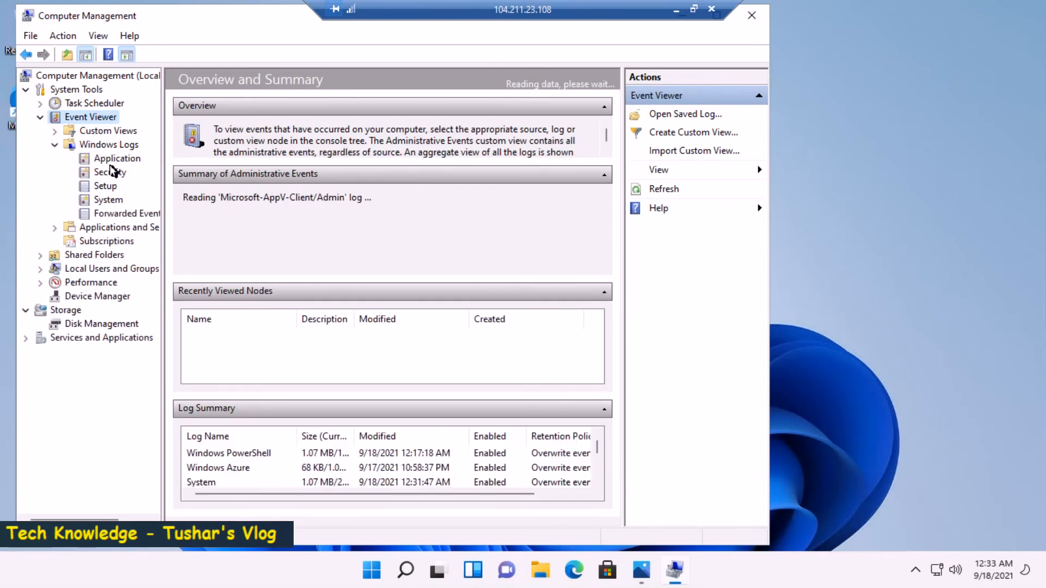
mouse_move(119, 193)
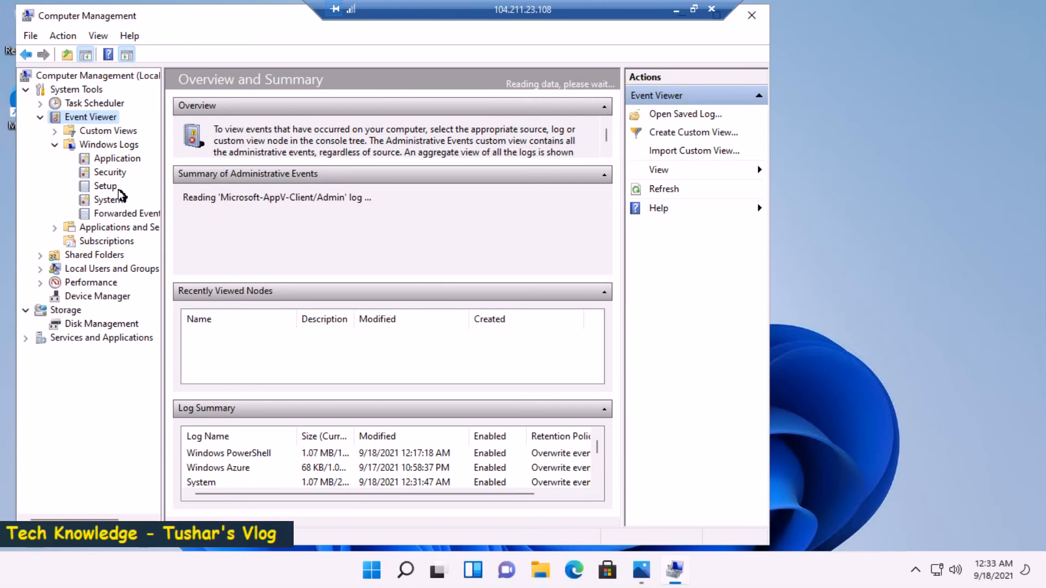
mouse_move(116, 213)
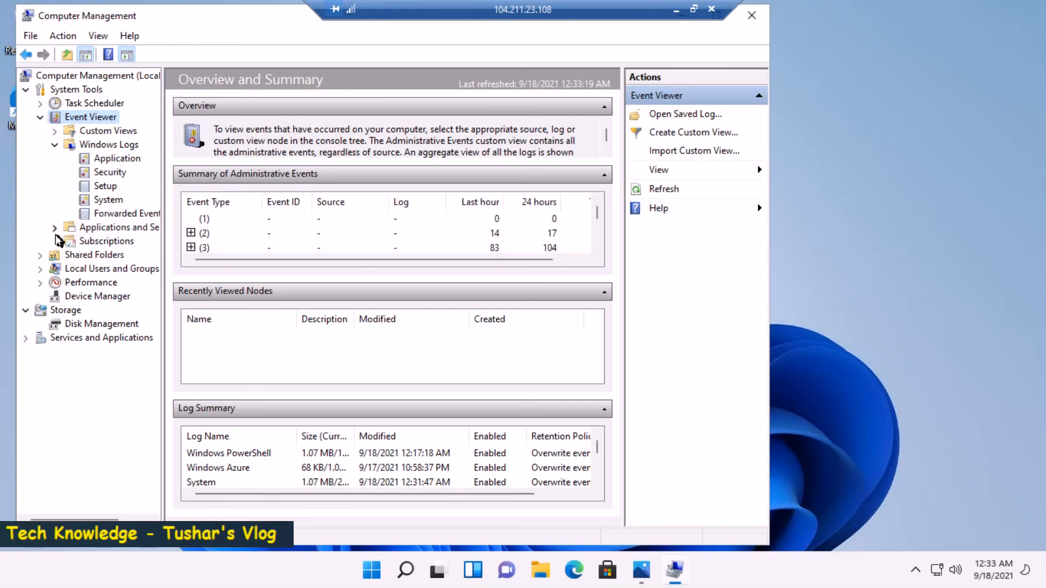
click(40, 255)
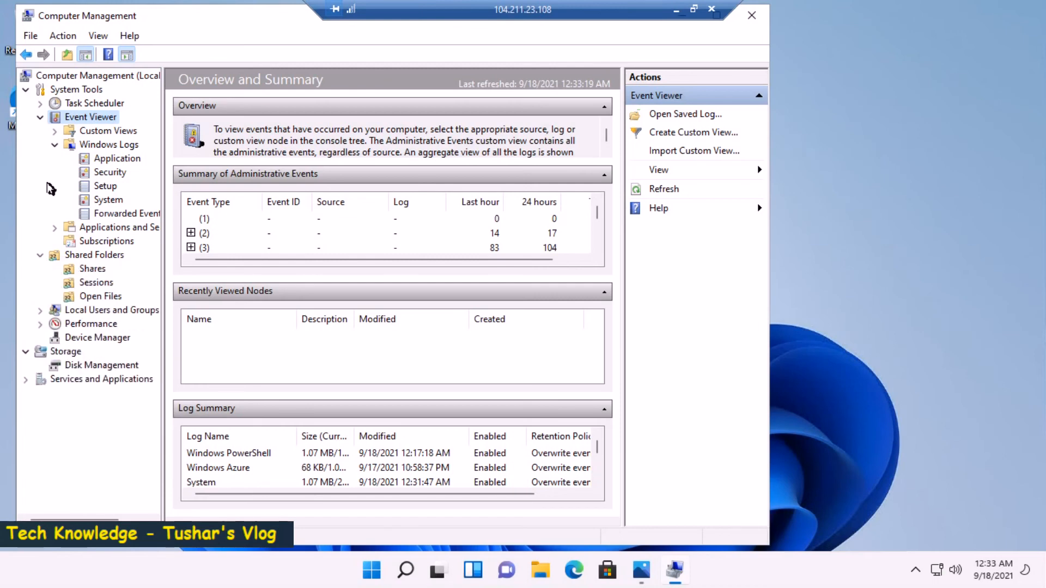
click(40, 116)
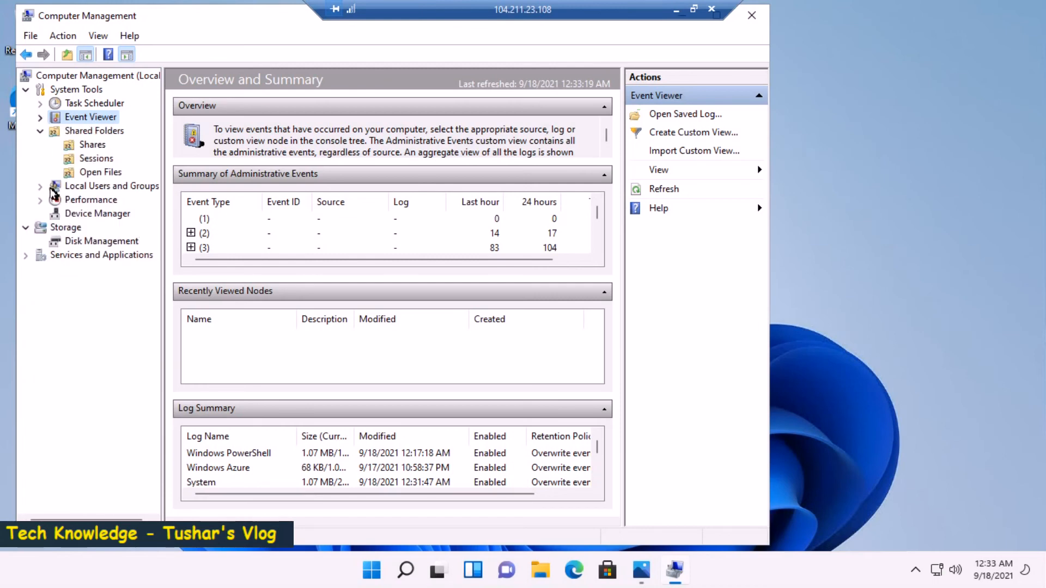
List local Users and Groups, selecting Administrators and Remote Desktop Users groups.
click(40, 185)
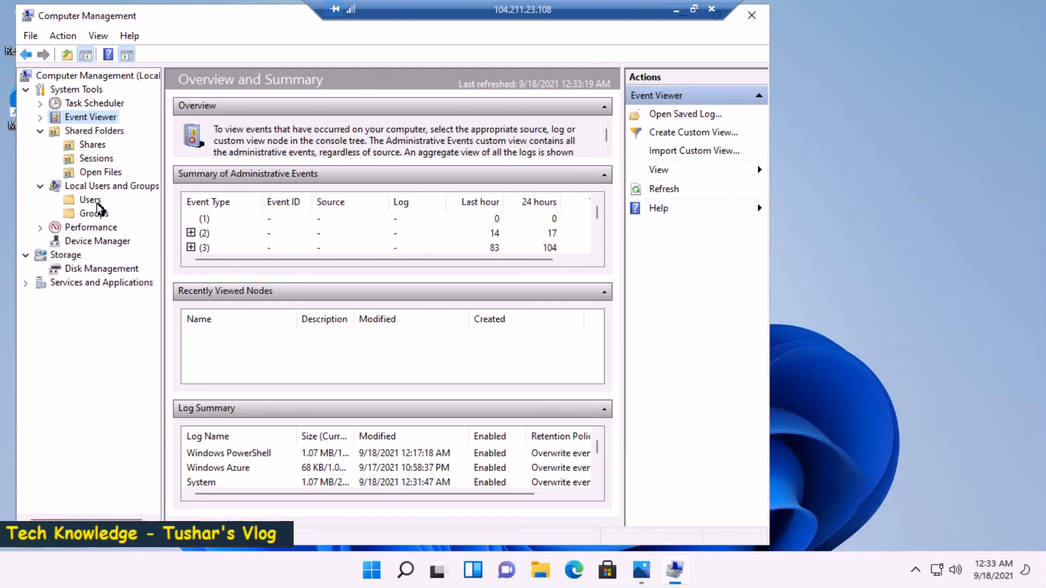
click(90, 200)
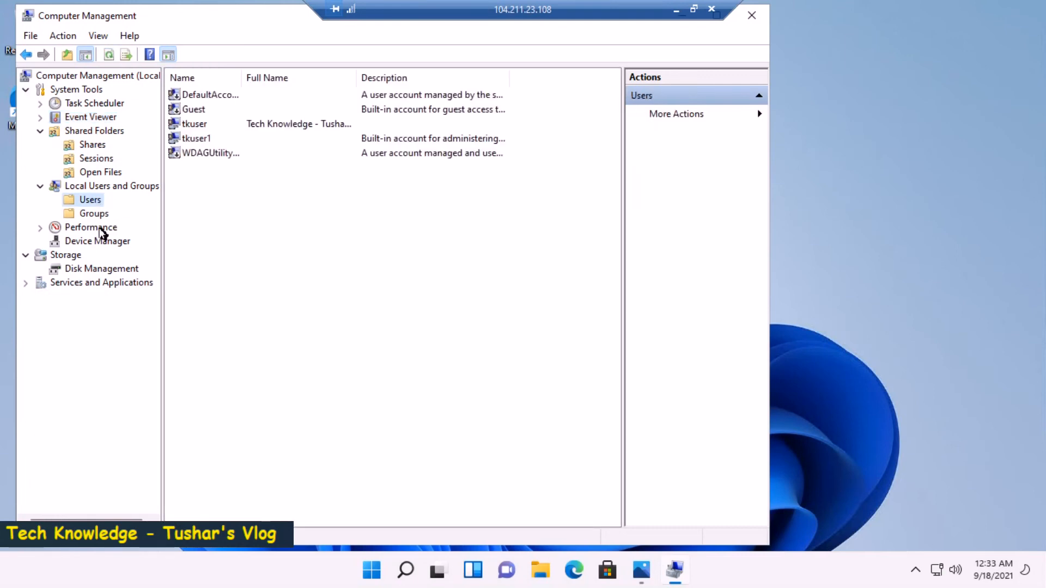
click(94, 213)
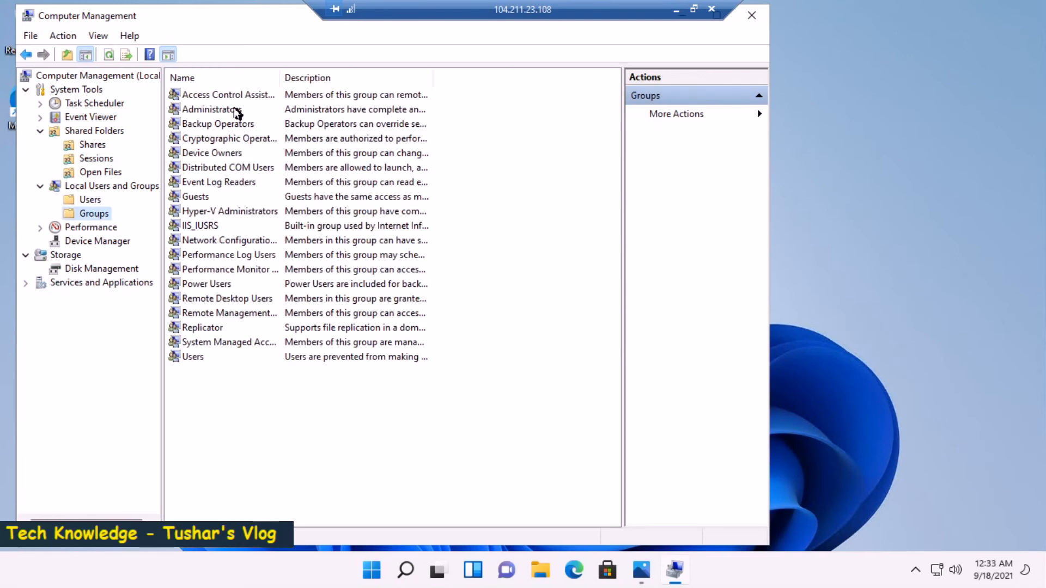
click(212, 110)
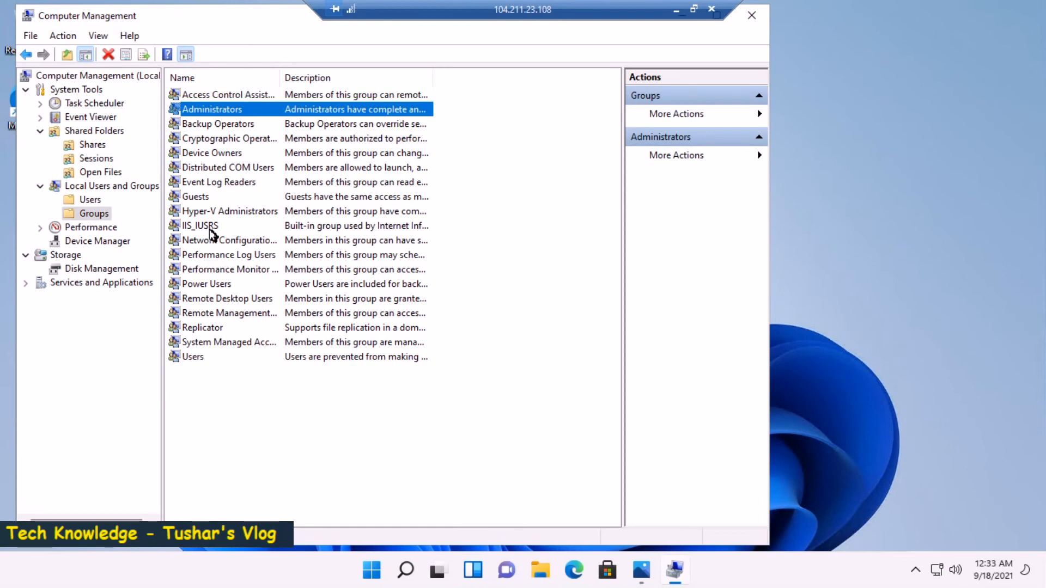
click(229, 211)
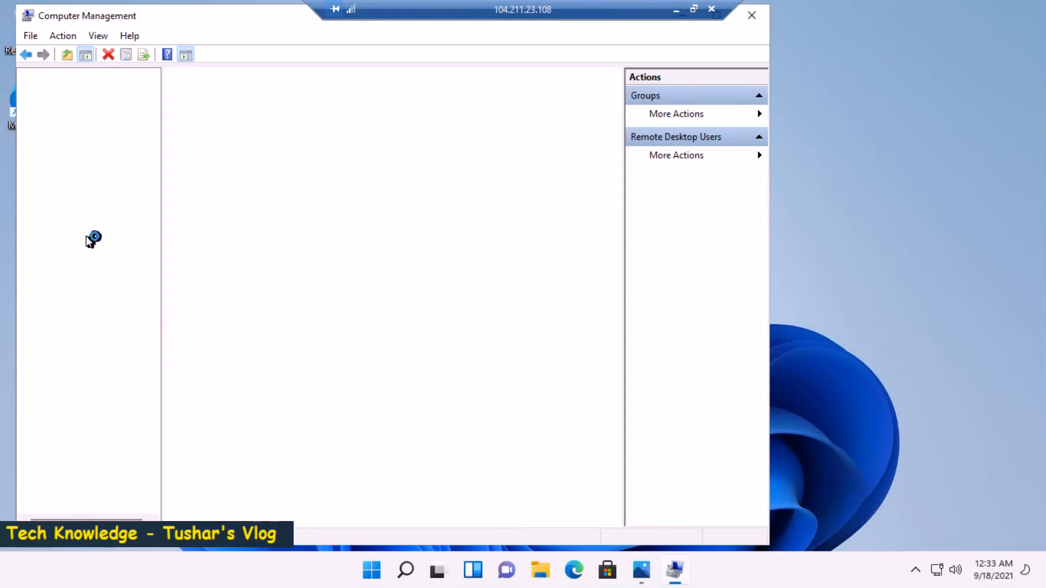
View the Performance overview, Performance Monitor graph and Data Collector Sets.
click(93, 227)
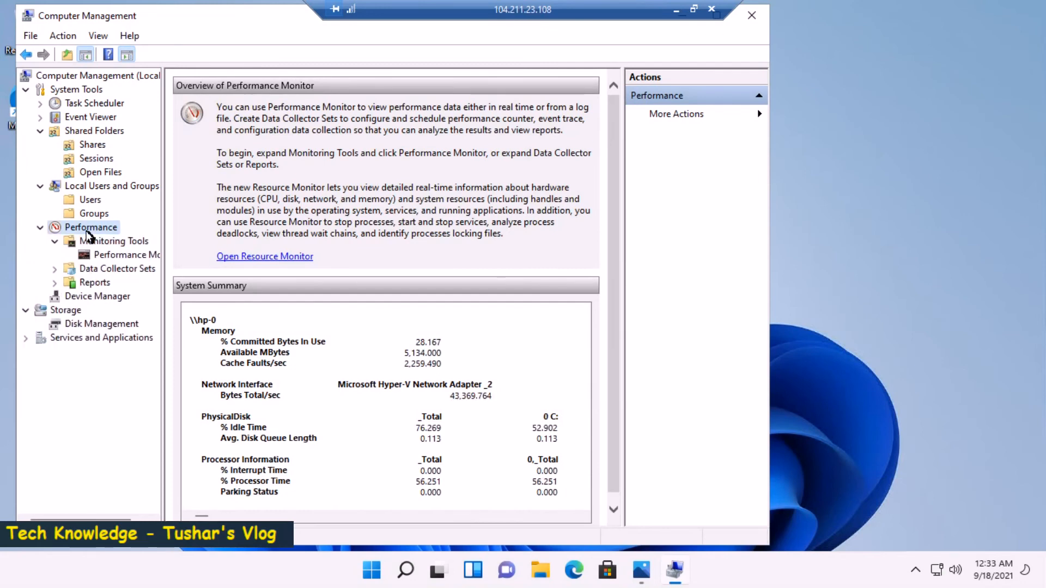
click(137, 255)
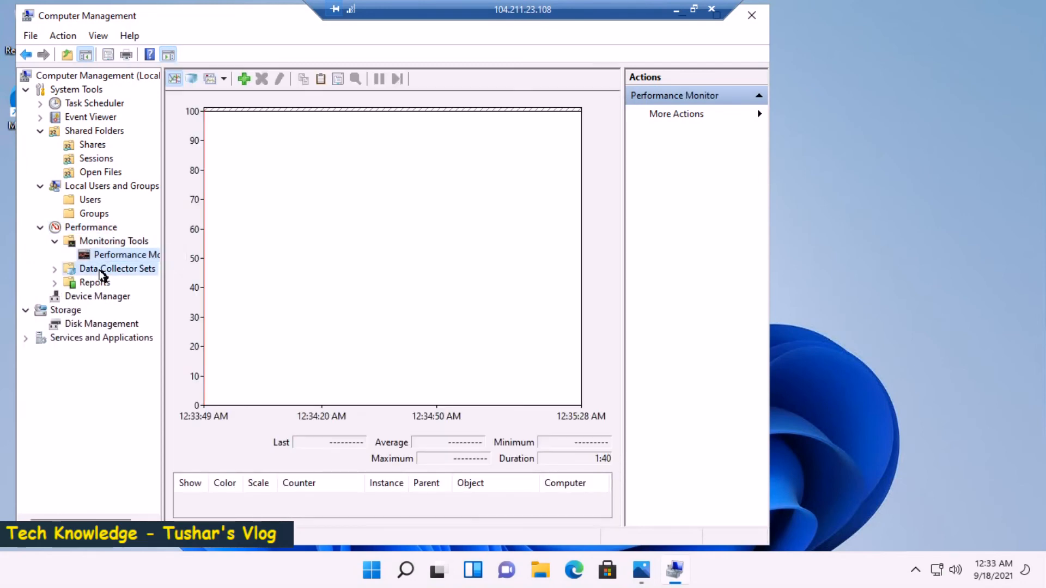
click(116, 268)
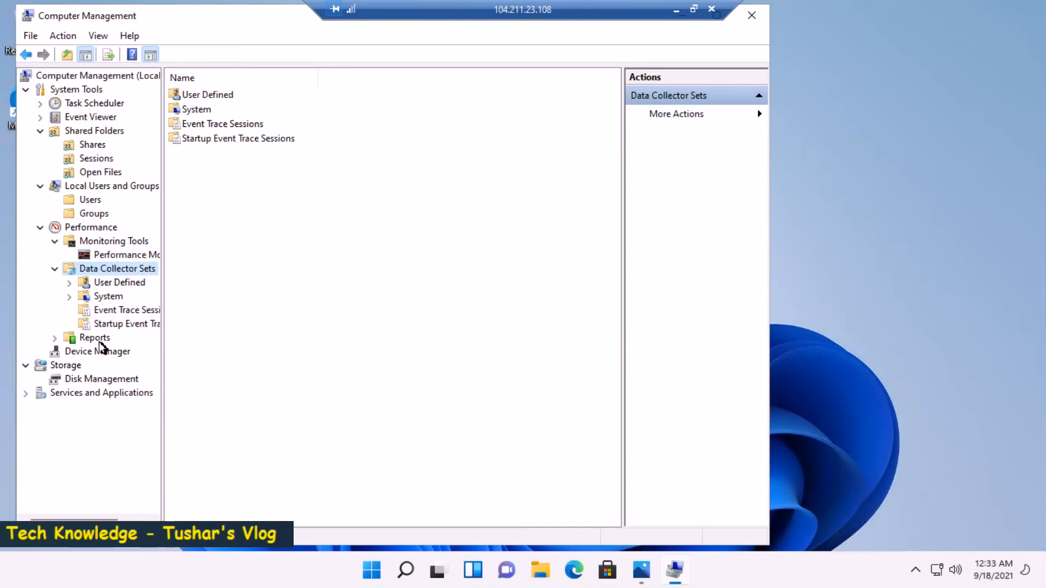
Collapse Performance, then open and close the Device Manager hardware list.
click(40, 227)
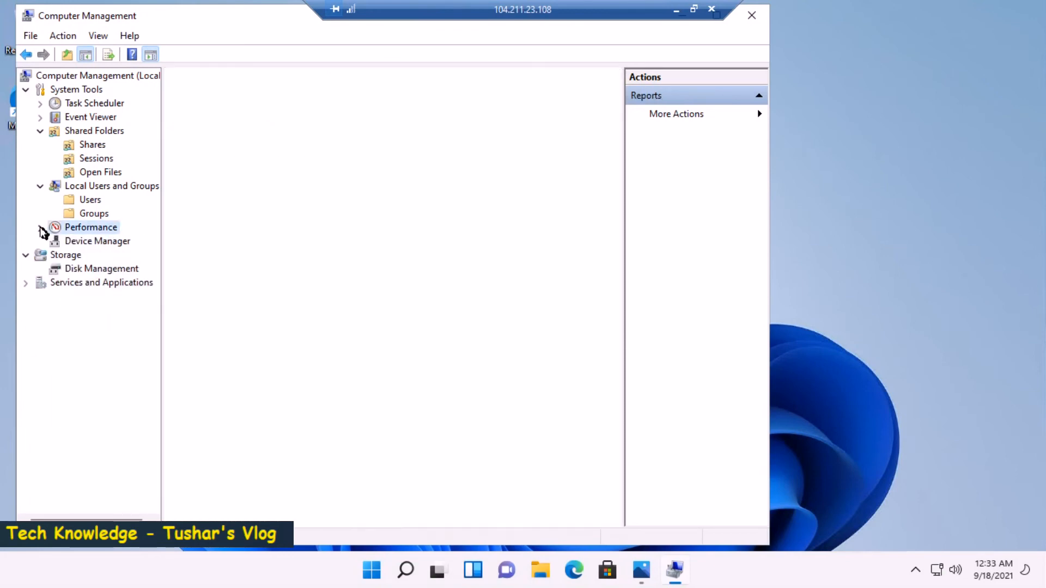
click(90, 227)
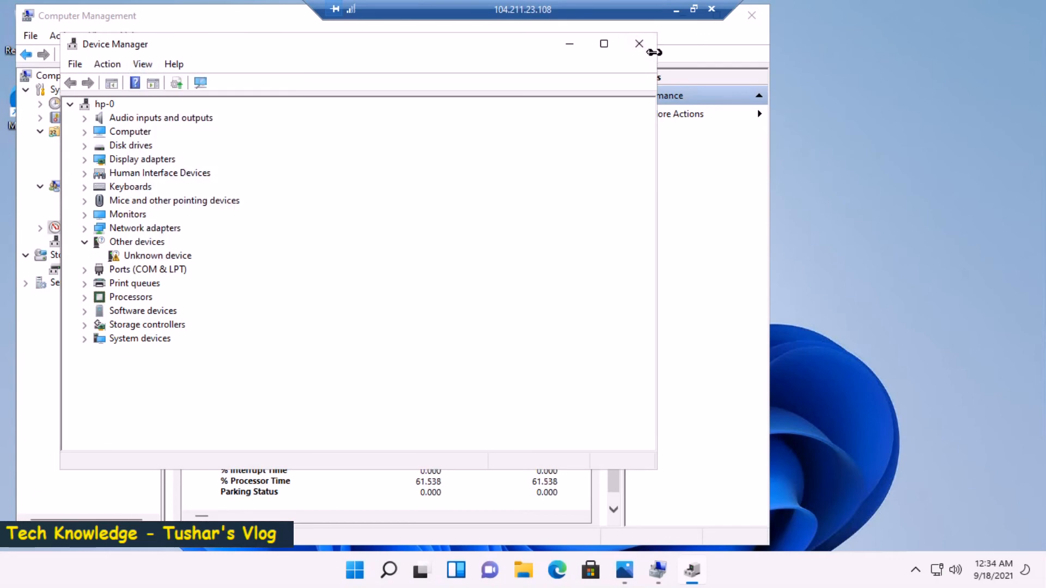
click(638, 43)
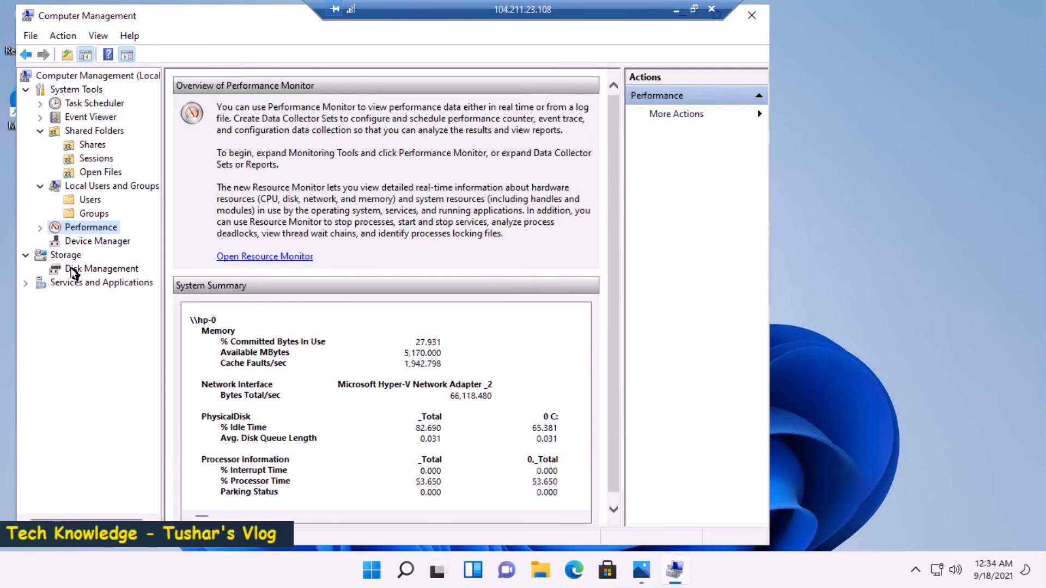
View Disk Management with Windows (C:) selected, expand Services and Applications, then close.
click(102, 267)
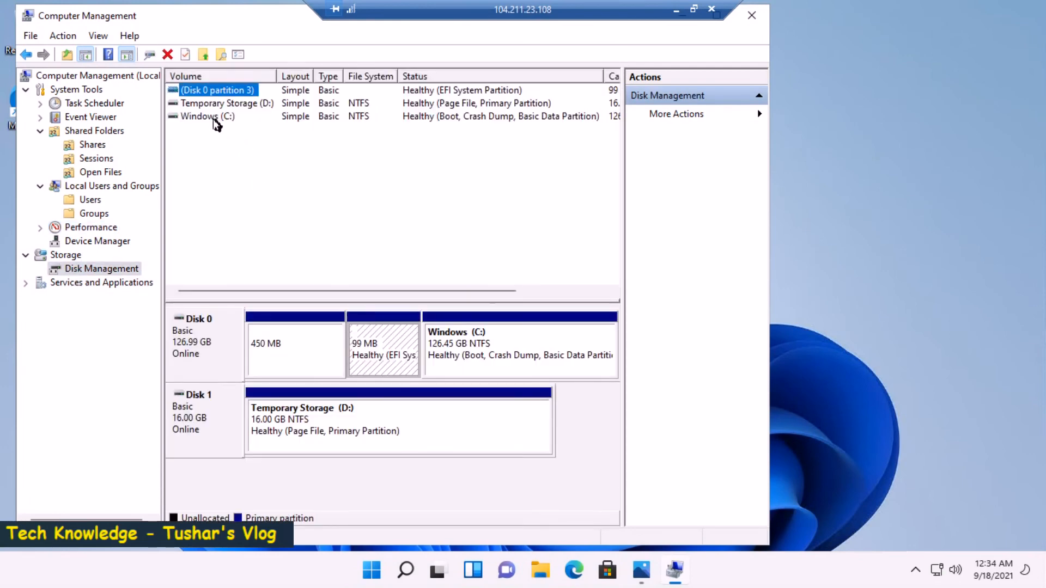
click(207, 116)
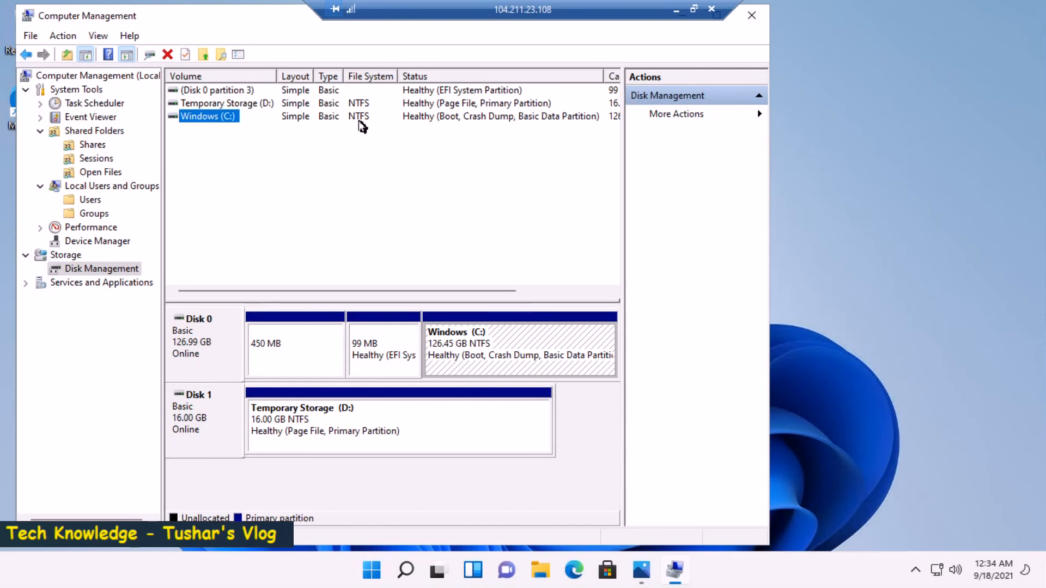
mouse_move(90, 290)
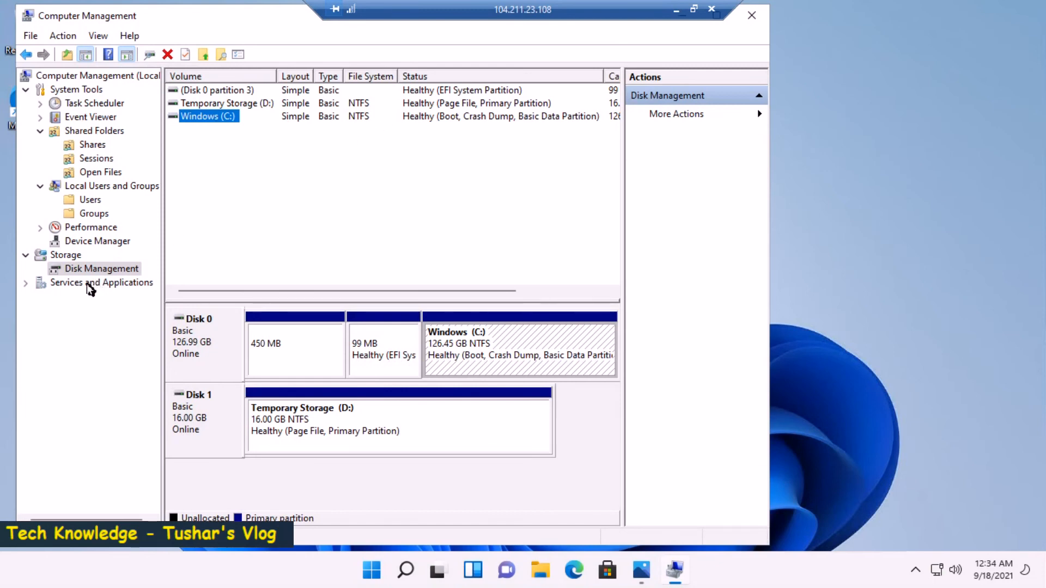
click(101, 282)
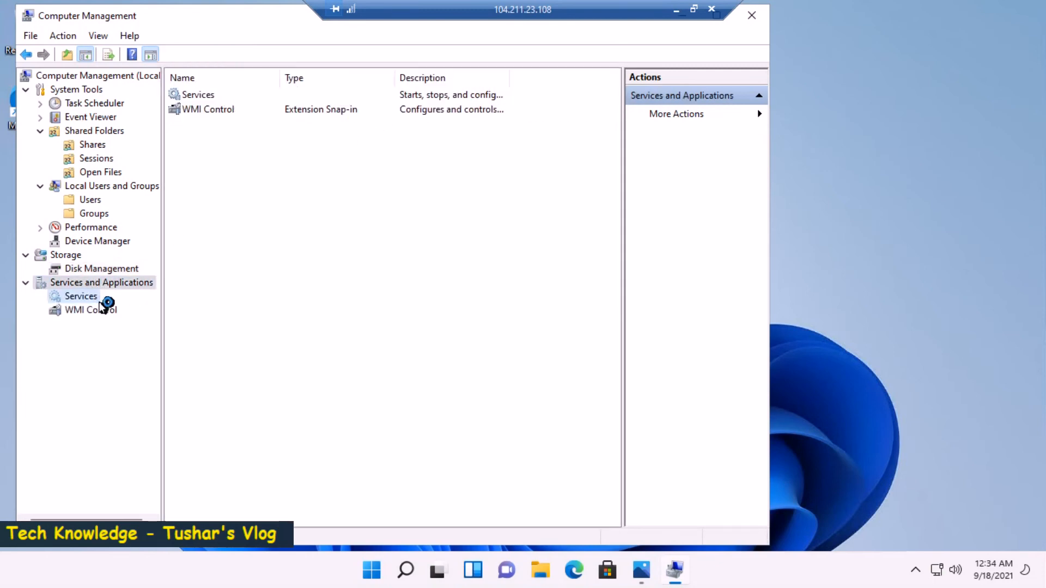
click(80, 296)
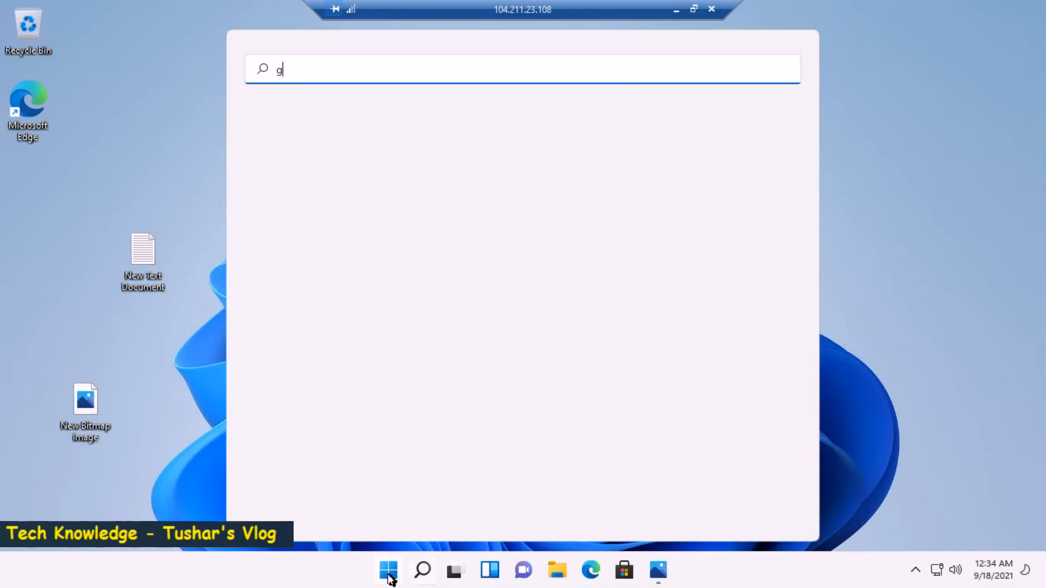
Search 'gpedit', open Local Group Policy Editor, then close it.
text(pedit)
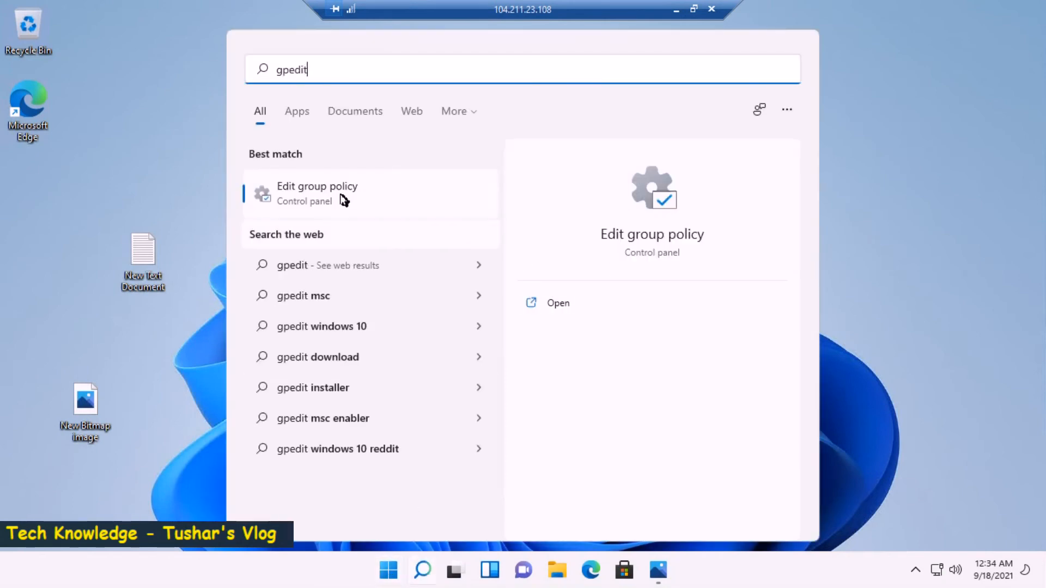
click(317, 194)
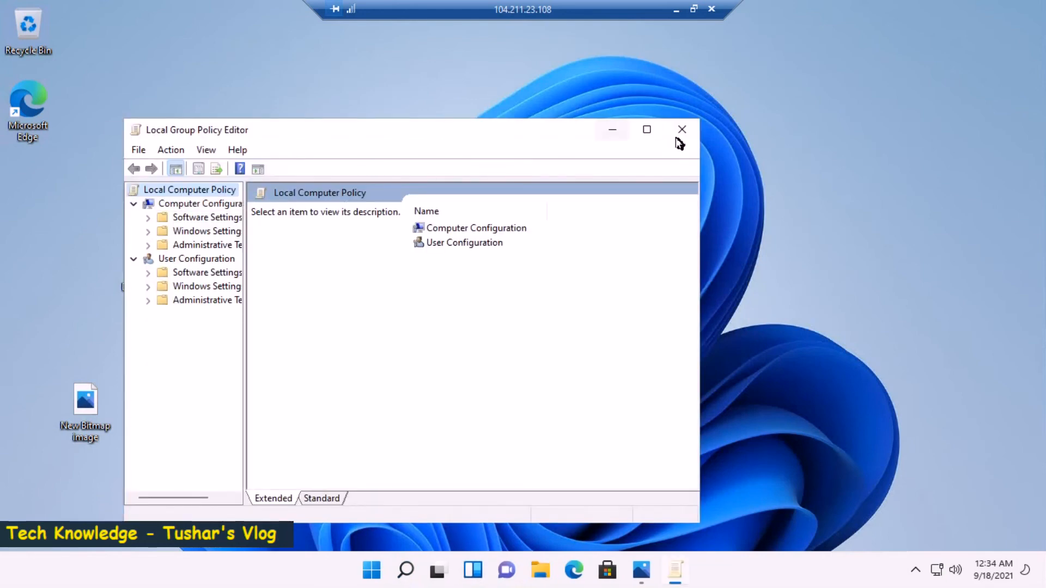
click(680, 129)
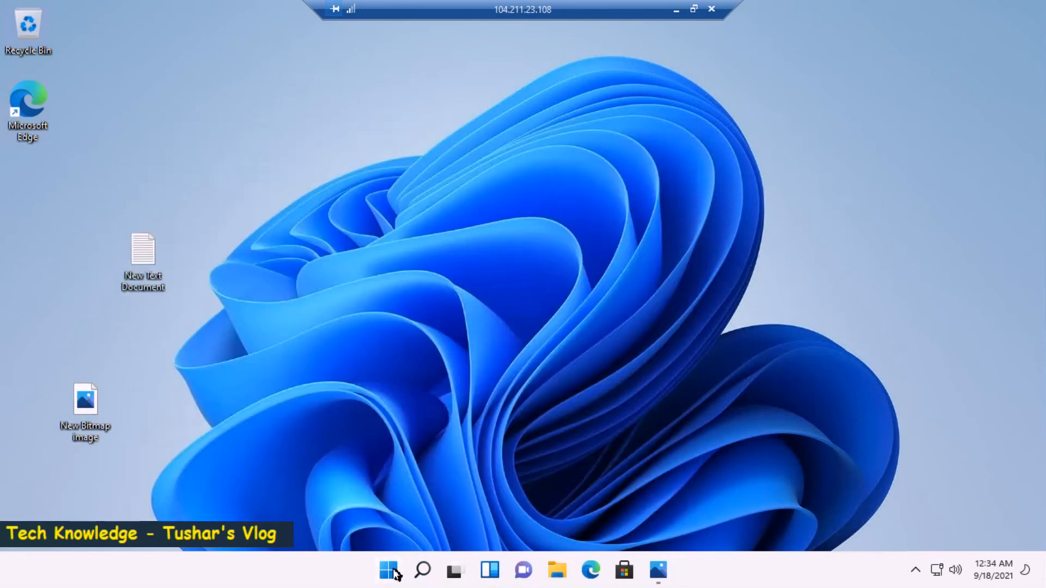
text(registry Editor)
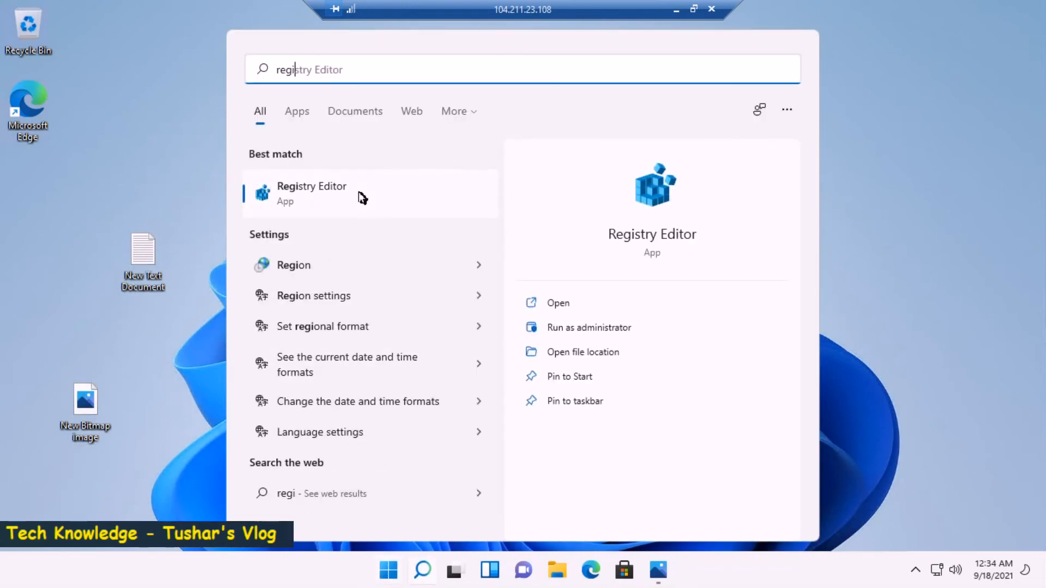
click(589, 327)
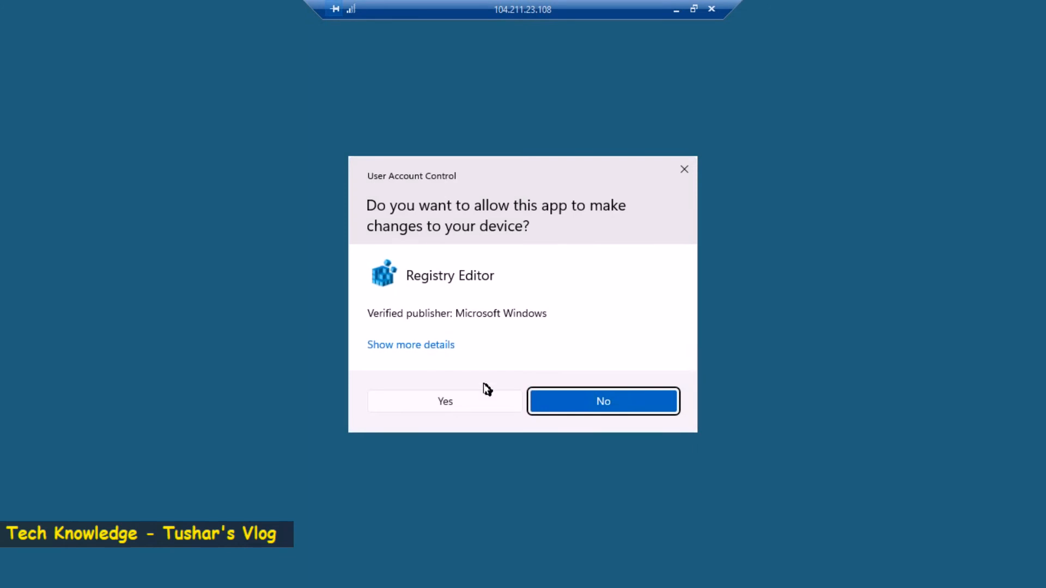
mouse_move(485, 414)
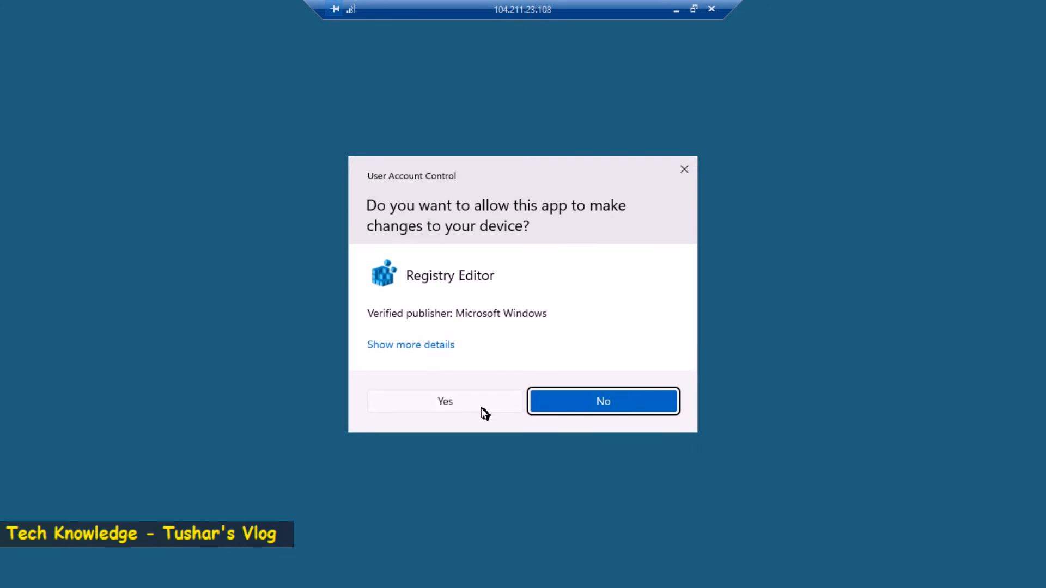
click(445, 401)
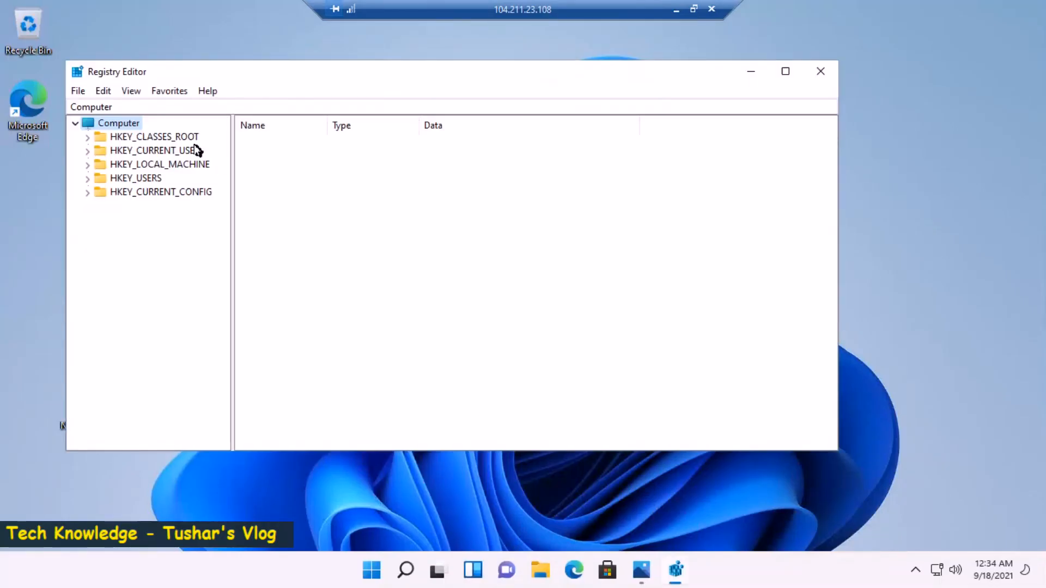
click(154, 137)
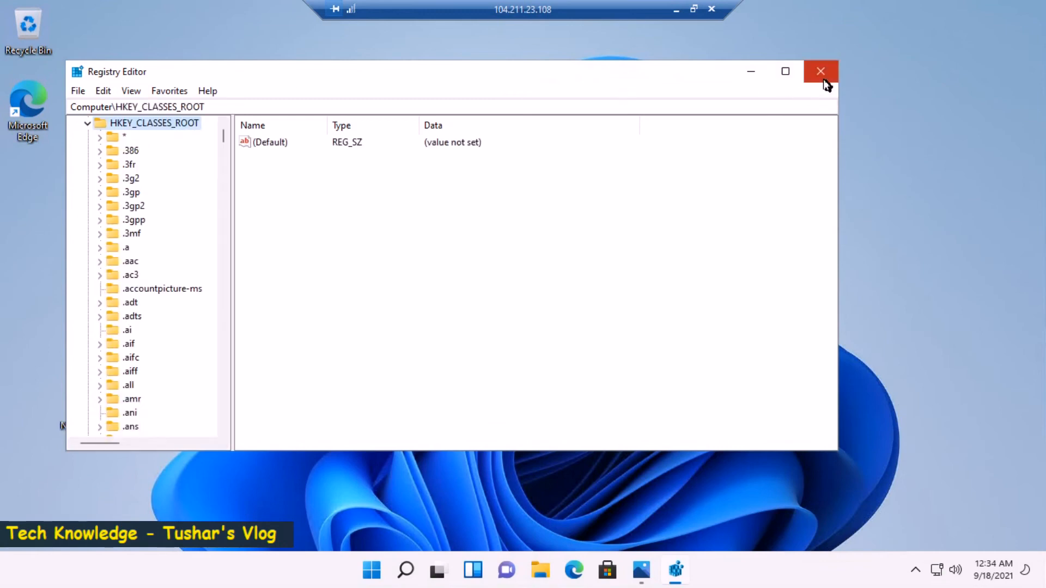
click(821, 71)
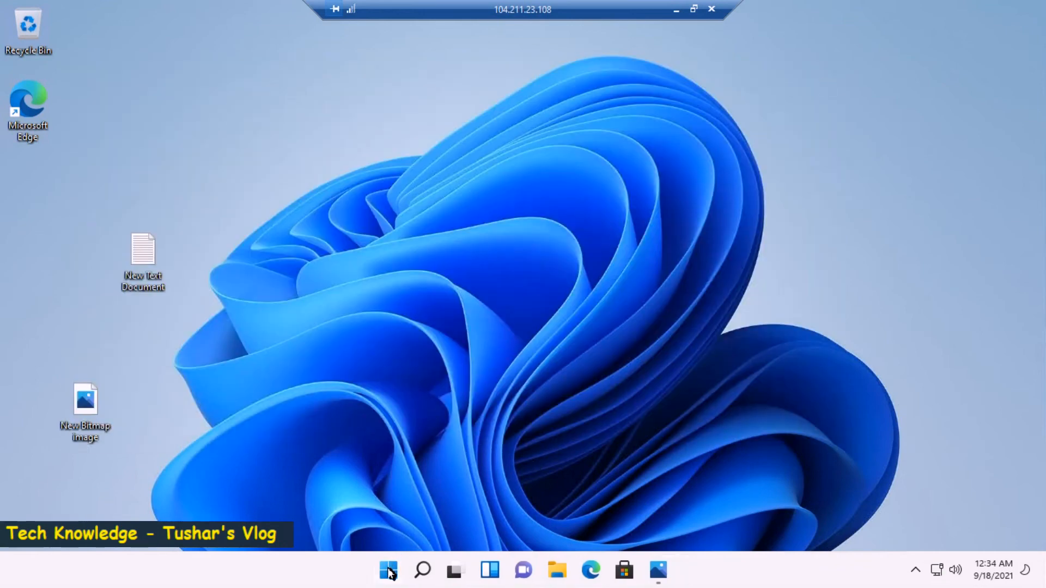
click(389, 571)
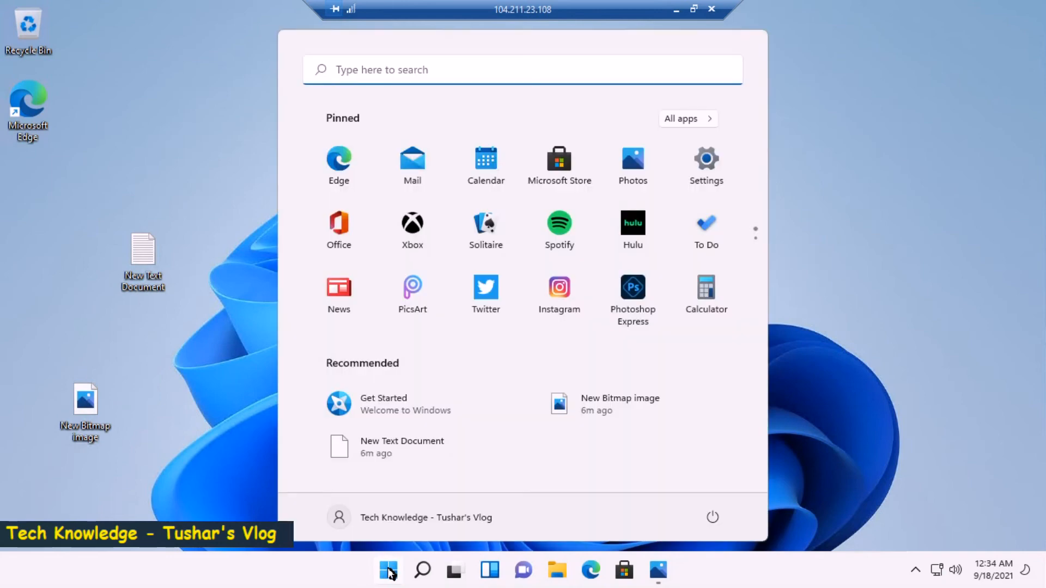
text(certifica)
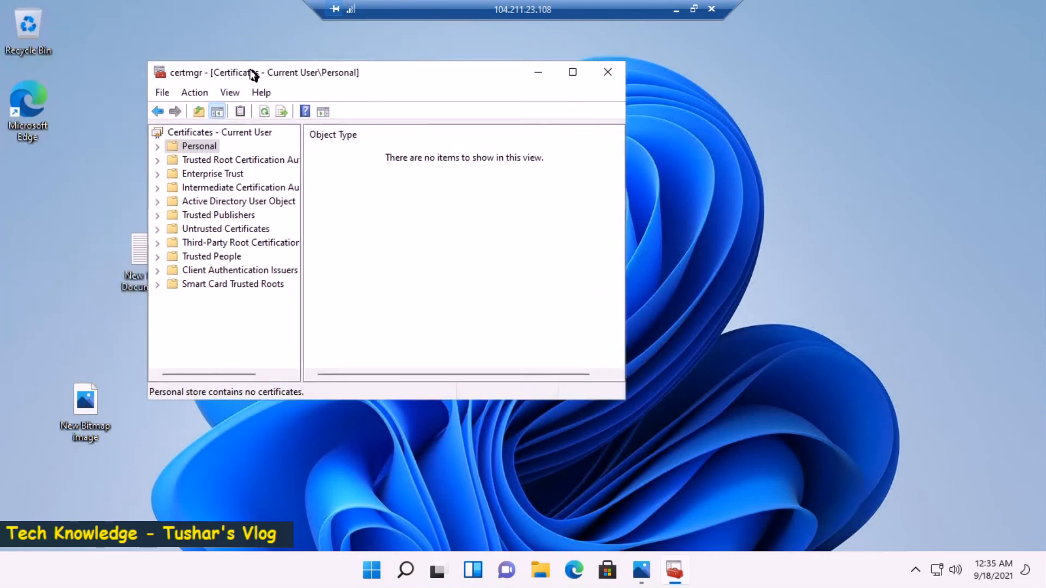
click(607, 71)
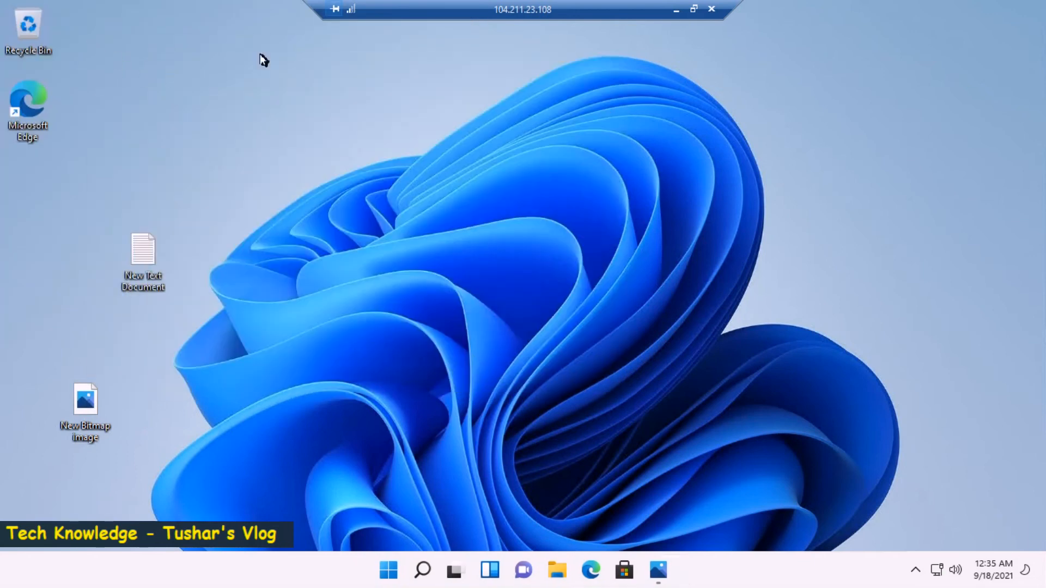
mouse_move(913, 573)
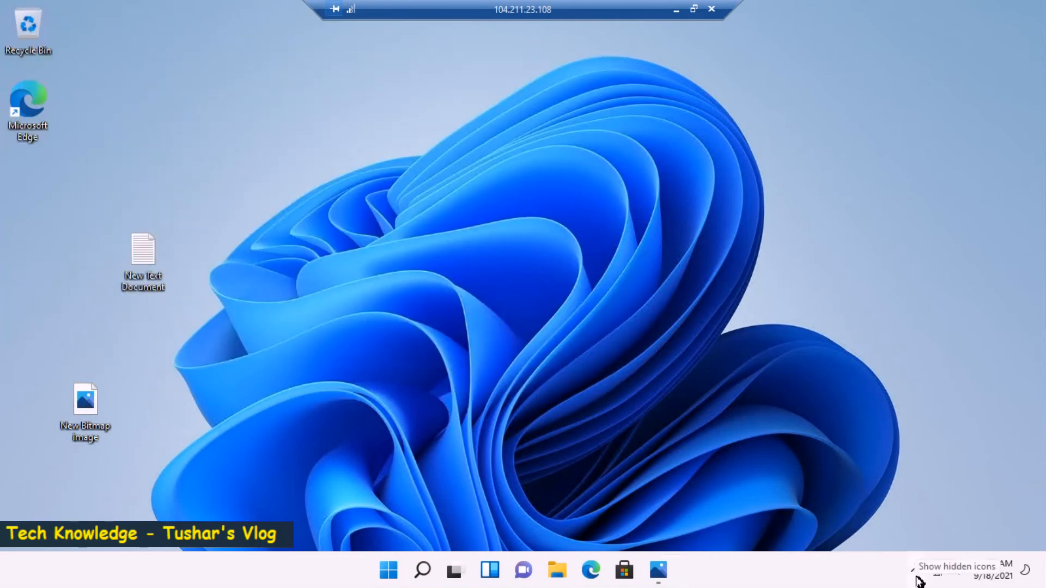
click(914, 568)
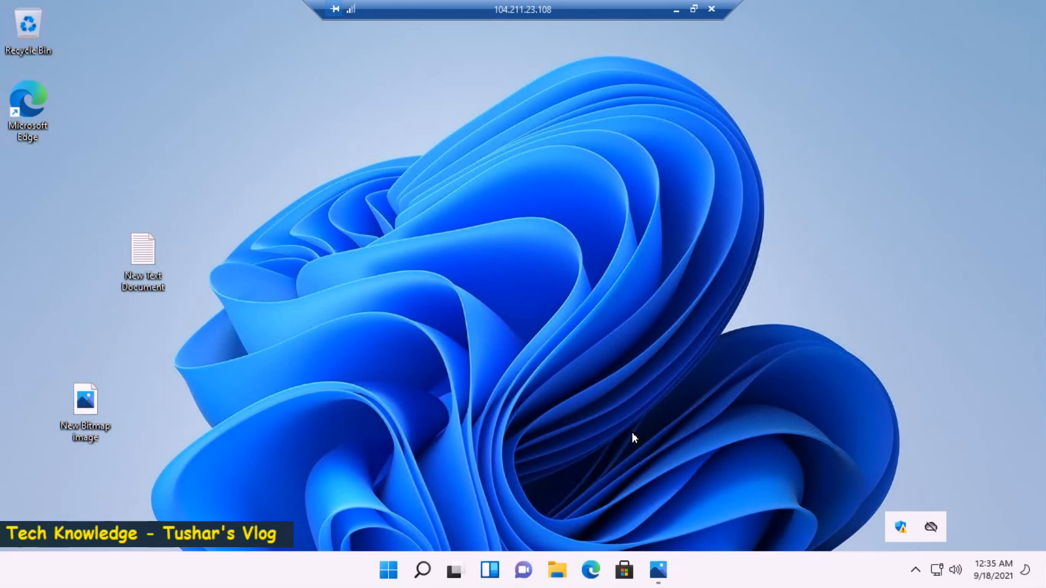
mouse_move(327, 338)
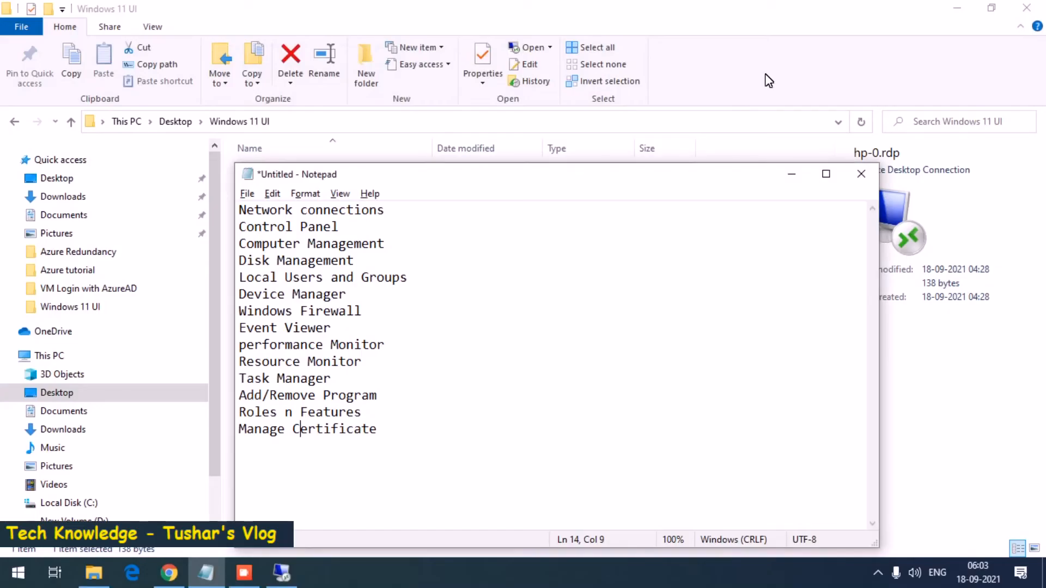
mouse_move(547, 181)
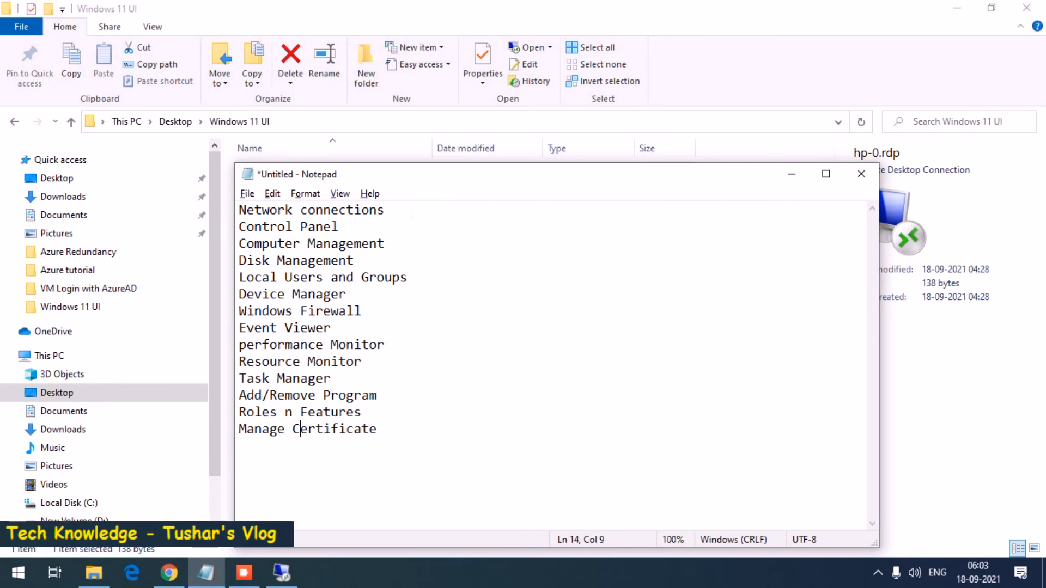
click(339, 226)
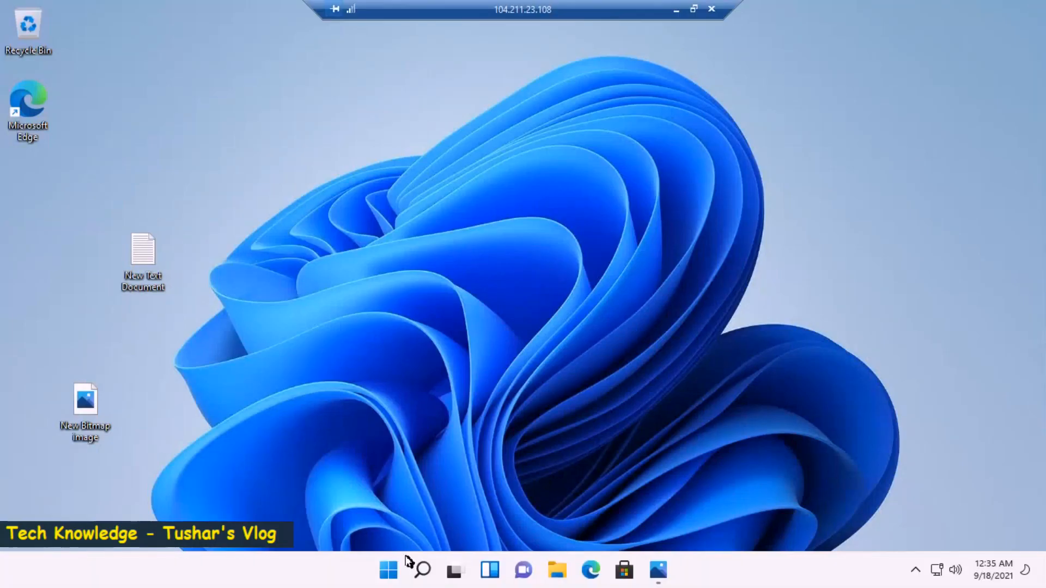
Open Control Panel, switch View by to Small icons, and search for 'add'.
click(387, 571)
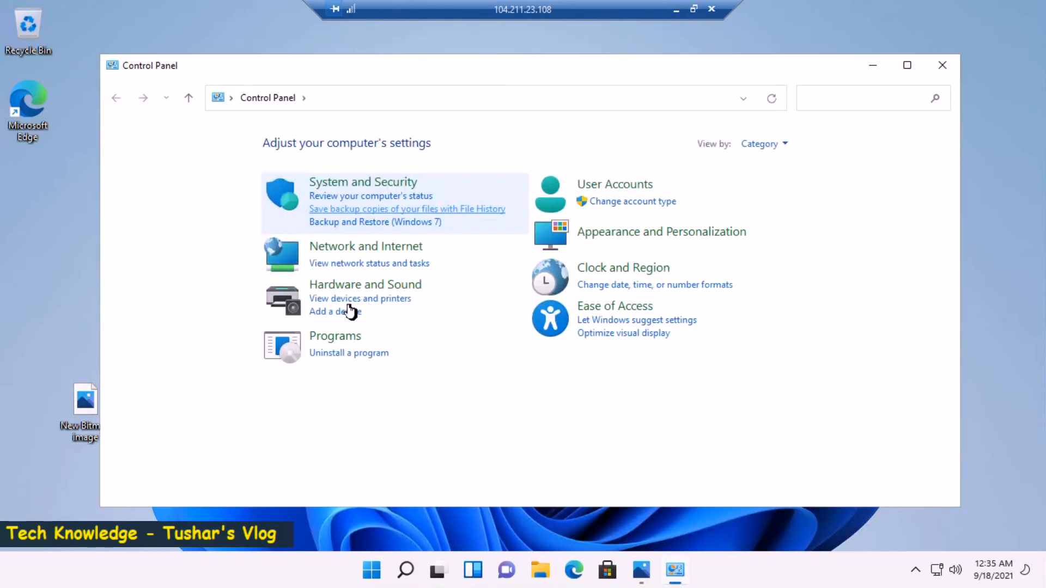
mouse_move(710, 345)
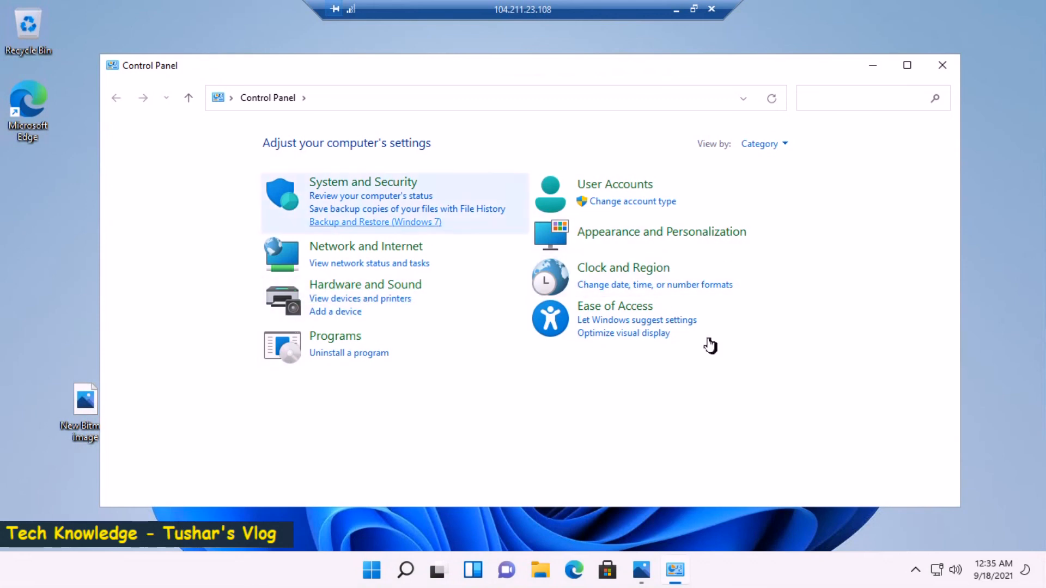
mouse_move(652, 384)
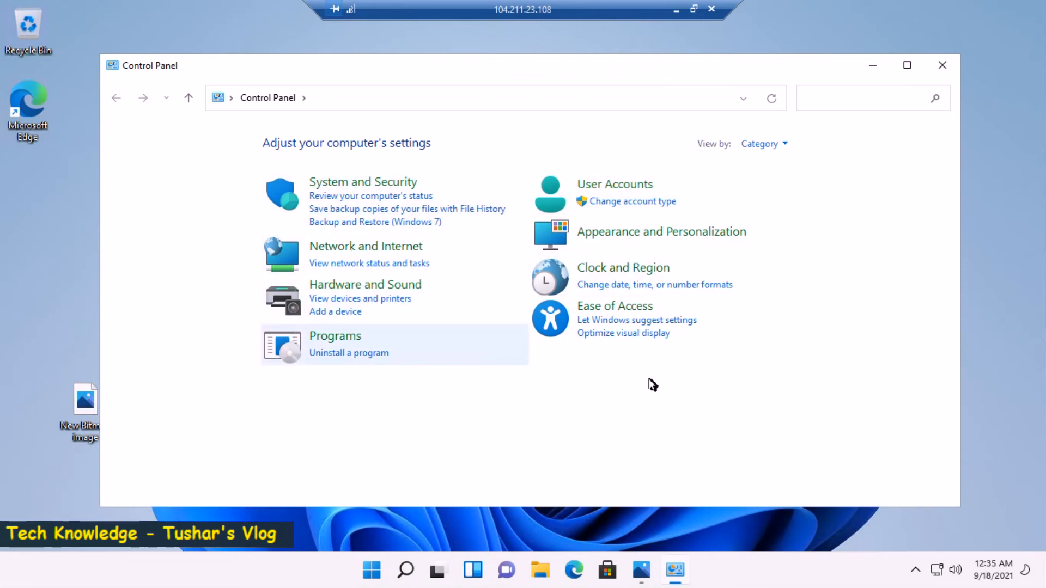
click(763, 143)
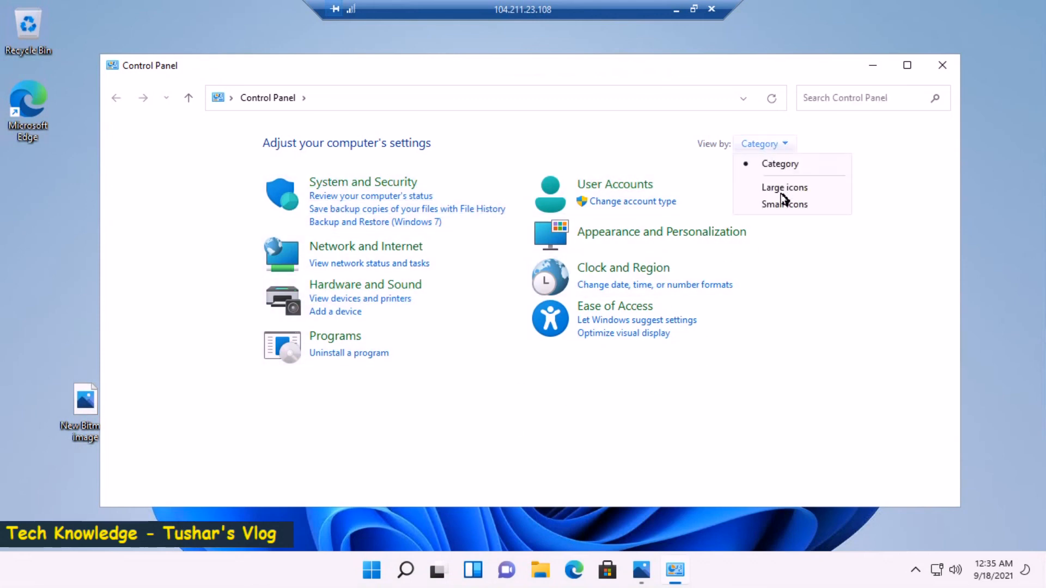
click(784, 204)
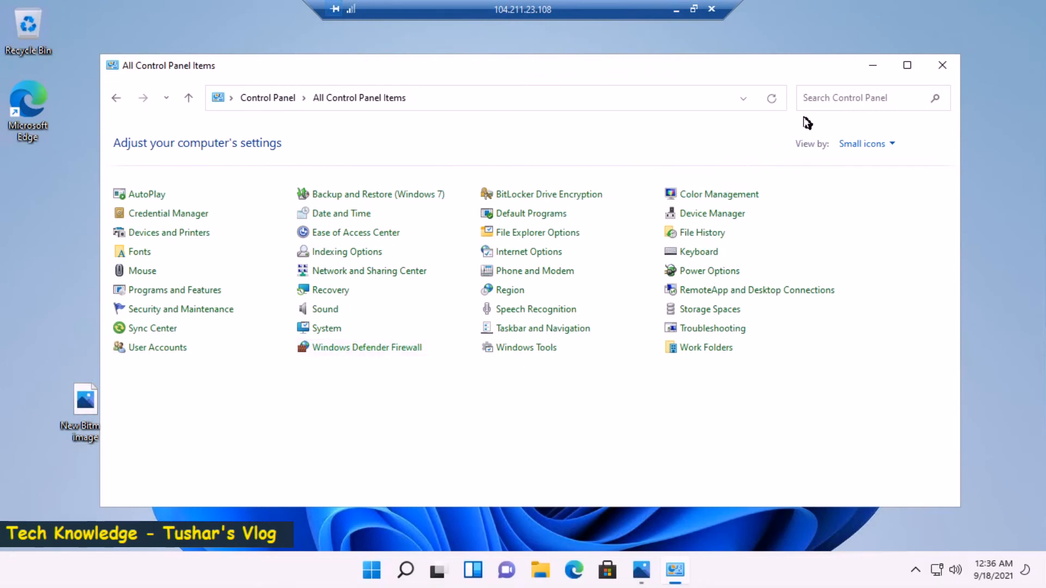
text(add)
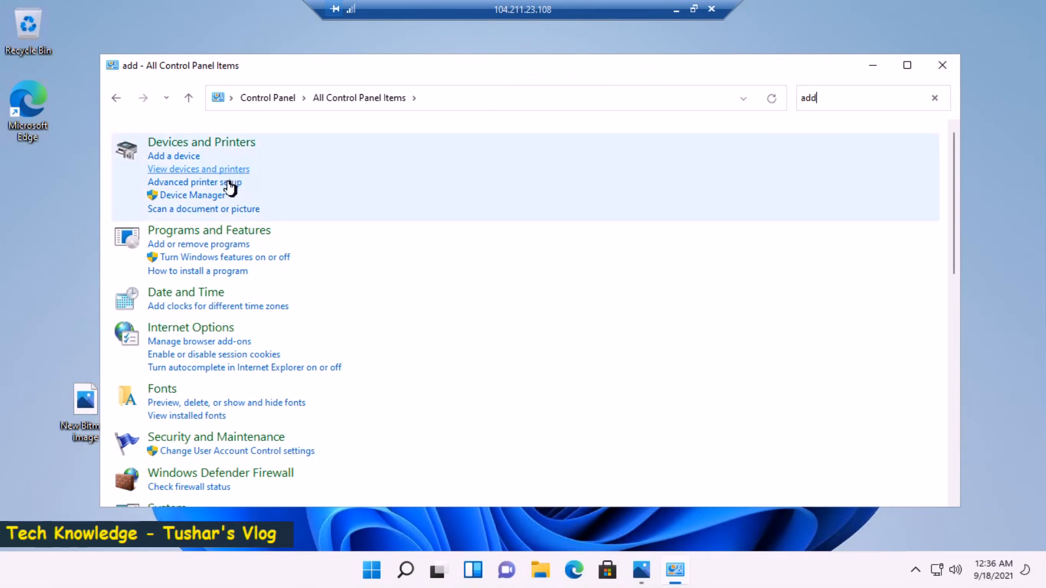
mouse_move(211, 256)
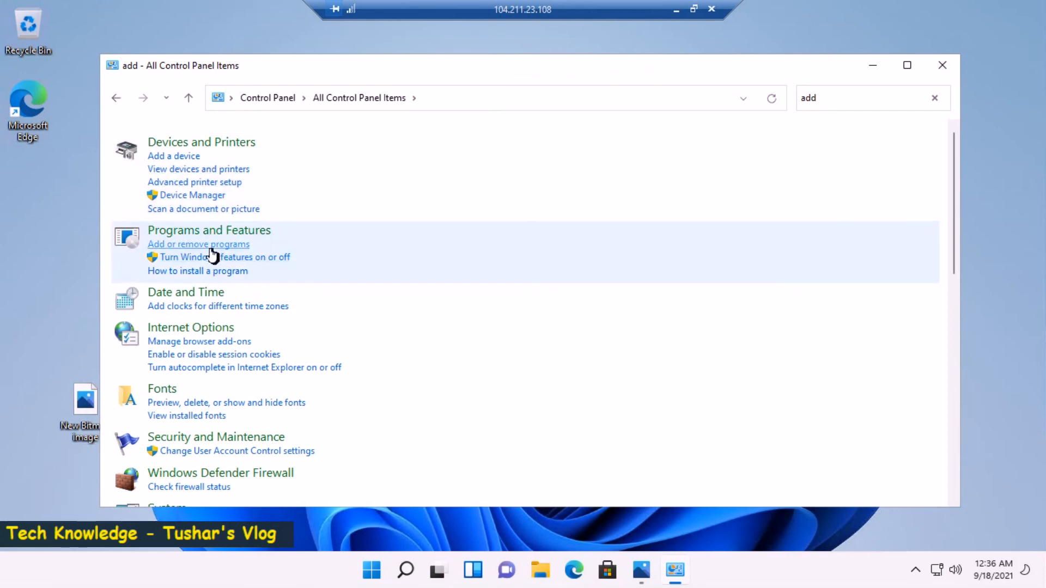
Open Programs and Features, then view and close Apps & features found via 'feat'.
click(198, 244)
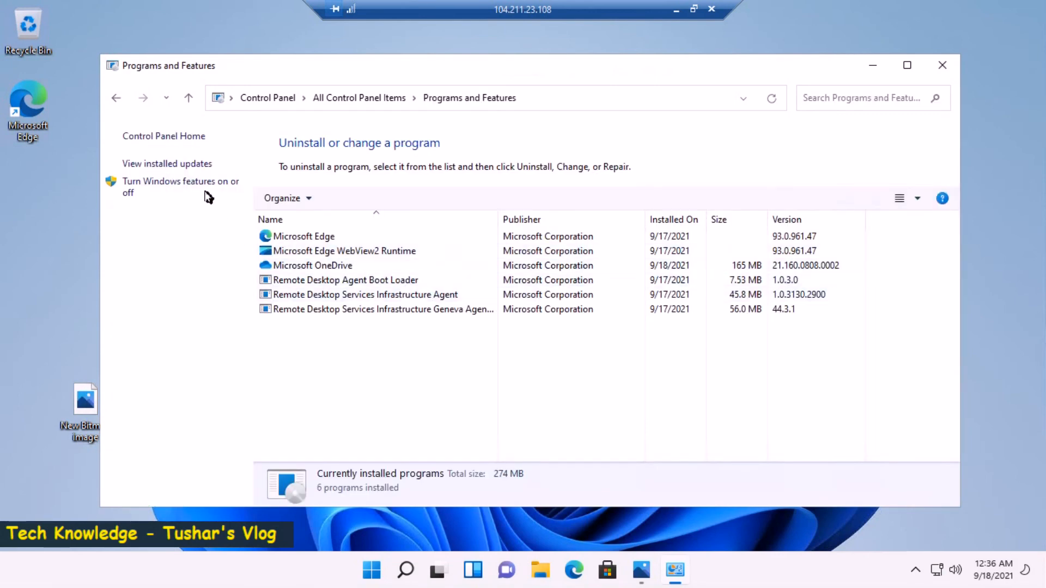
mouse_move(371, 570)
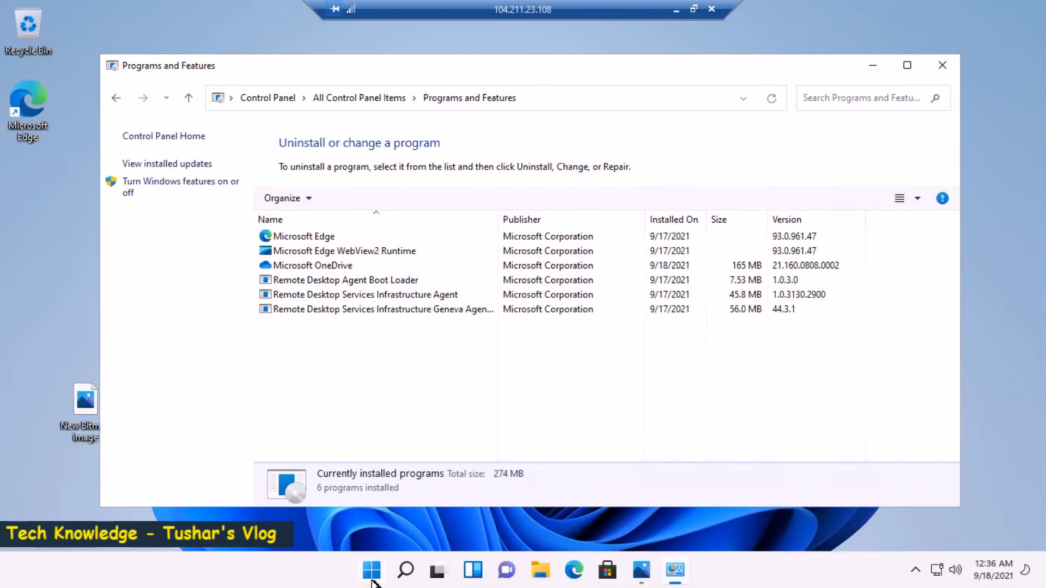
text(fea)
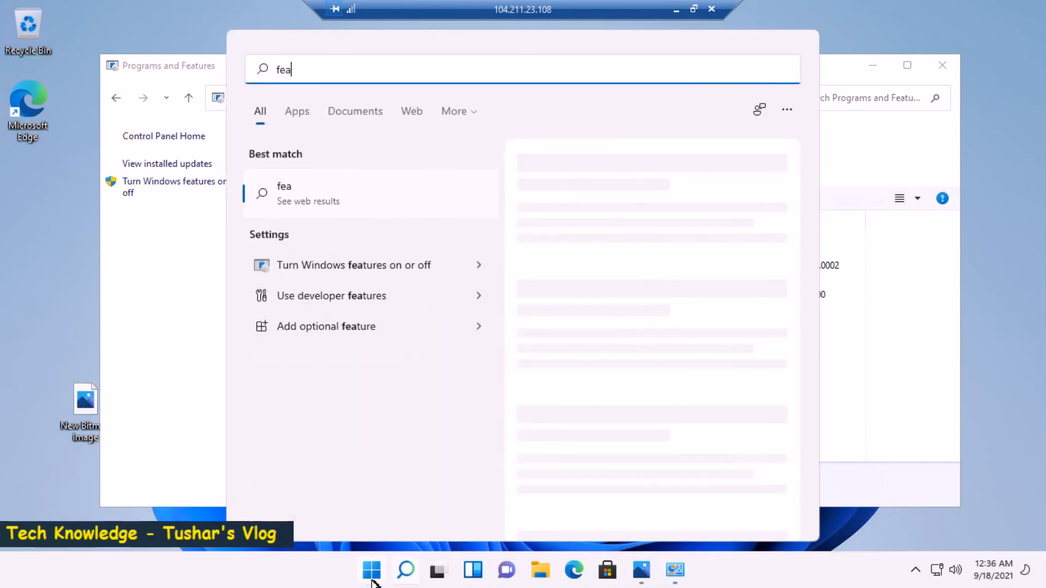
text(t)
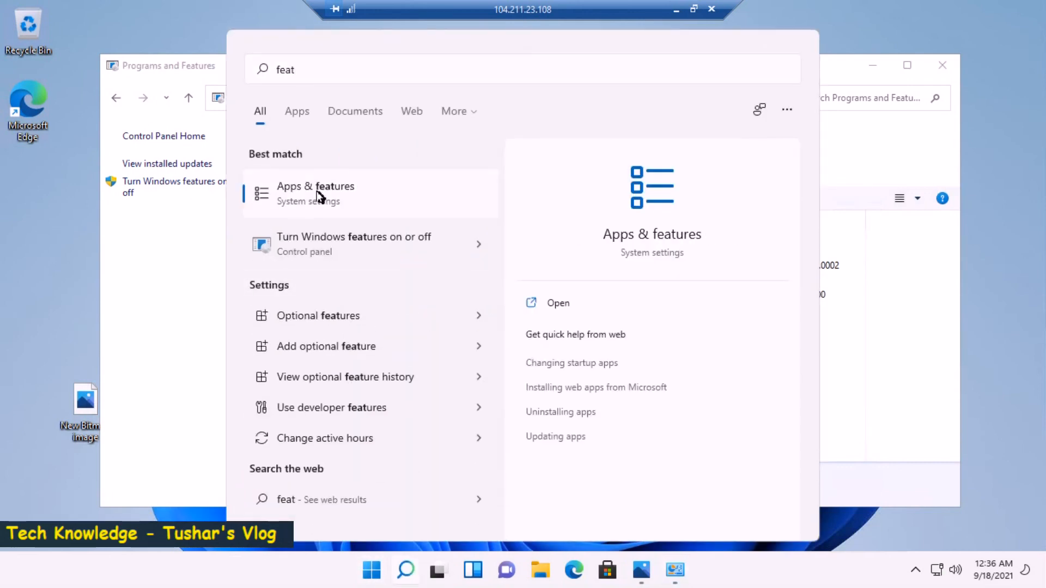
click(316, 193)
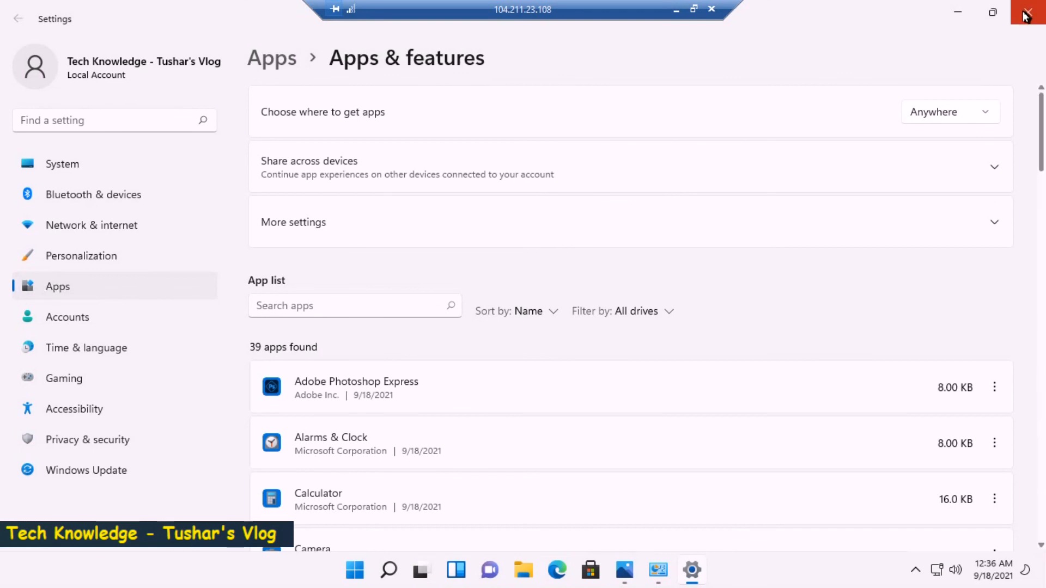
click(1027, 12)
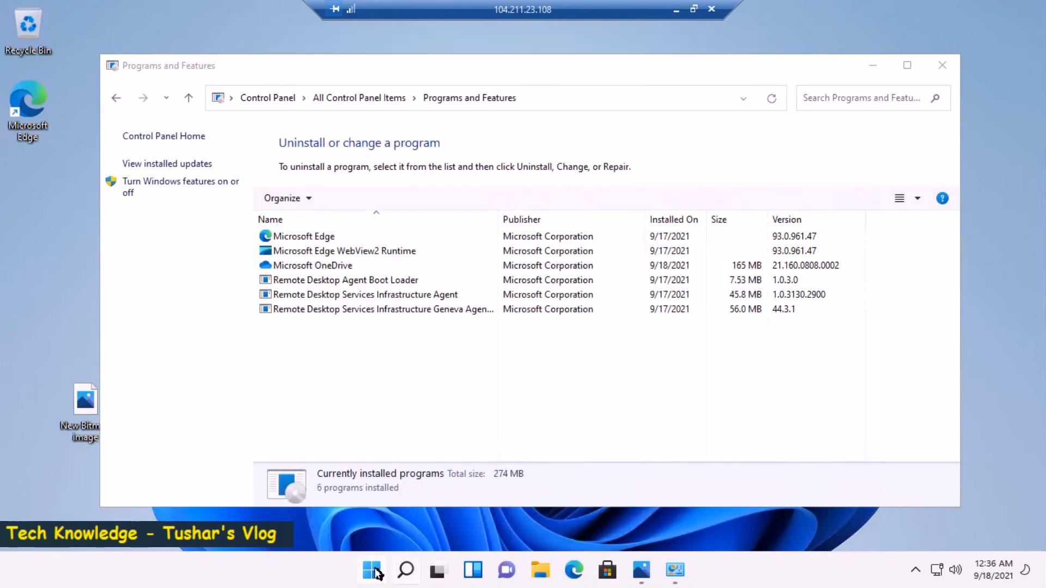
Open Windows features on or off, cancel it, and close Programs and Features.
text(featu)
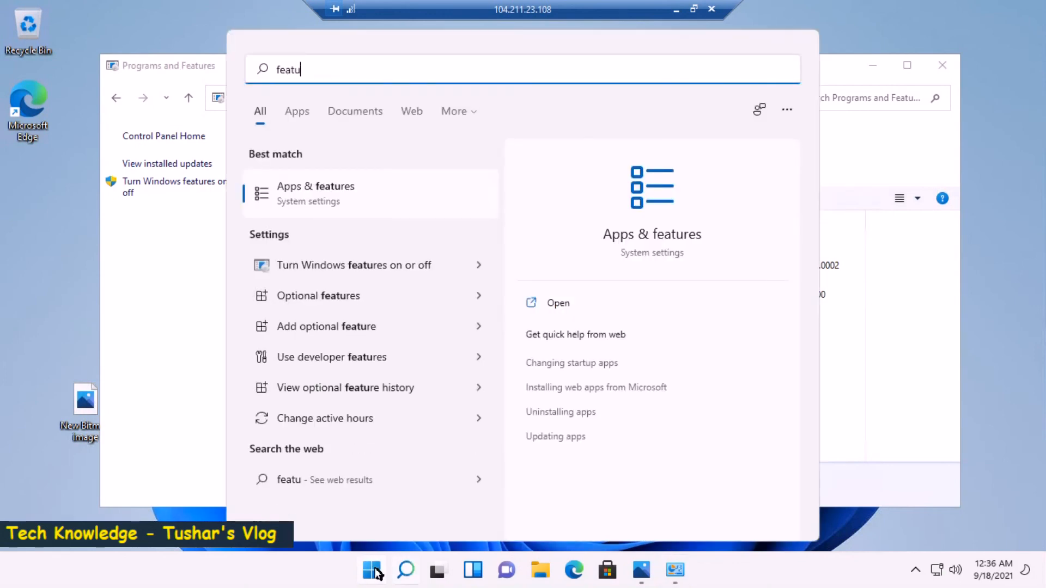
mouse_move(333, 275)
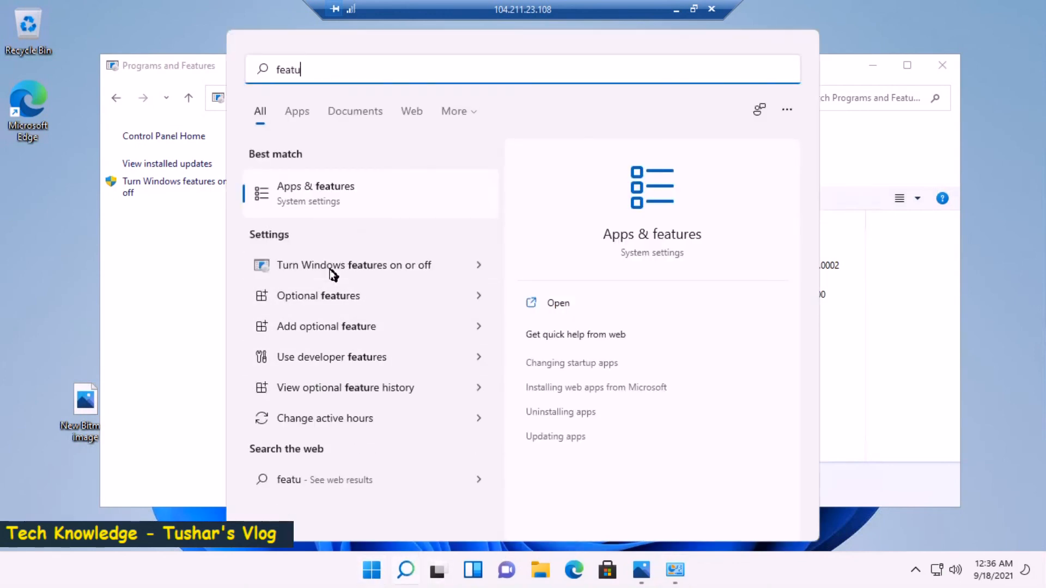
click(353, 265)
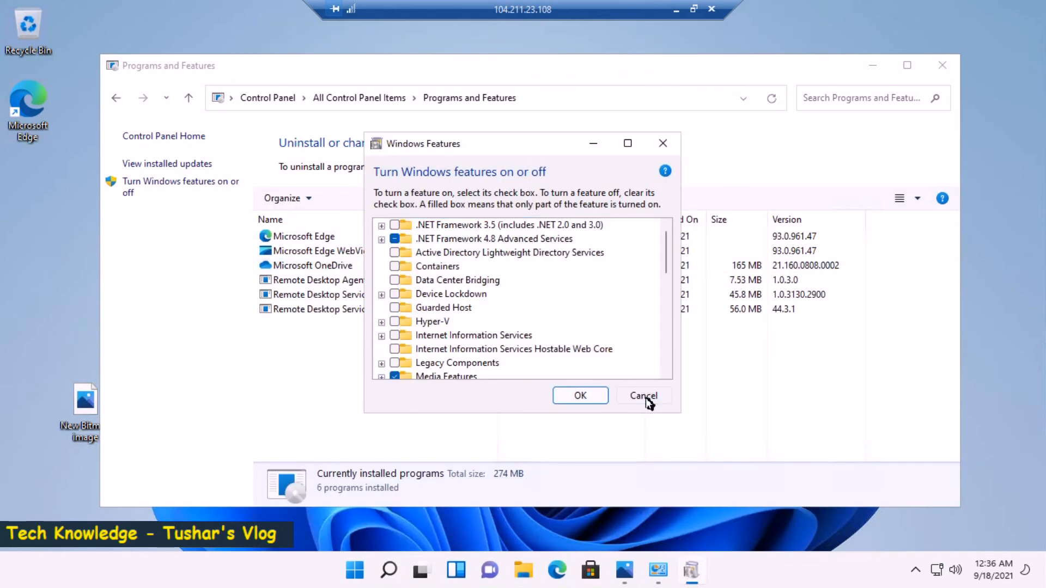
click(643, 395)
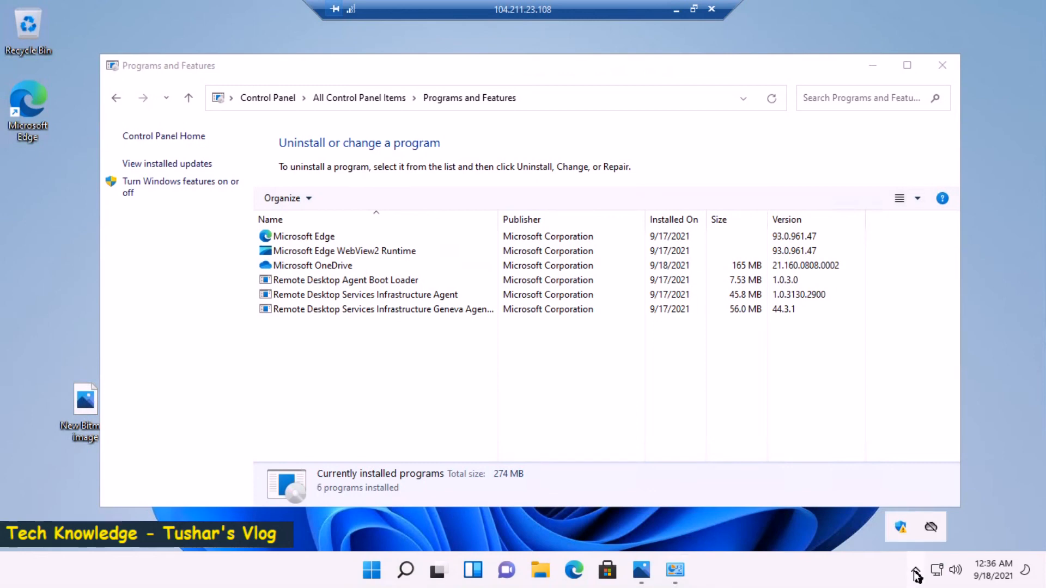
click(942, 65)
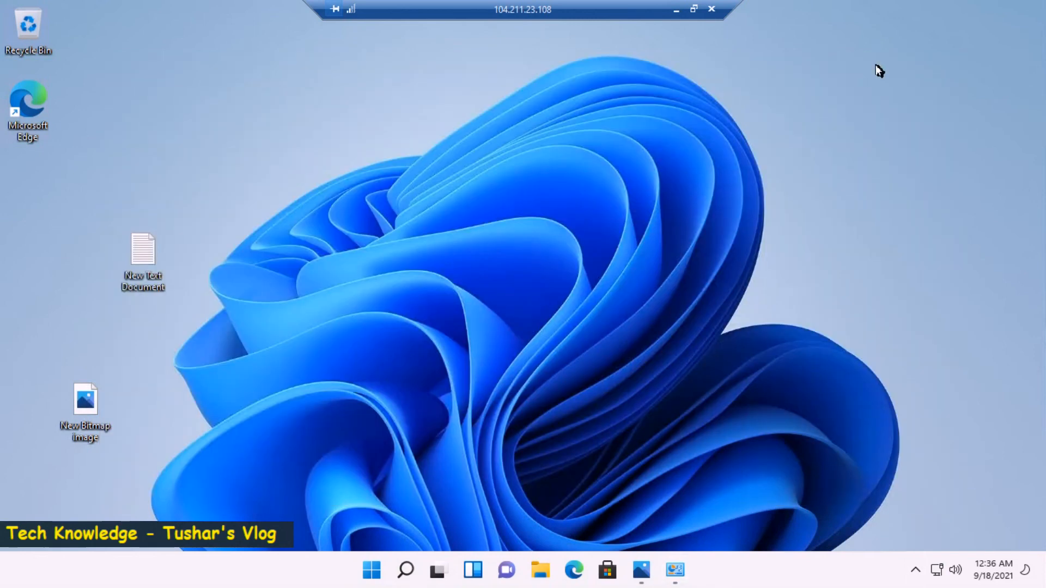
mouse_move(675, 9)
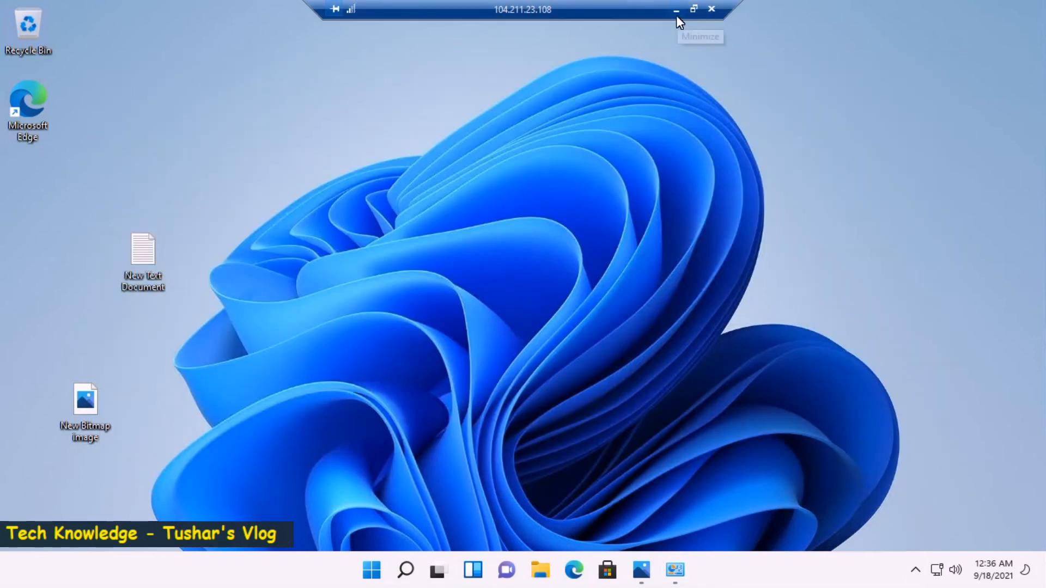
mouse_move(502, 288)
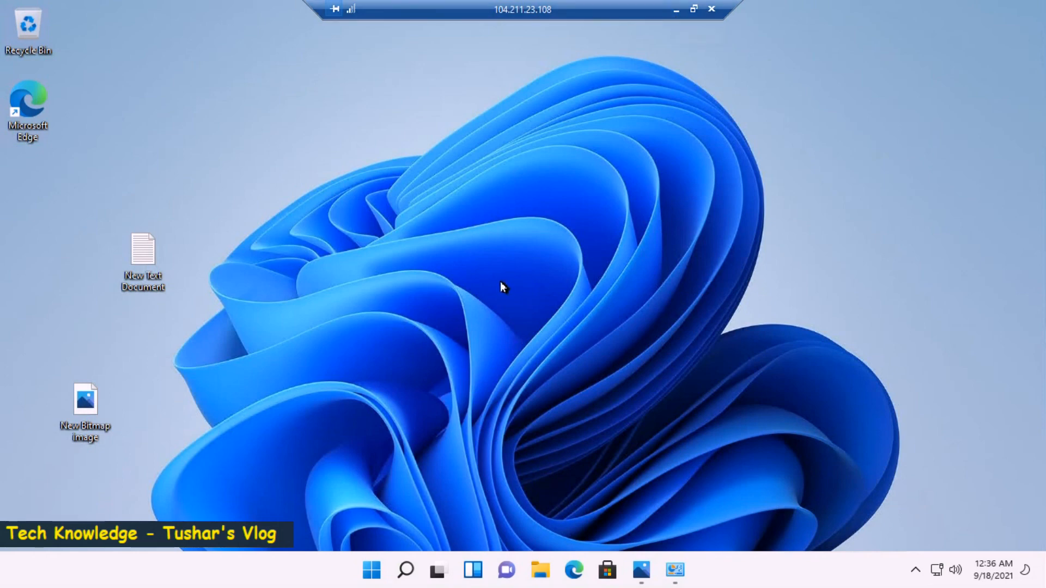
mouse_move(725, 333)
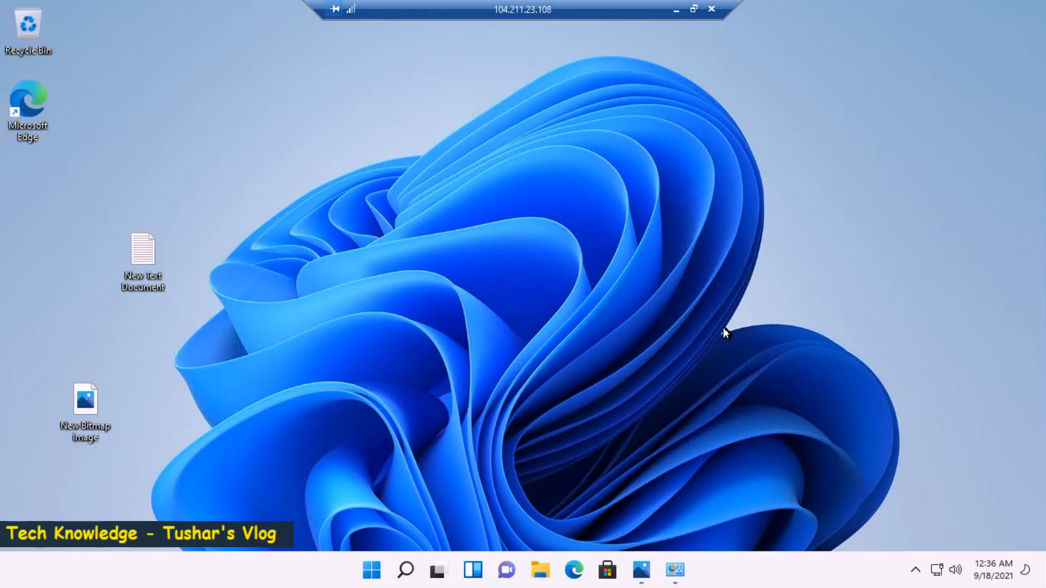
mouse_move(645, 443)
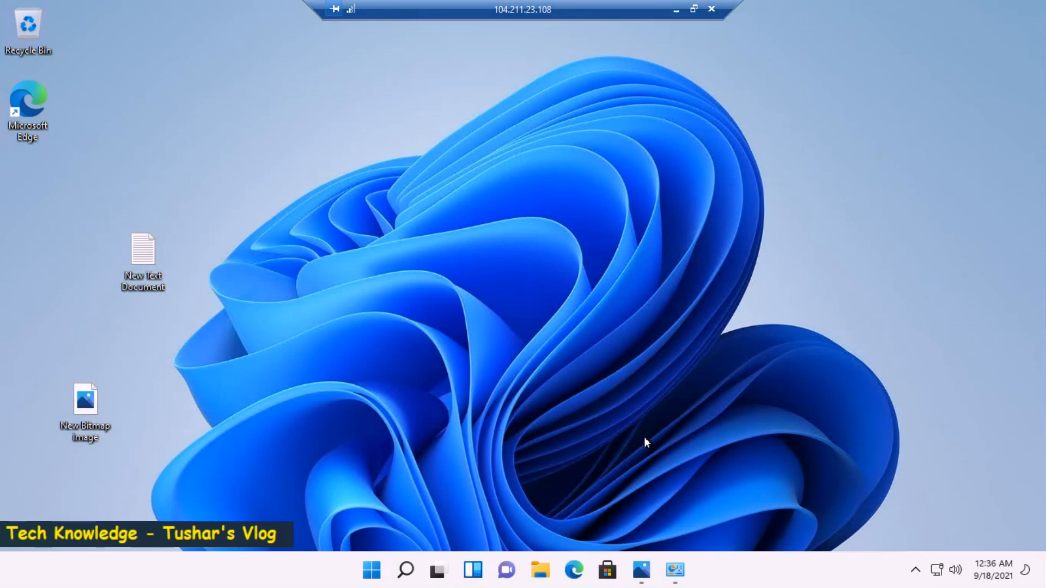
mouse_move(371, 570)
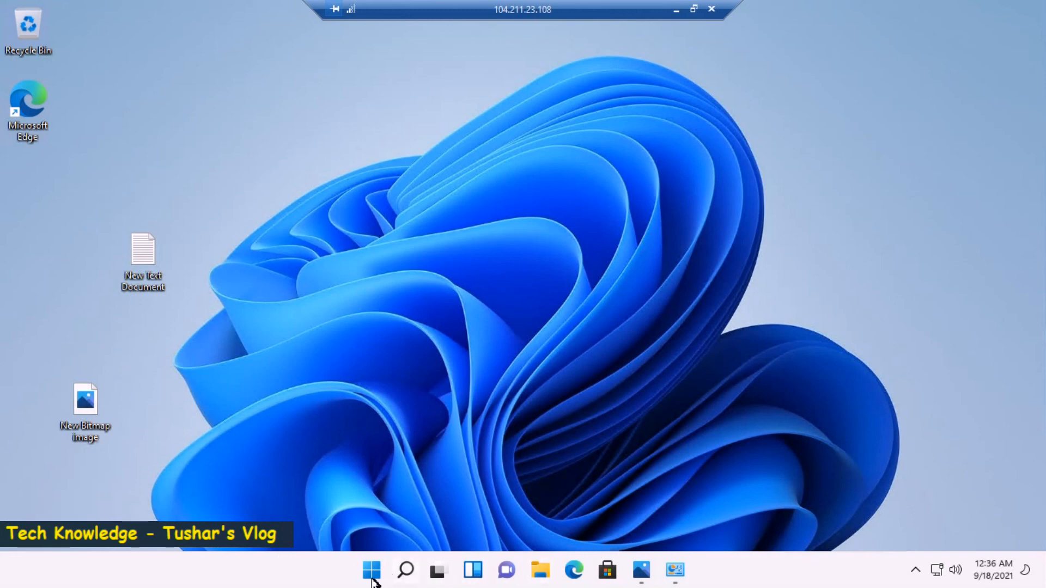
mouse_move(637, 584)
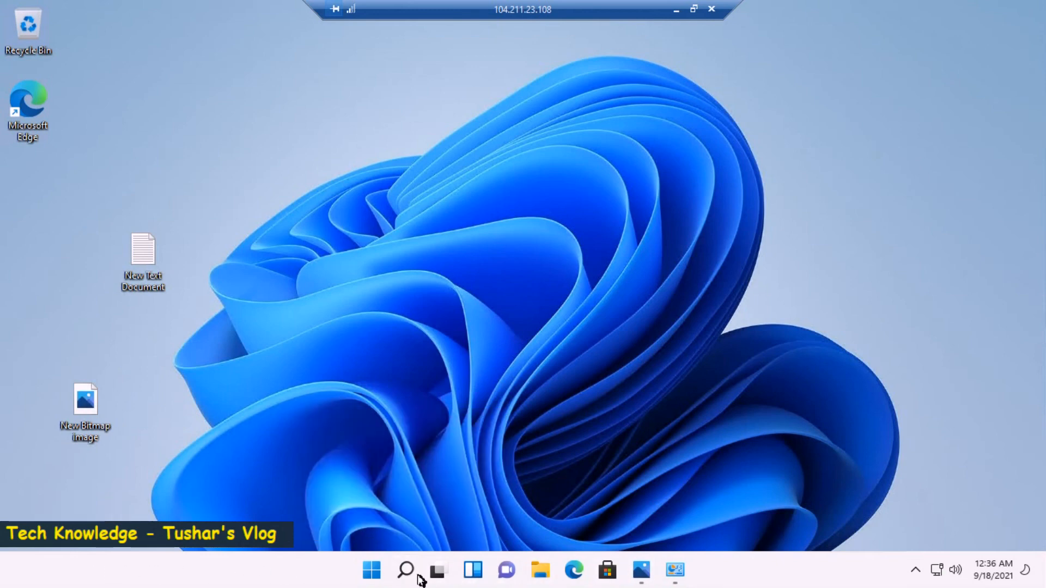
Click two taskbar buttons while preparing to launch the winver tool.
click(438, 570)
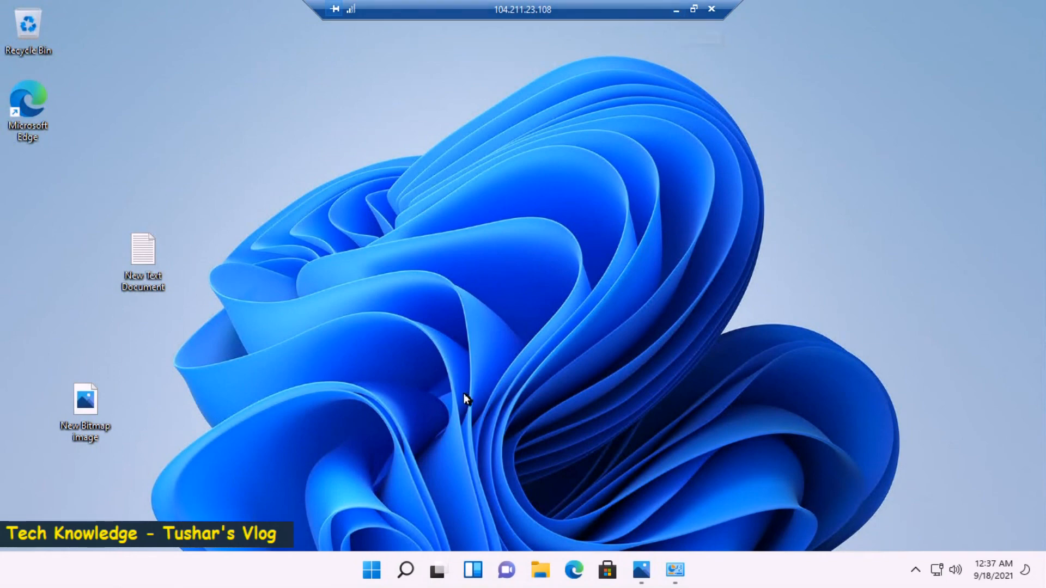
mouse_move(475, 458)
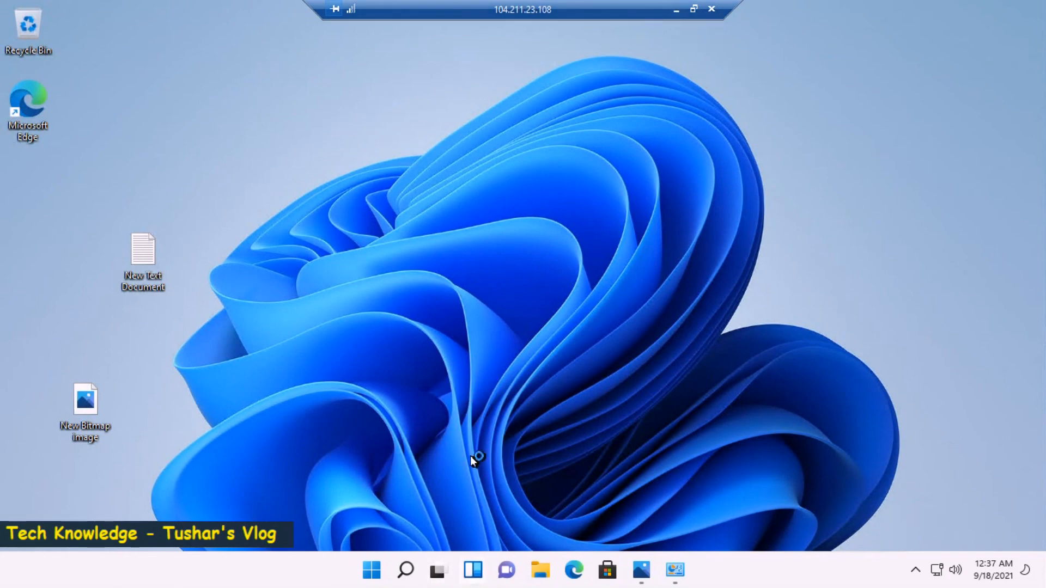
click(473, 570)
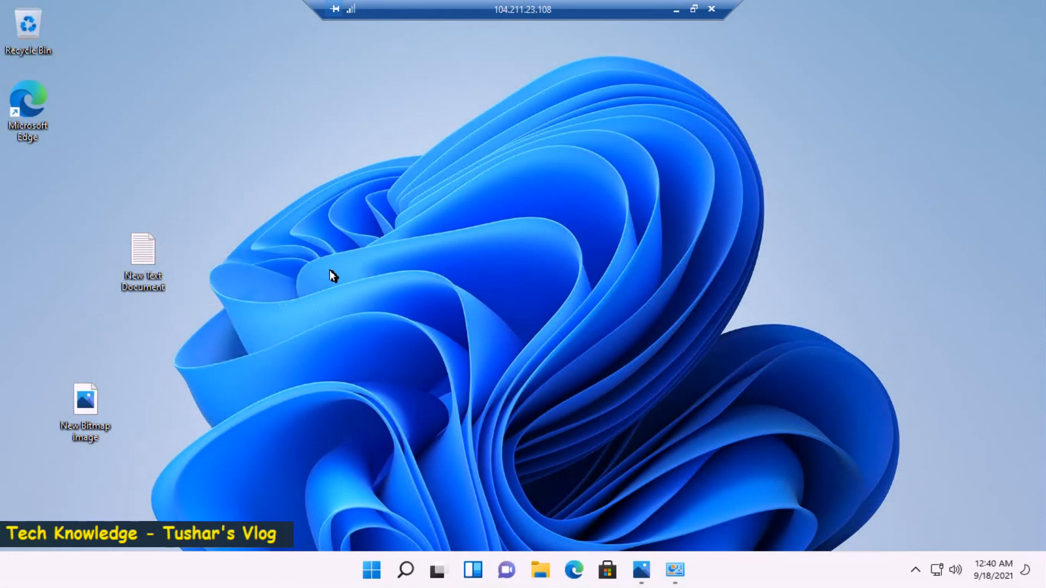
mouse_move(398, 495)
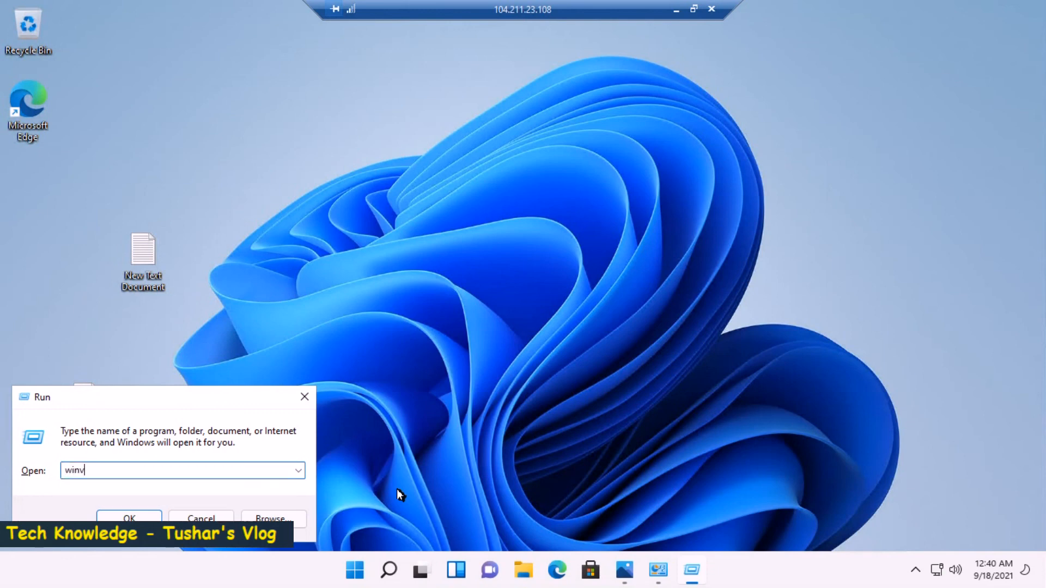
Run winver, read Windows 11 Pro 21H2 (OS Build 22000.132), then close About Windows.
click(128, 518)
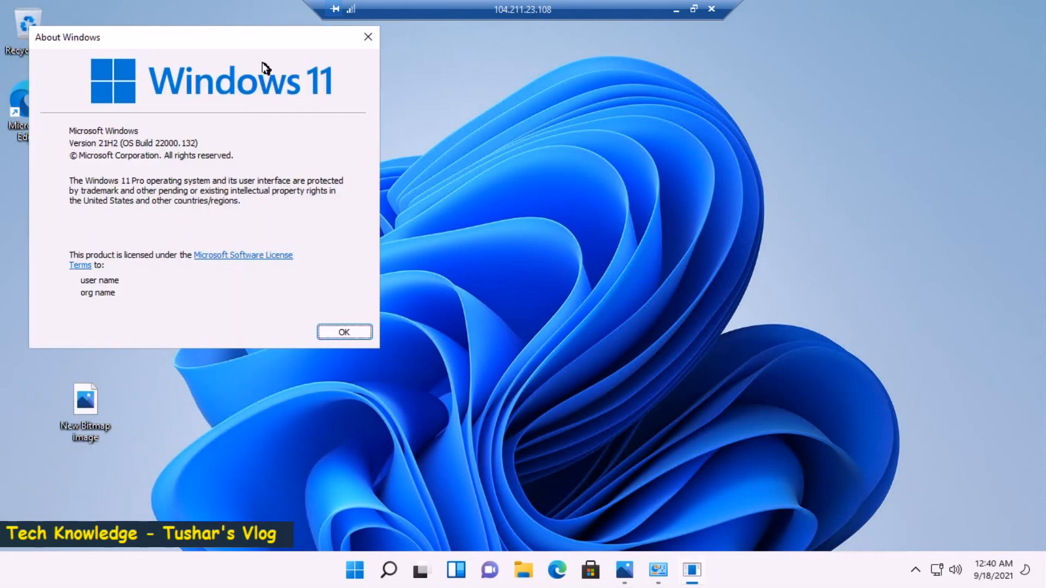
mouse_move(147, 157)
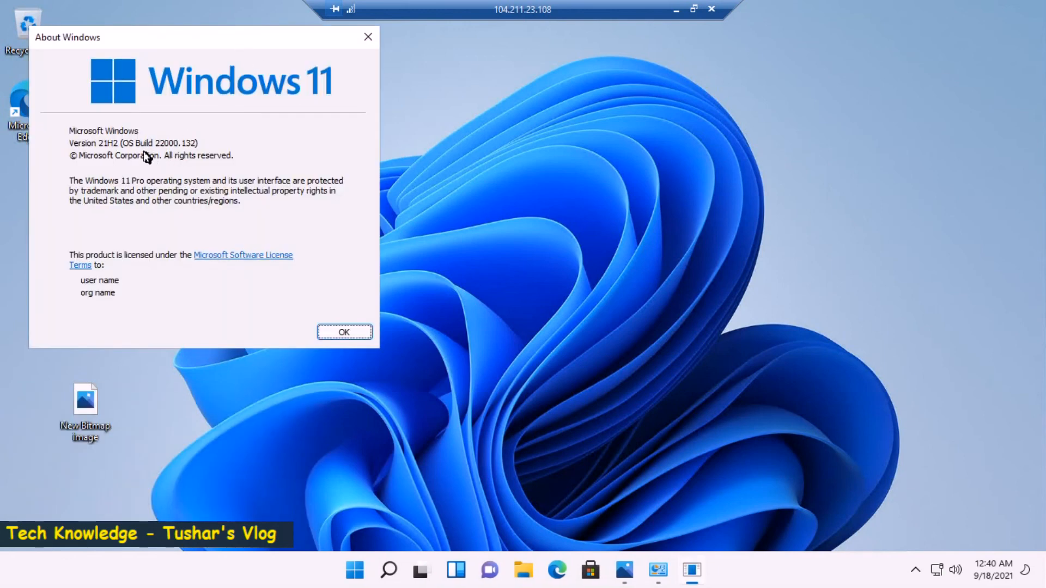
mouse_move(107, 155)
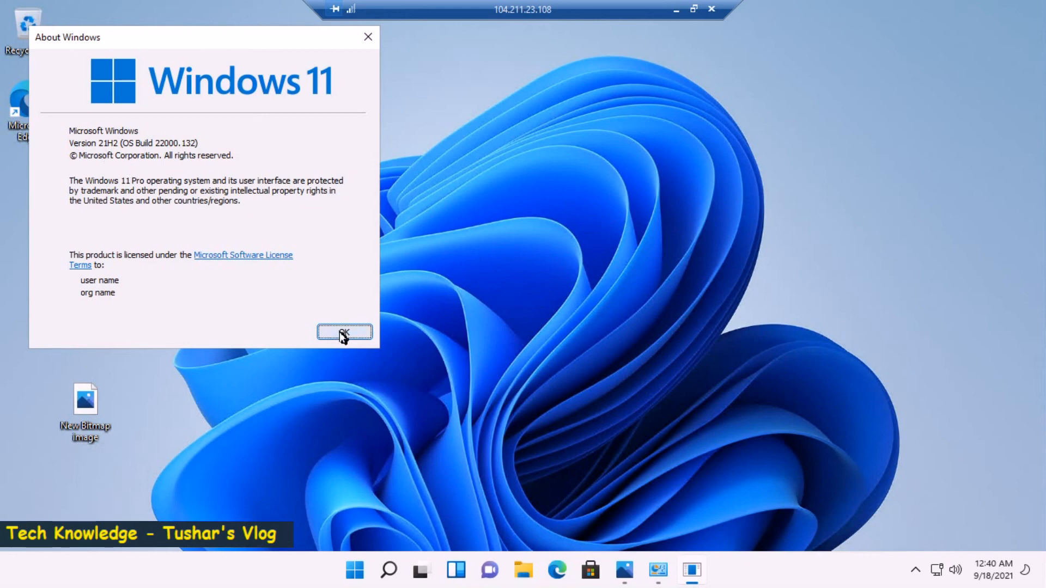
click(344, 332)
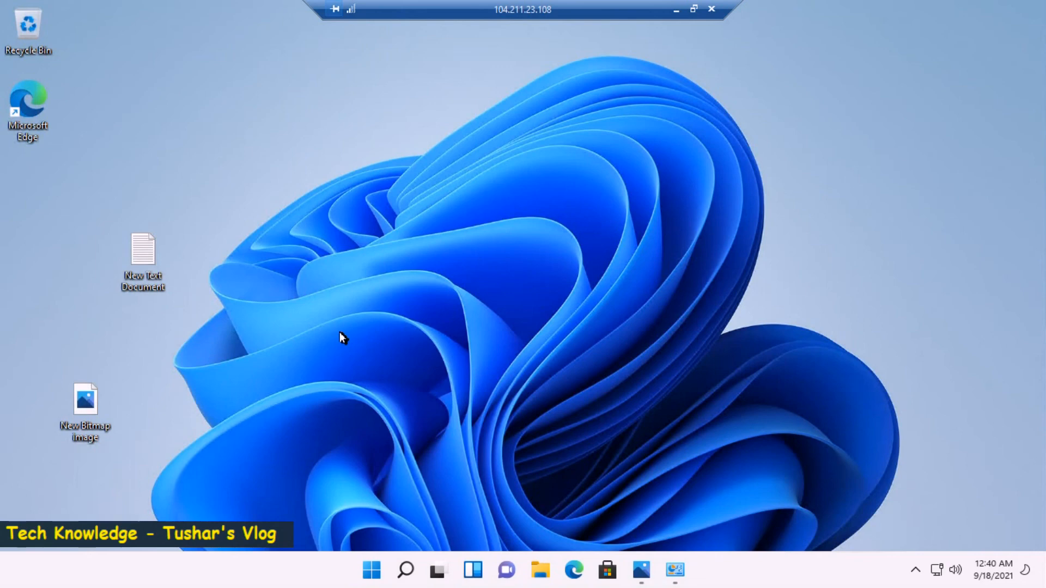
mouse_move(374, 580)
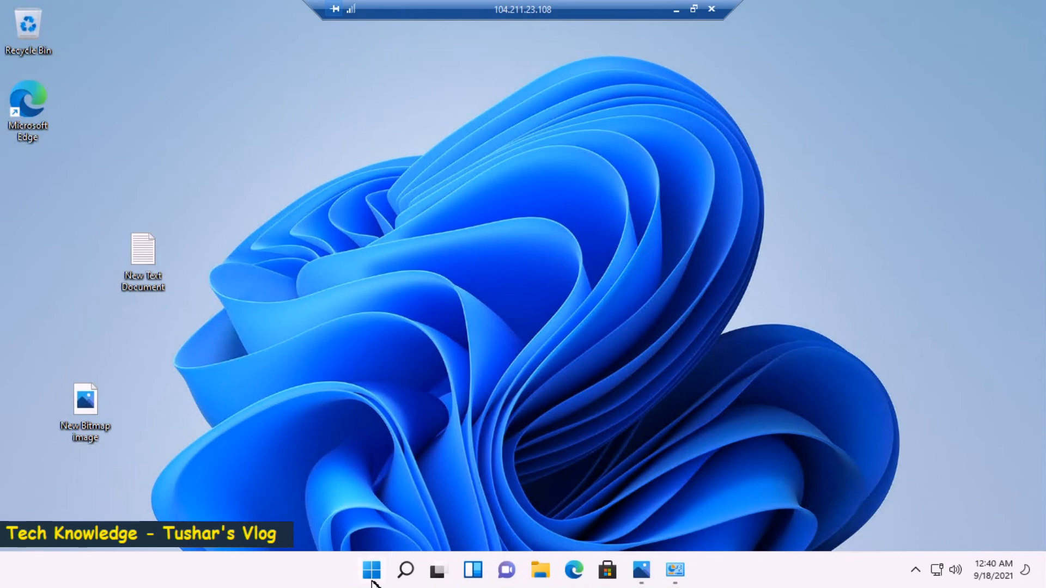
Search Start for 'logoff' and run it to sign out of the VM.
click(372, 571)
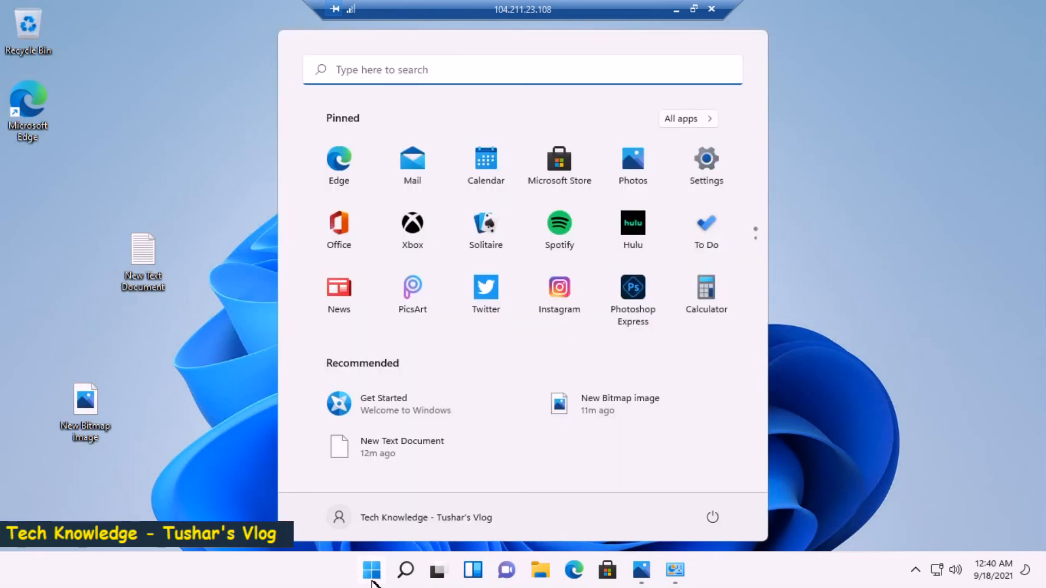
text(logoff)
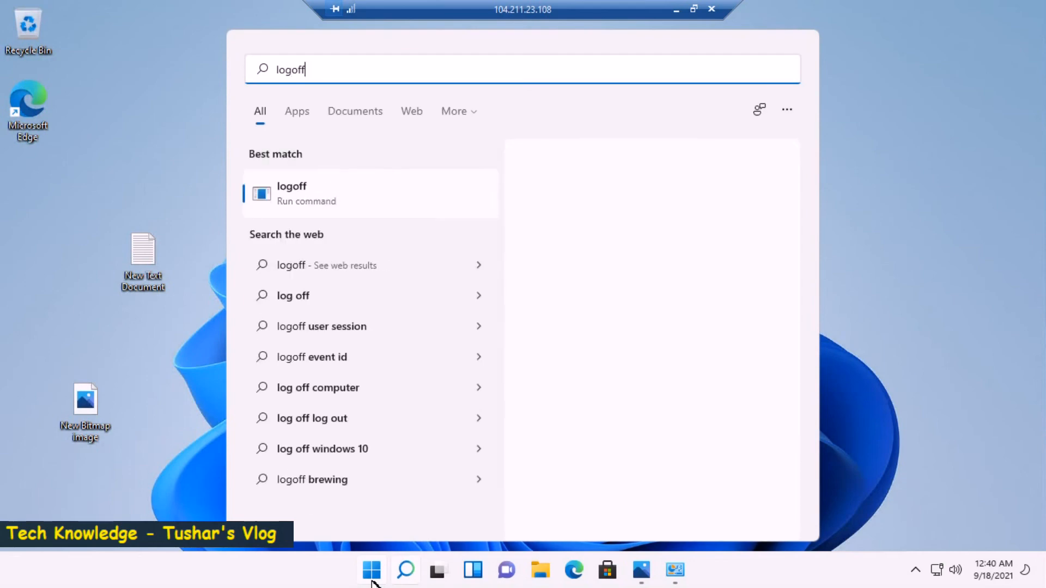
click(291, 193)
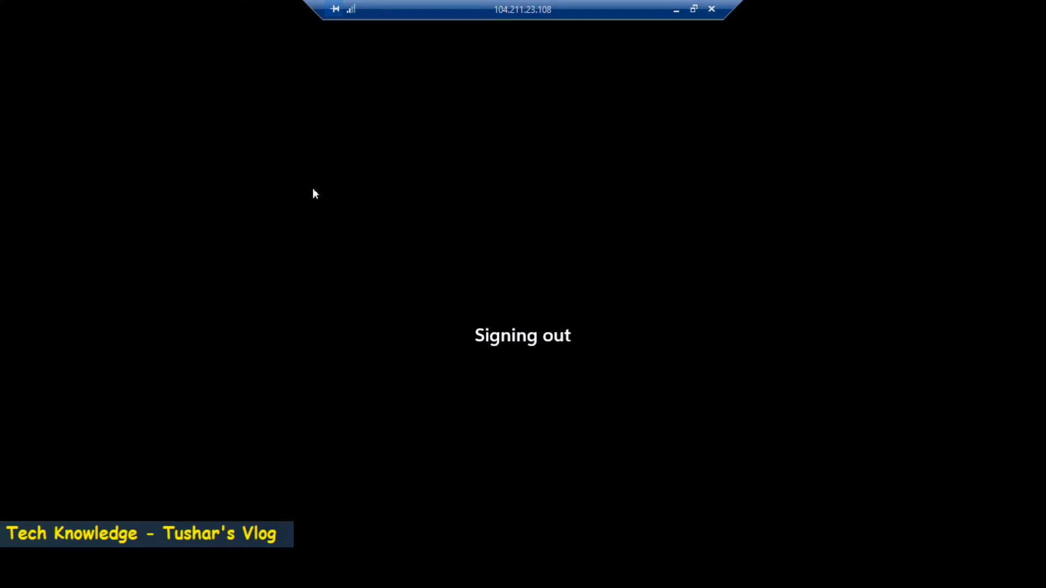
click(710, 9)
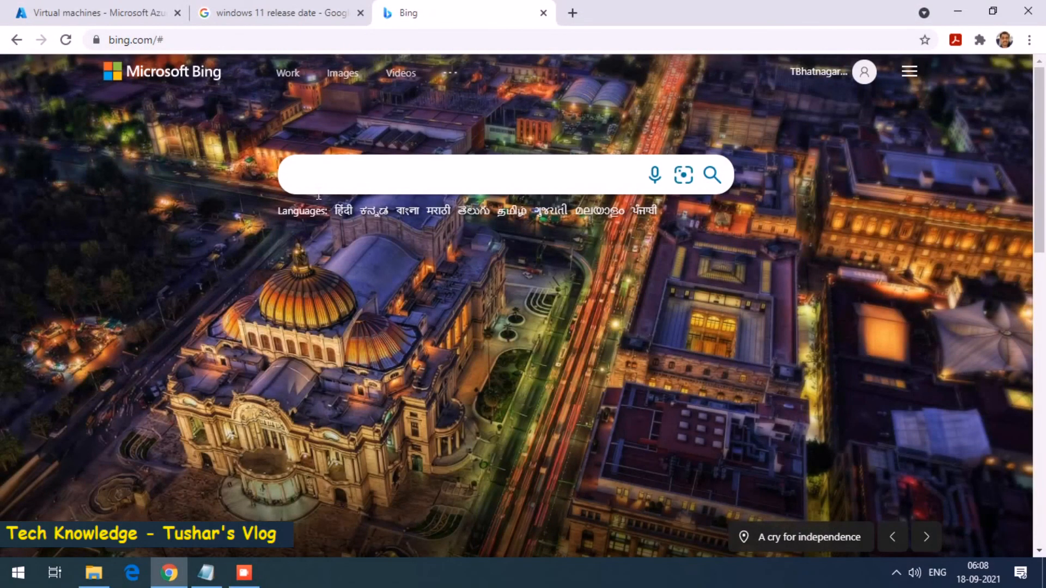